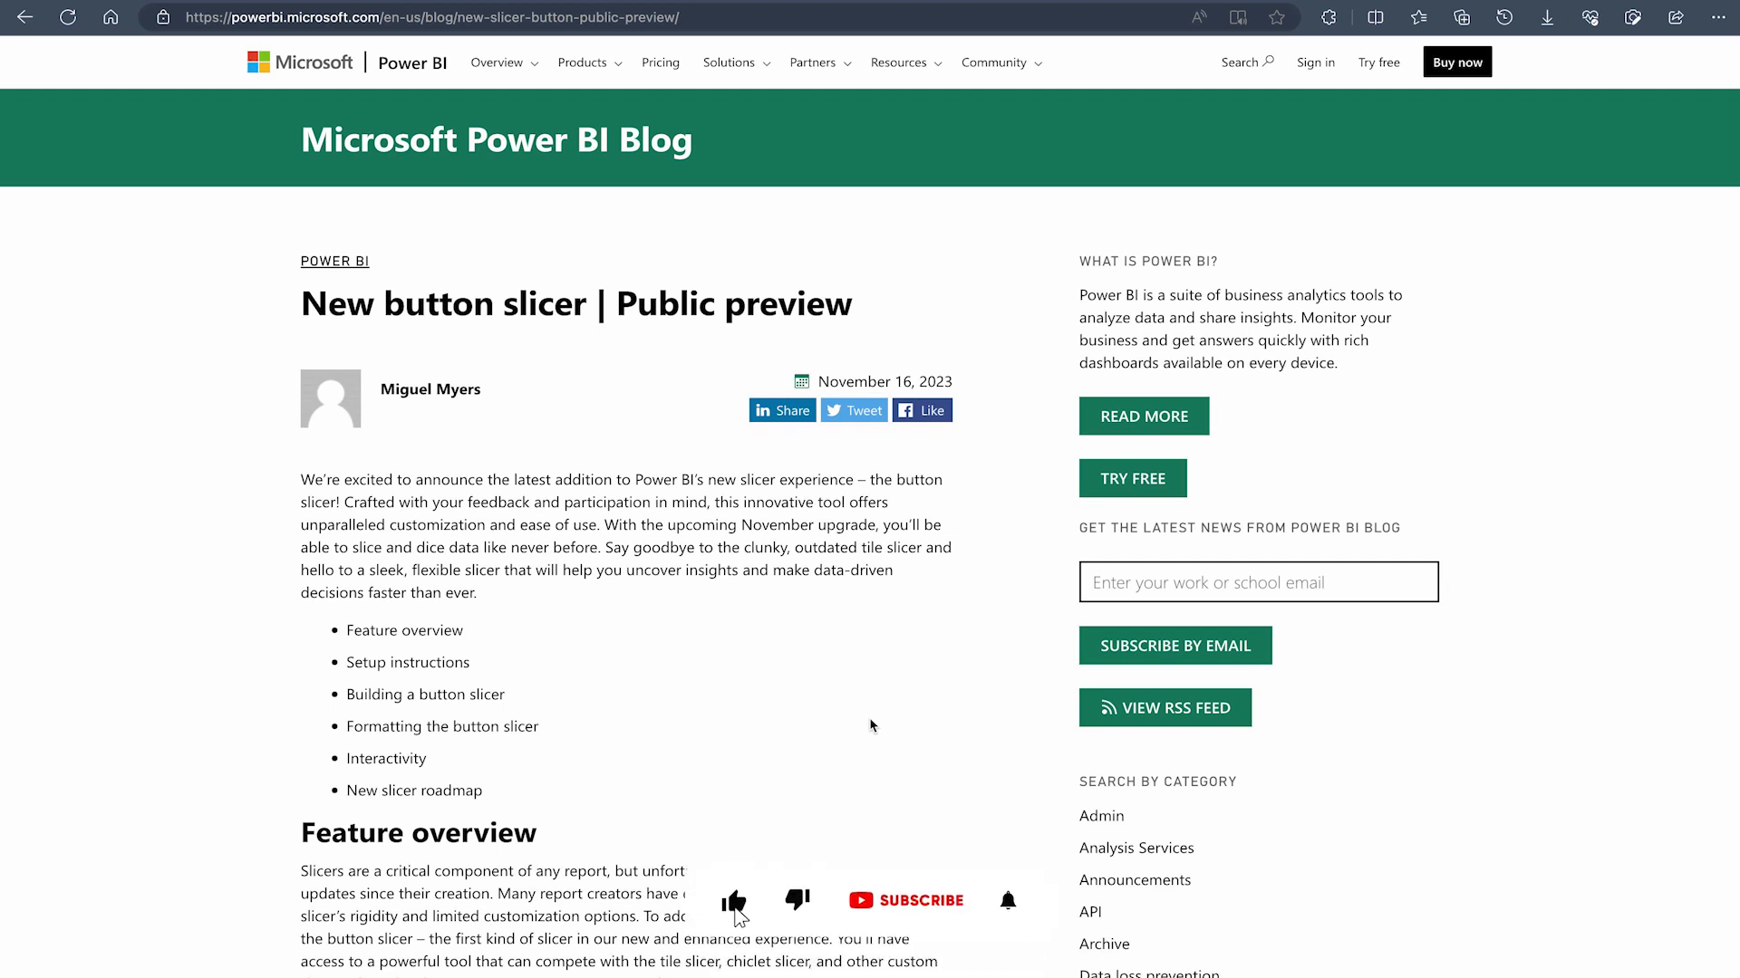
# Step: Scroll through the blog's set-up and button slicer instructions before switching to the empty Demo page
pyautogui.click(906, 901)
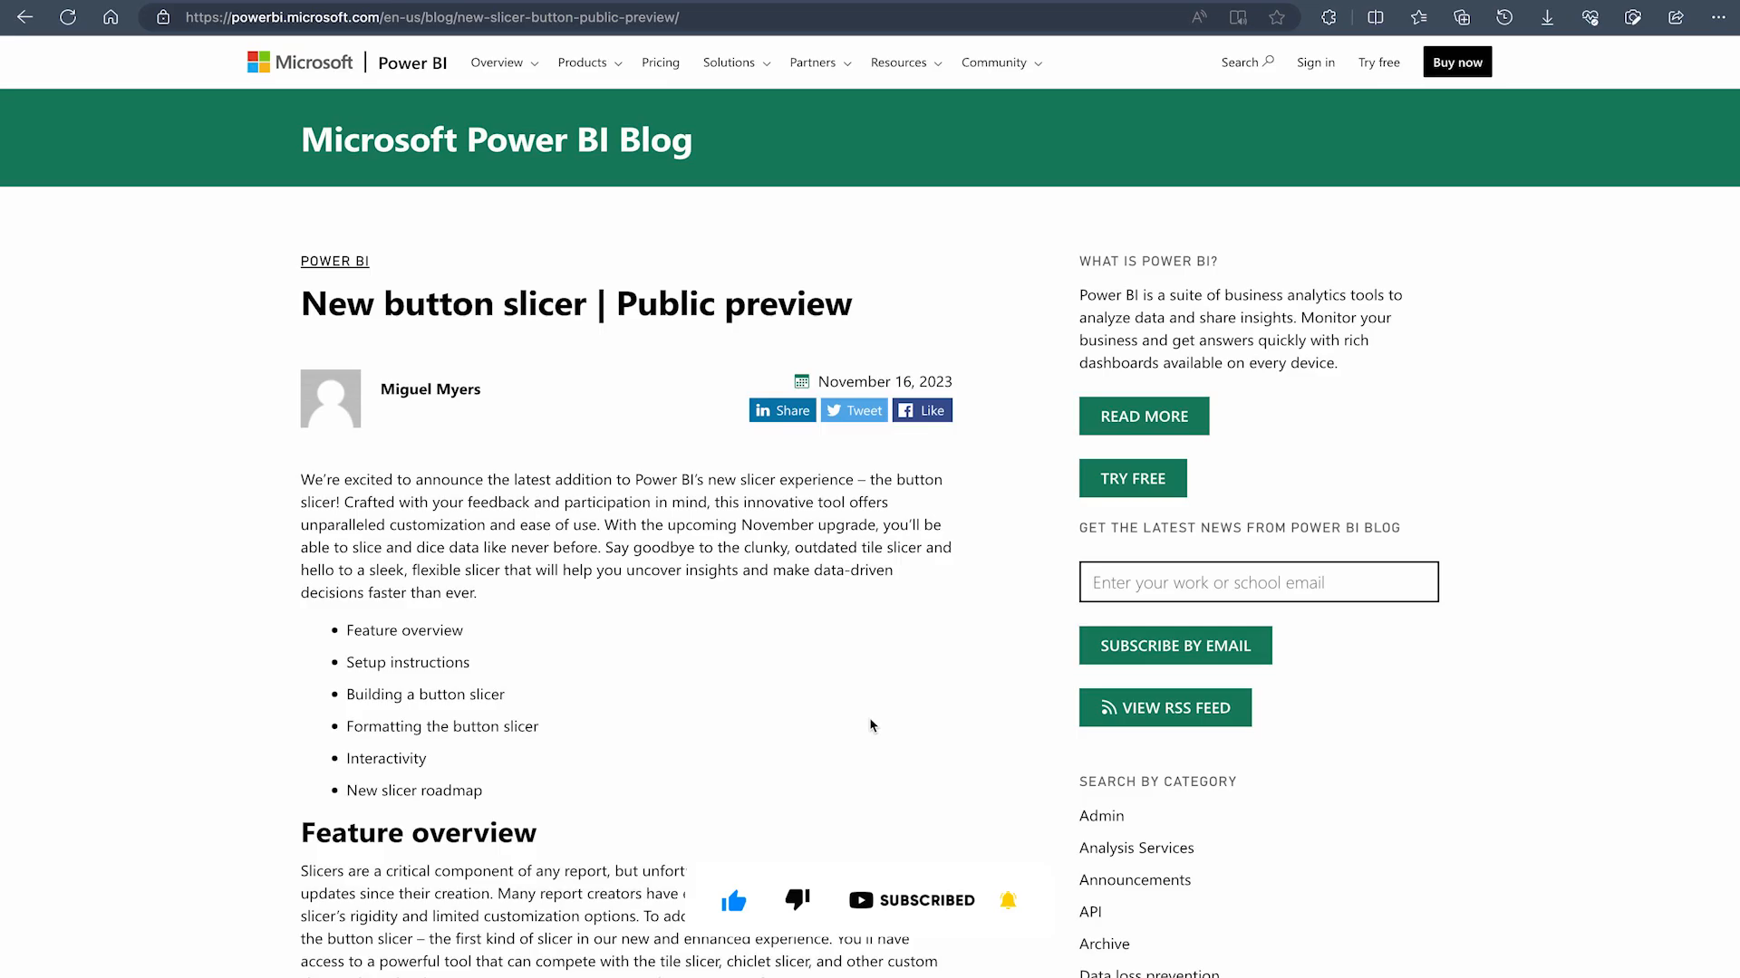
pyautogui.scroll(-3)
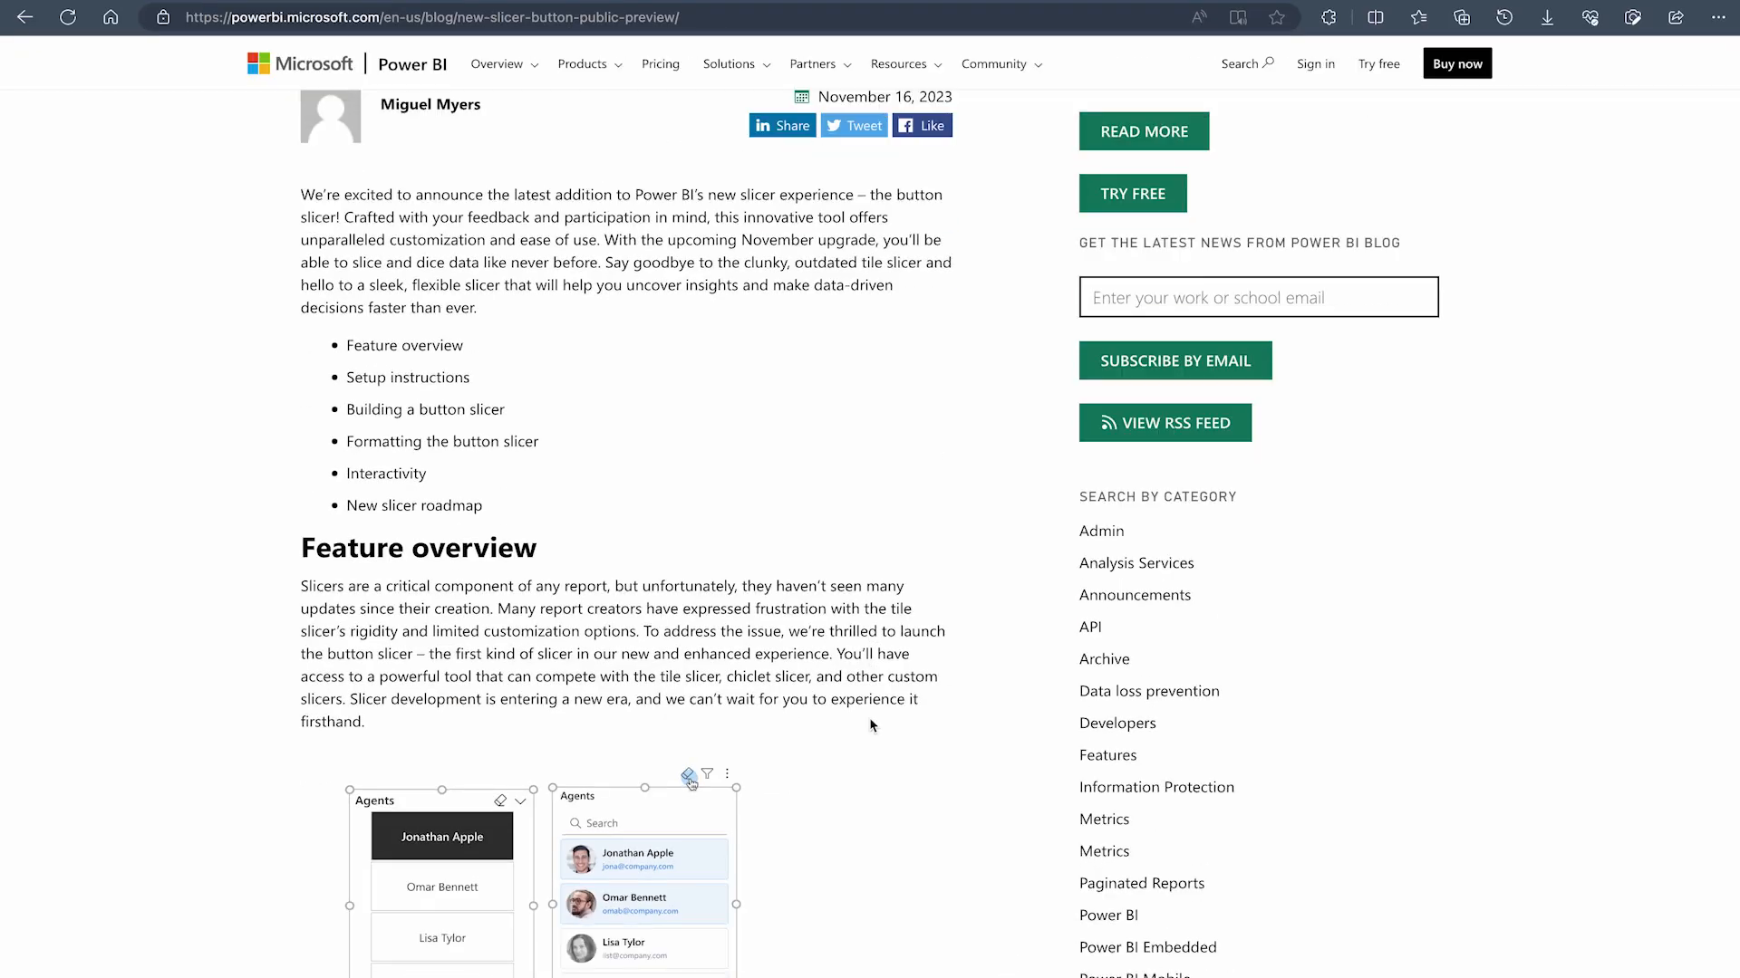
pyautogui.scroll(-3)
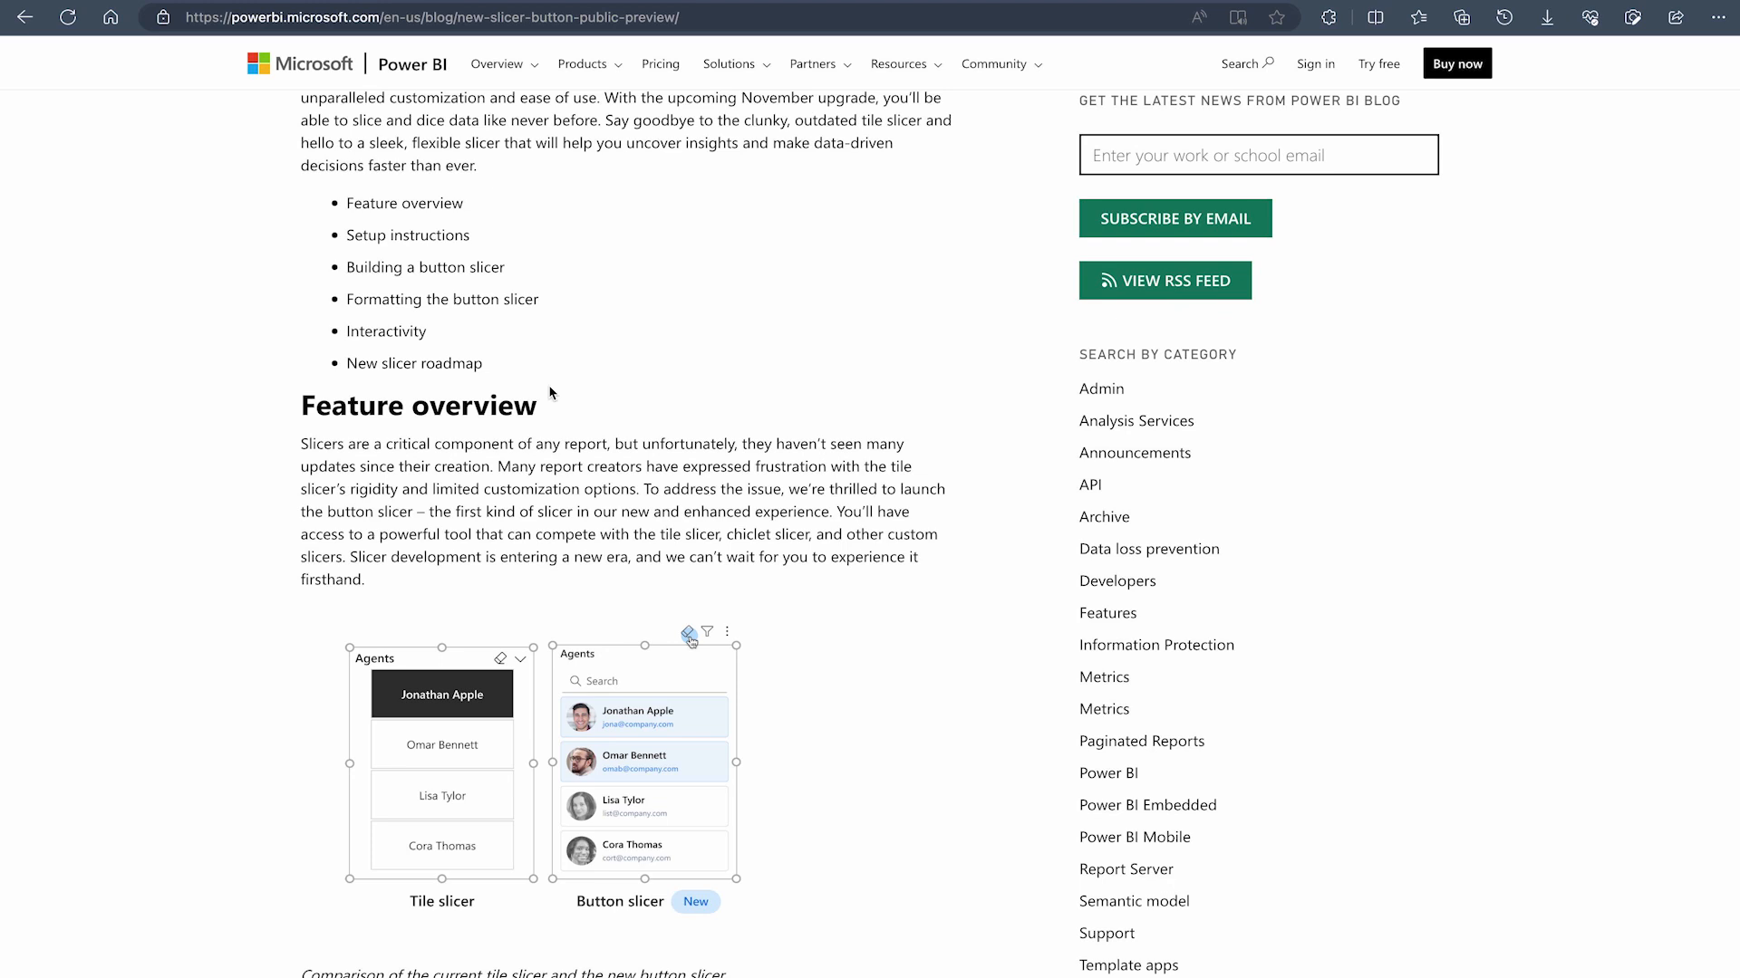
pyautogui.moveTo(465, 415)
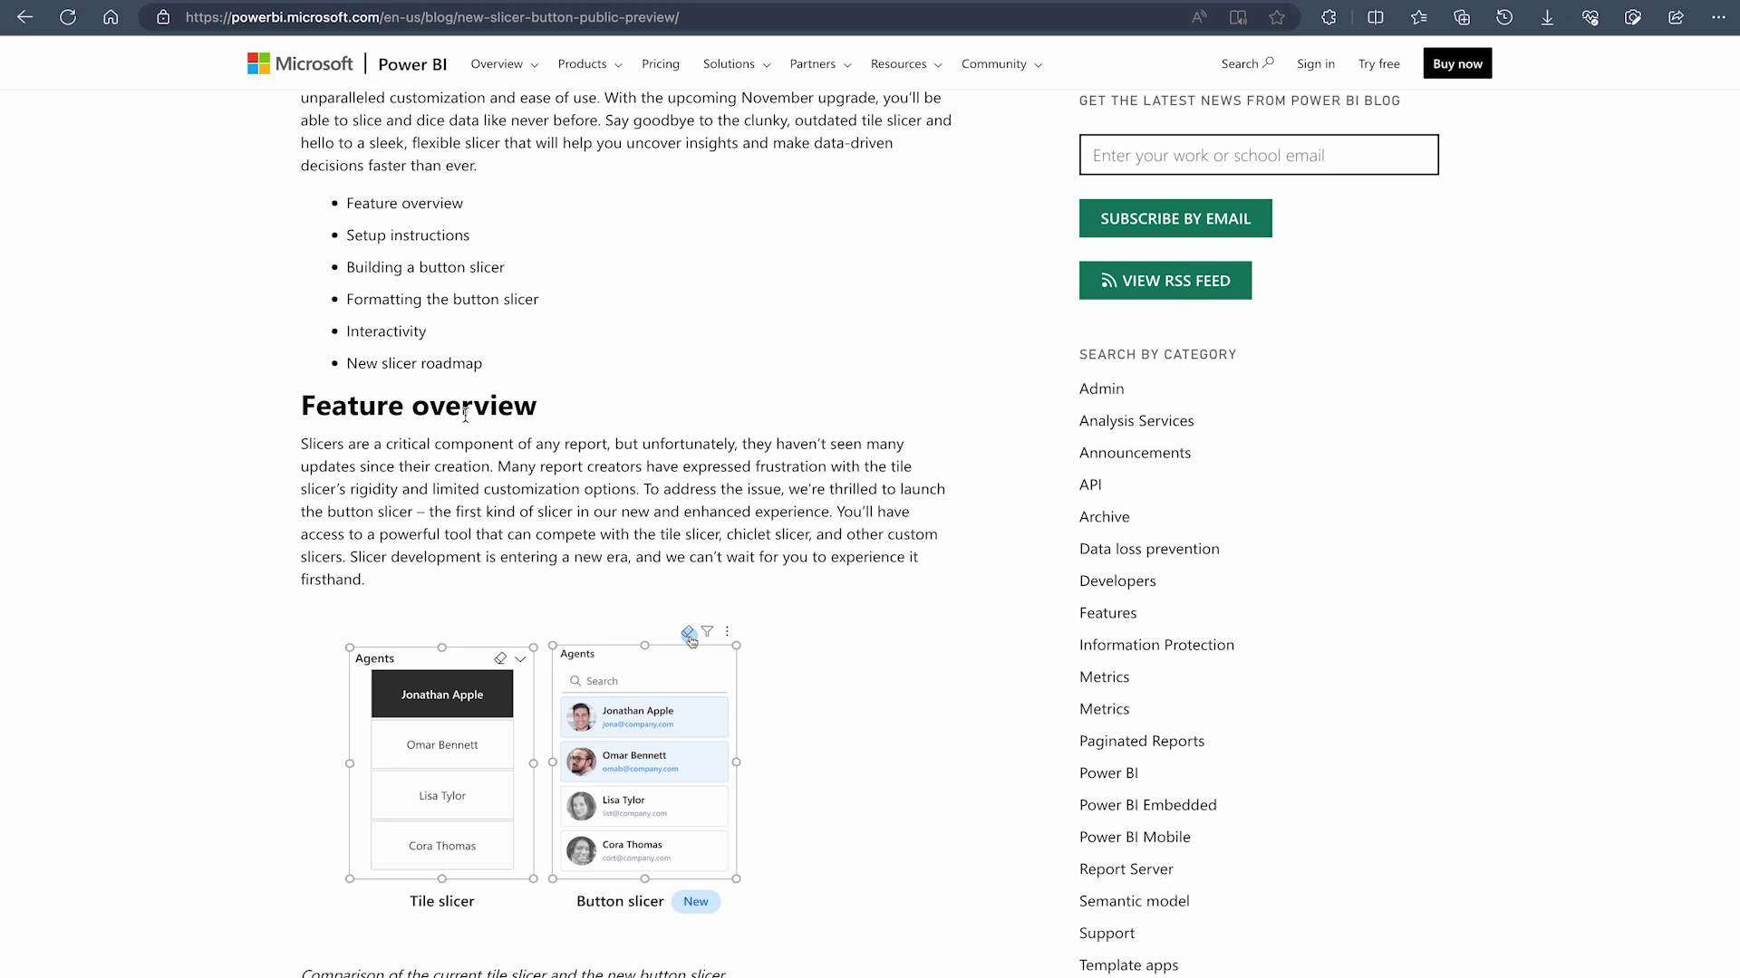
pyautogui.moveTo(464, 725)
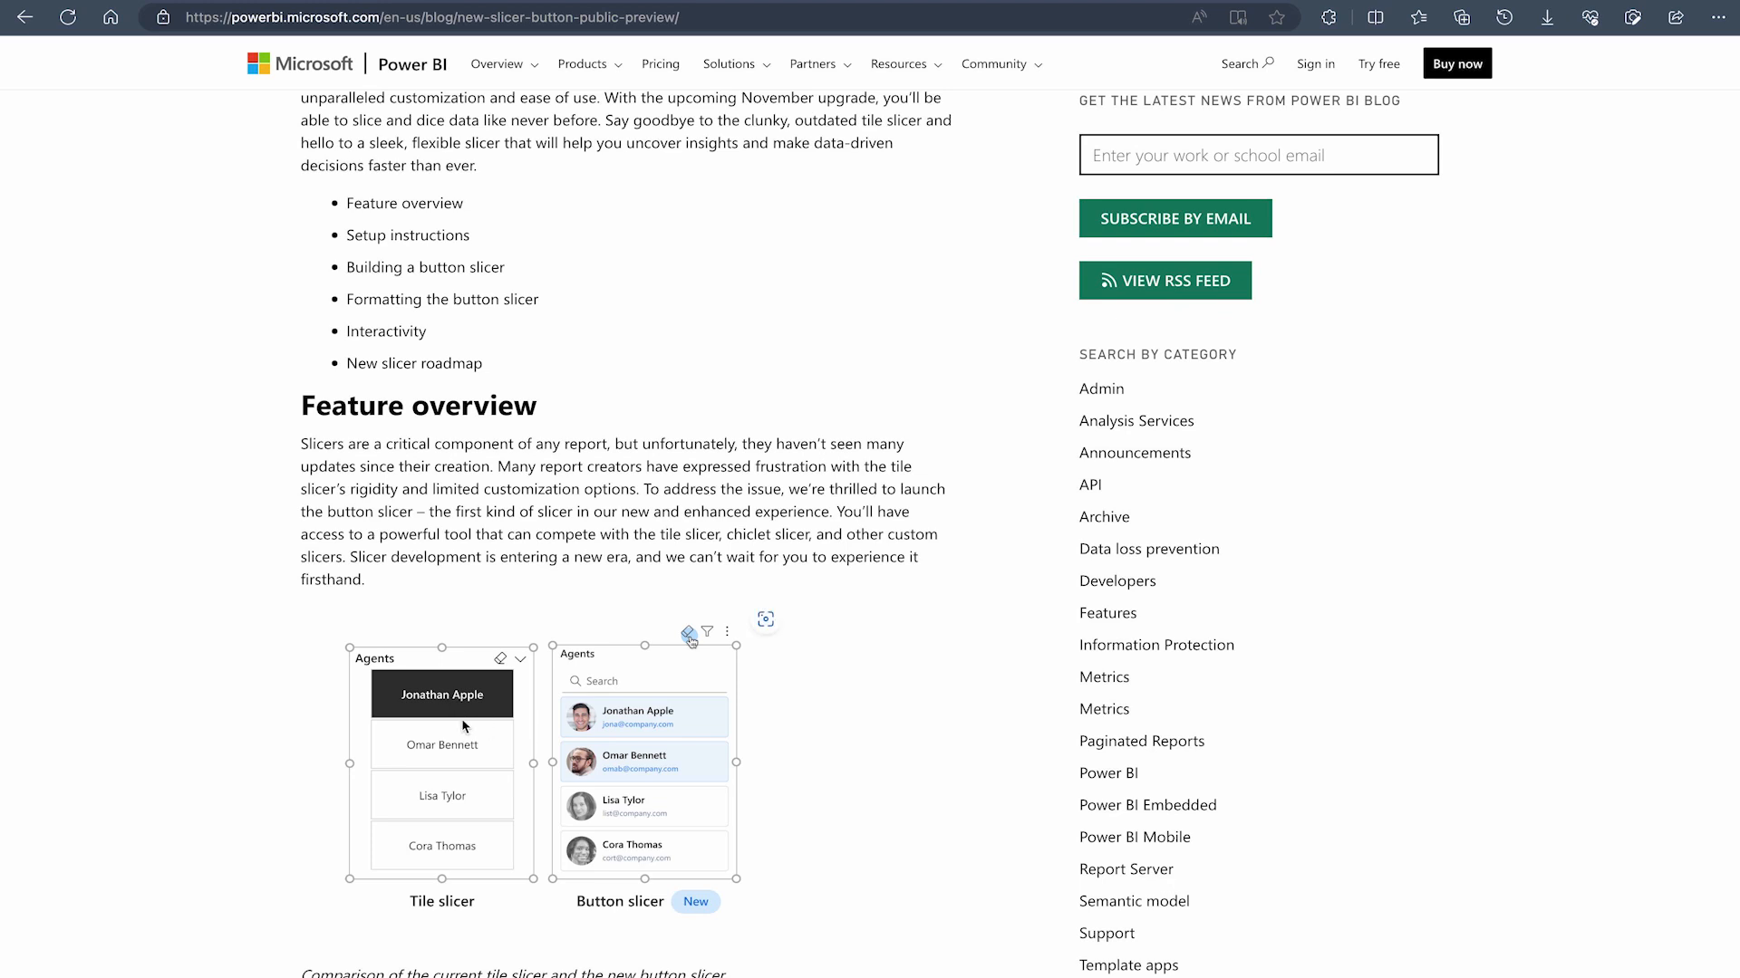
pyautogui.moveTo(524, 703)
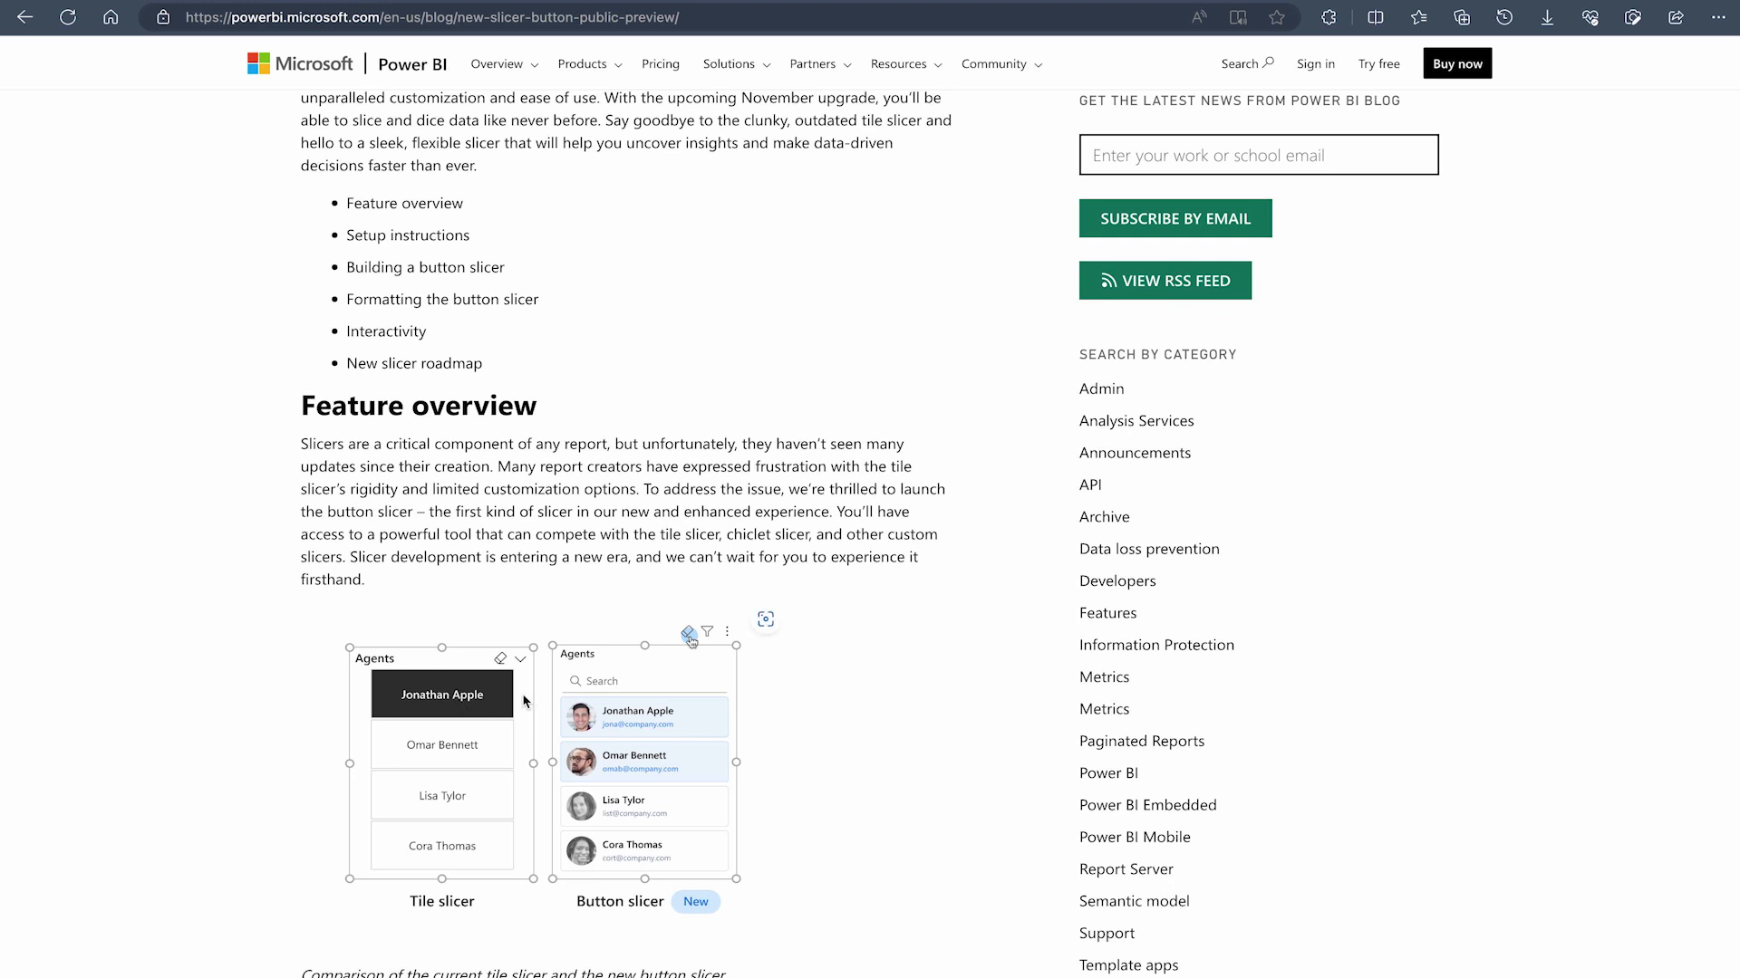
pyautogui.moveTo(550, 821)
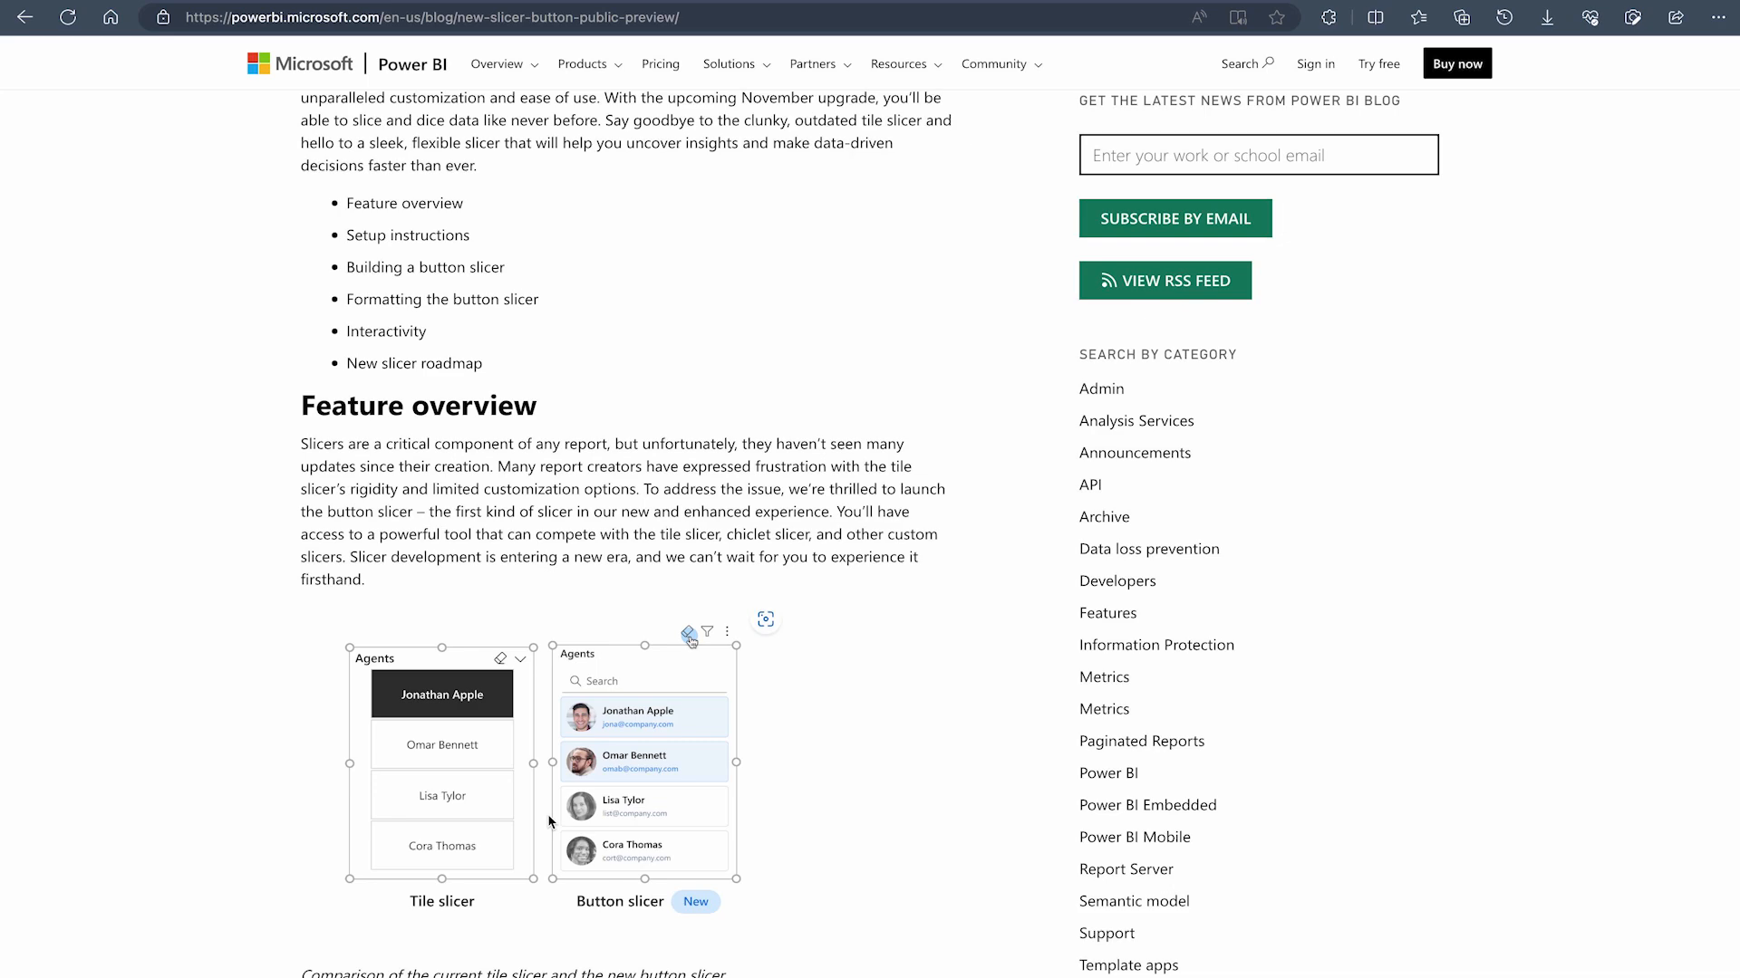
pyautogui.scroll(-3)
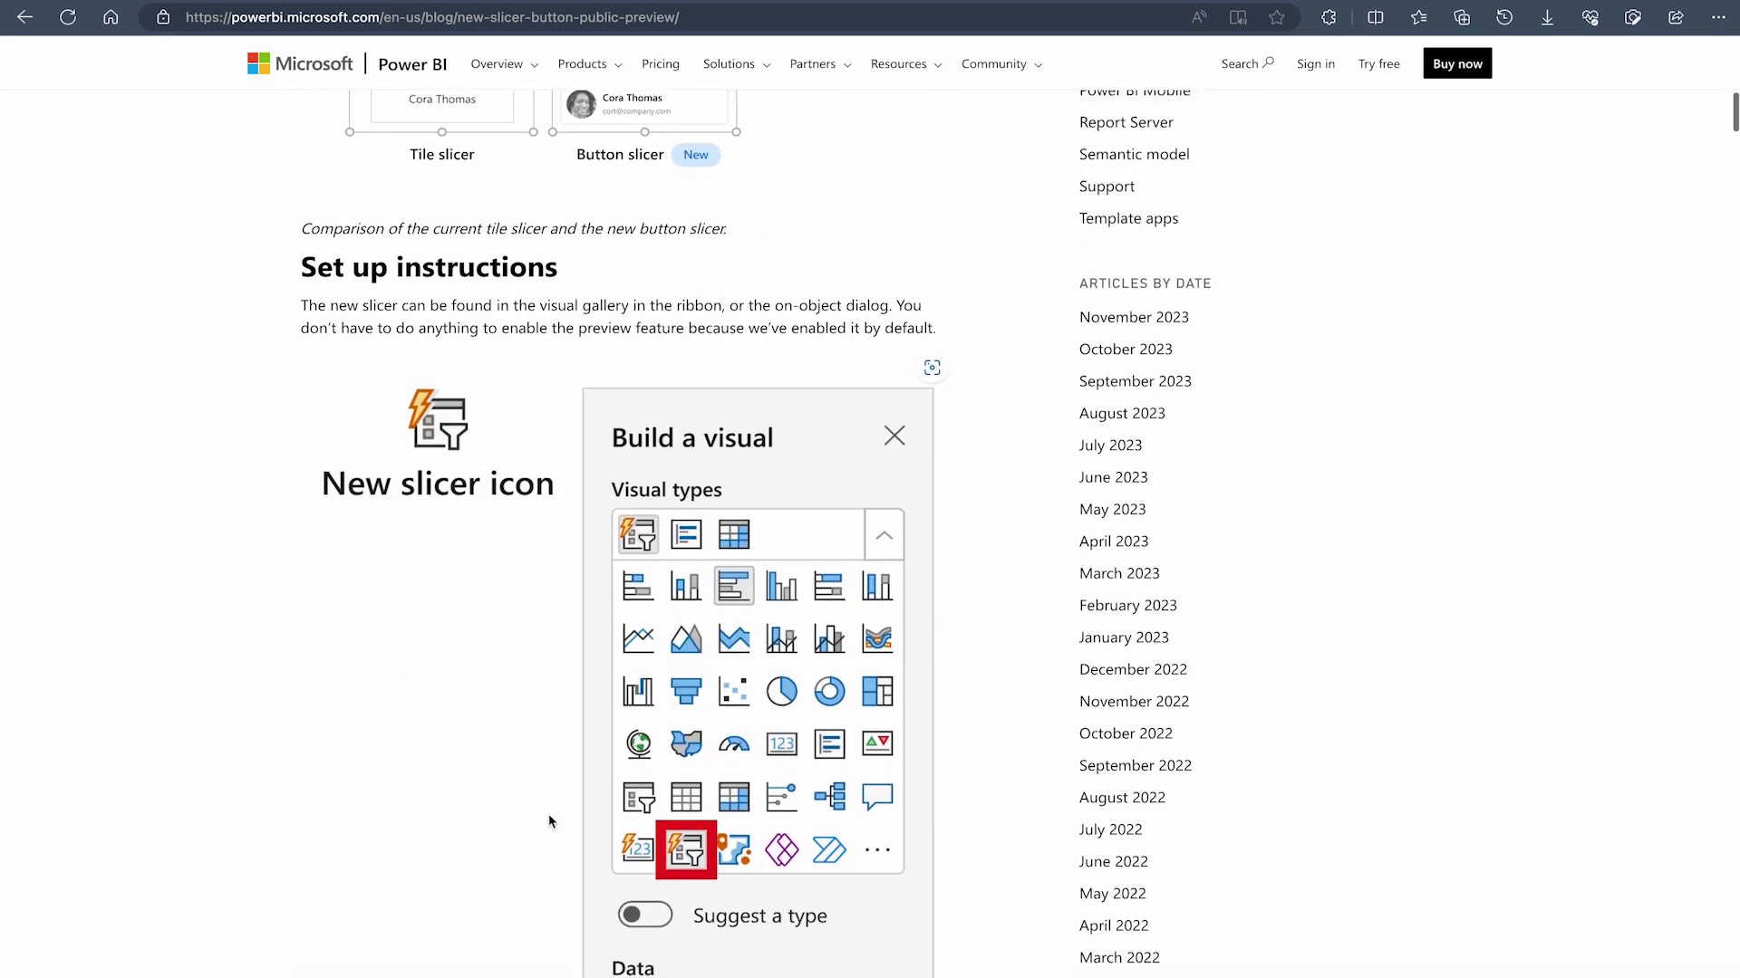
pyautogui.scroll(-3)
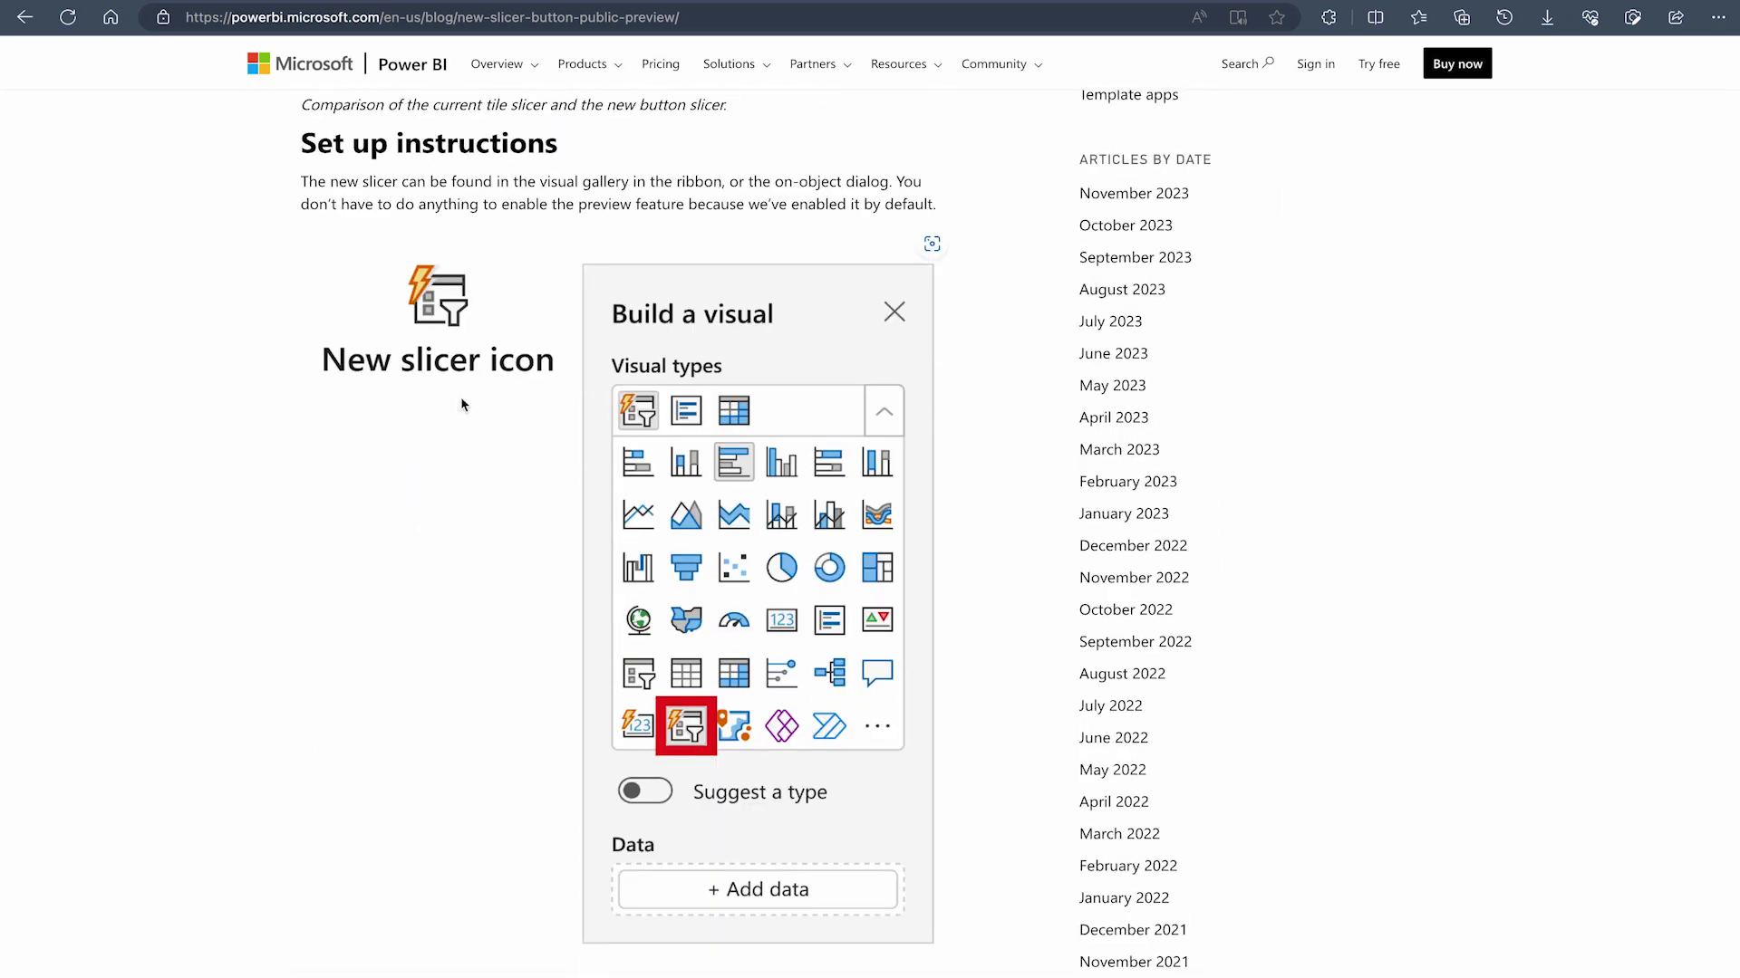
pyautogui.moveTo(451, 488)
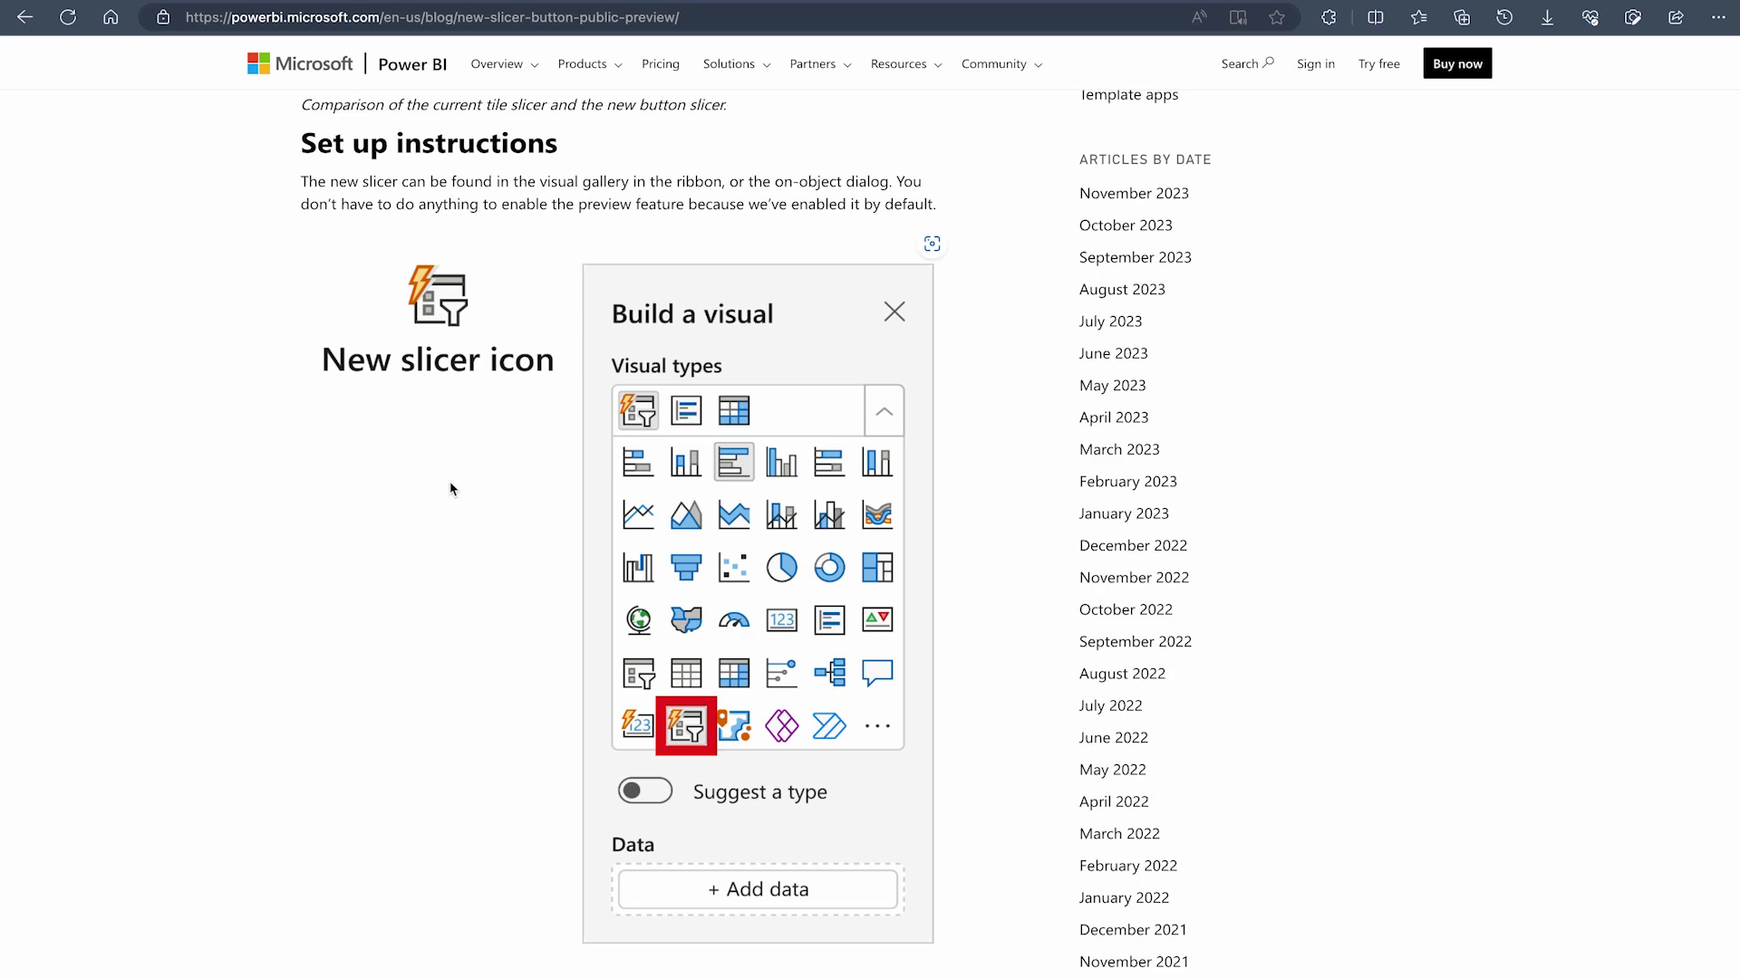
pyautogui.scroll(-3)
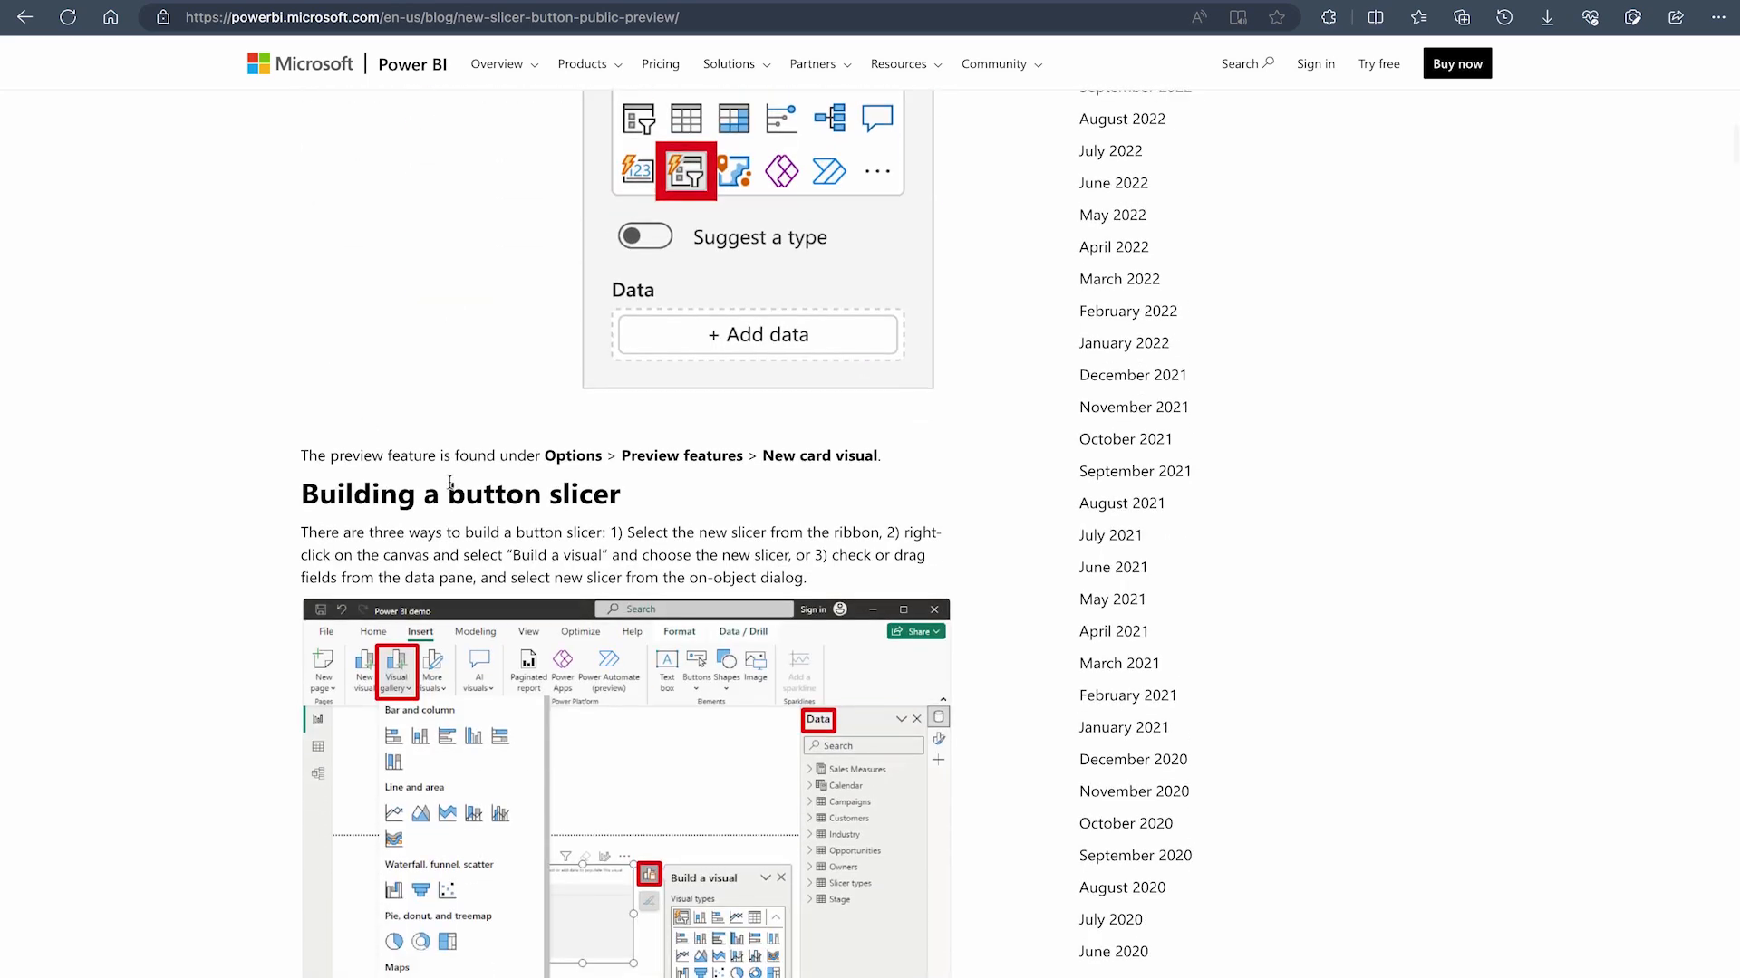
pyautogui.scroll(-3)
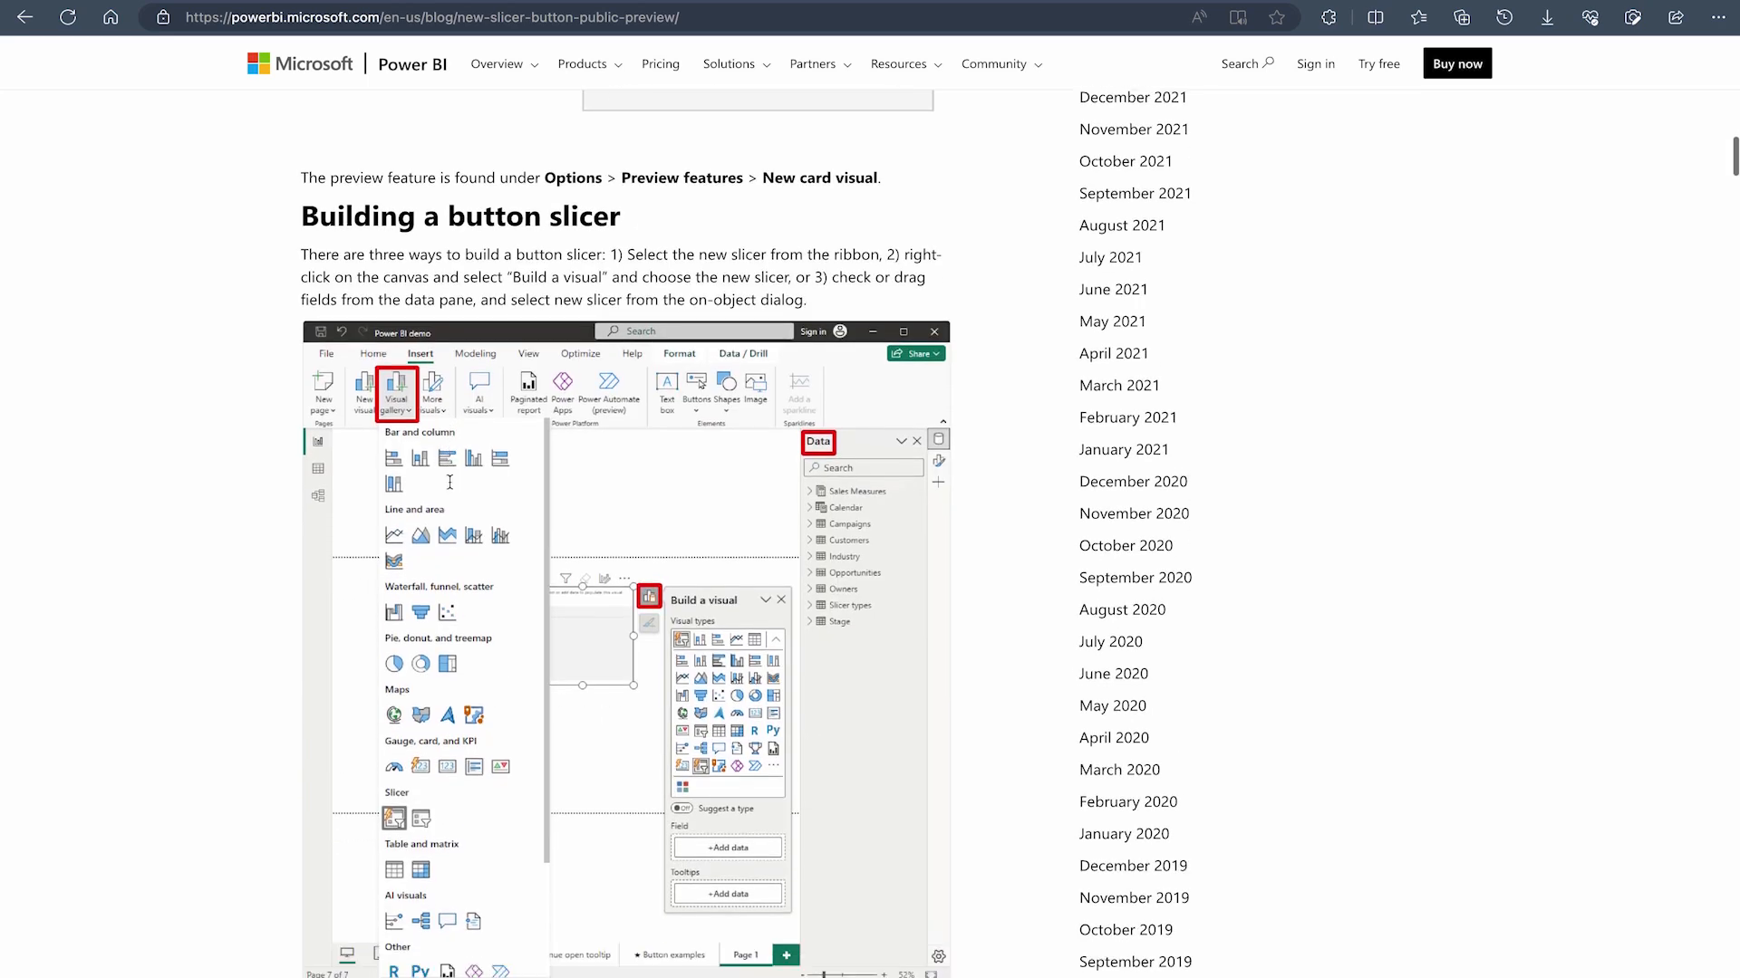
pyautogui.scroll(-3)
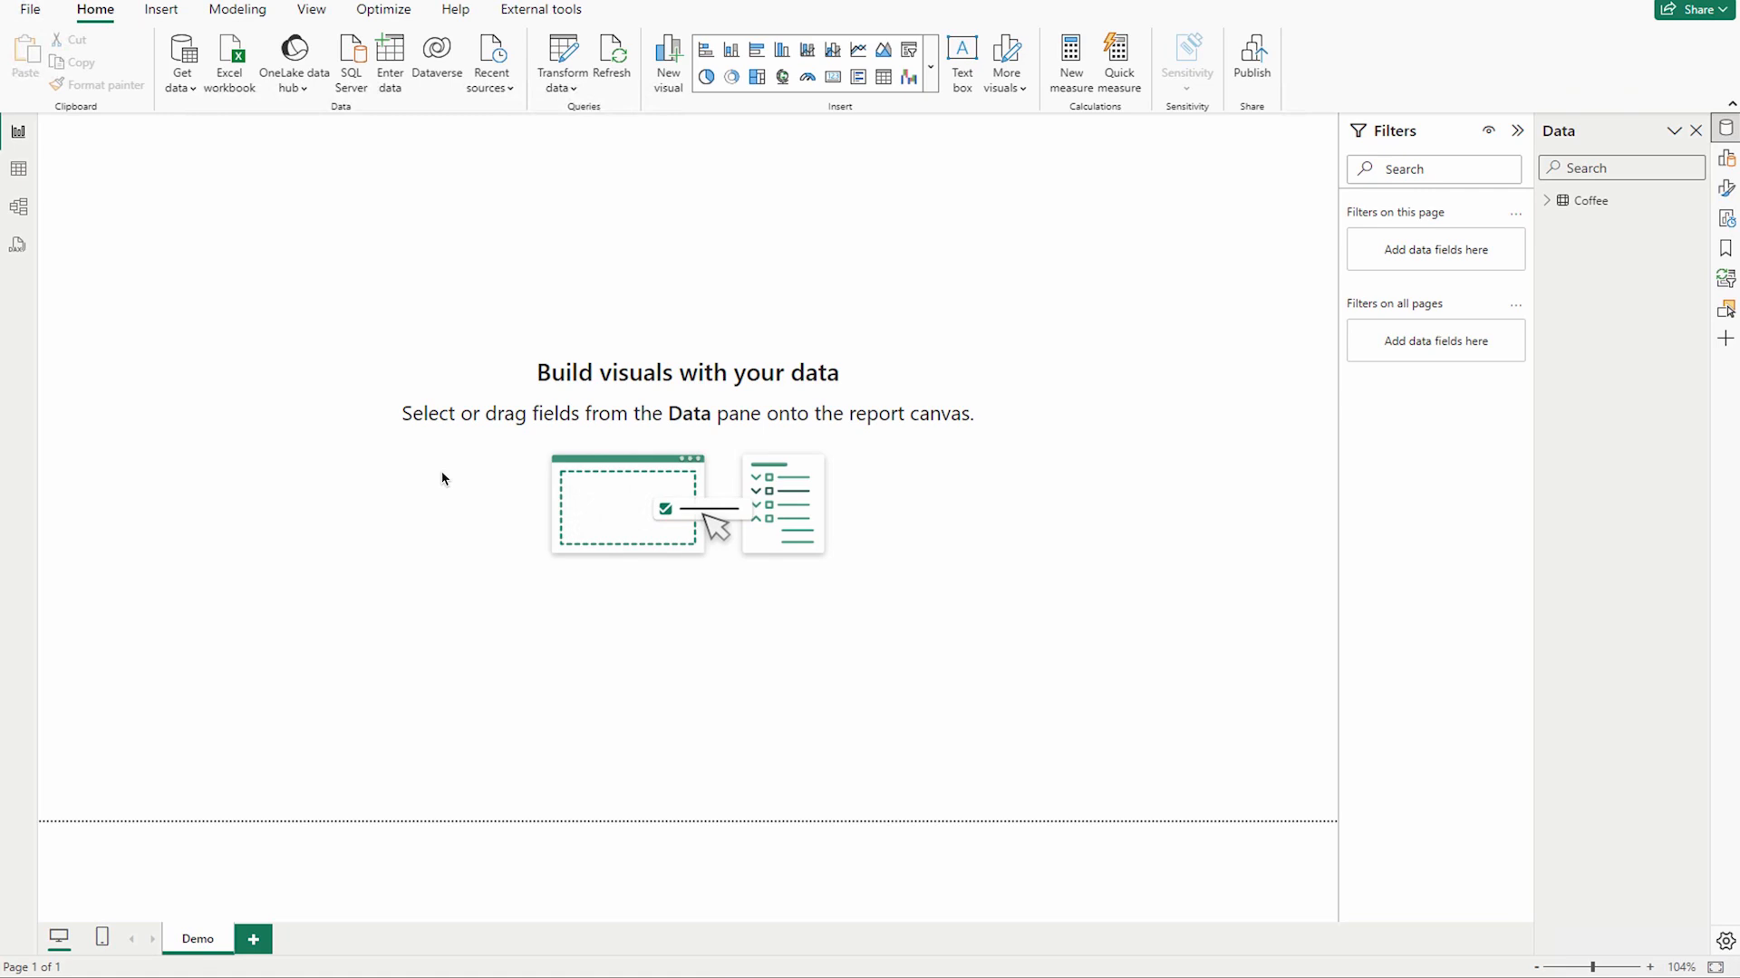
pyautogui.moveTo(445, 466)
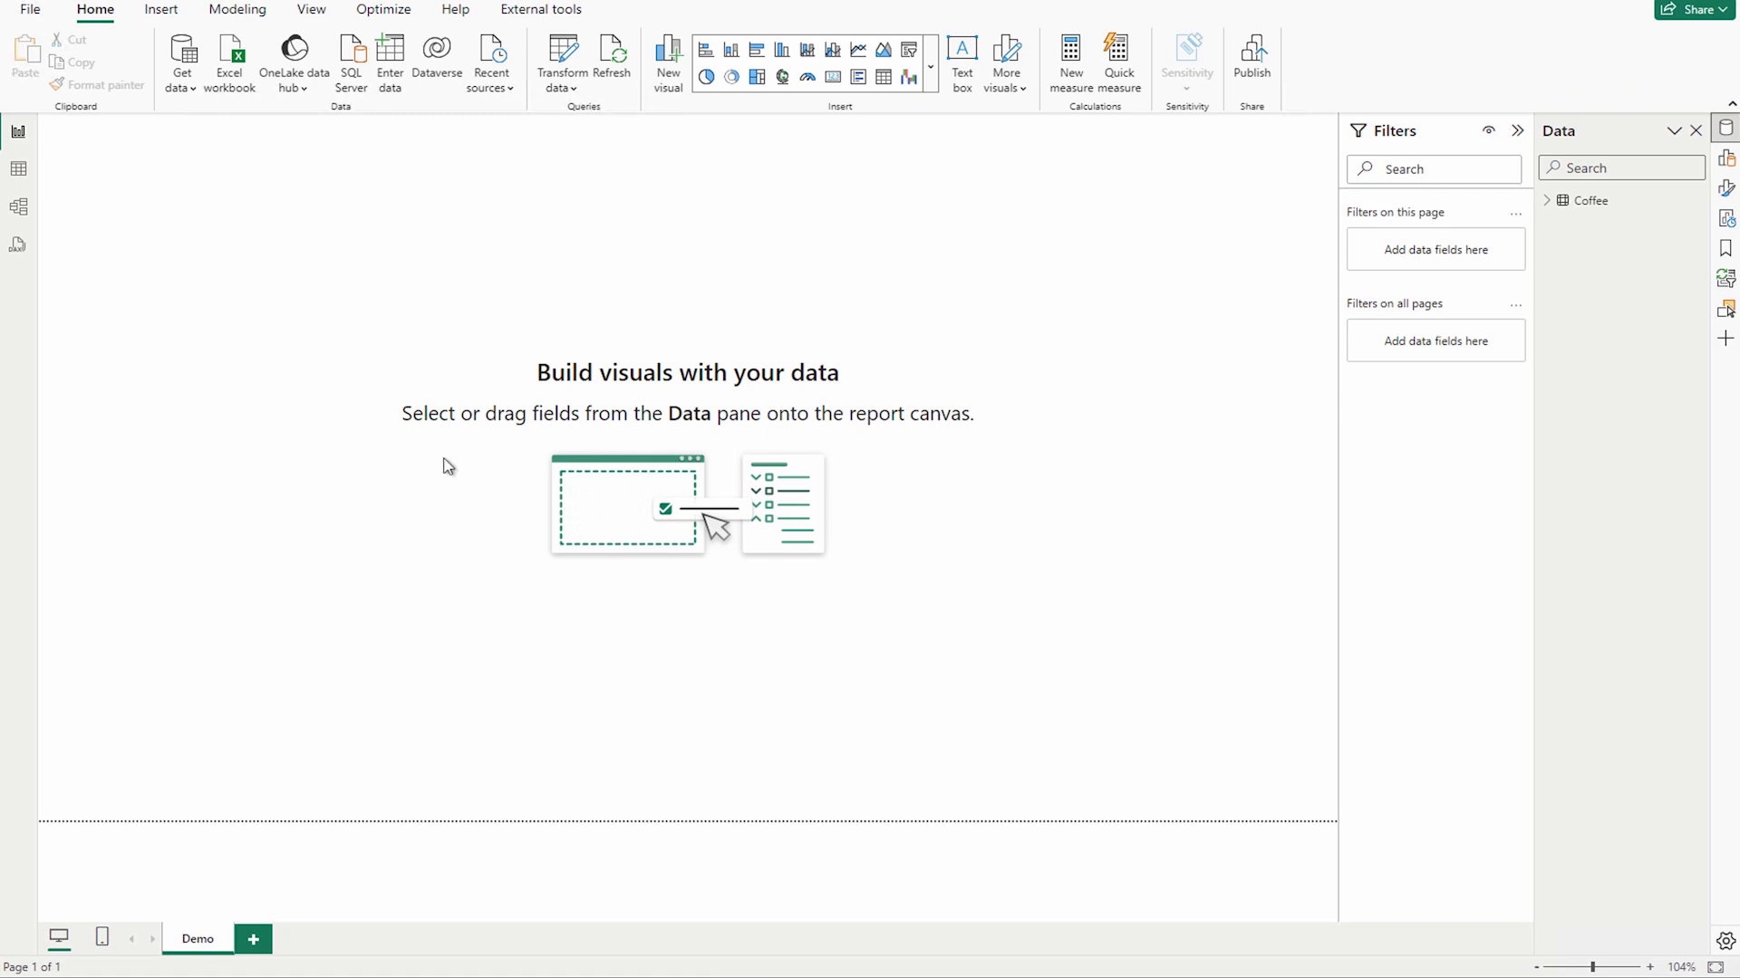
# Step: View the Coffee table's eight rows and confirm the Image URL column's data category is Web URL
pyautogui.click(18, 168)
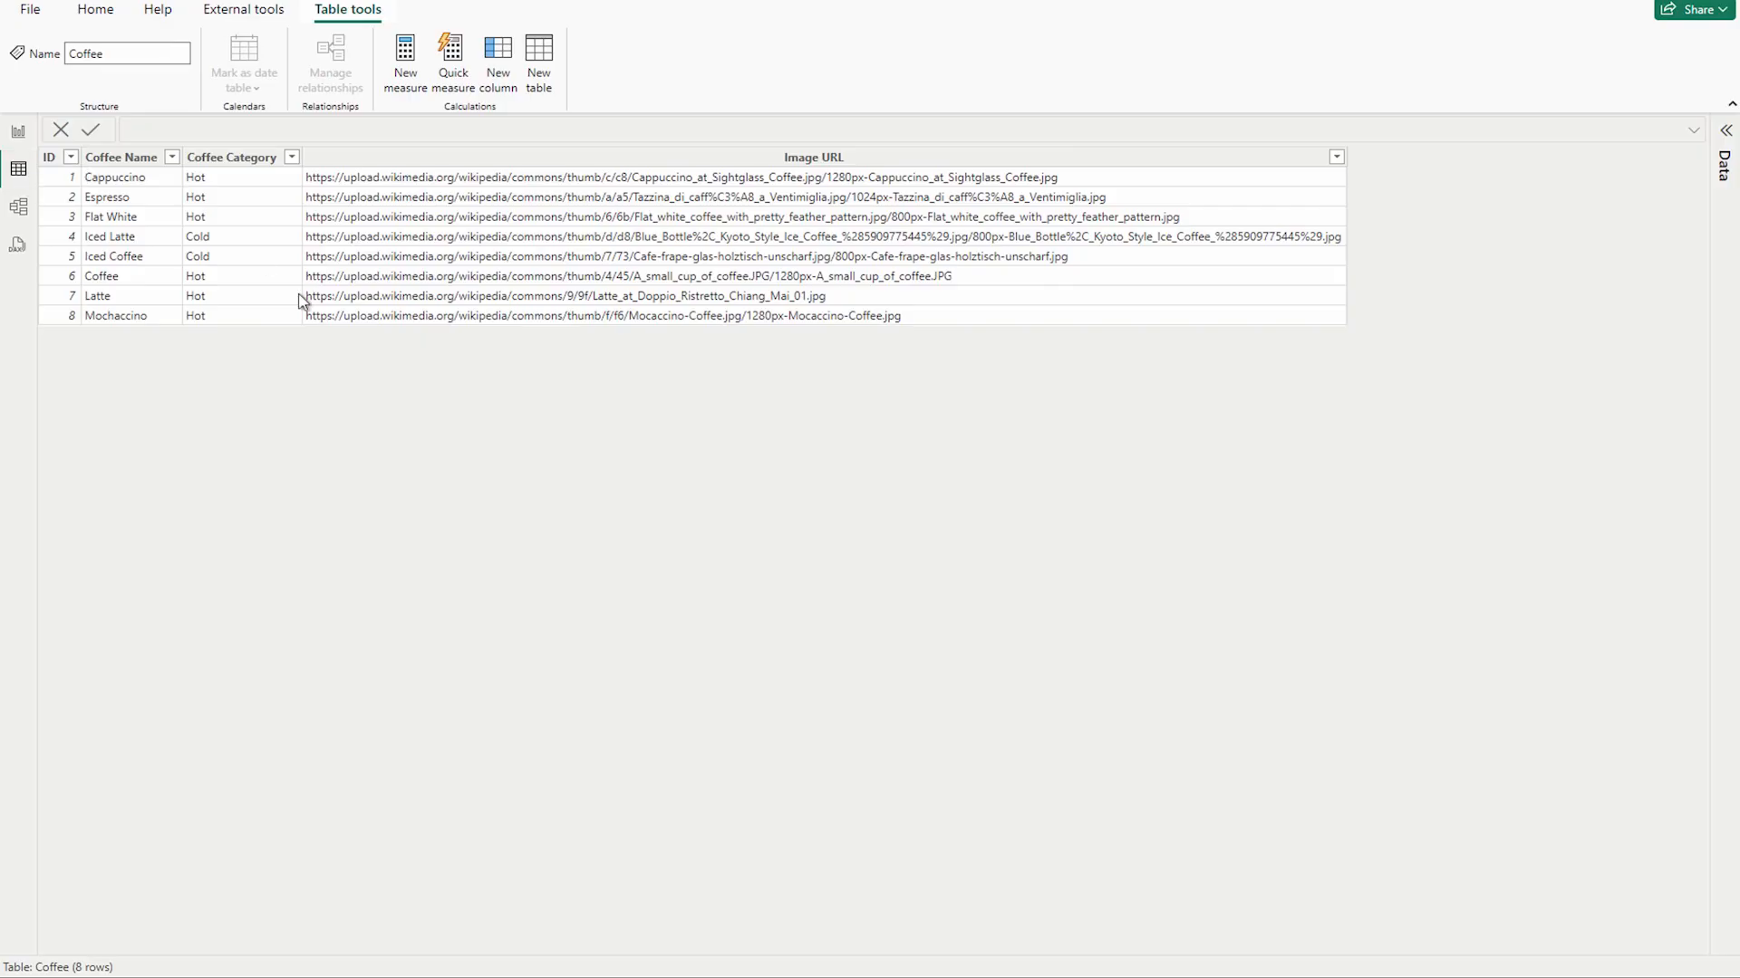
pyautogui.moveTo(127, 176)
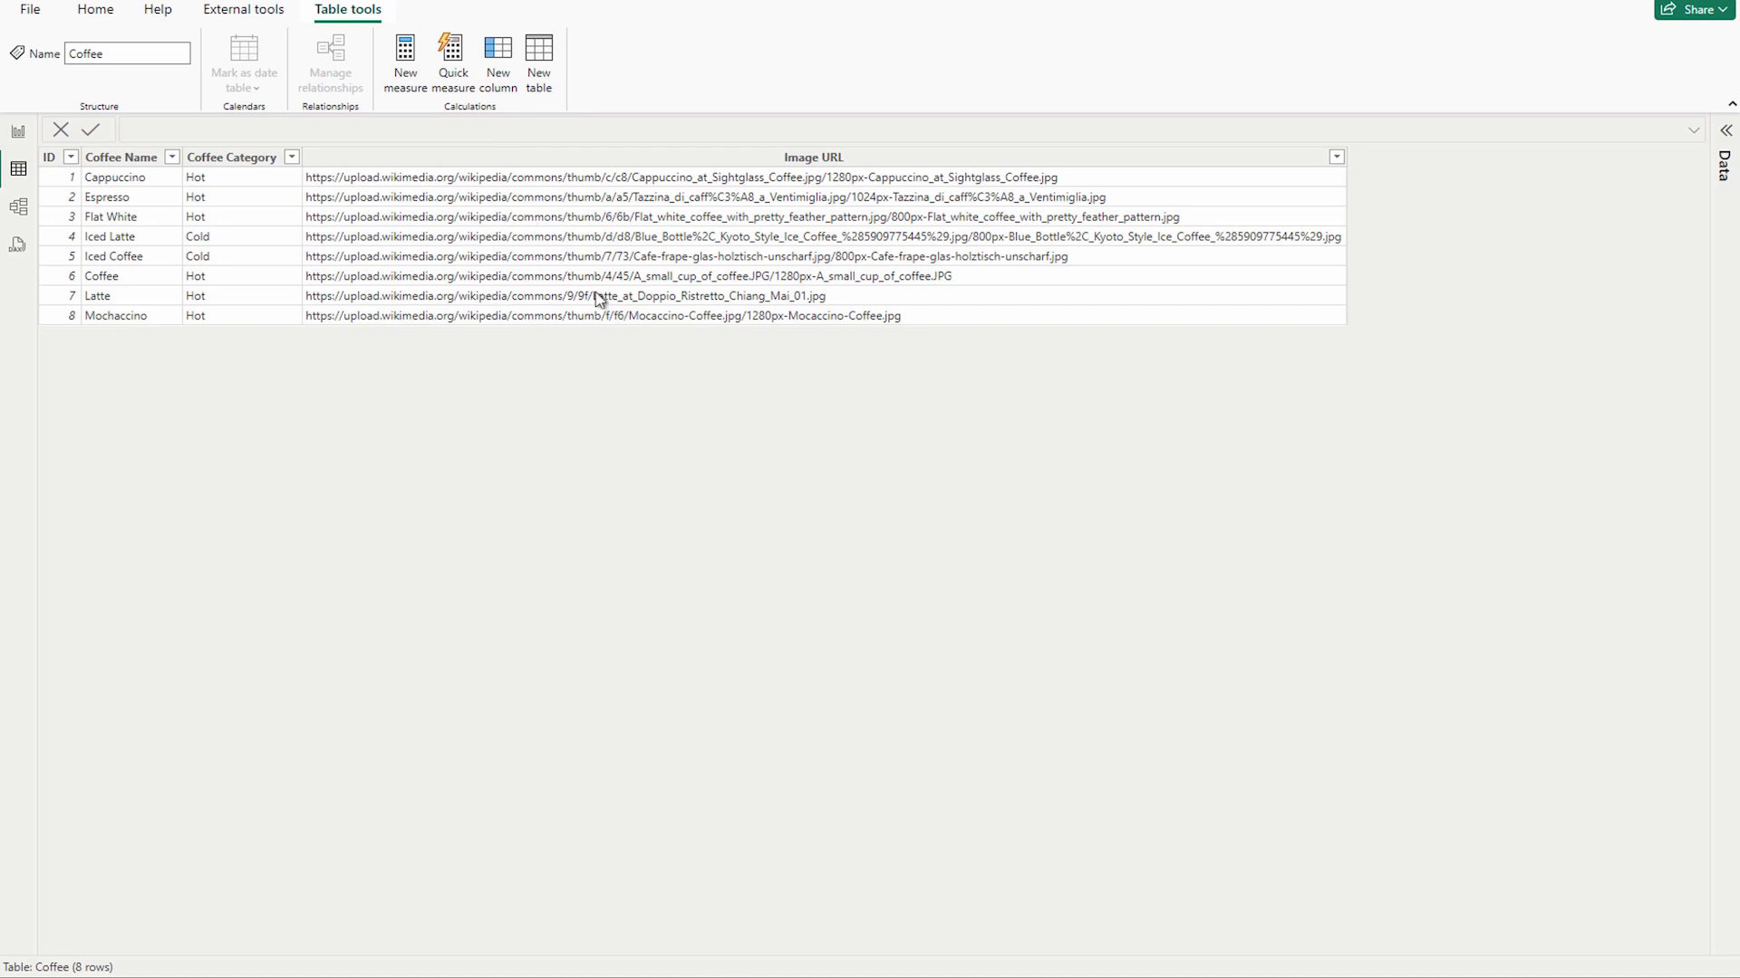
pyautogui.moveTo(632, 181)
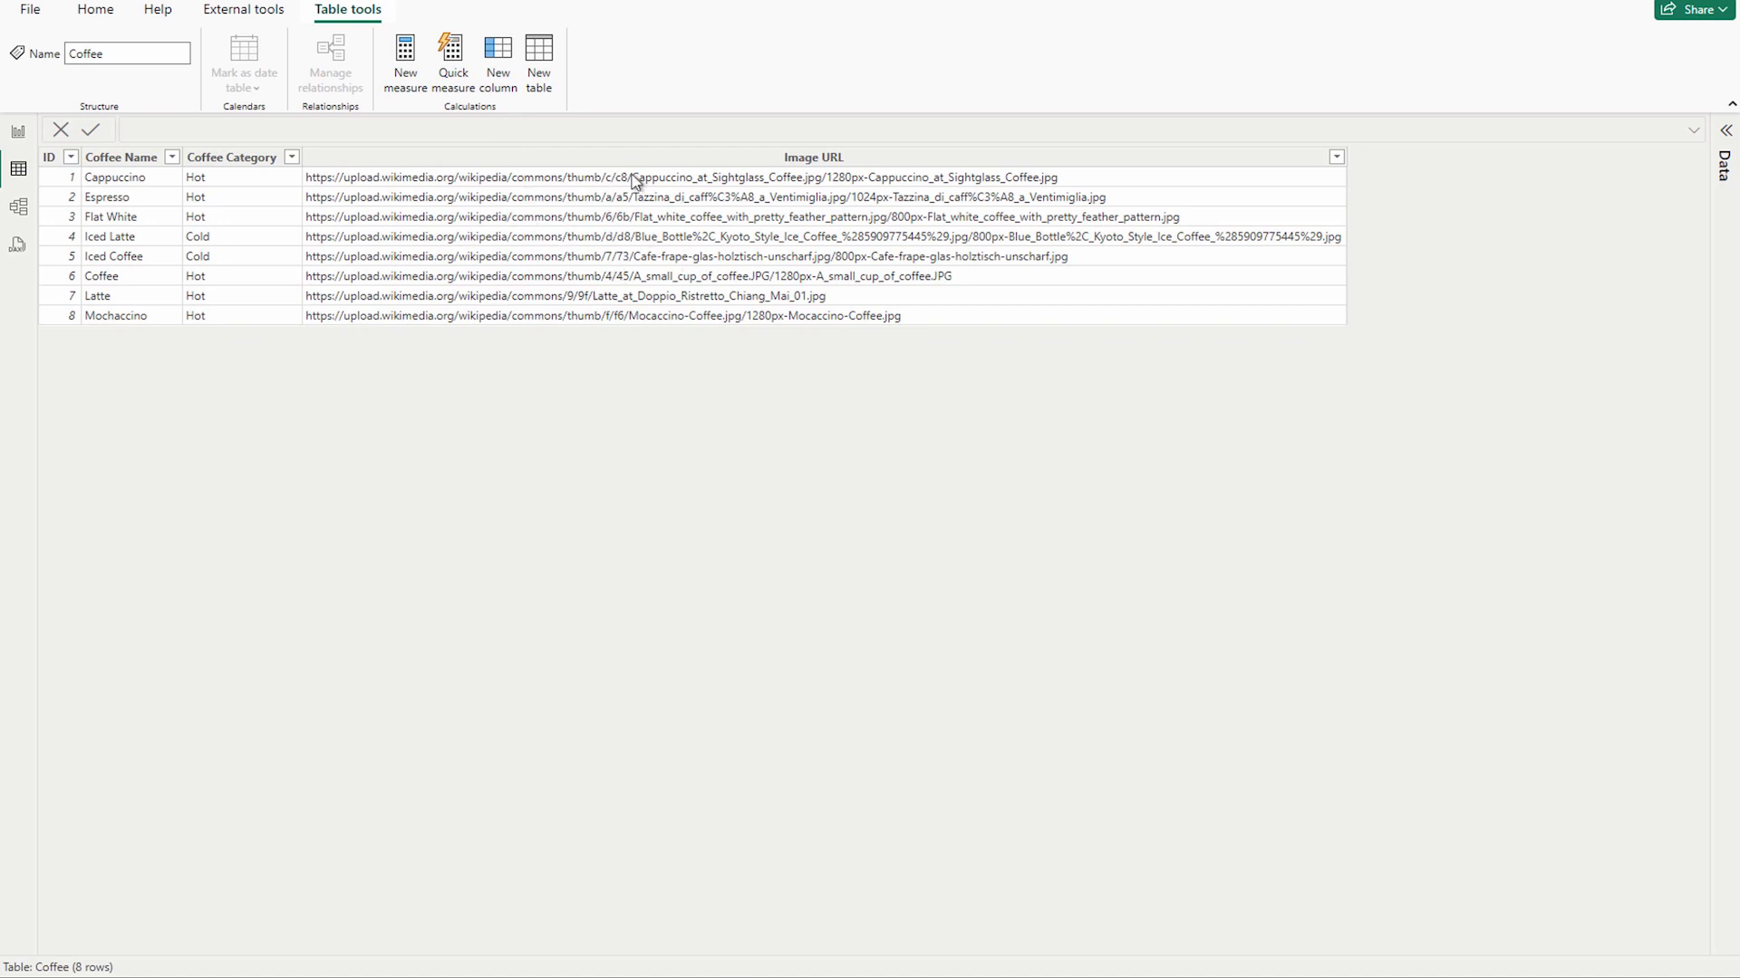
pyautogui.click(811, 156)
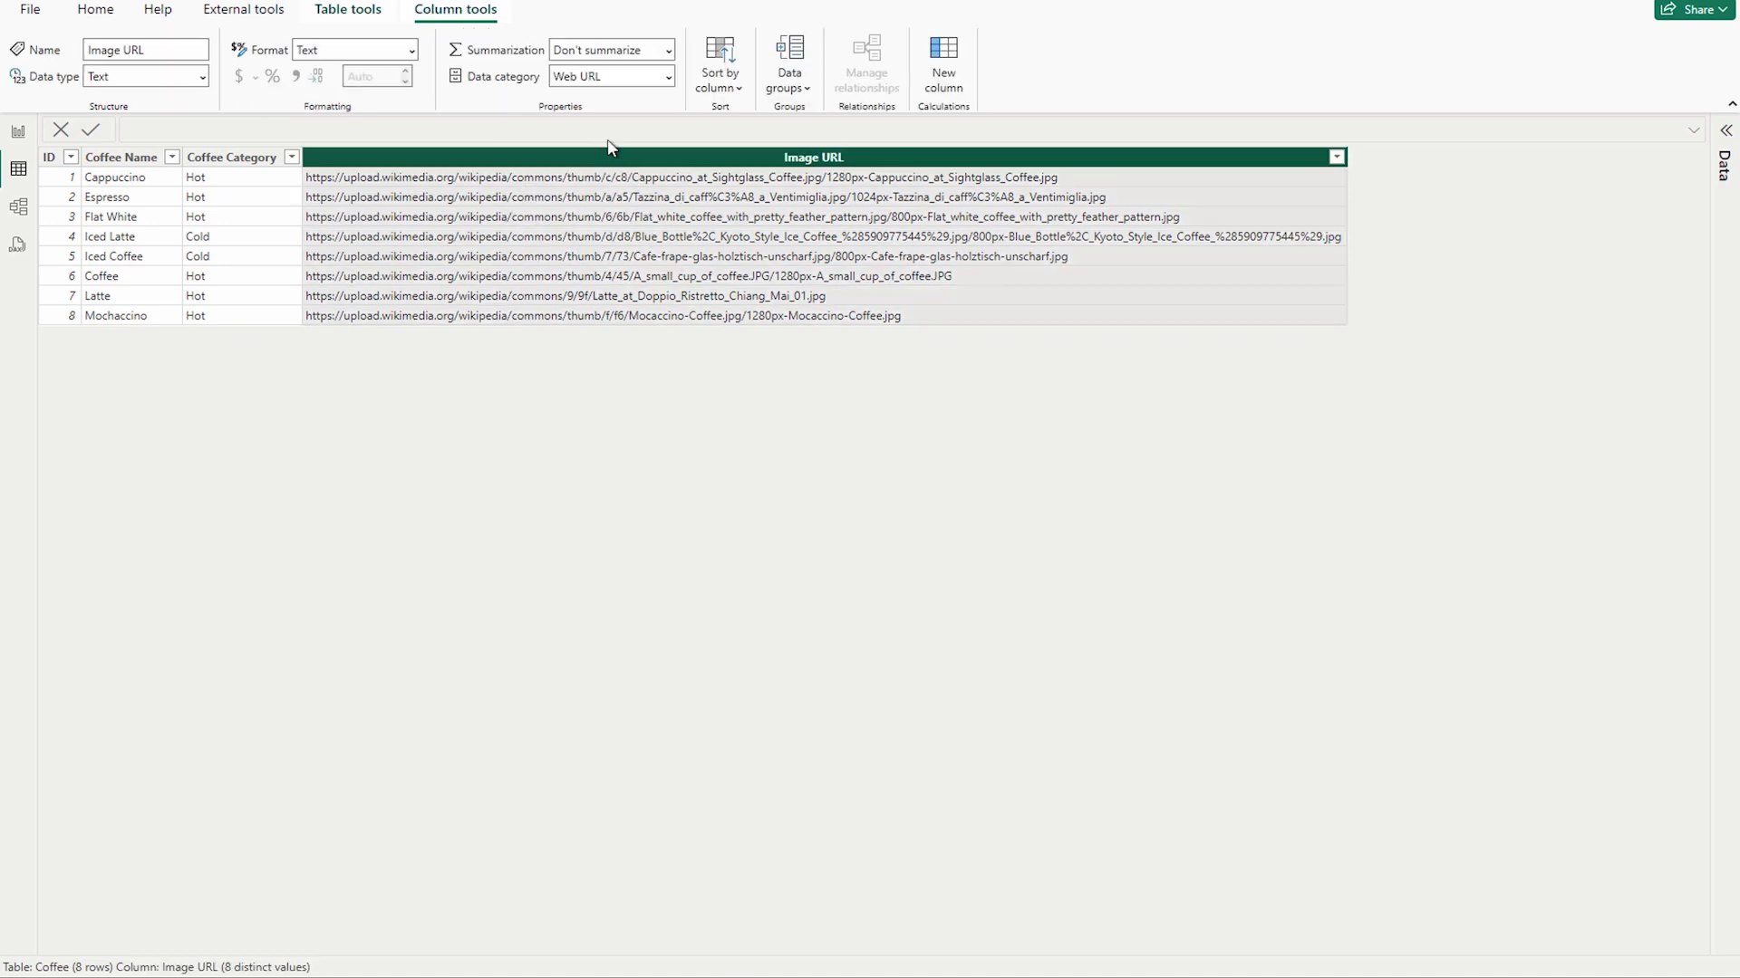
pyautogui.moveTo(642, 186)
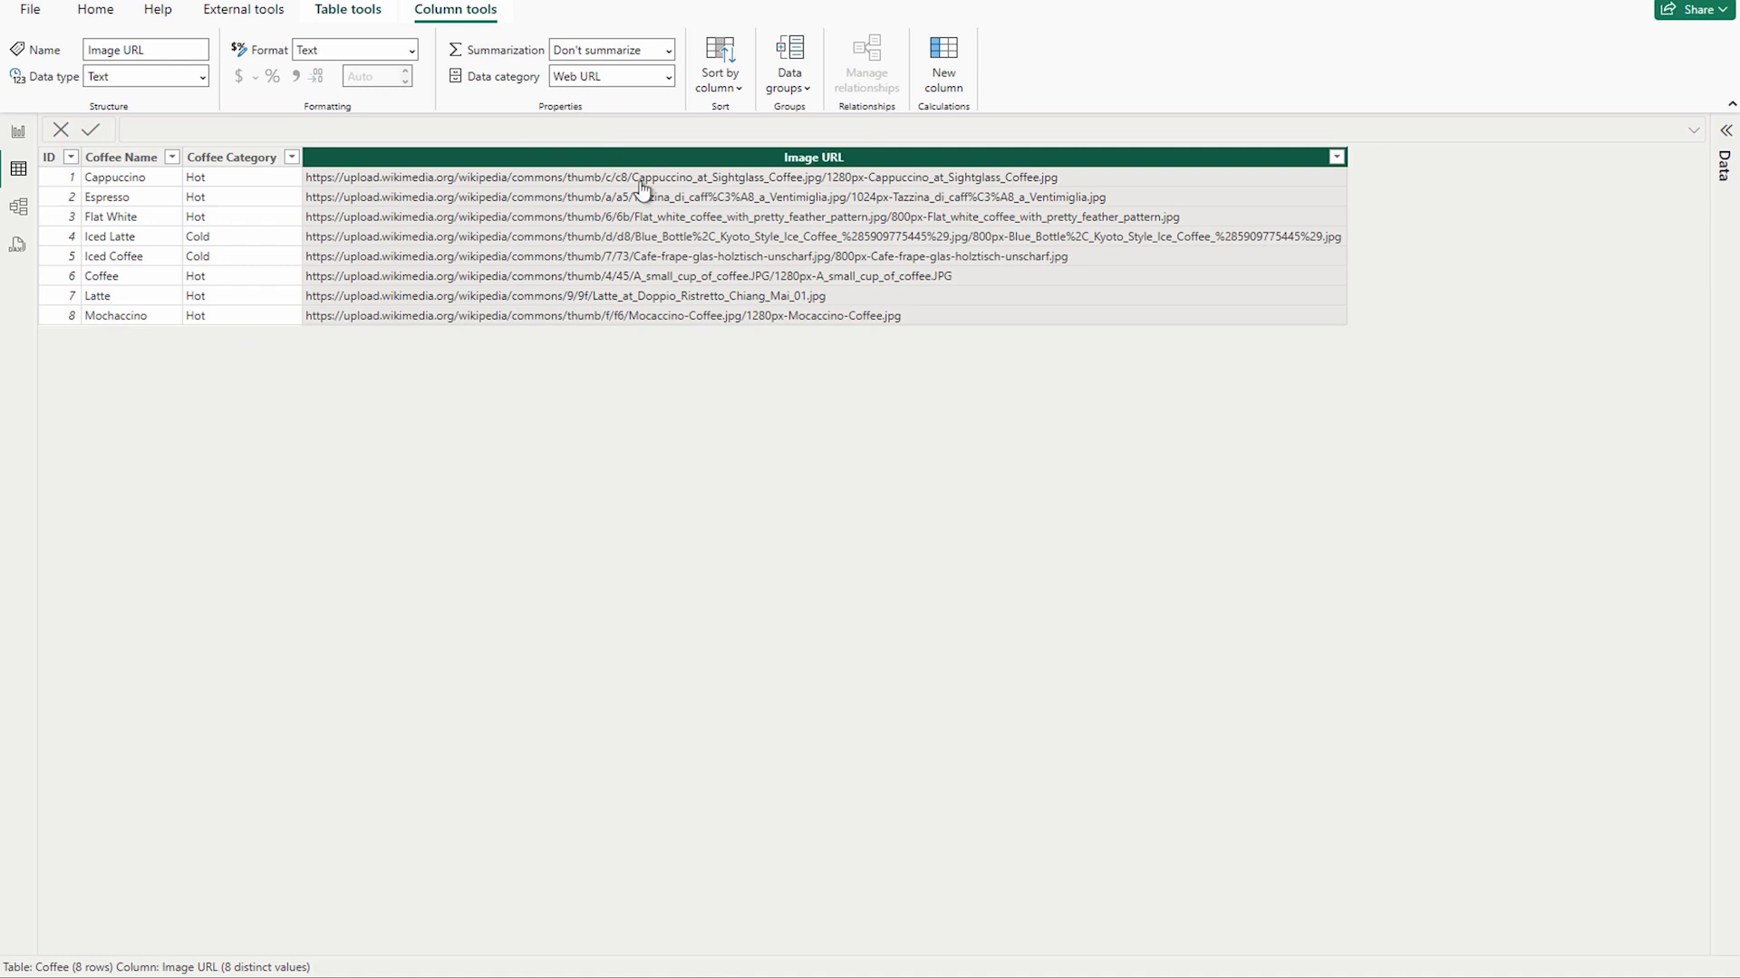
pyautogui.moveTo(575, 100)
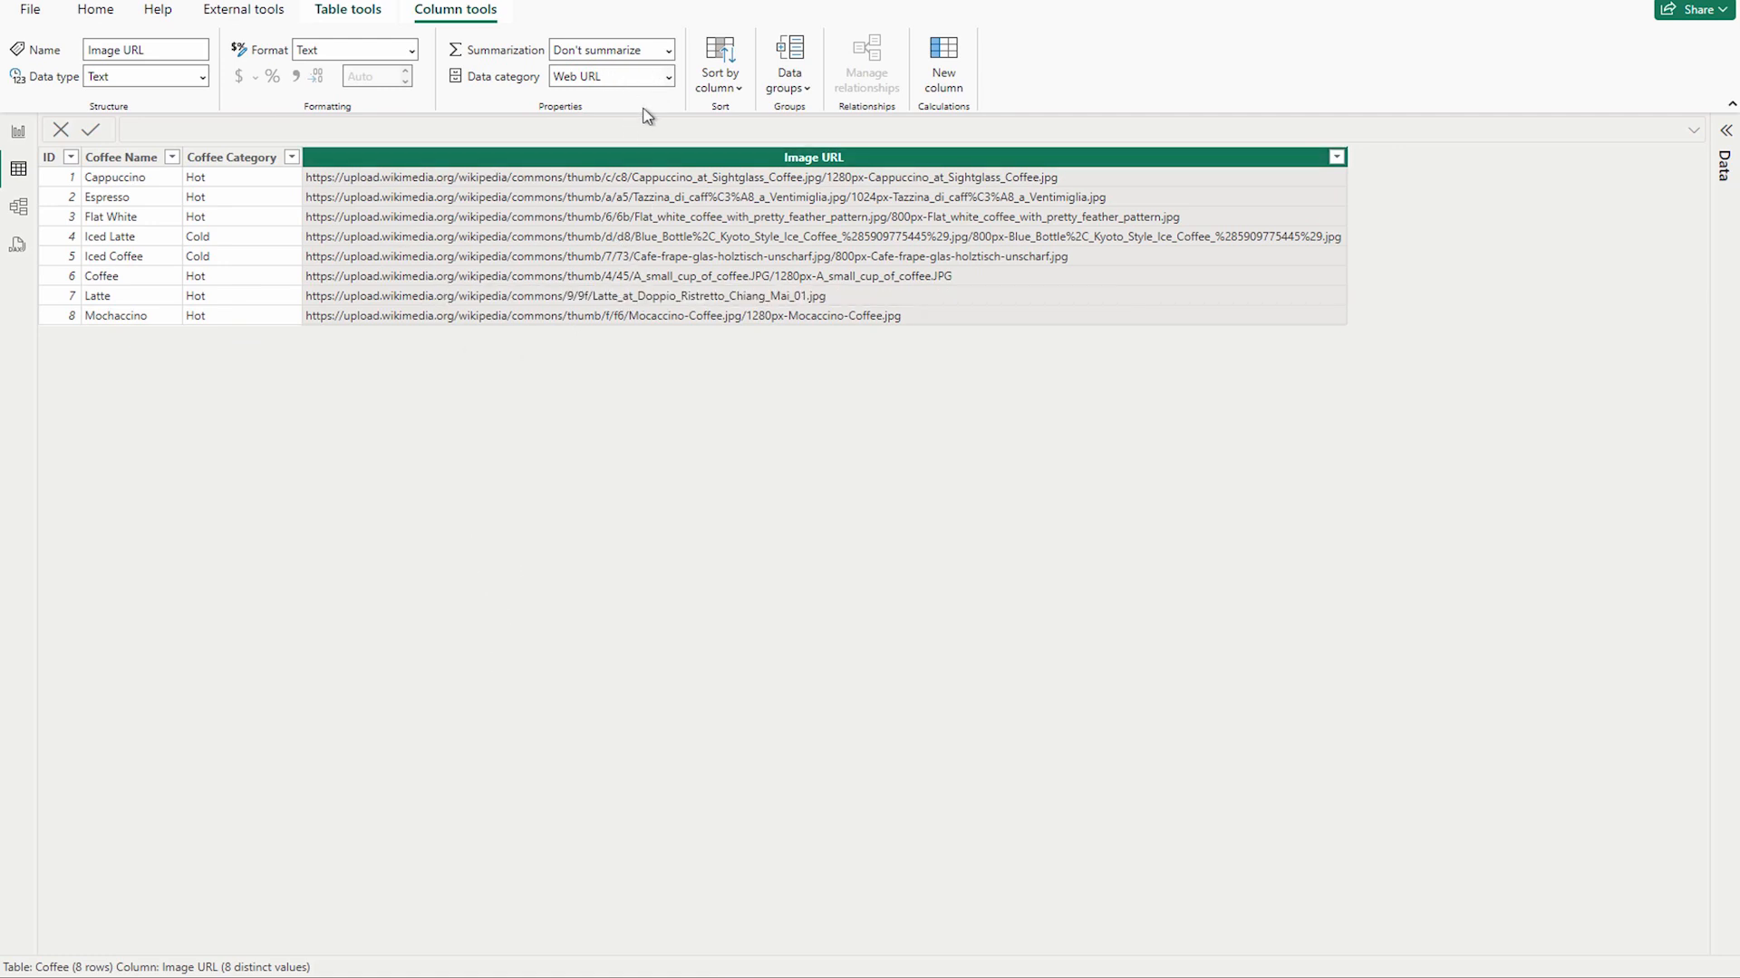
pyautogui.click(667, 76)
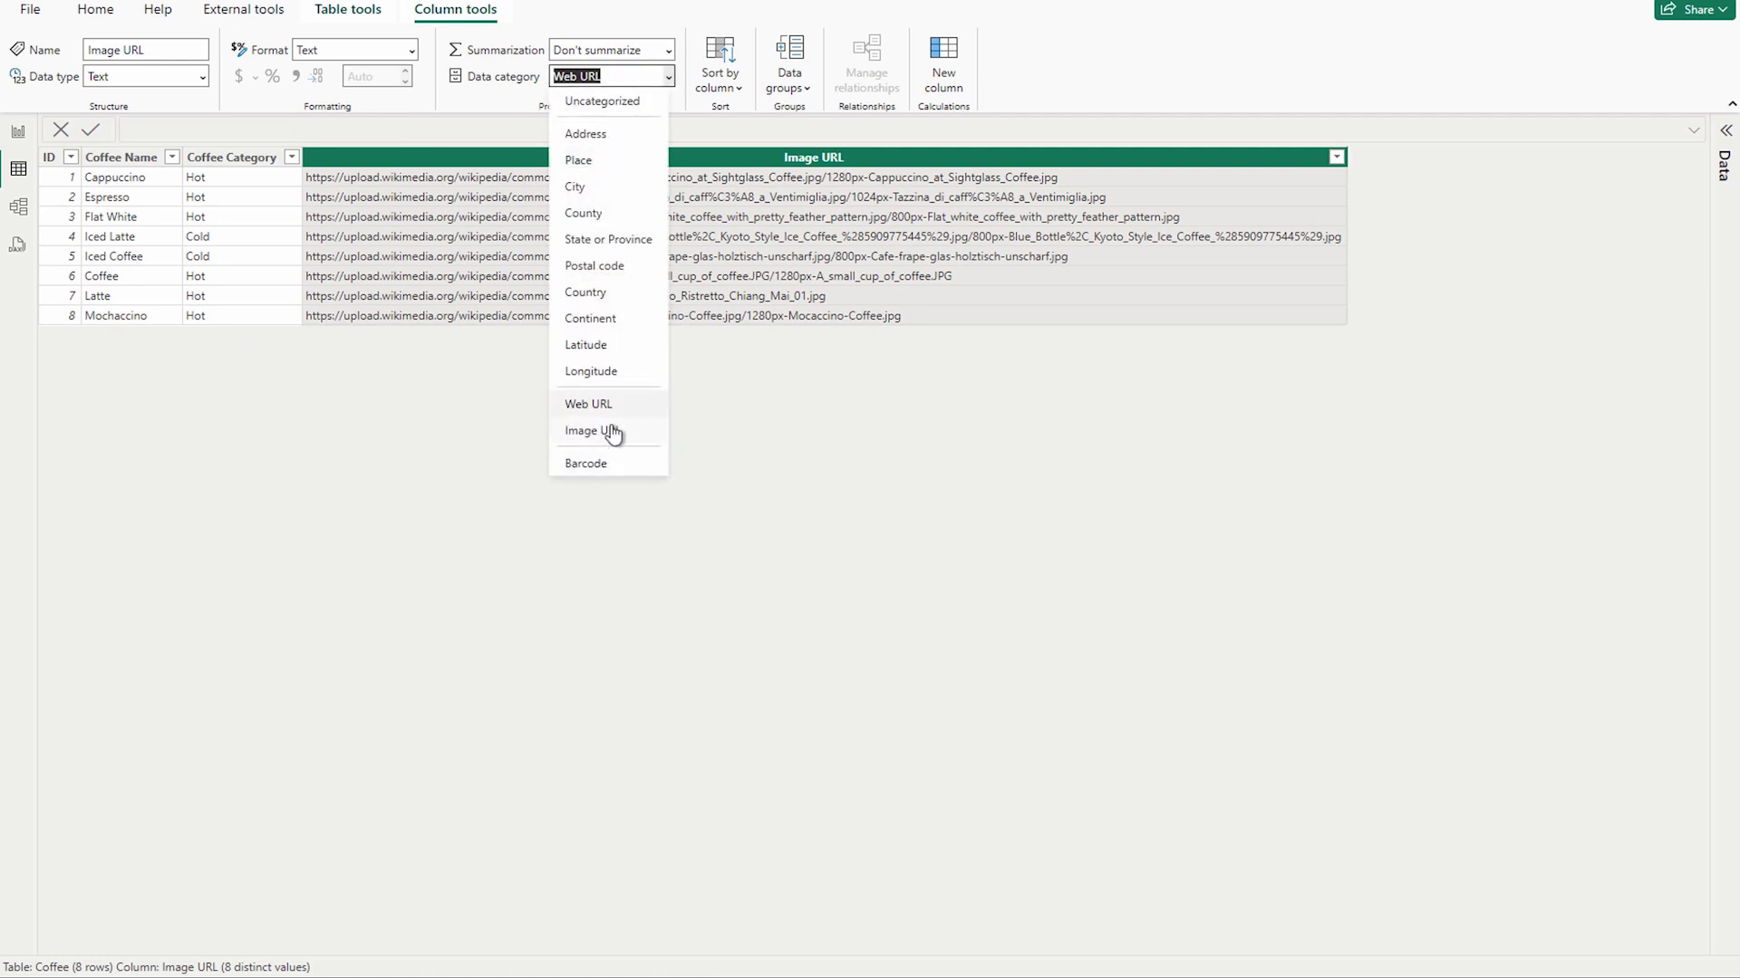
pyautogui.click(587, 402)
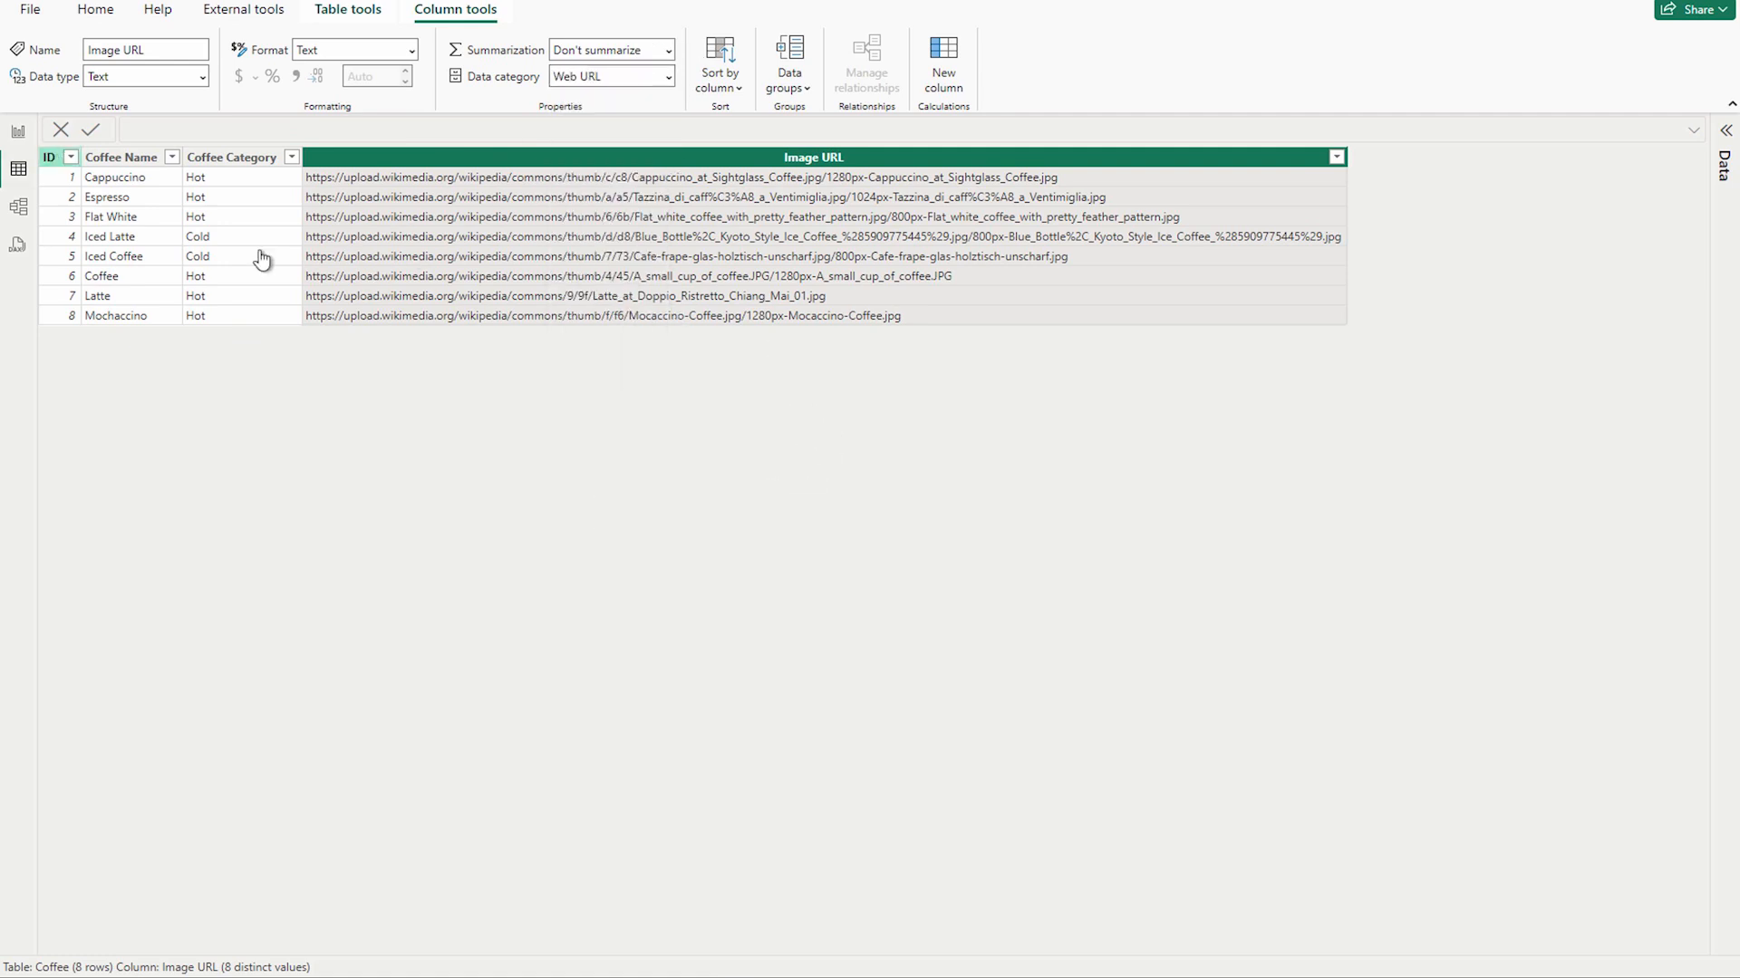
pyautogui.moveTo(614, 295)
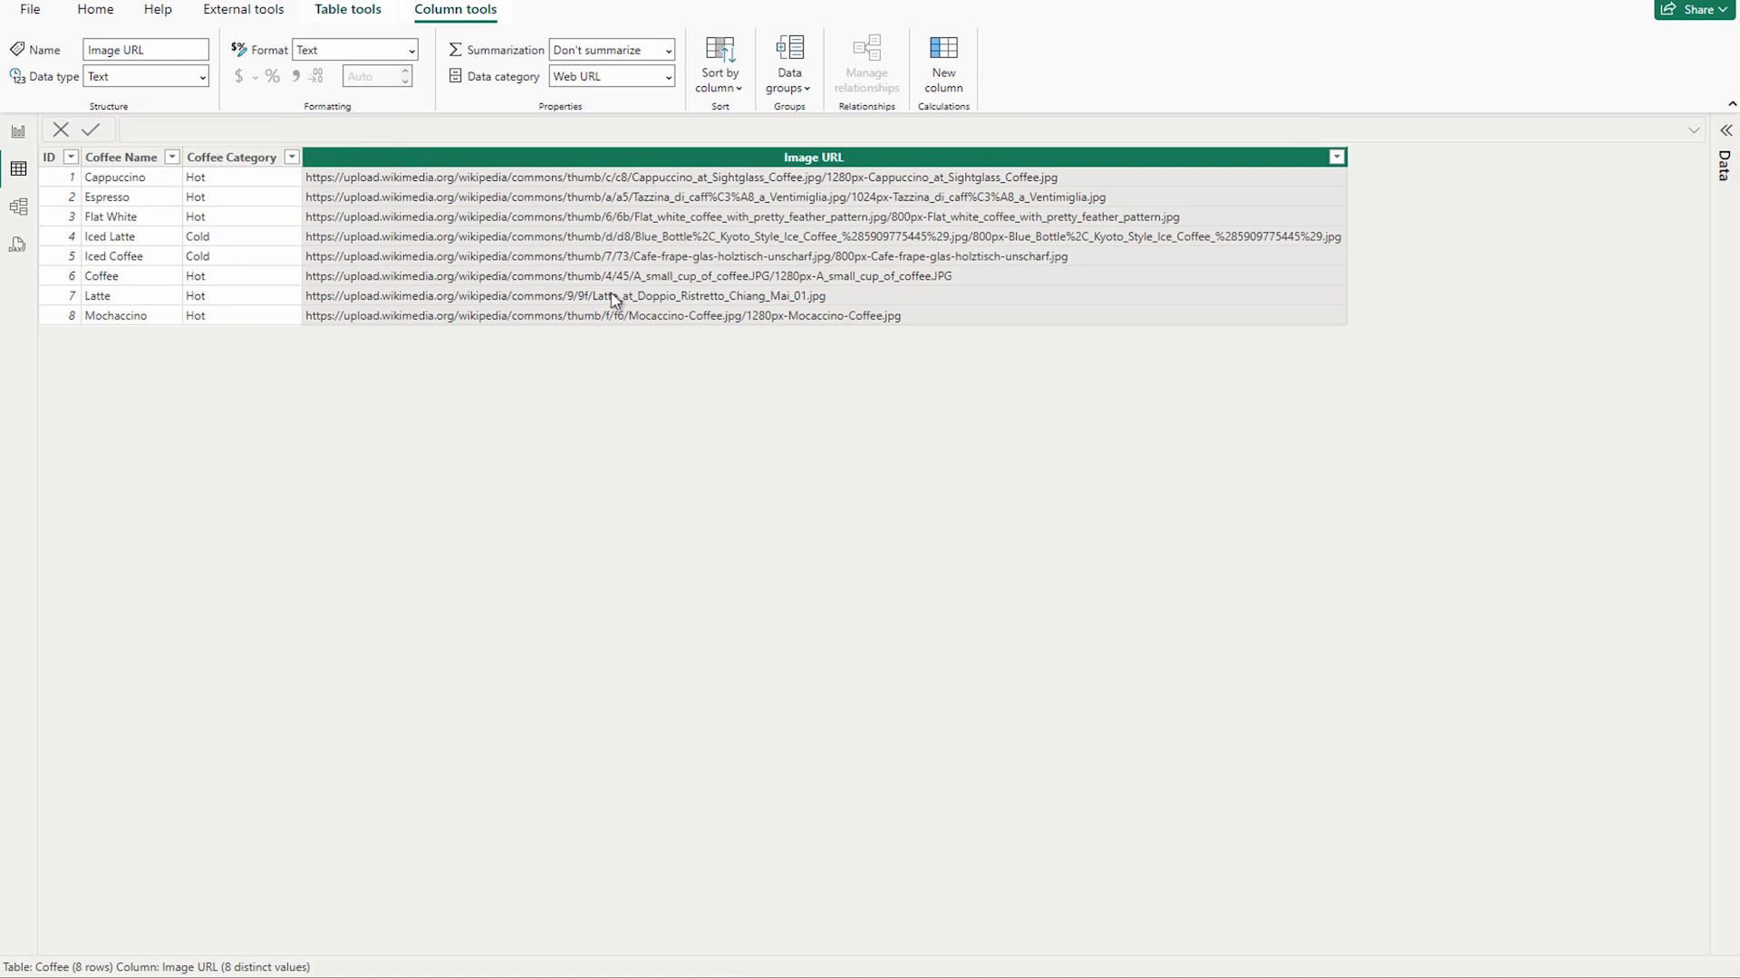
pyautogui.click(16, 133)
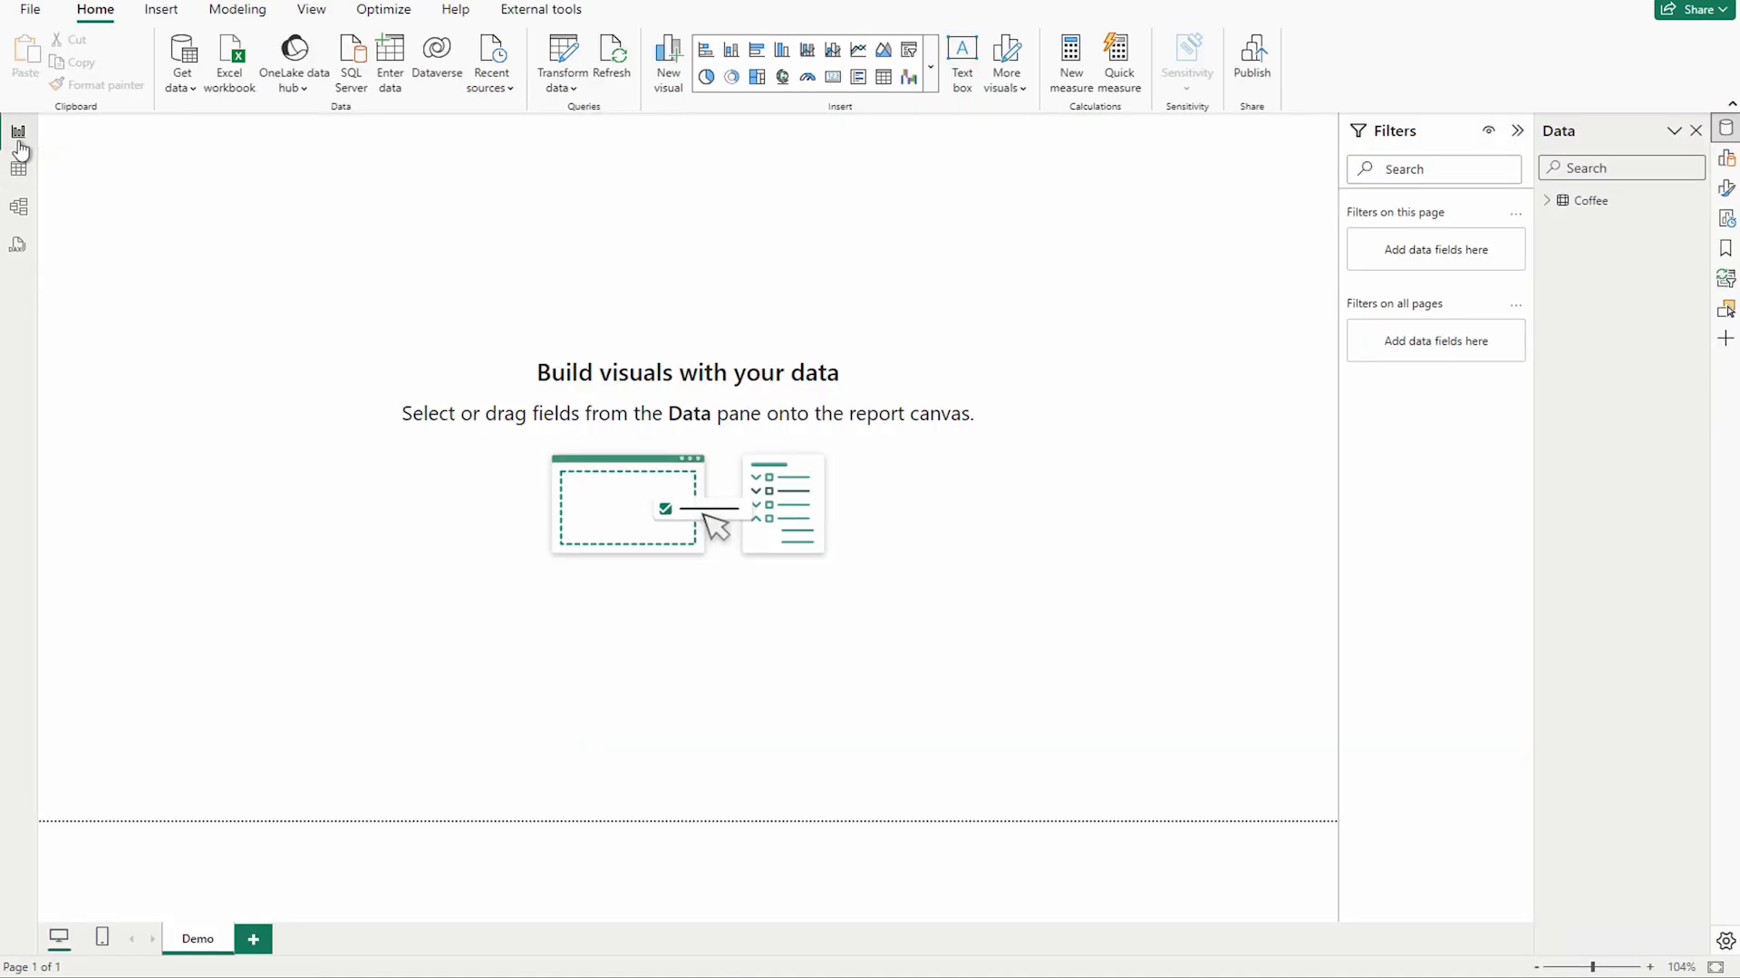
pyautogui.moveTo(986, 132)
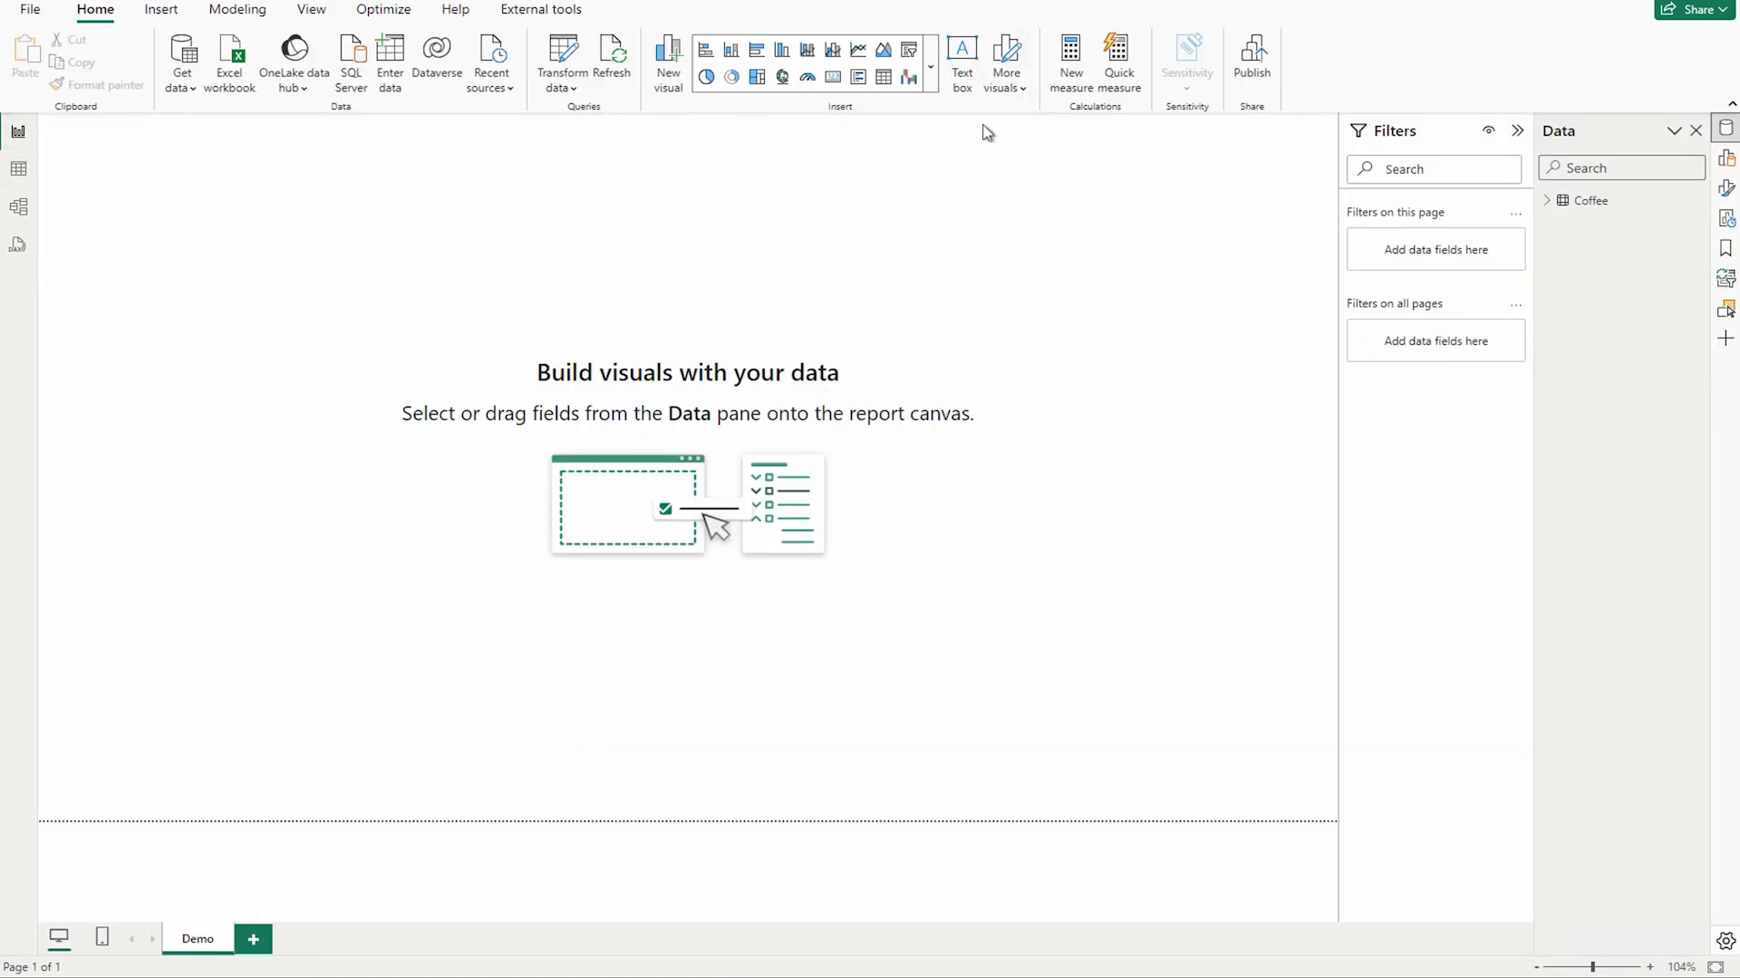
pyautogui.moveTo(221, 290)
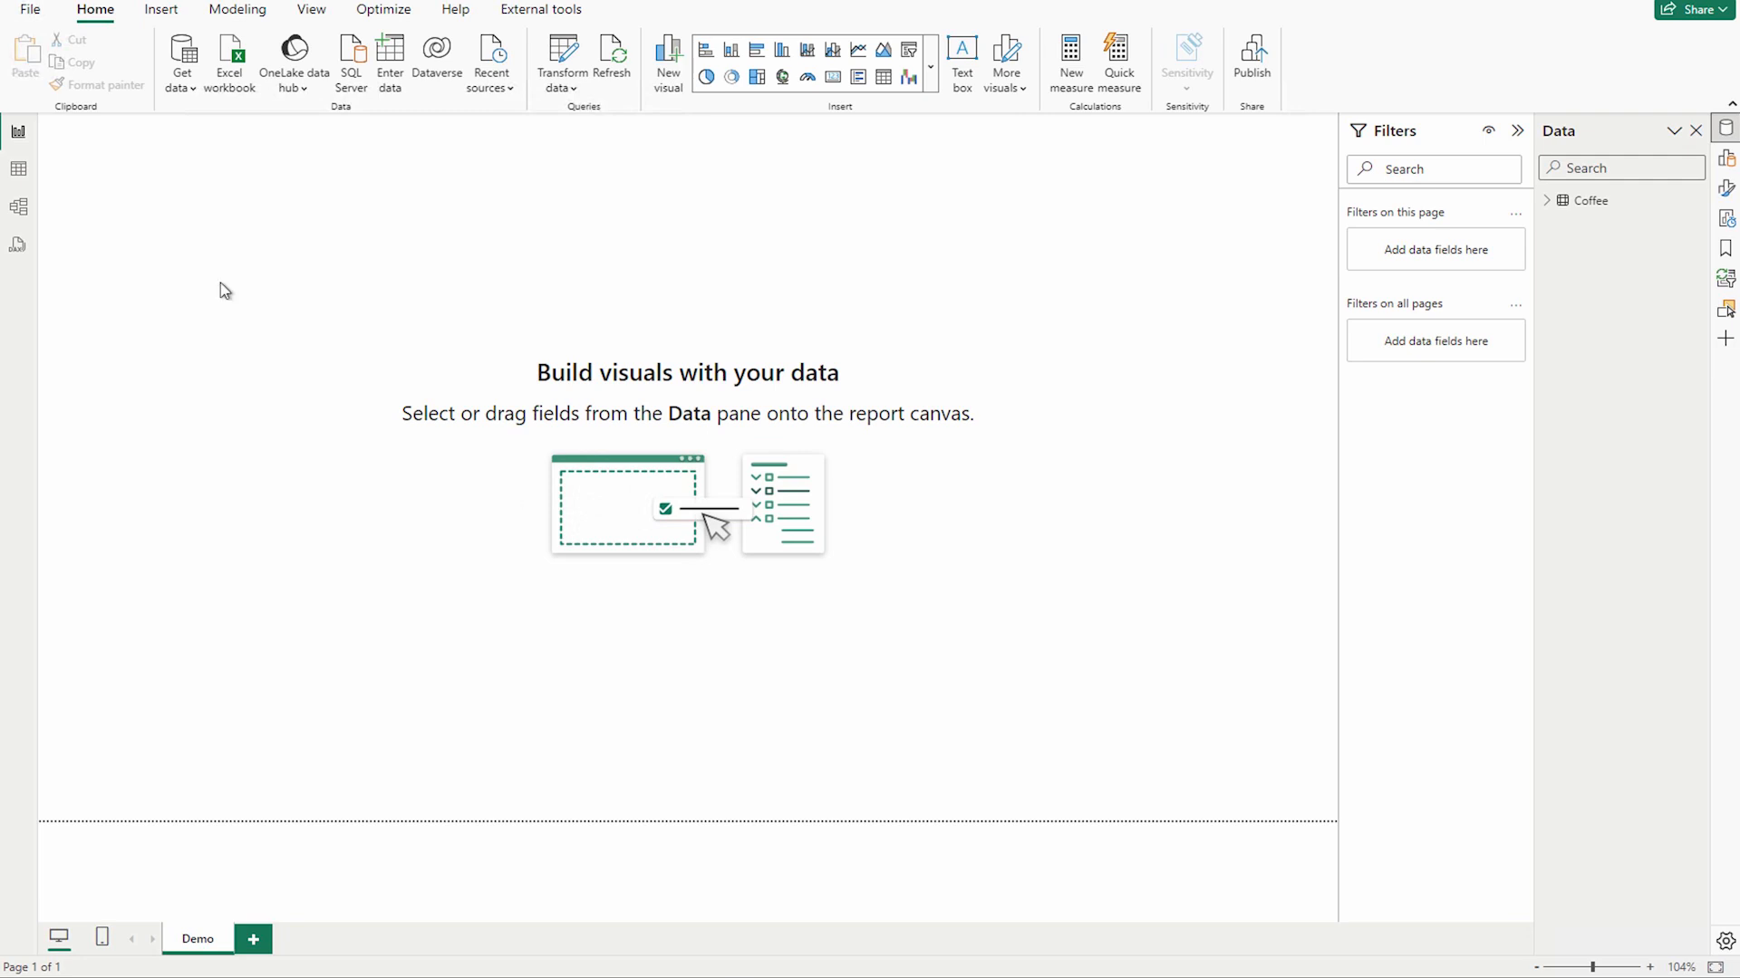
pyautogui.moveTo(932, 76)
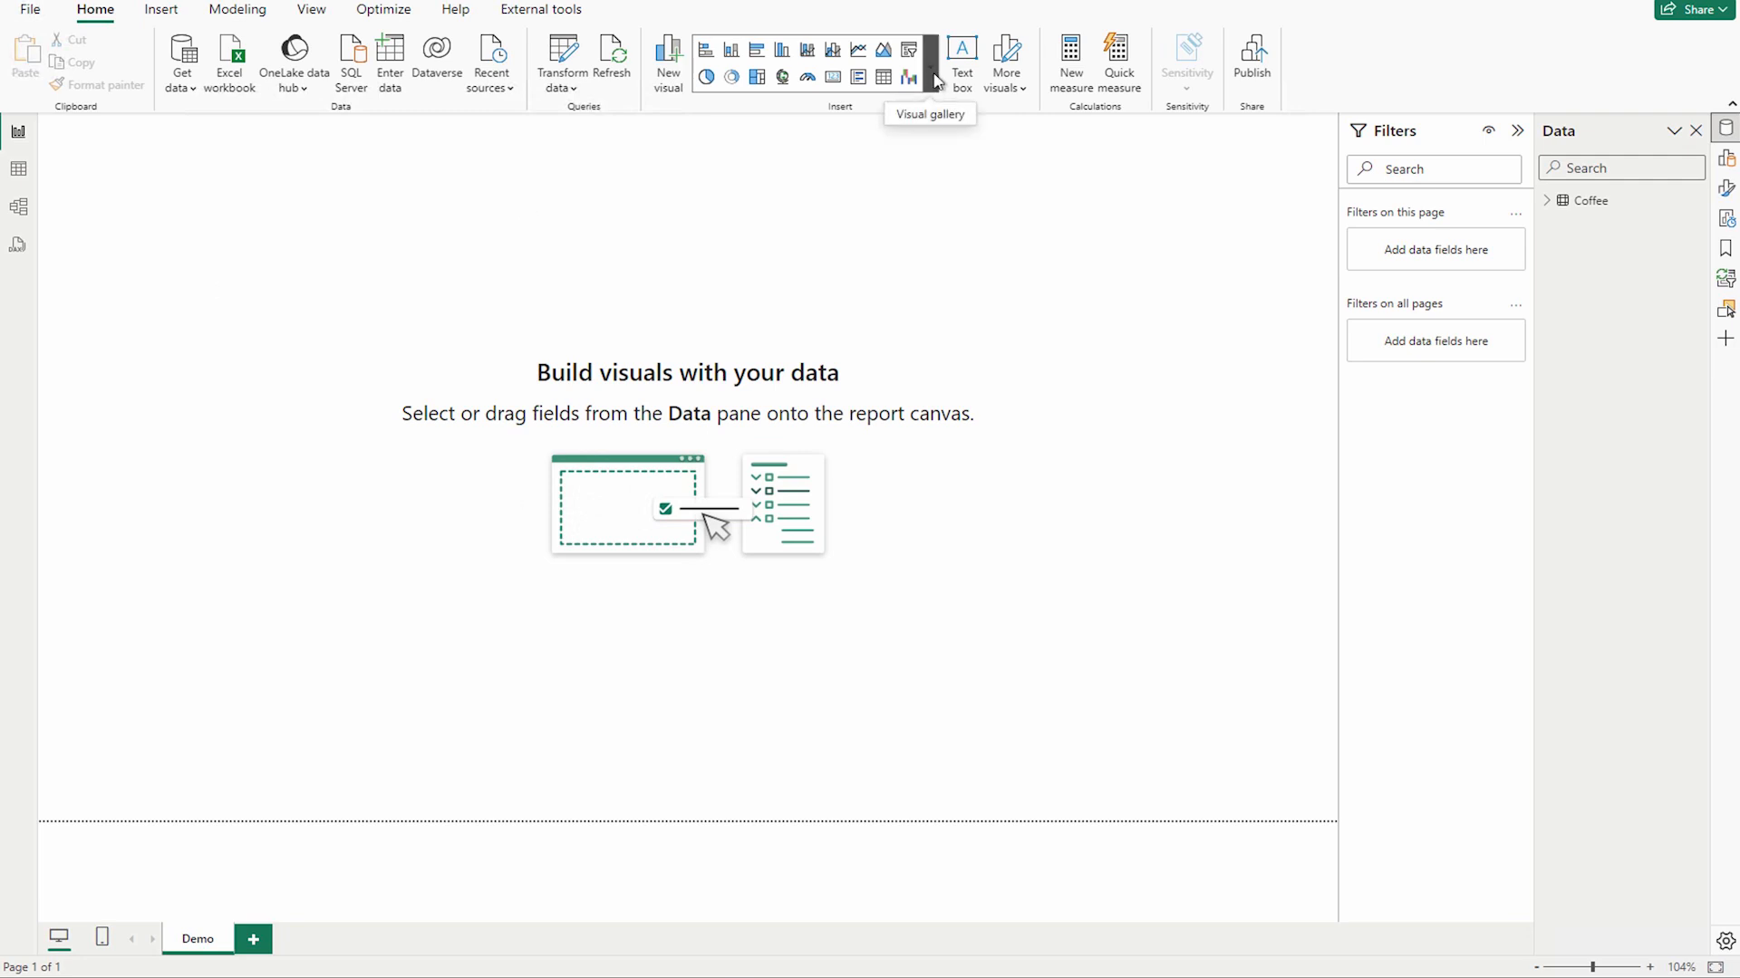
pyautogui.moveTo(174, 205)
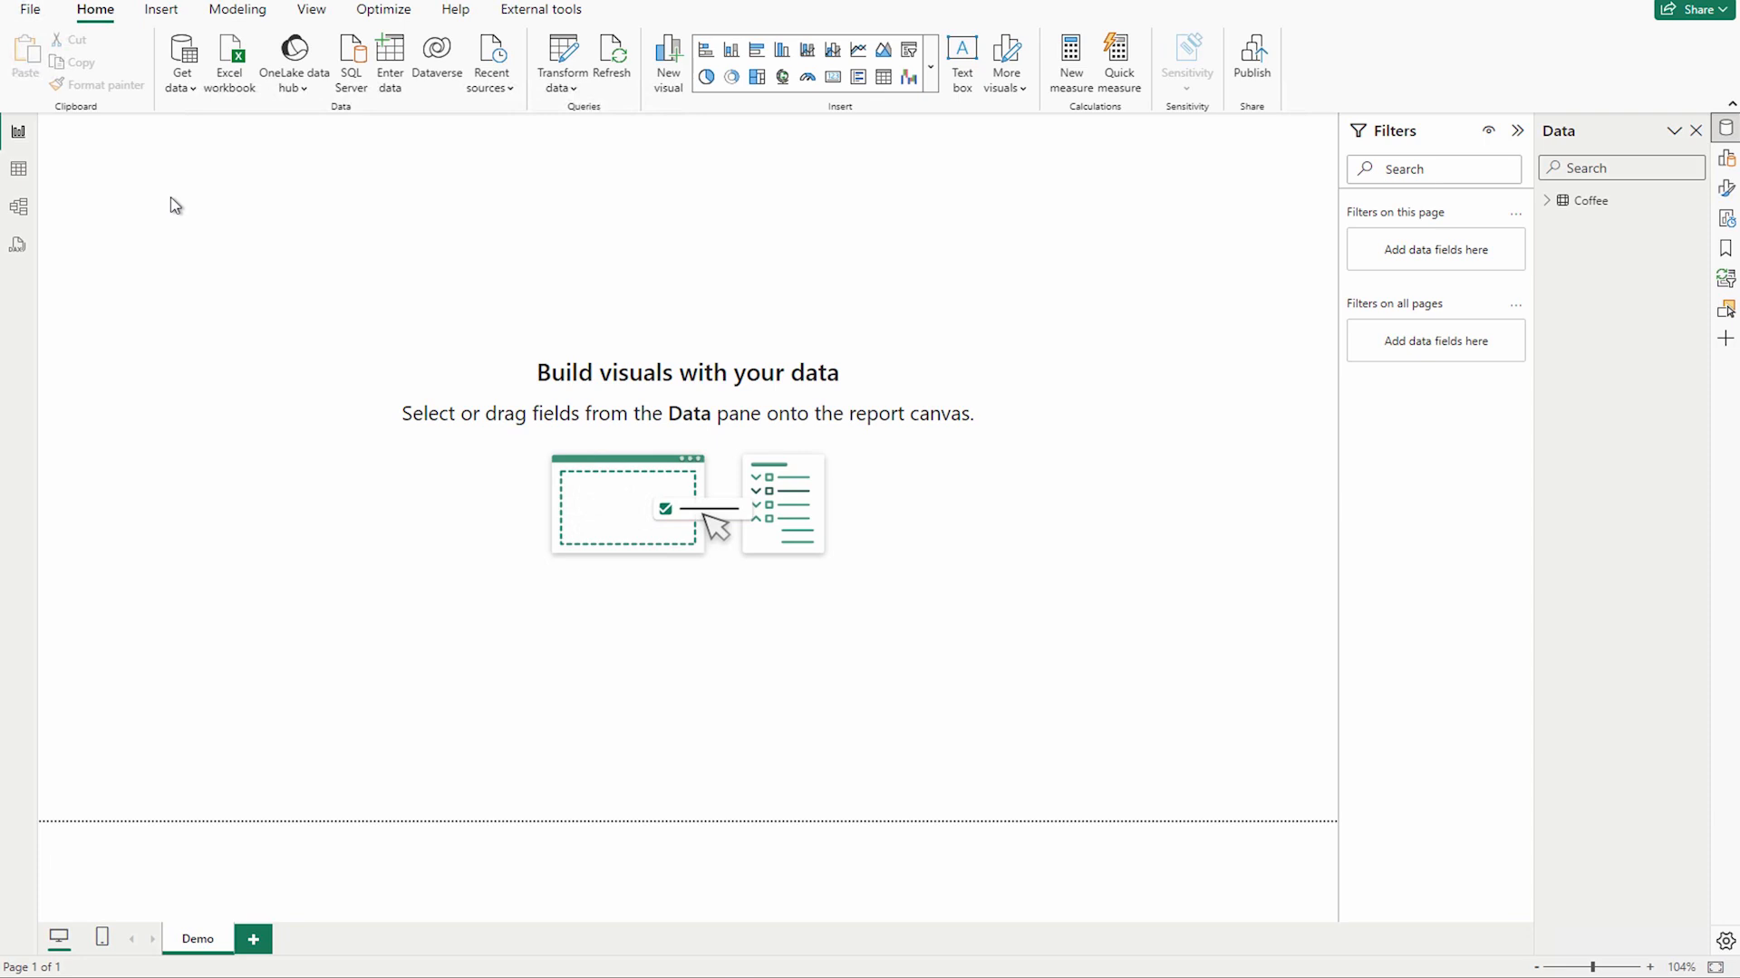
pyautogui.moveTo(144, 197)
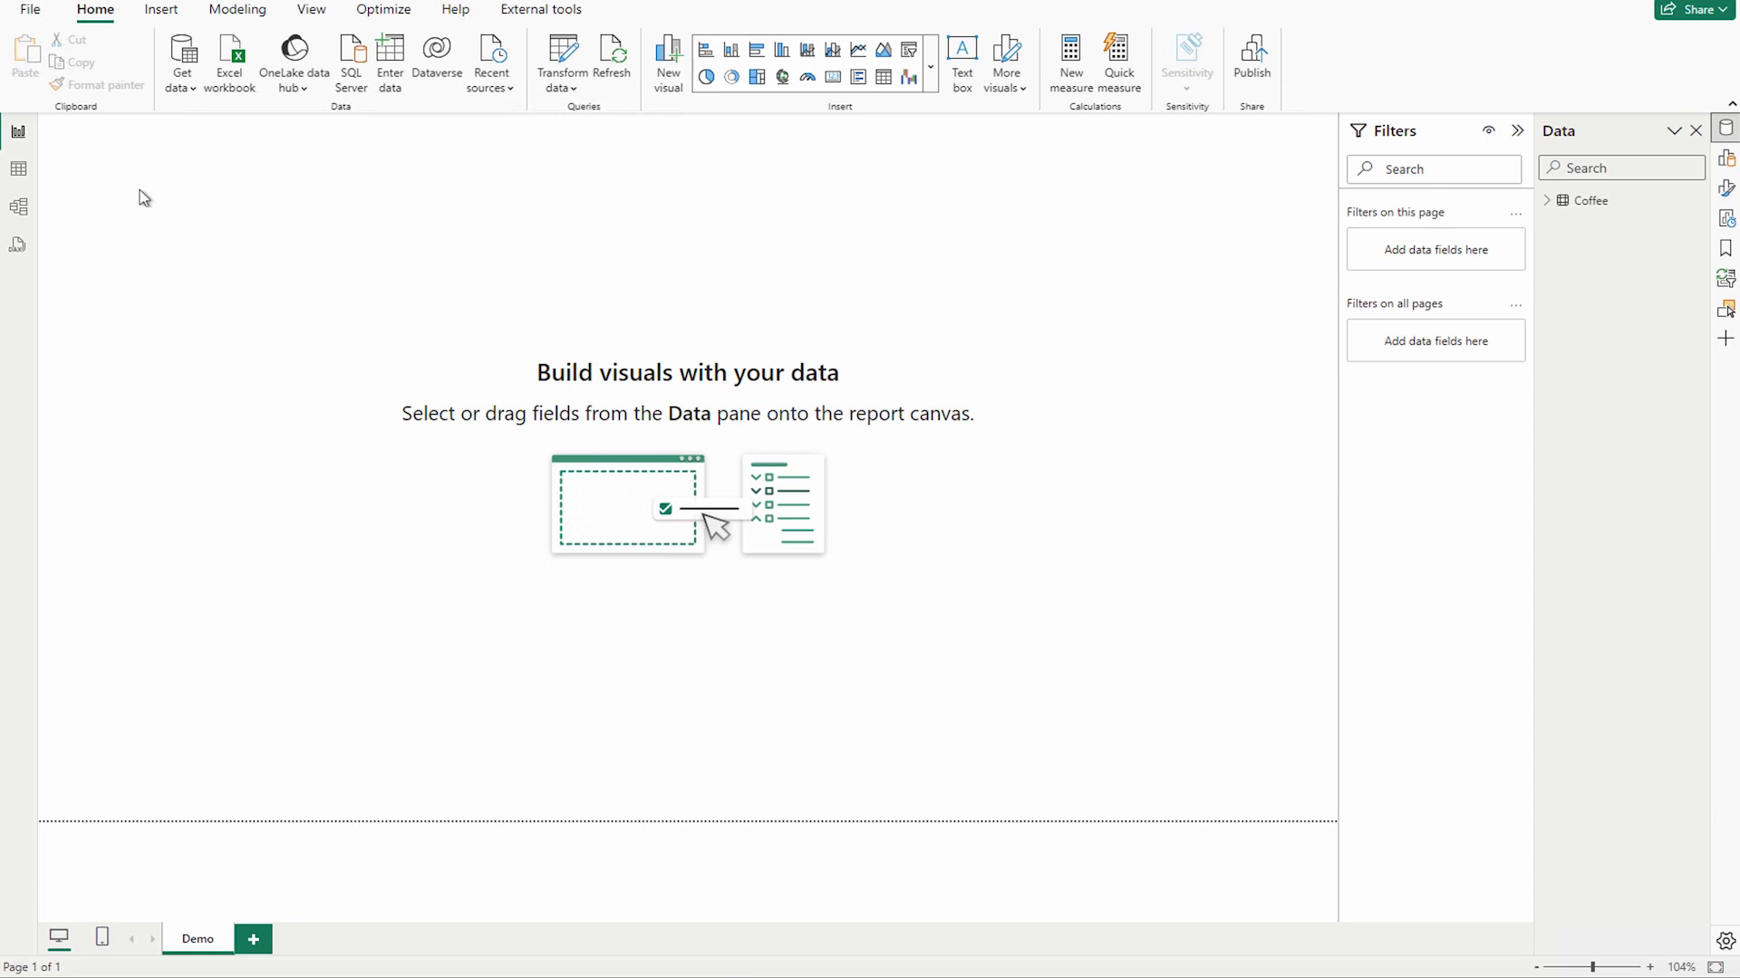
pyautogui.click(31, 9)
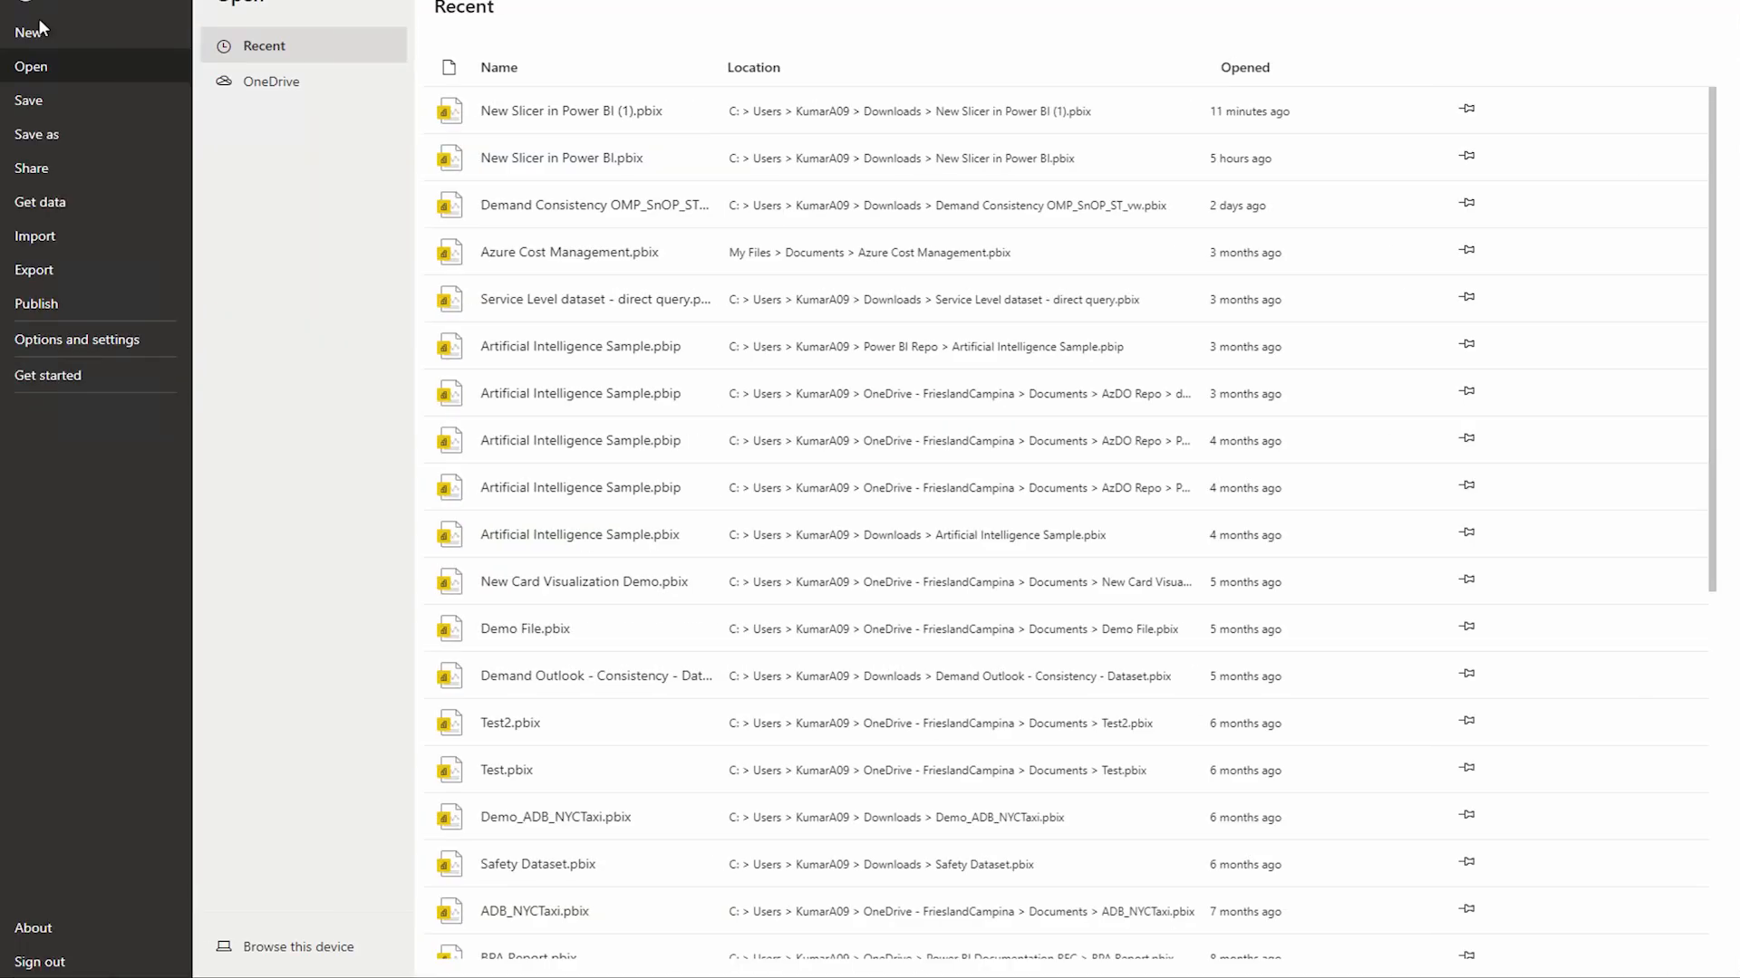
pyautogui.click(78, 339)
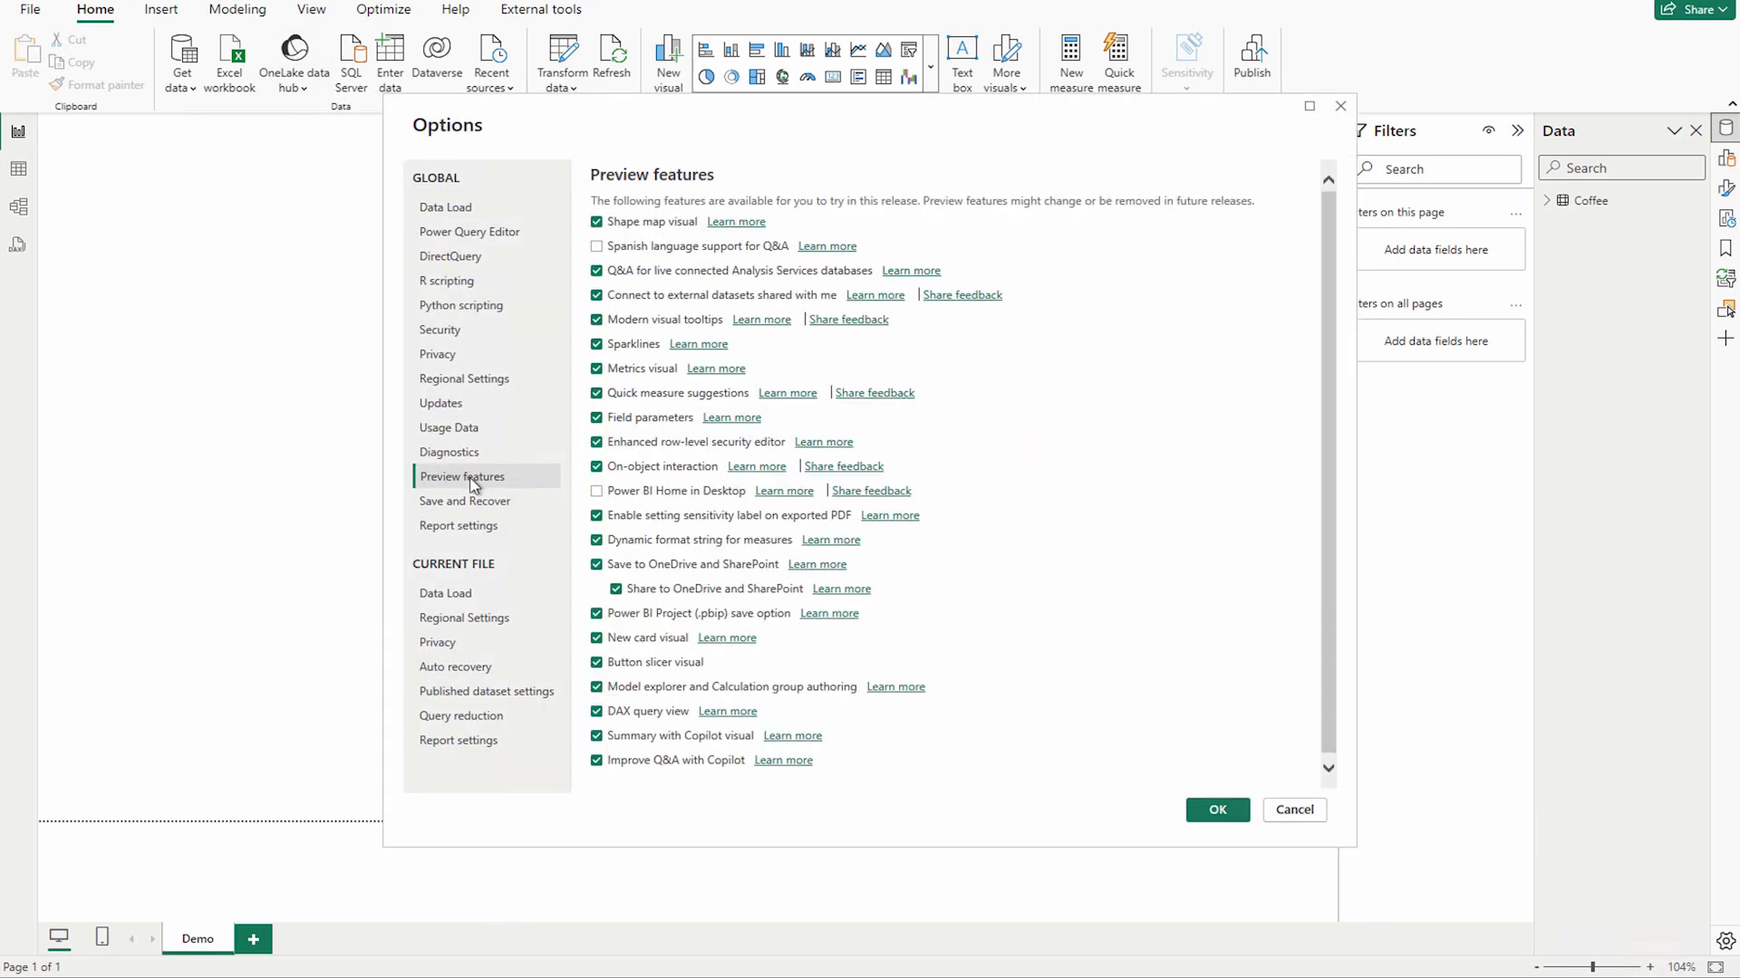
pyautogui.moveTo(608, 728)
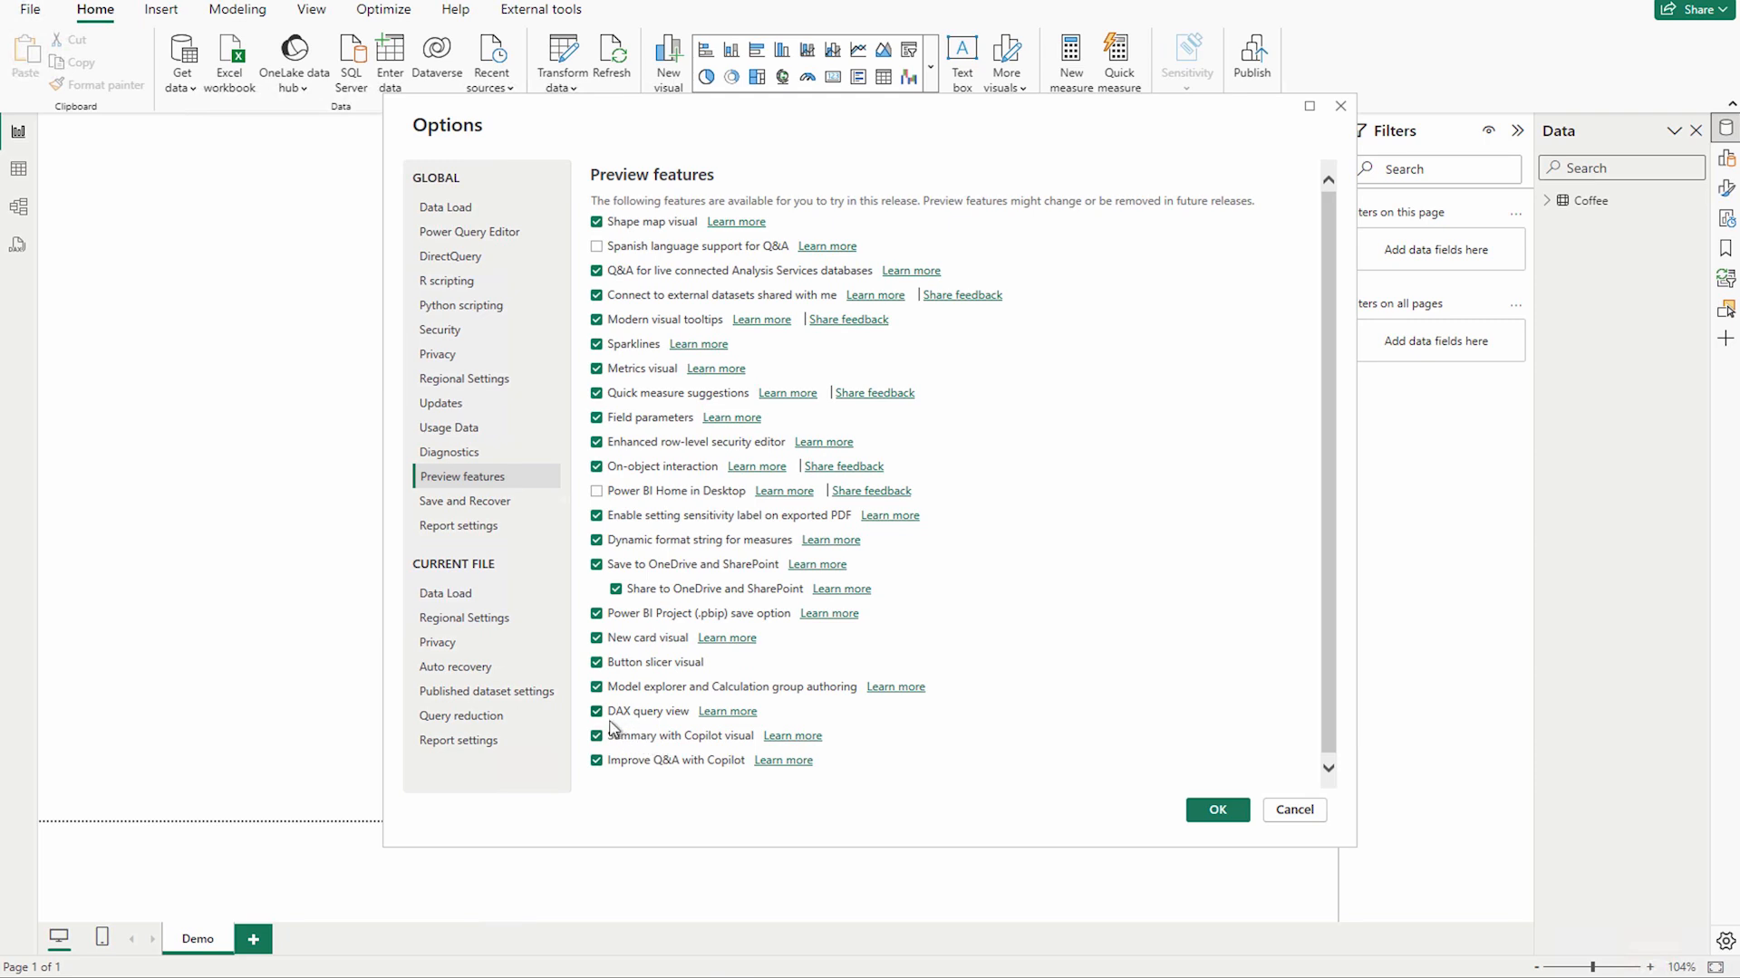
pyautogui.moveTo(754, 763)
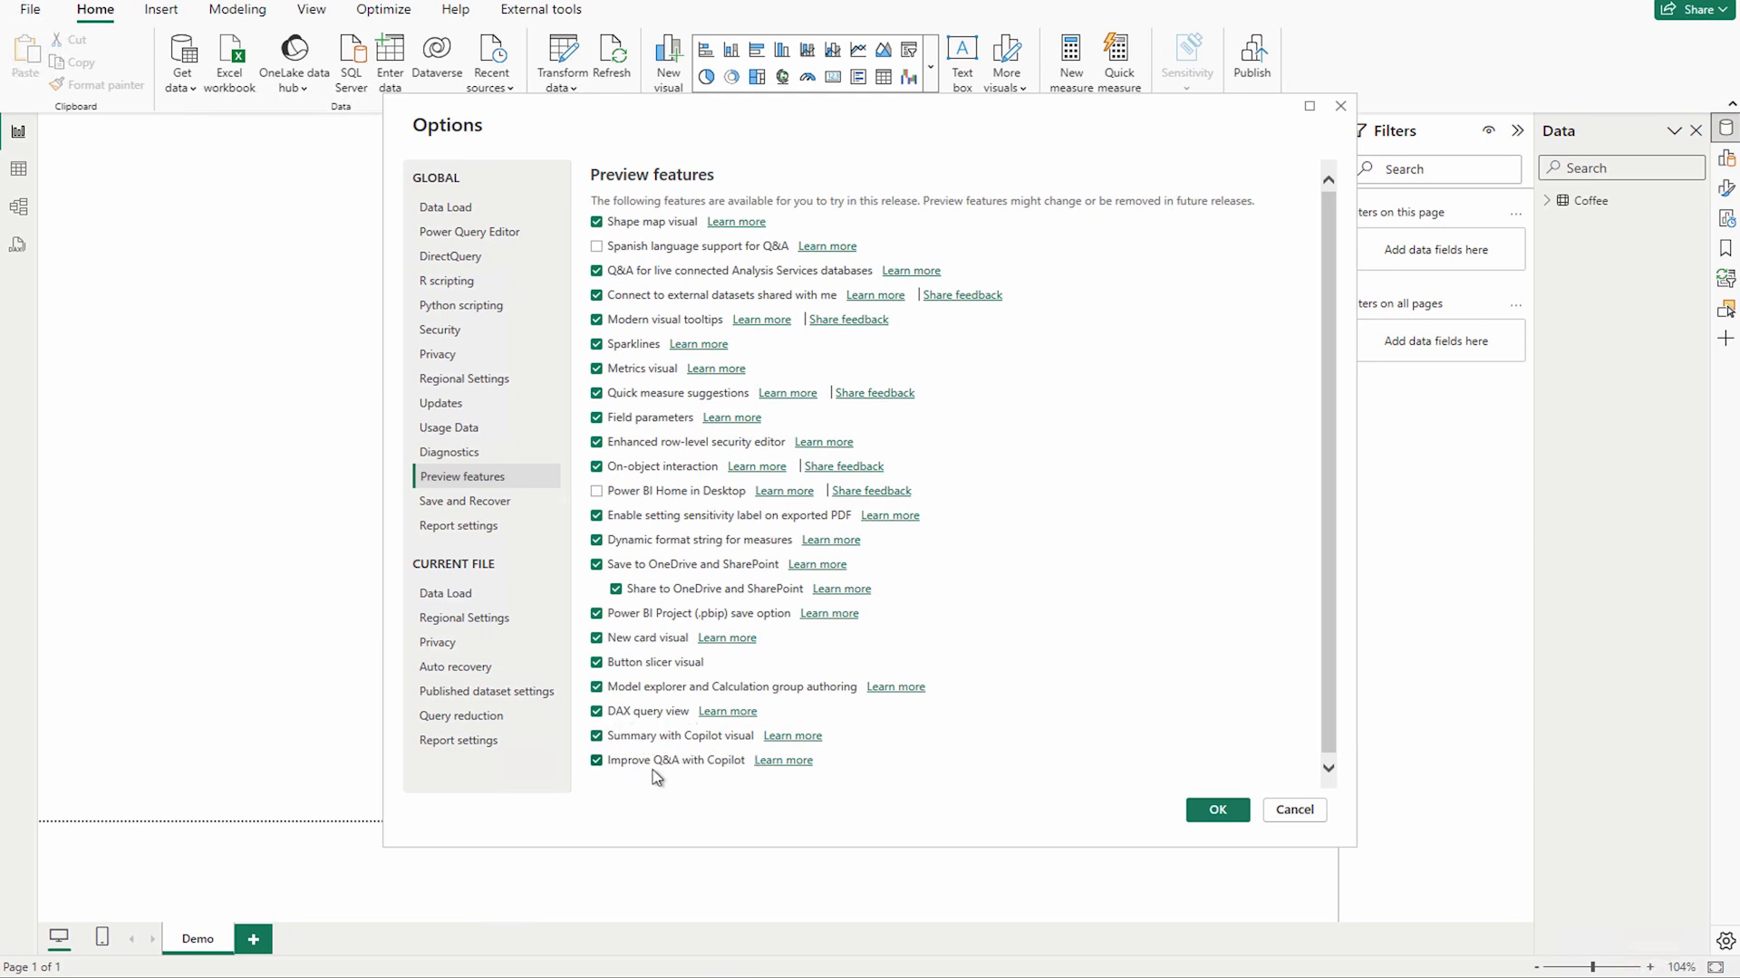
pyautogui.moveTo(756, 781)
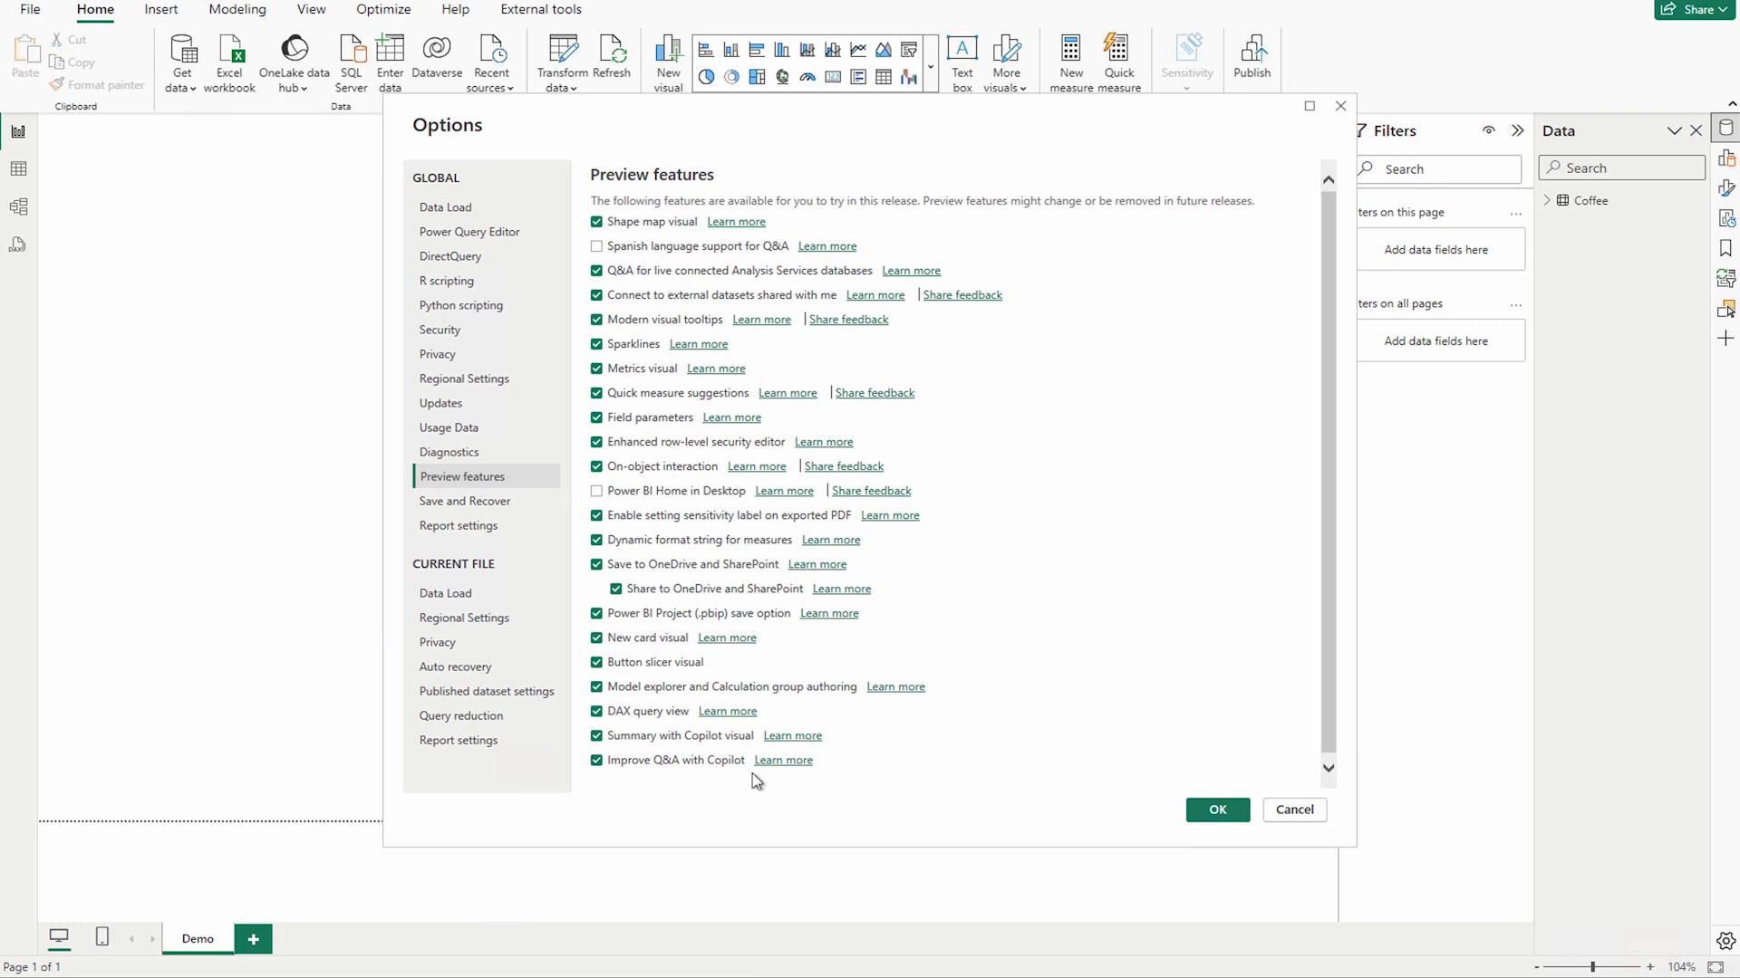
pyautogui.moveTo(661, 758)
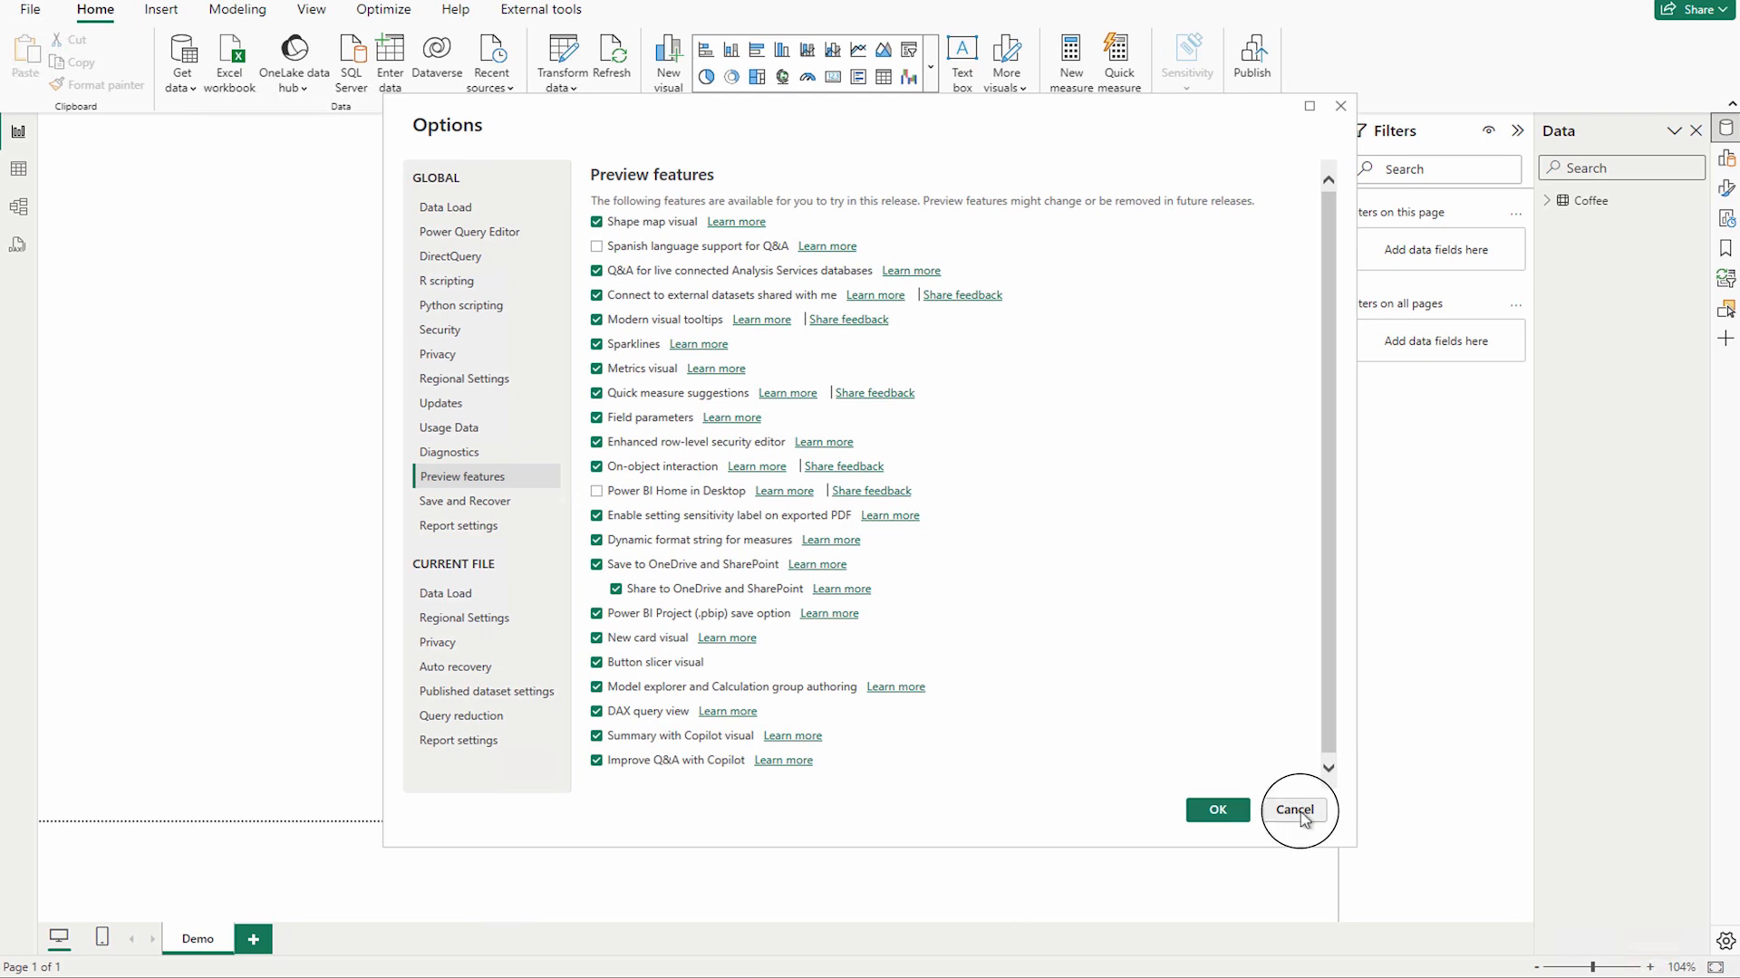
pyautogui.click(1294, 810)
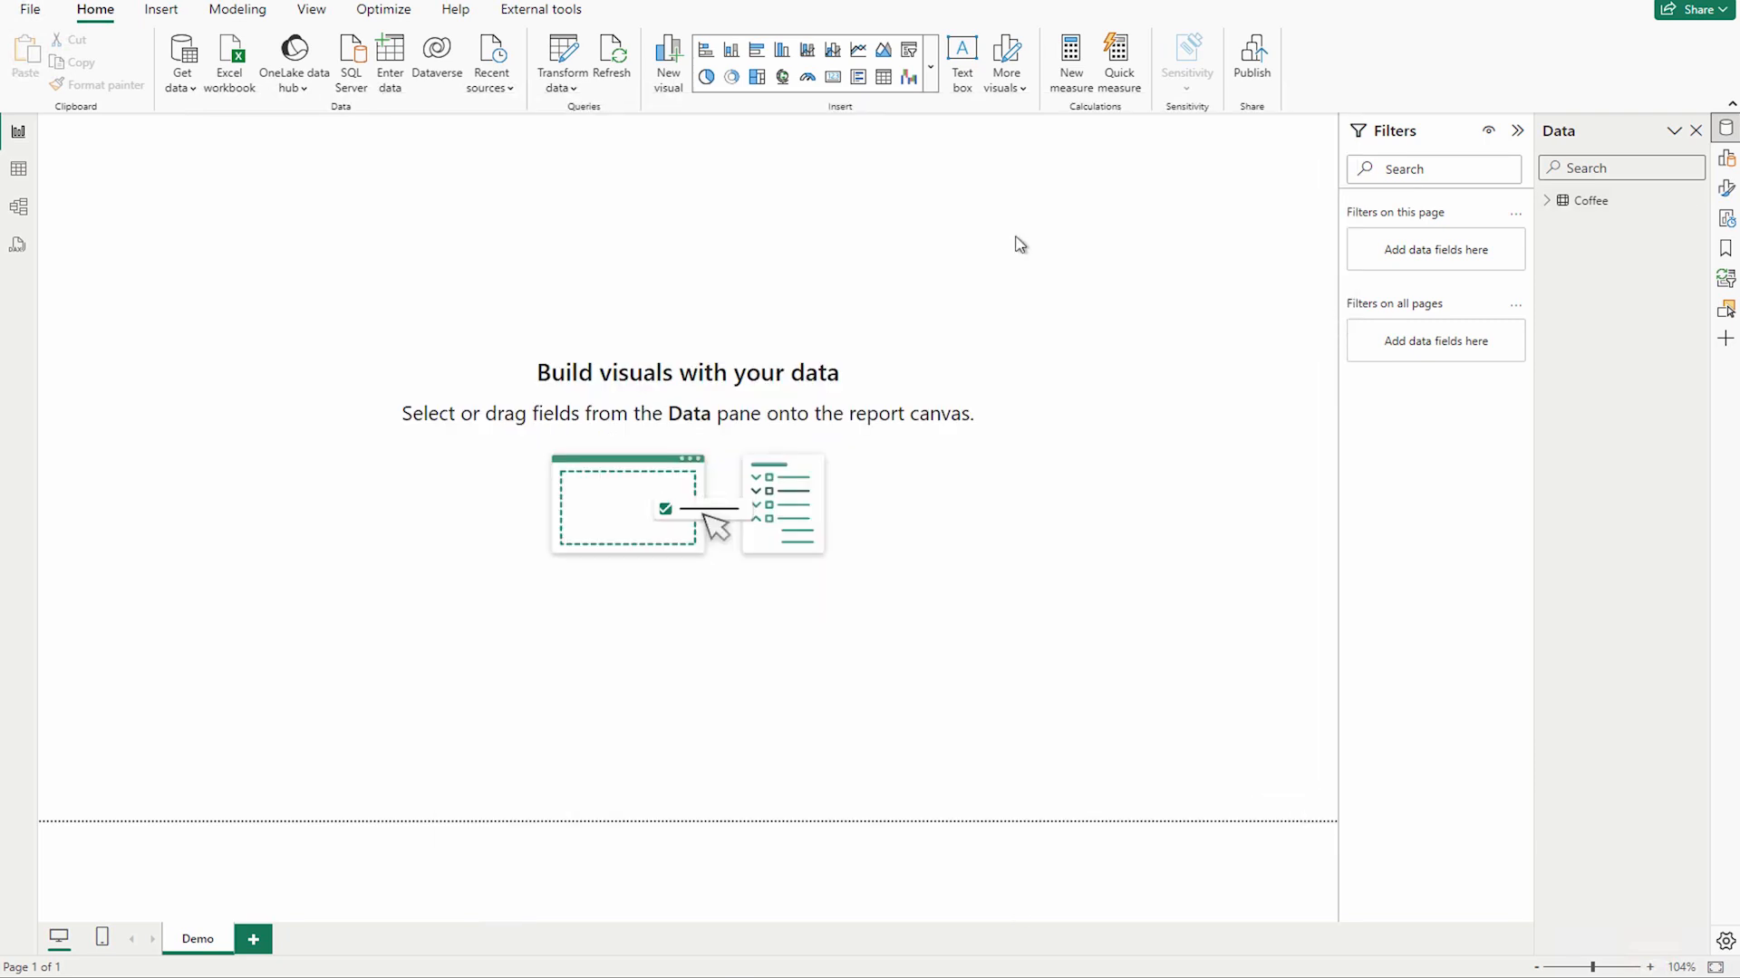
# Step: Insert a Slicer (new) visual and fill it with the Coffee Name field from the Coffee table
pyautogui.click(929, 67)
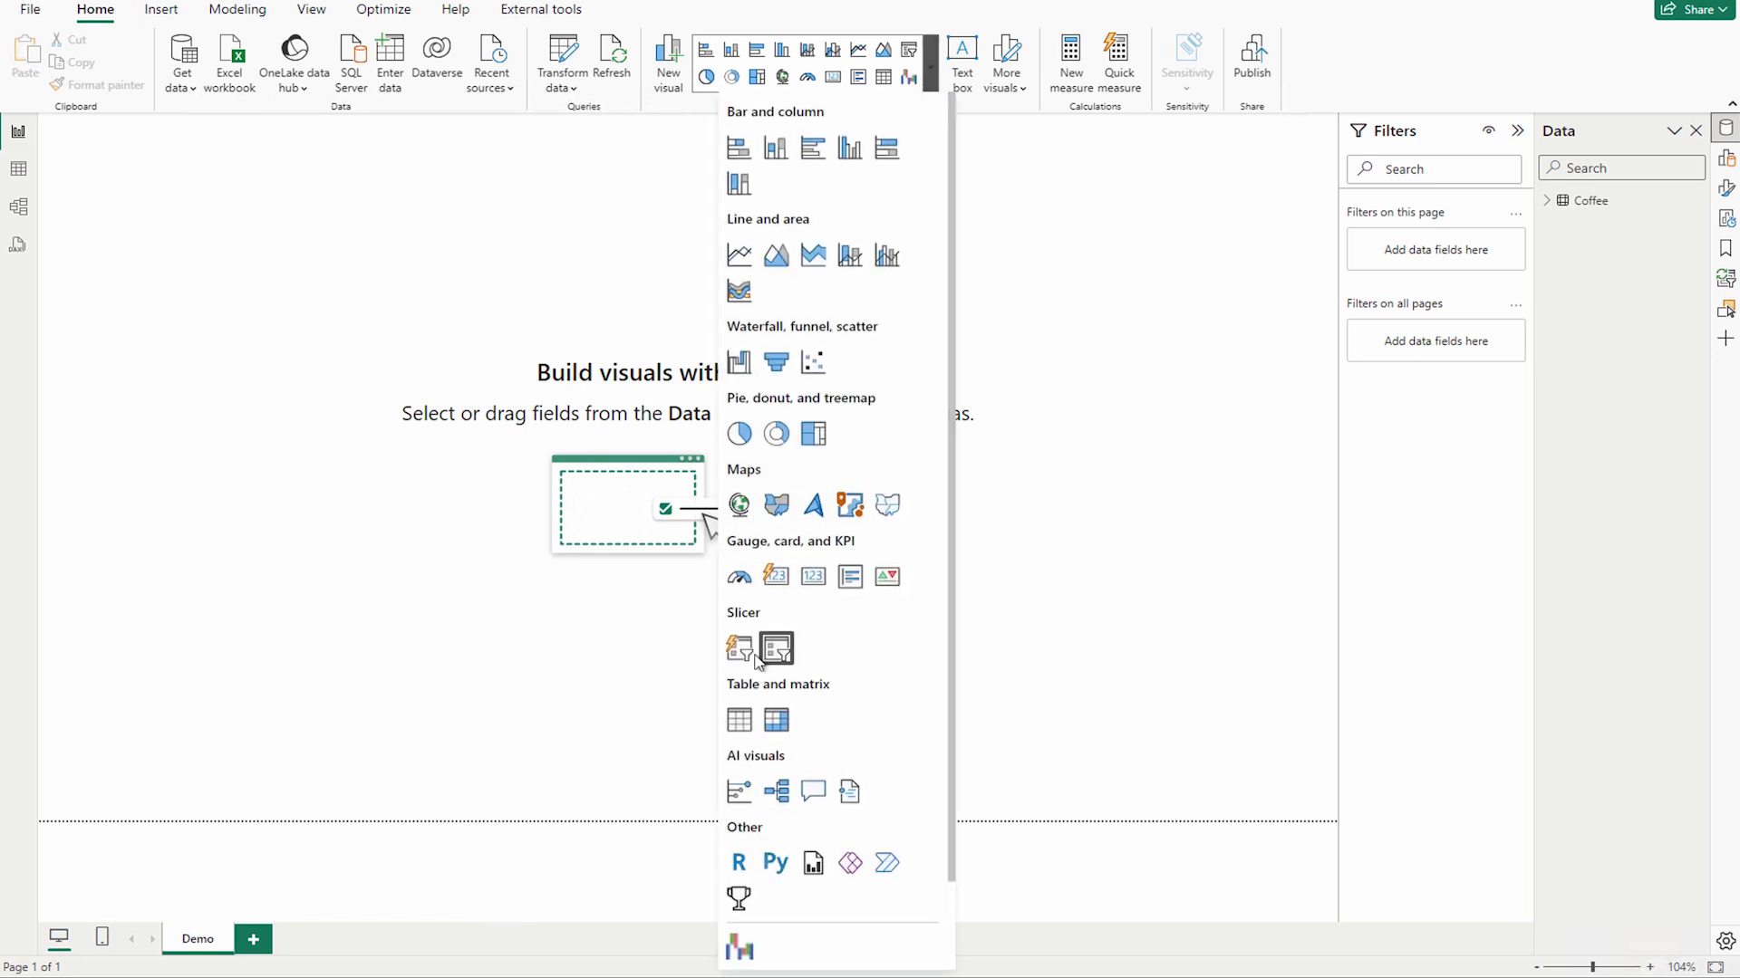
pyautogui.moveTo(737, 647)
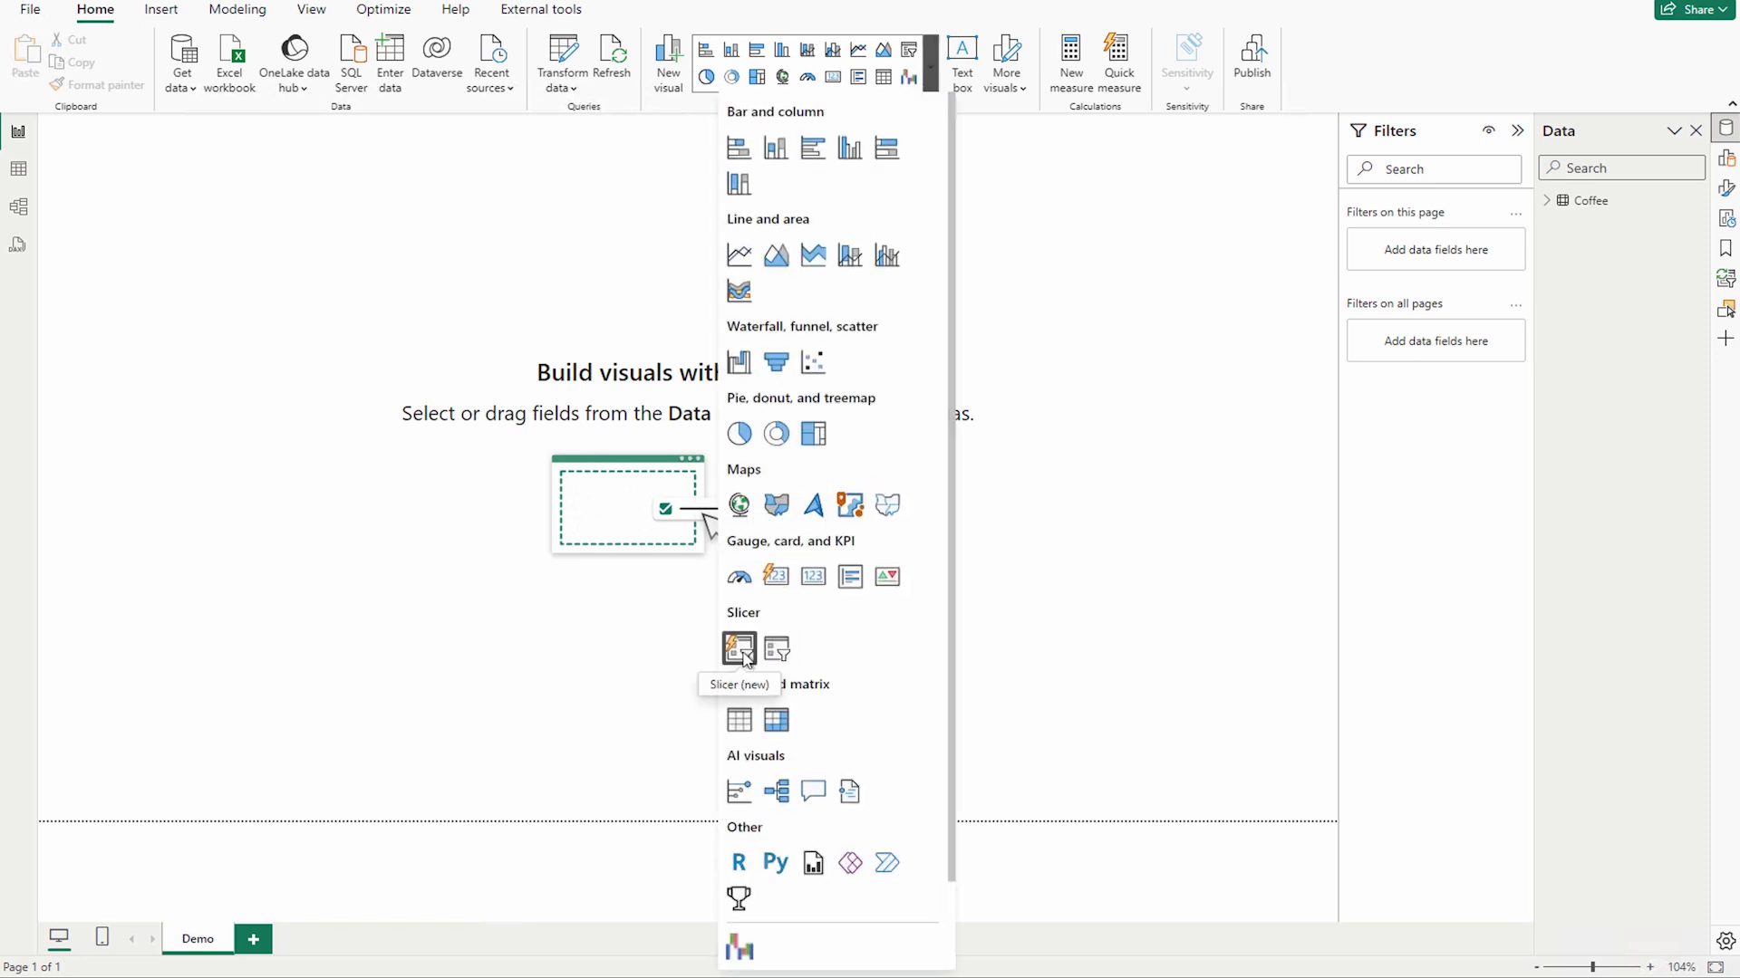
pyautogui.moveTo(776, 649)
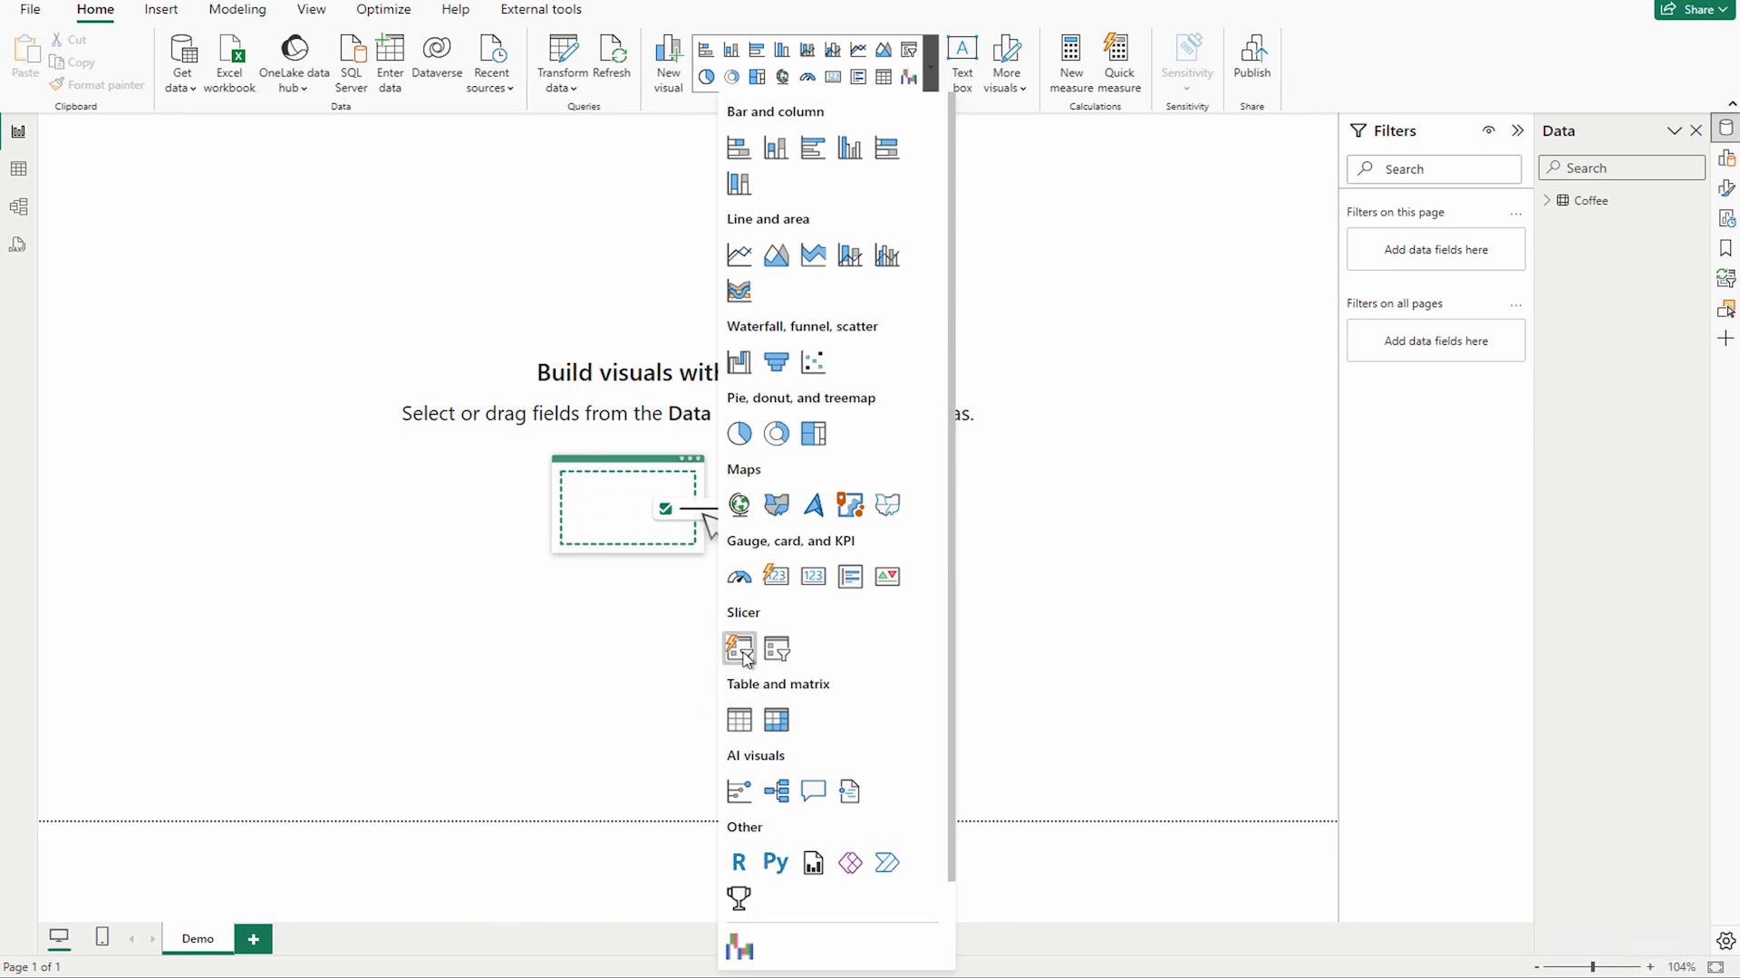
pyautogui.click(737, 649)
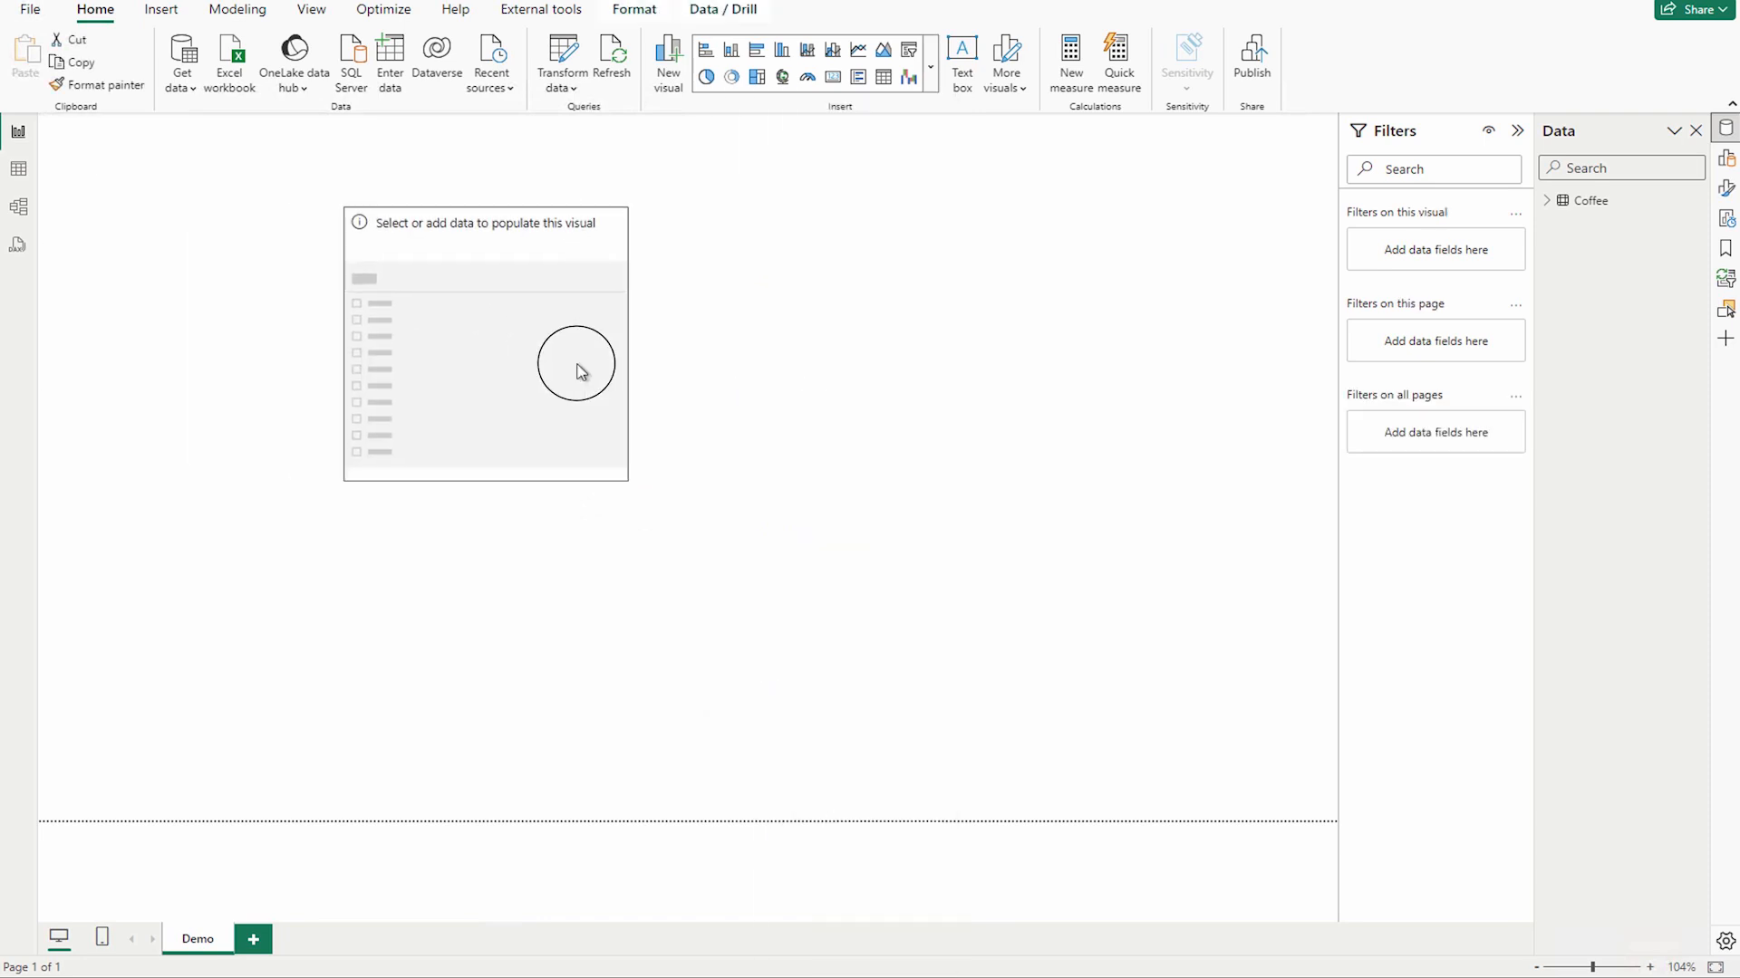
pyautogui.click(576, 371)
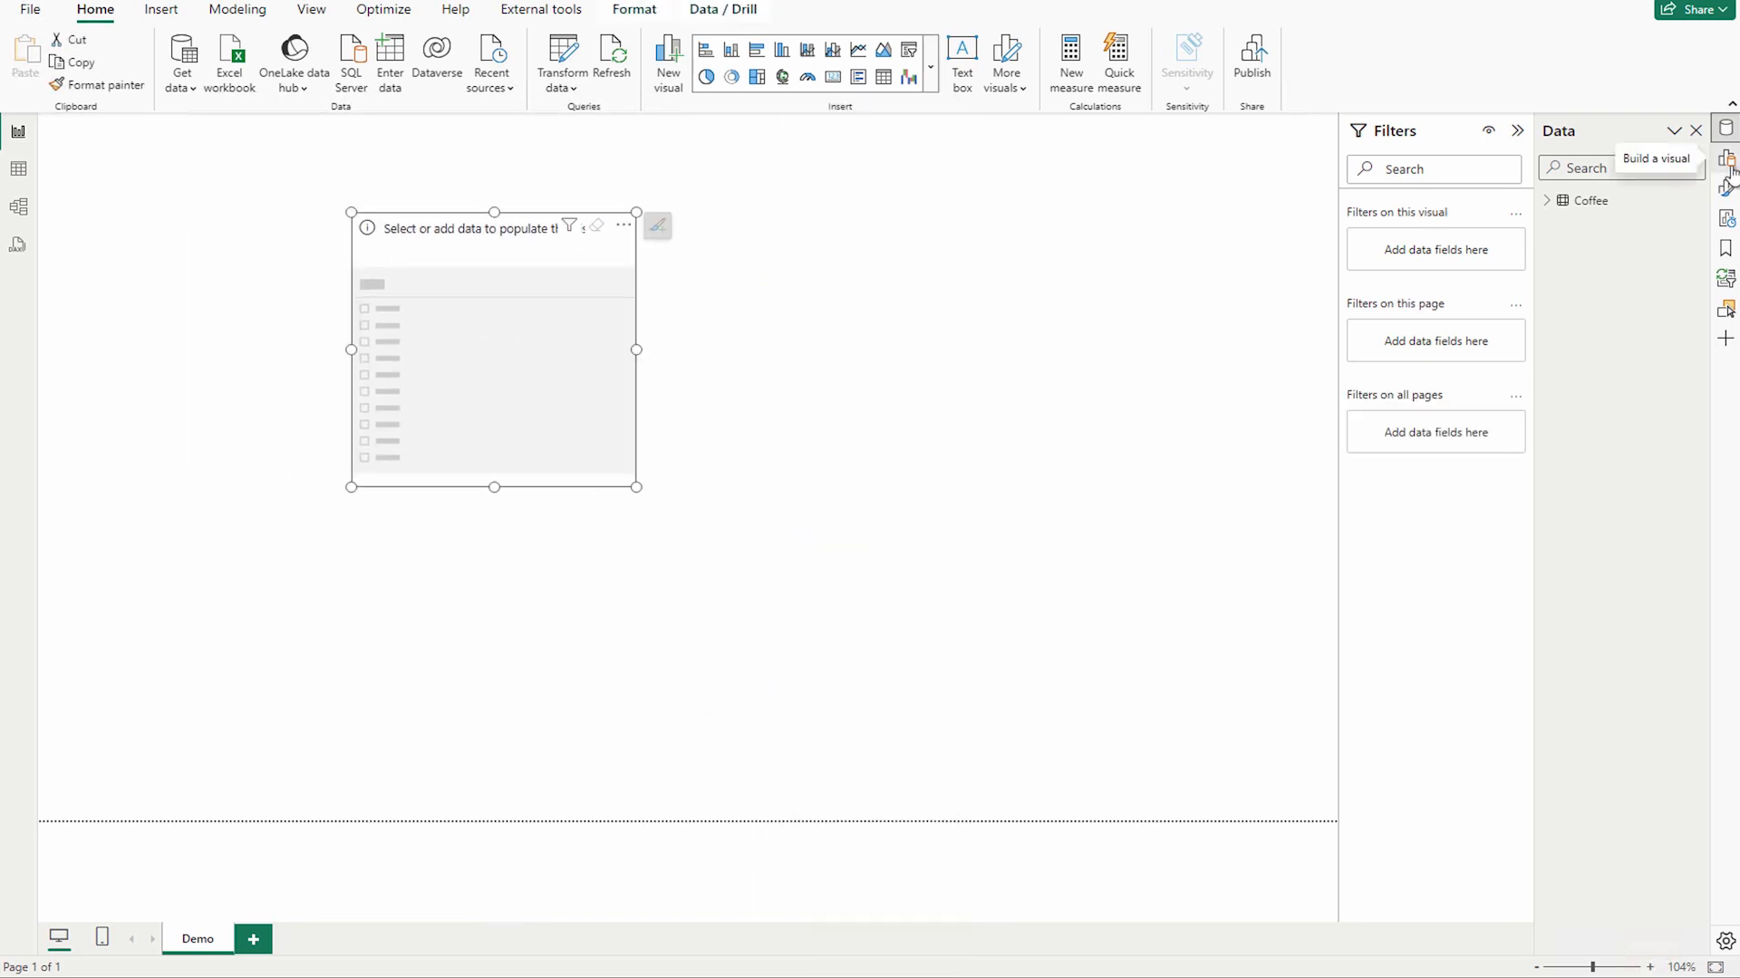
pyautogui.click(1696, 130)
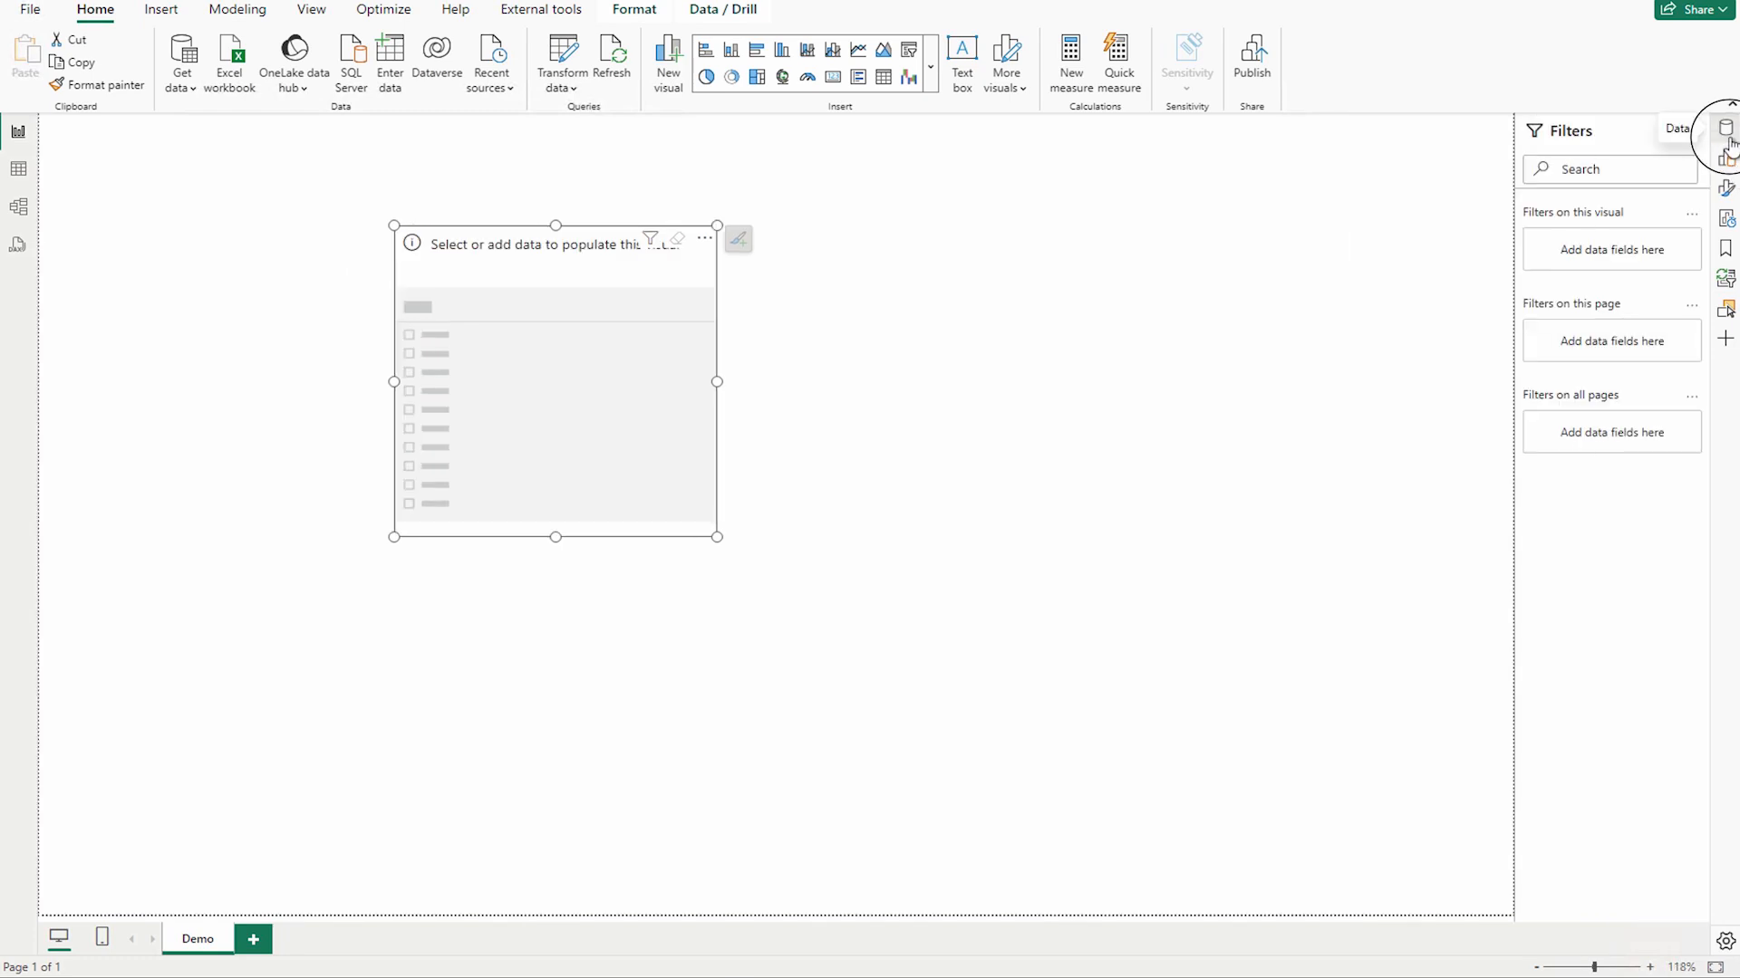
pyautogui.click(1727, 130)
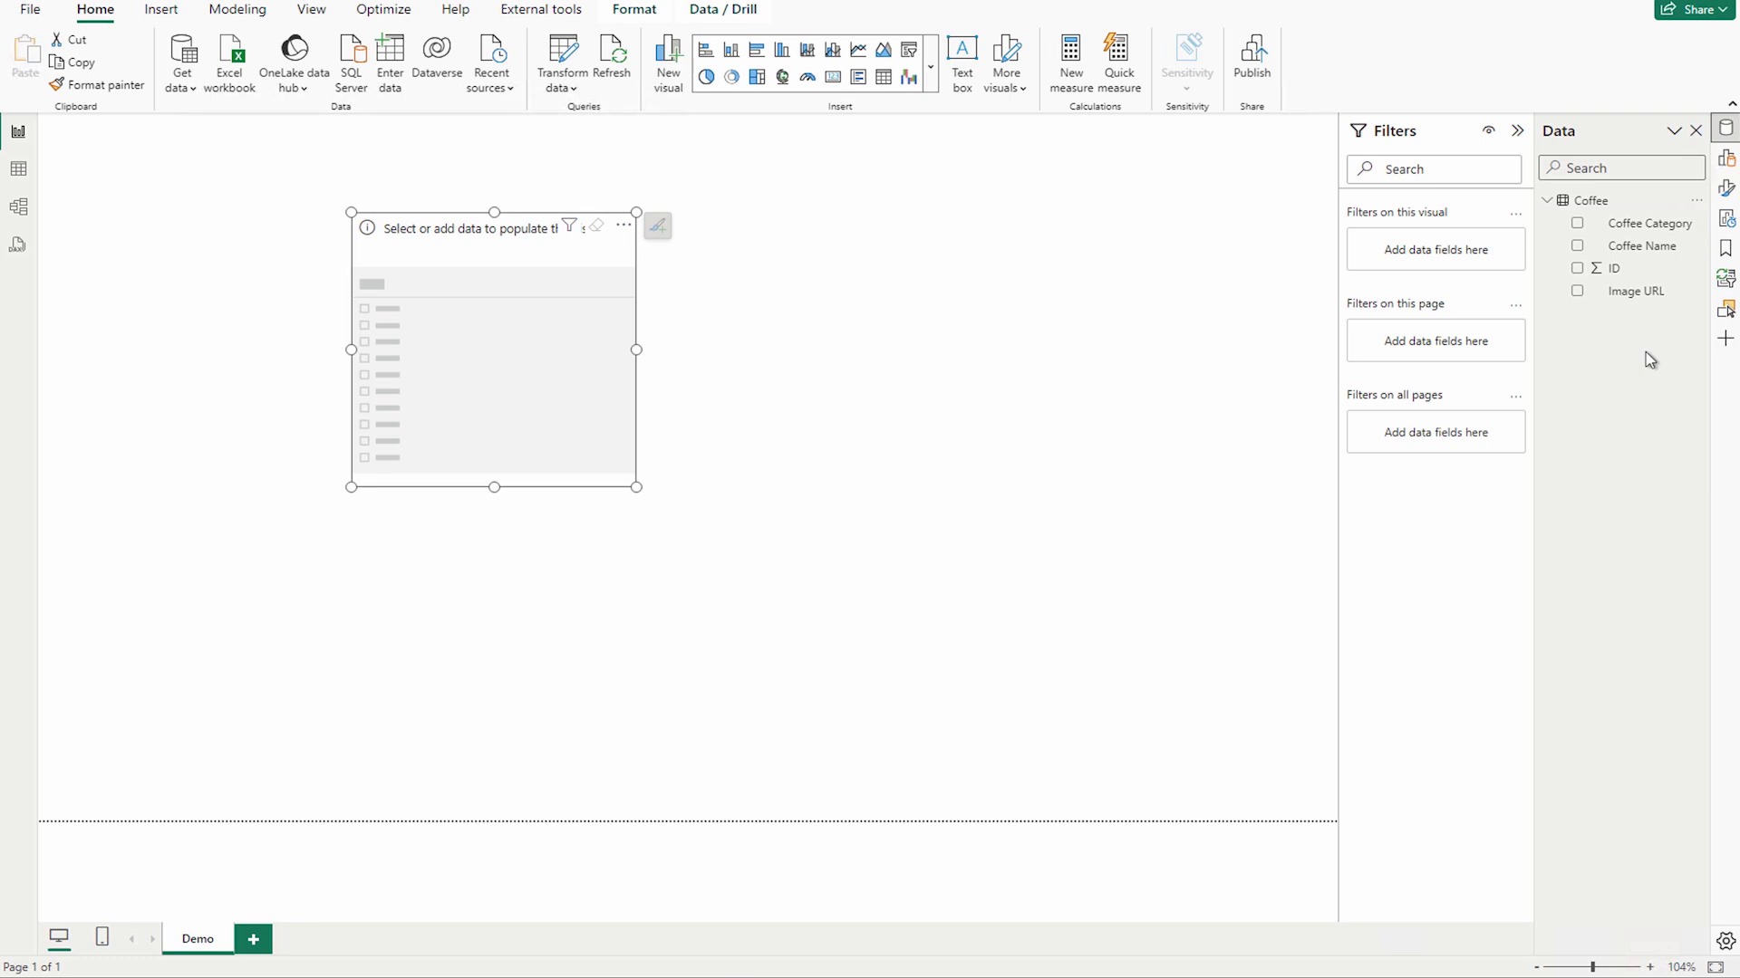
pyautogui.moveTo(1645, 245)
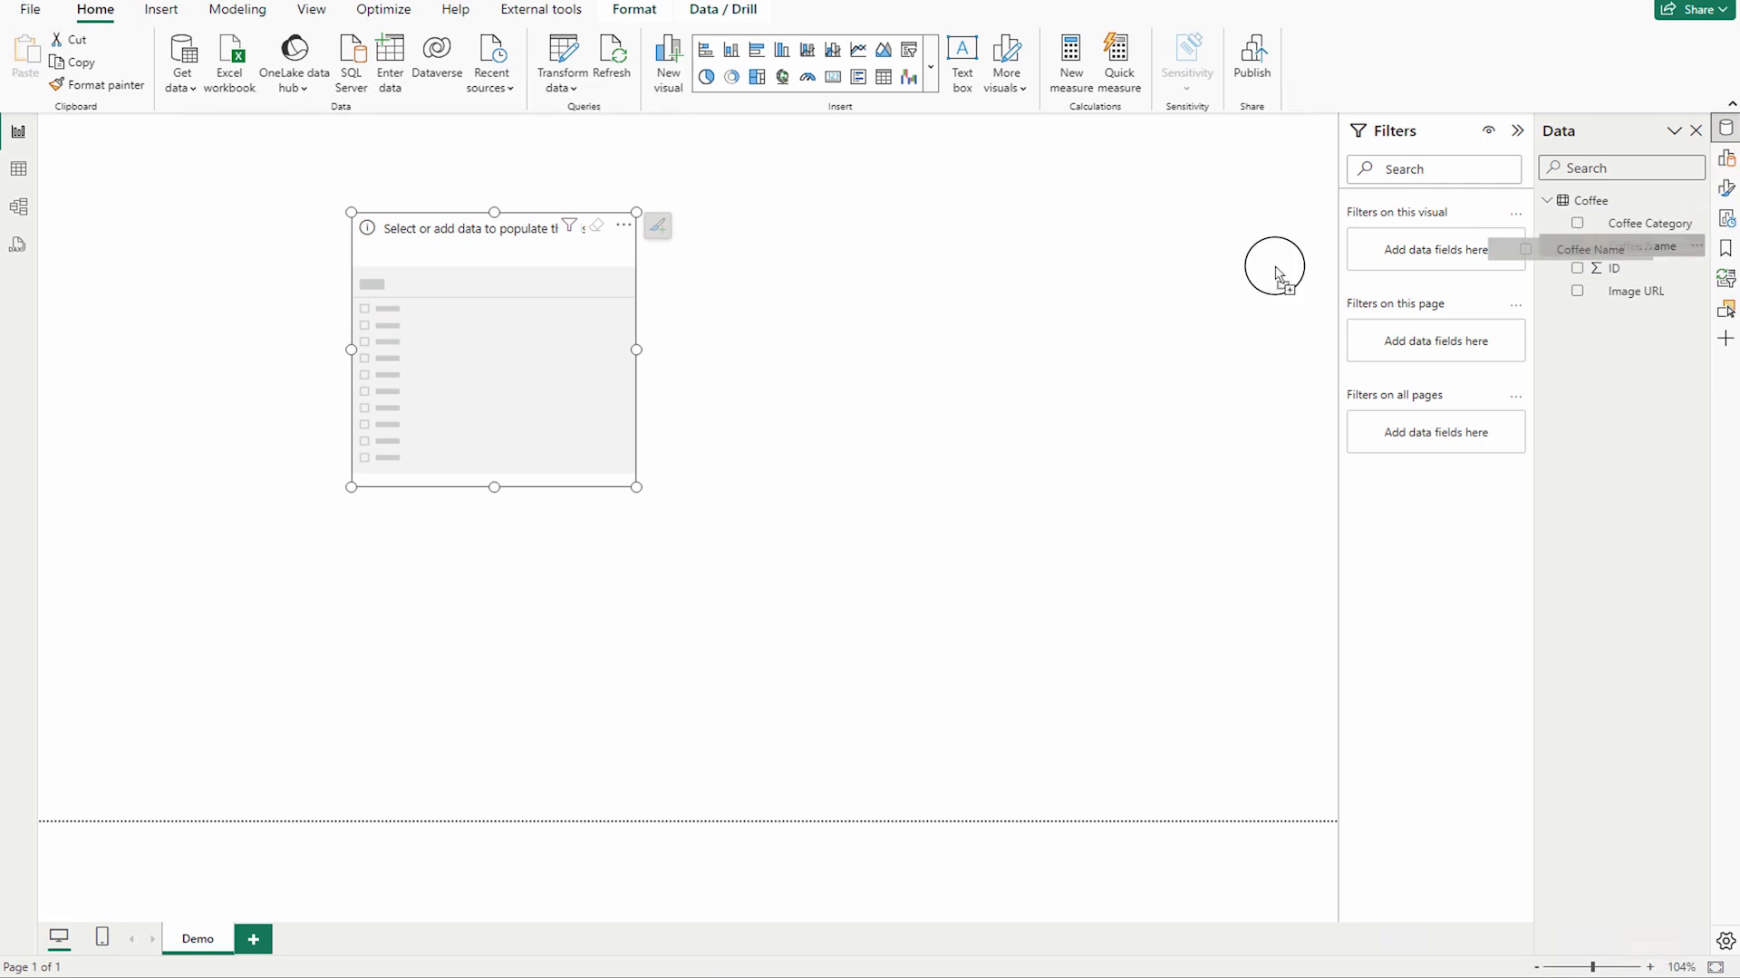
pyautogui.click(1576, 245)
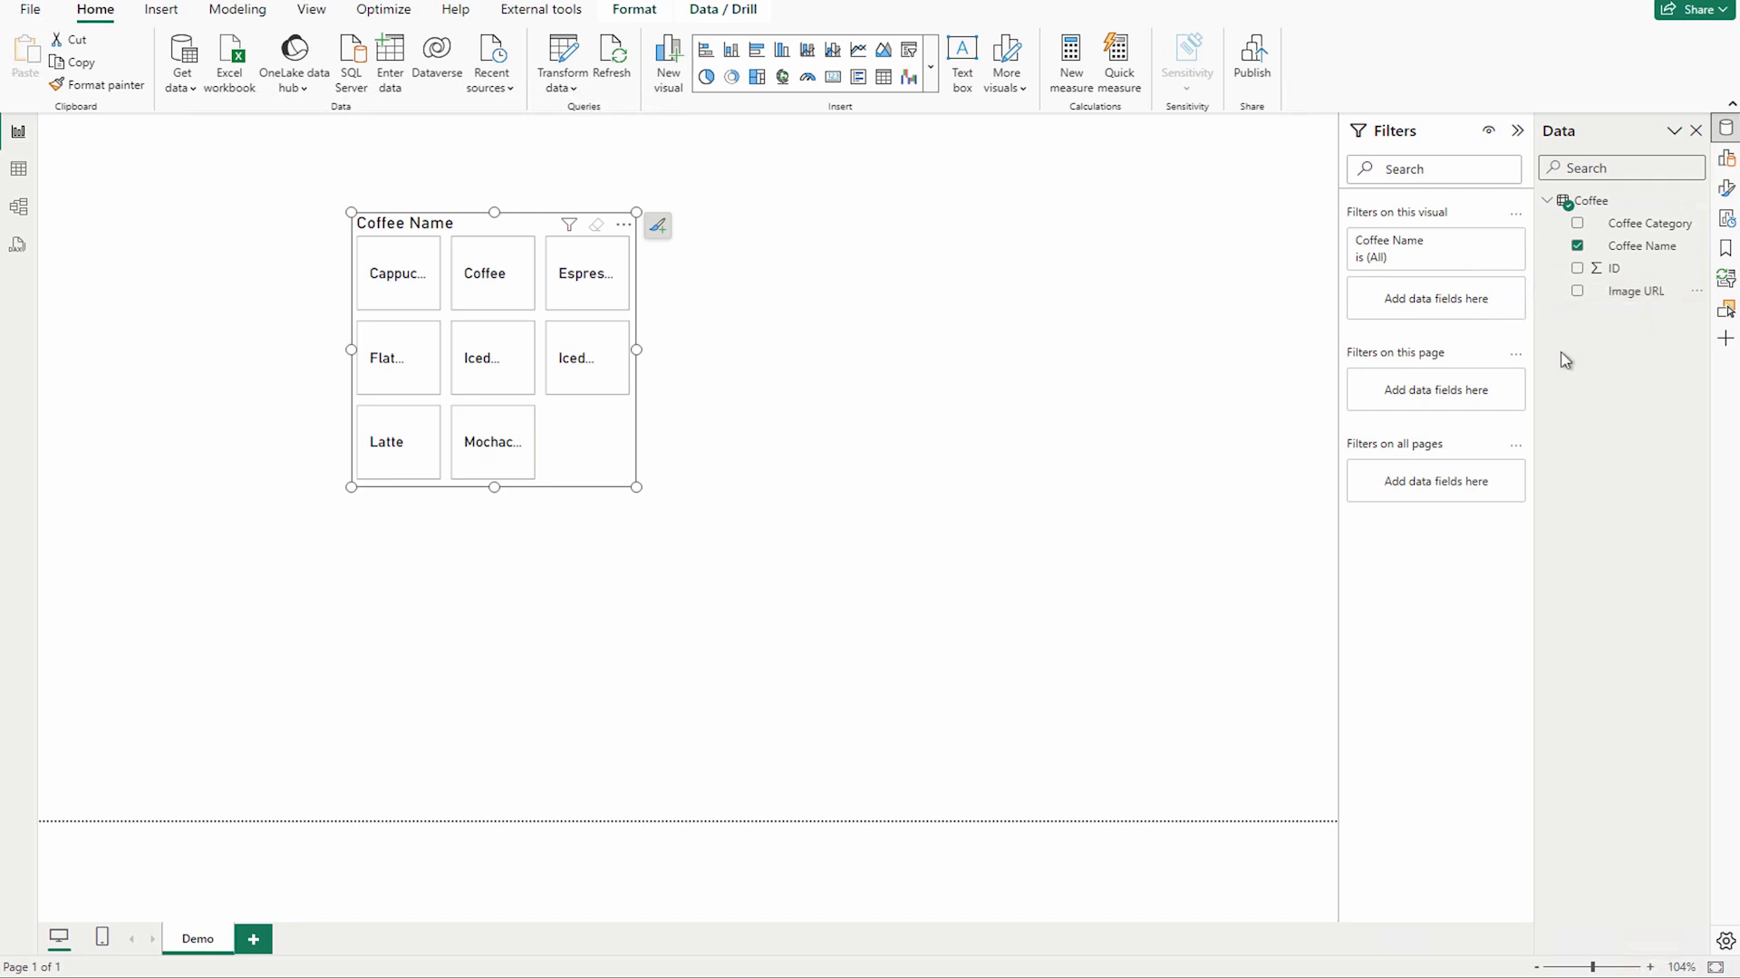
pyautogui.moveTo(645, 502)
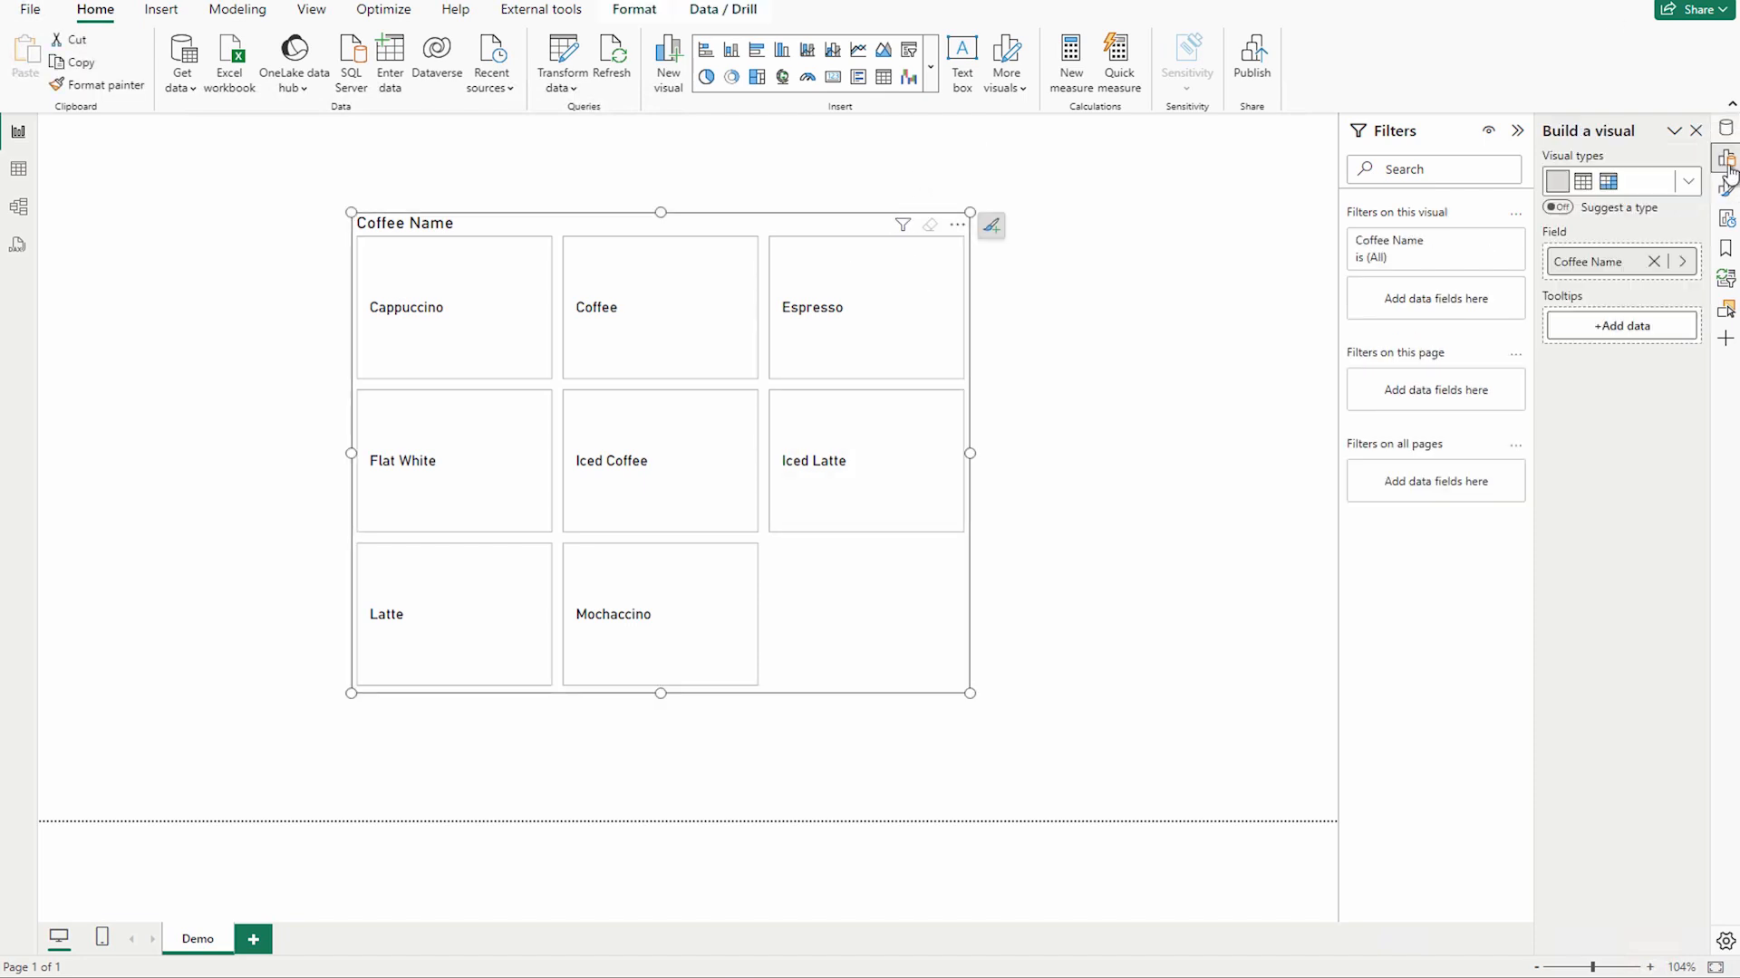
# Step: In Slicer settings > Selection, keep single select on and leave the Select all option hidden
pyautogui.click(1727, 192)
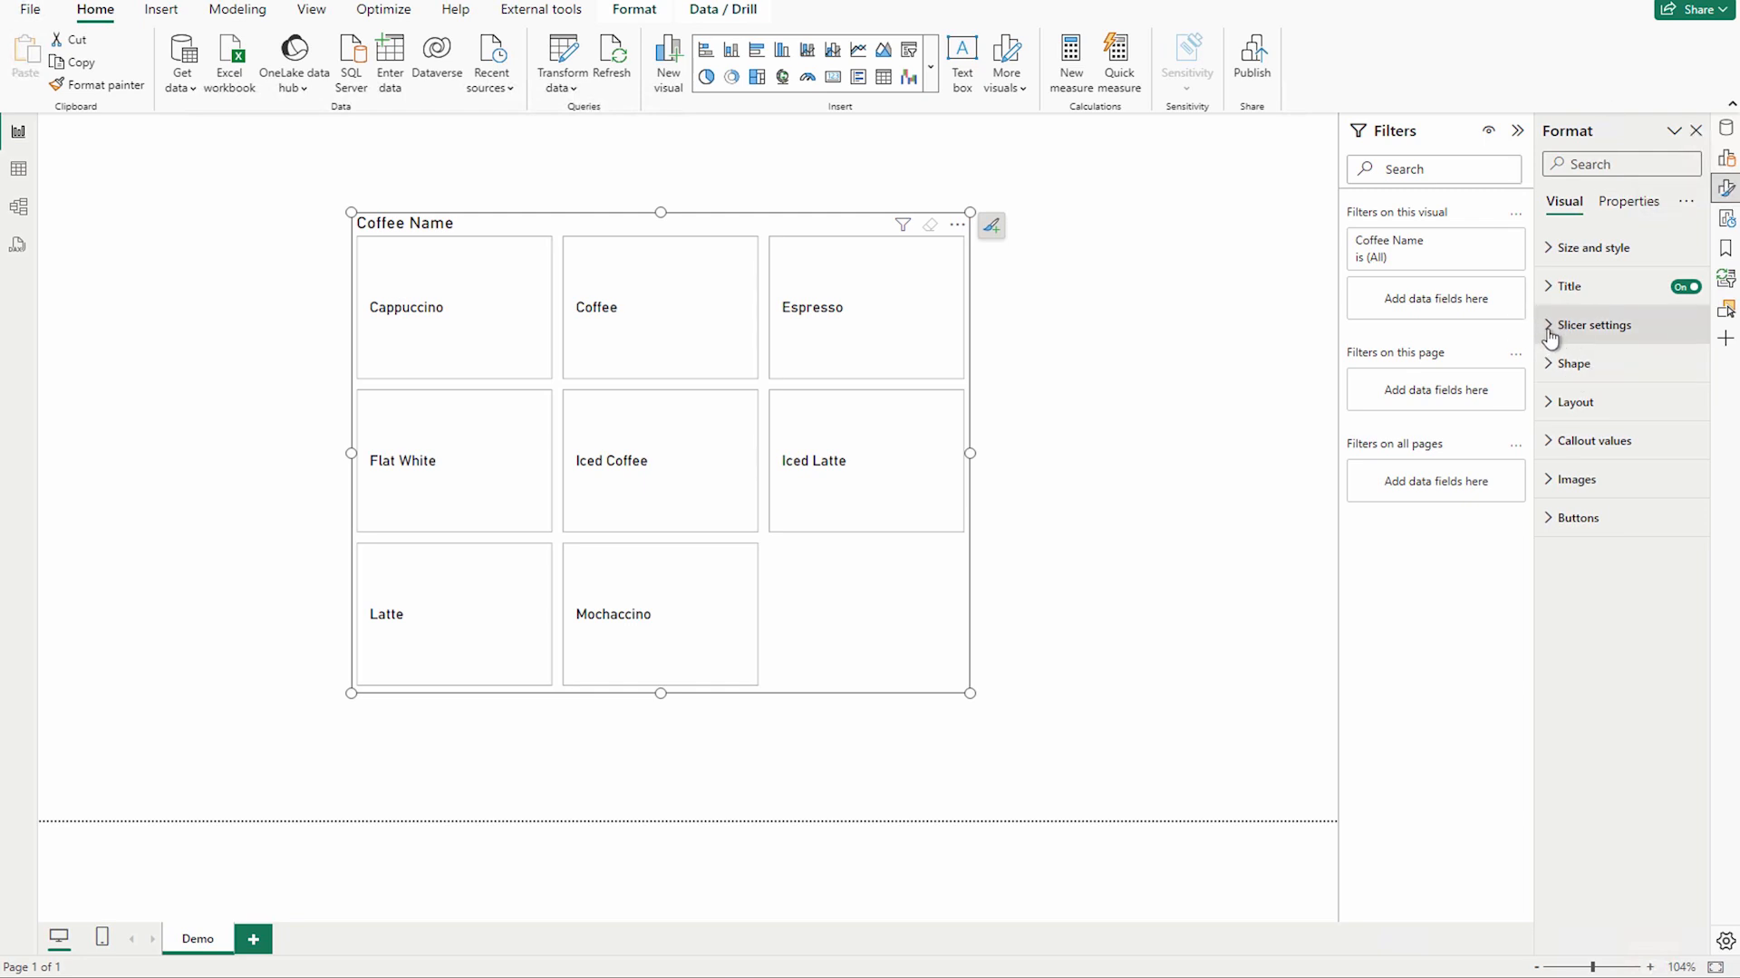
pyautogui.click(1593, 325)
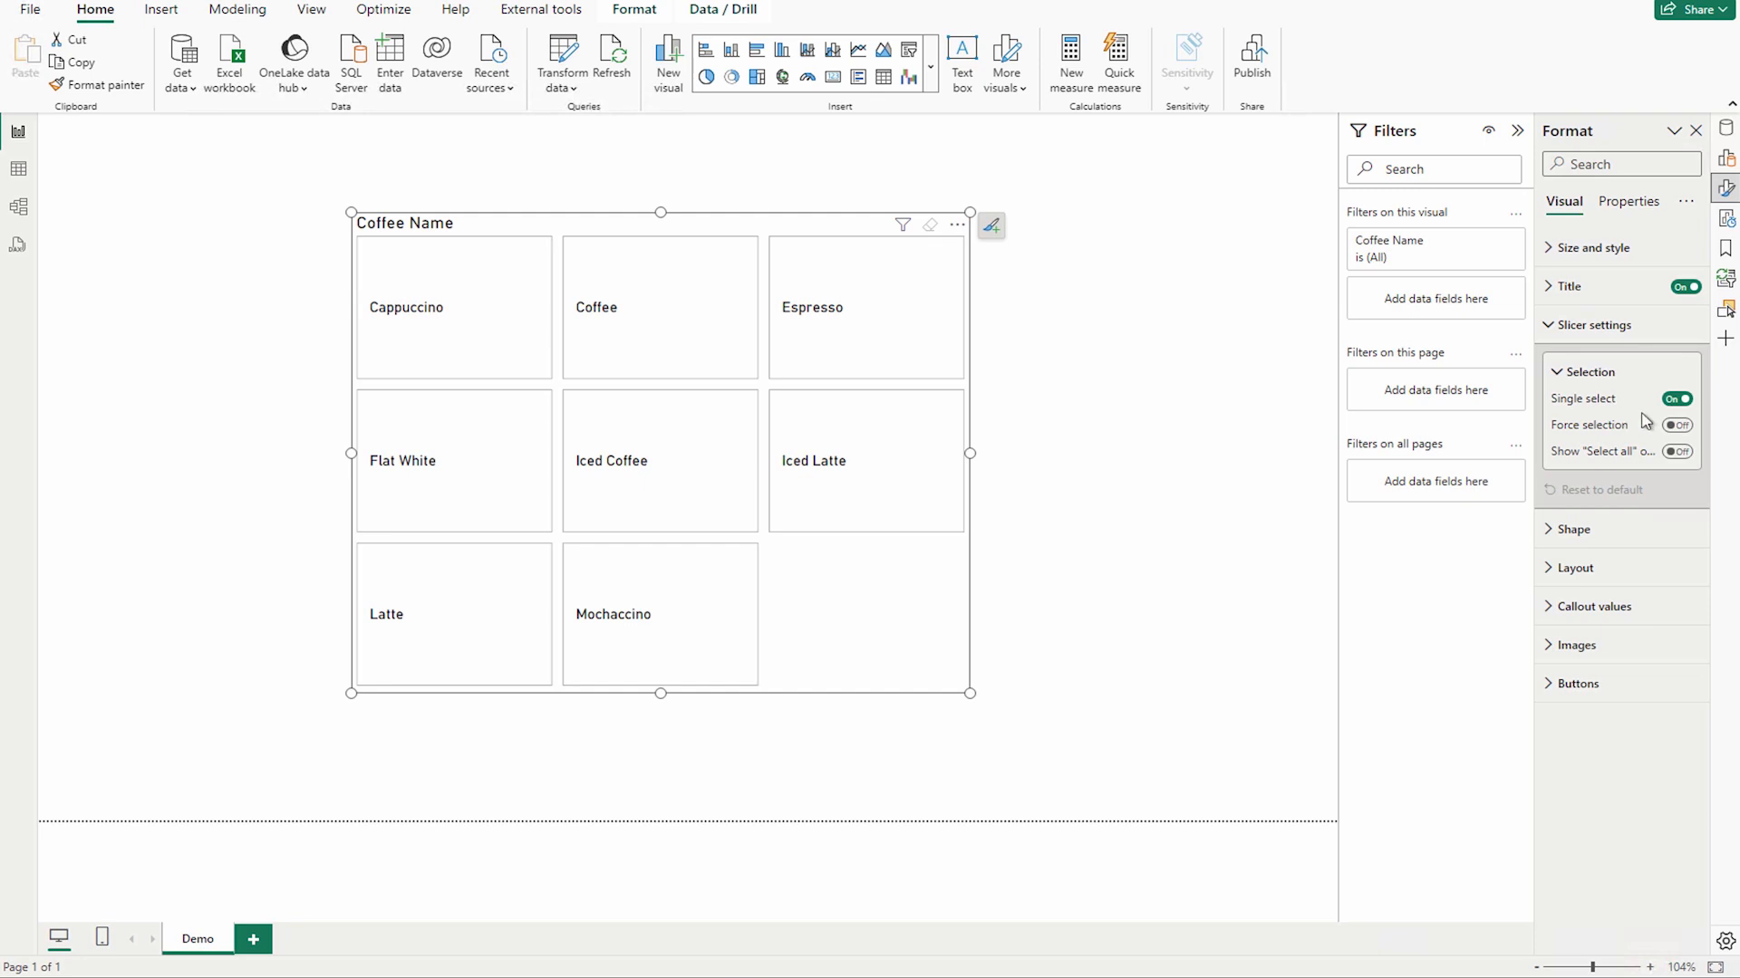
pyautogui.moveTo(1653, 488)
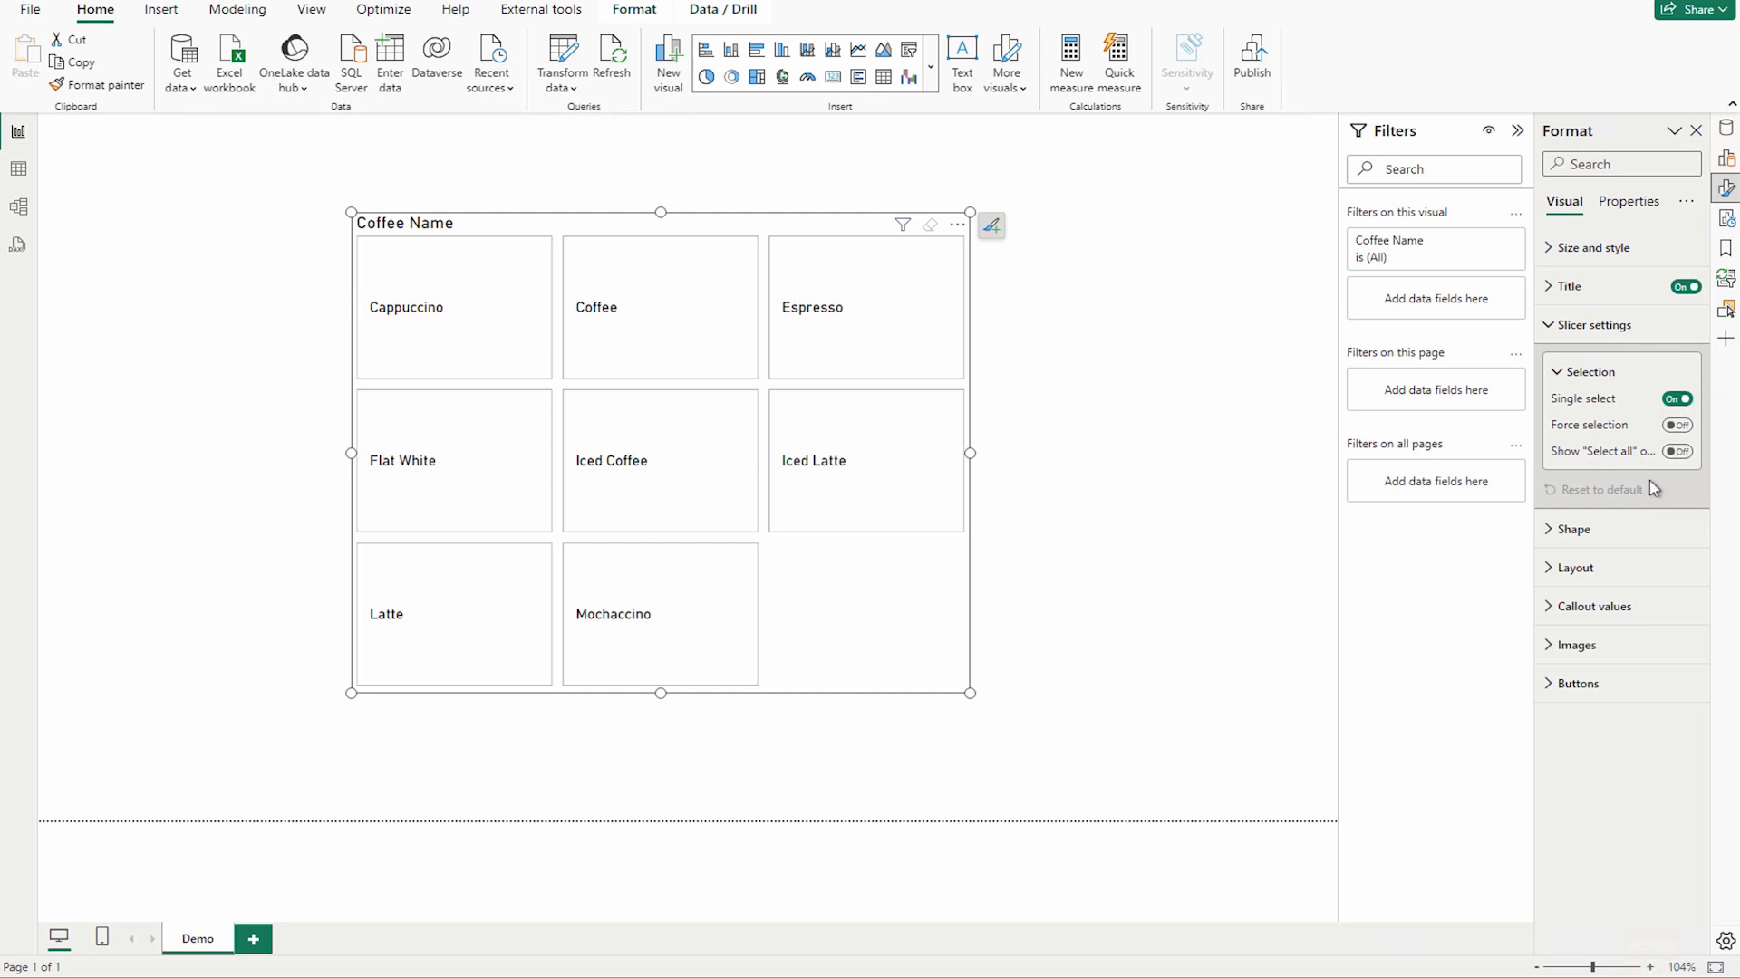
pyautogui.click(1676, 452)
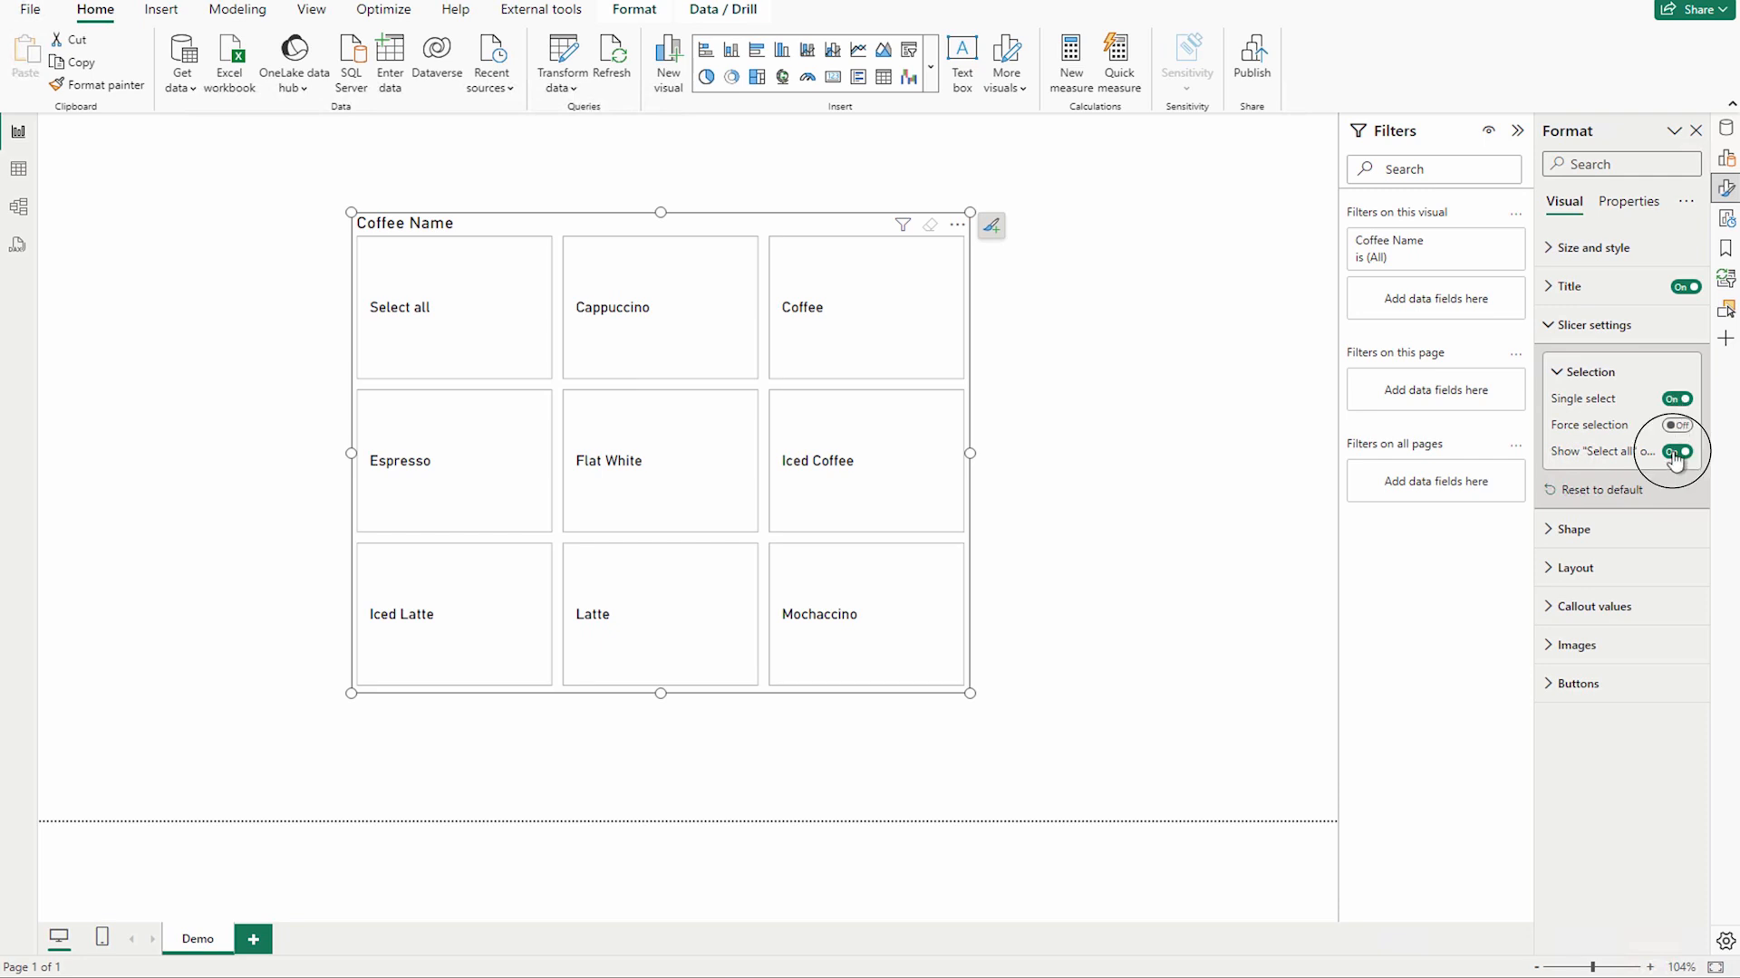
pyautogui.click(1676, 451)
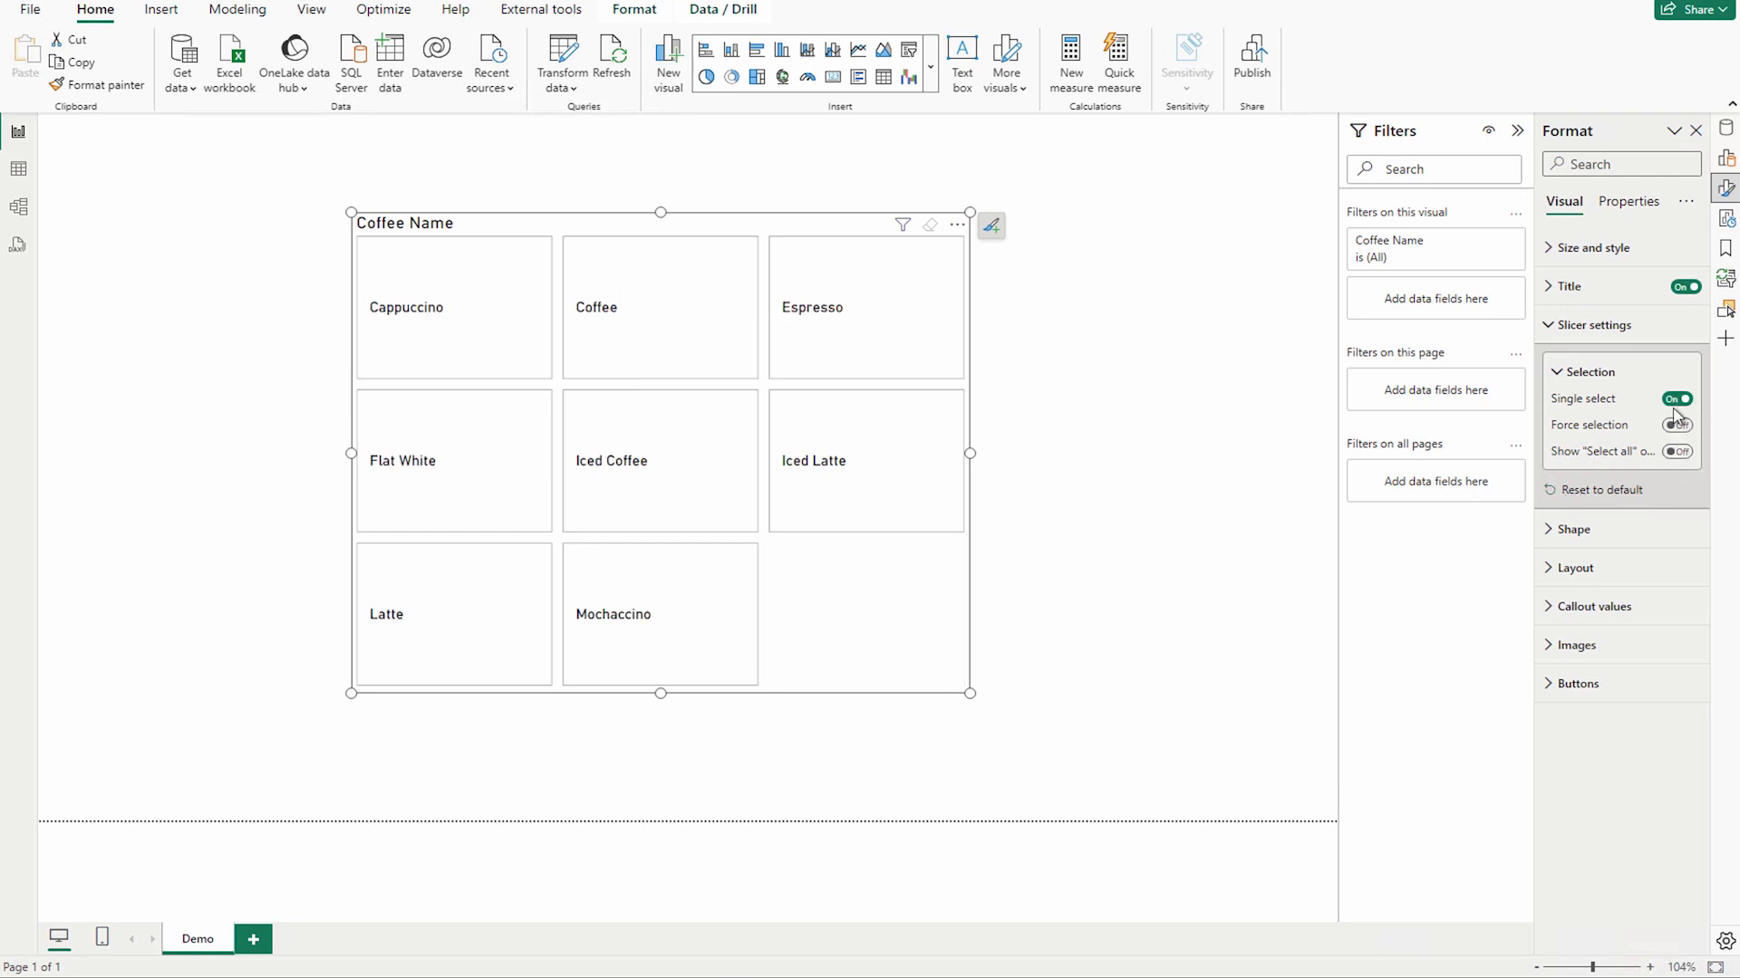
pyautogui.click(1676, 399)
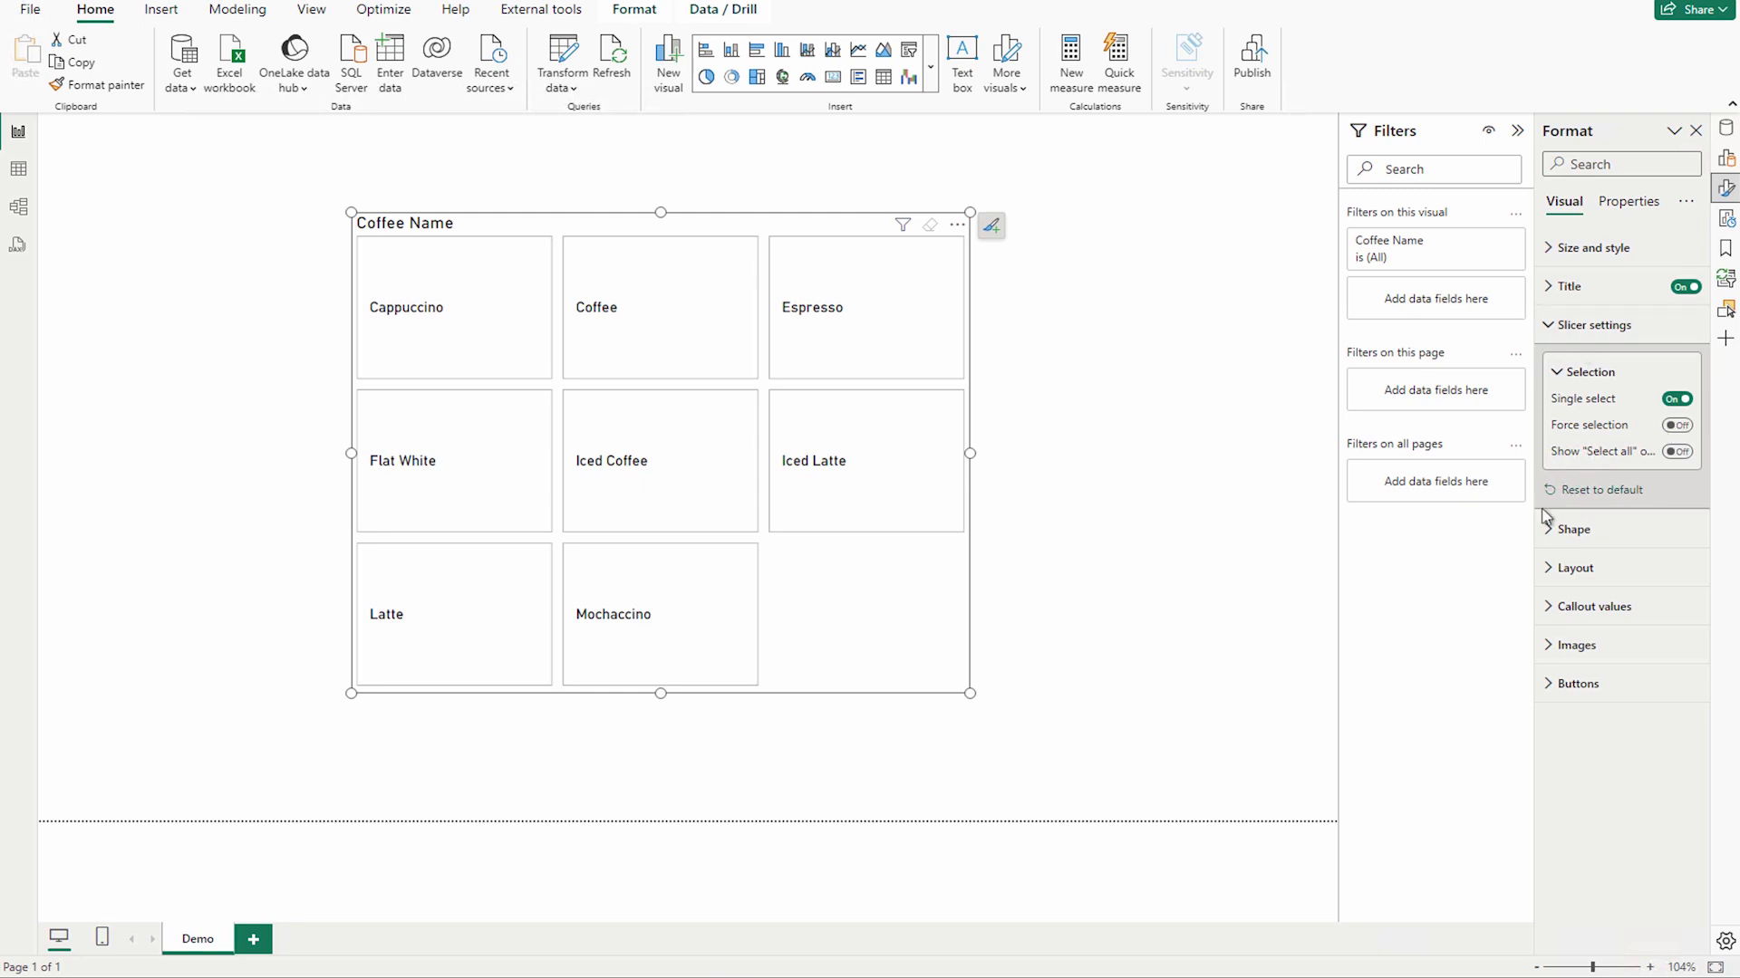
pyautogui.click(1568, 529)
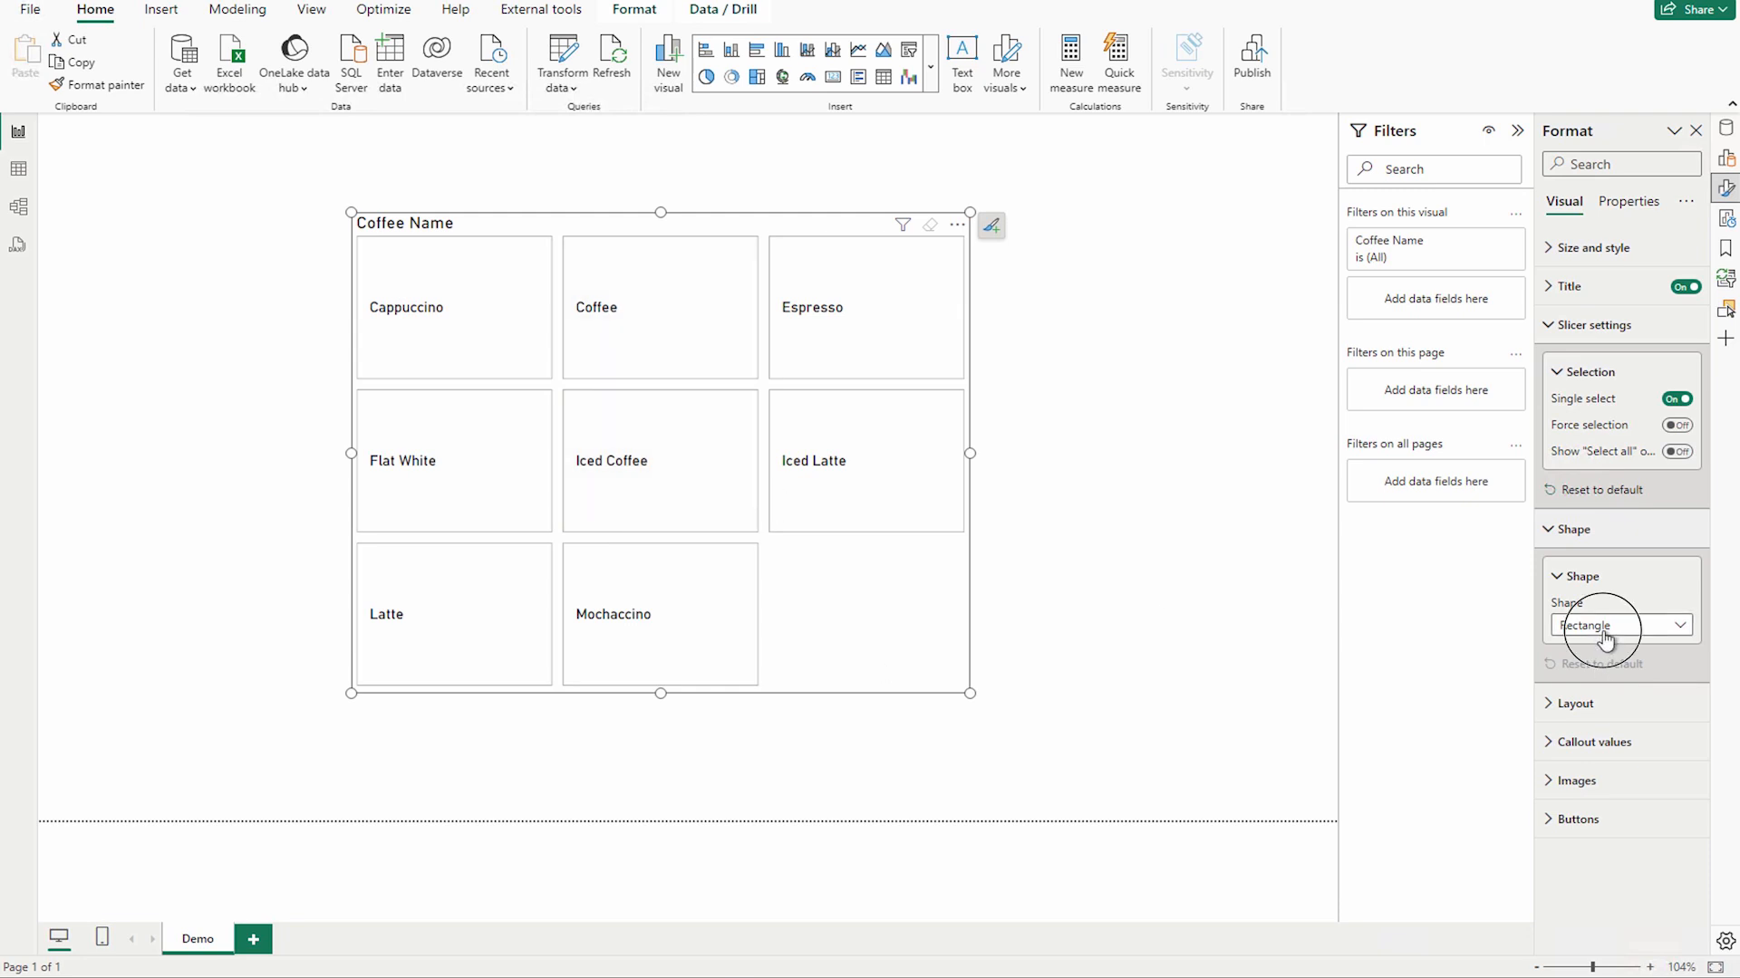
# Step: Set the slicer card shape to Rounded Rectangle with 25 px corners
pyautogui.click(1620, 625)
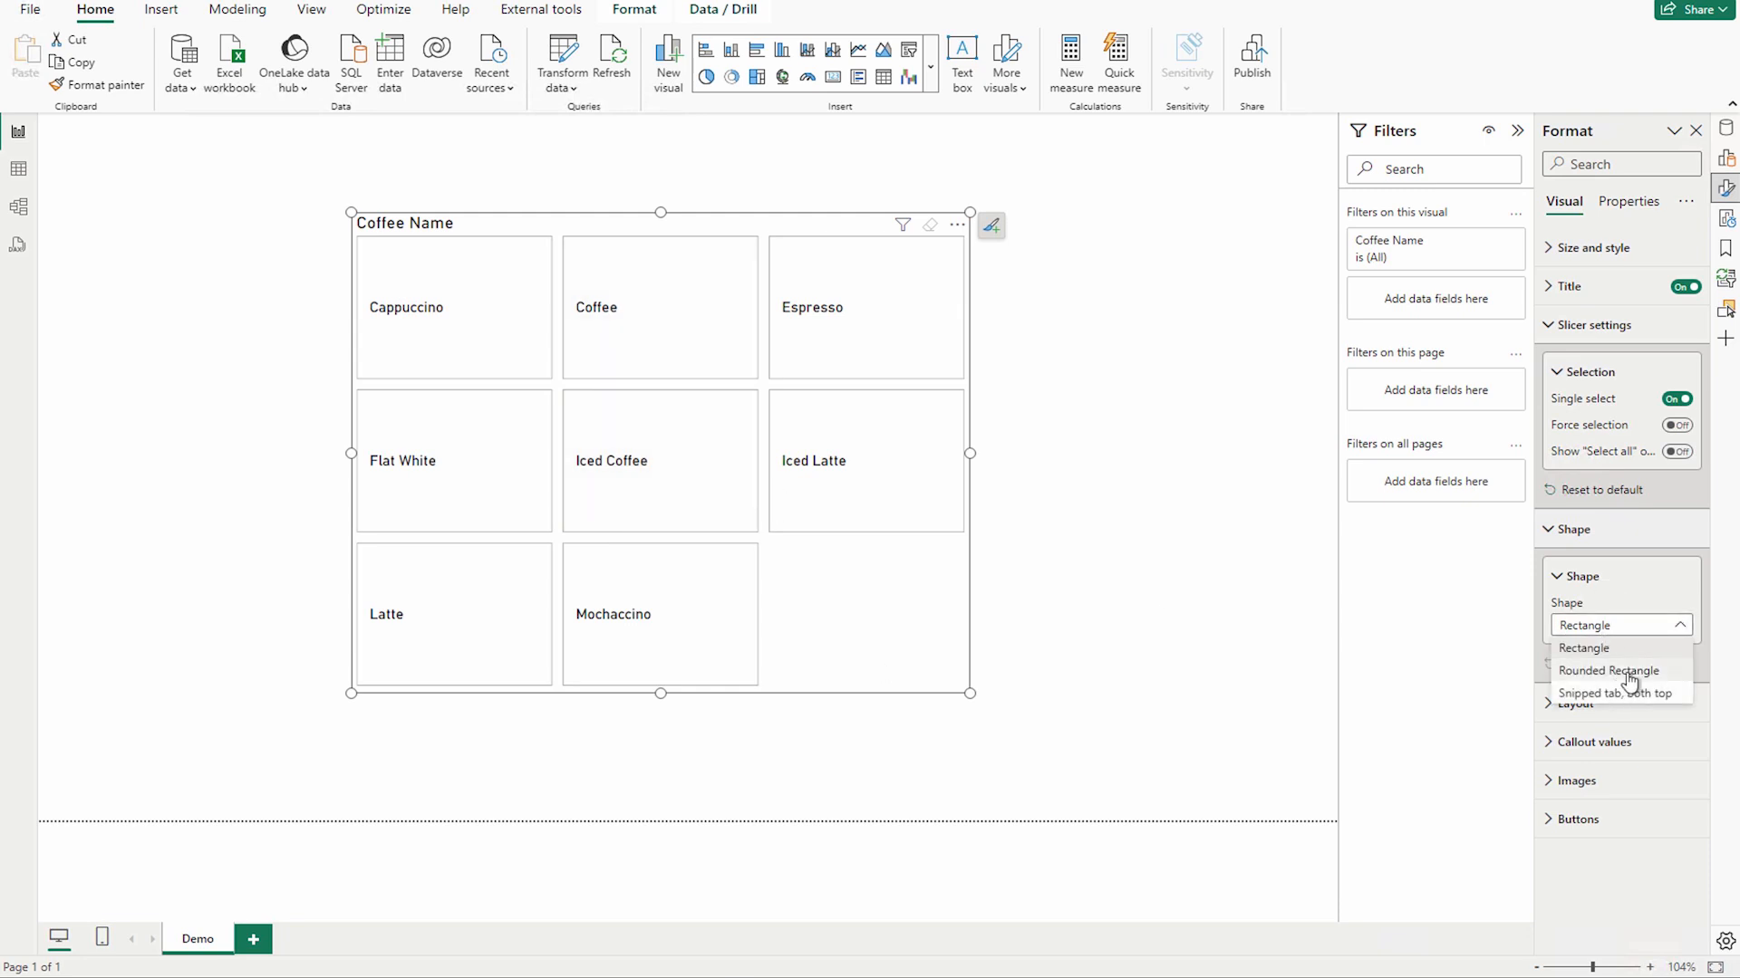
pyautogui.click(1609, 670)
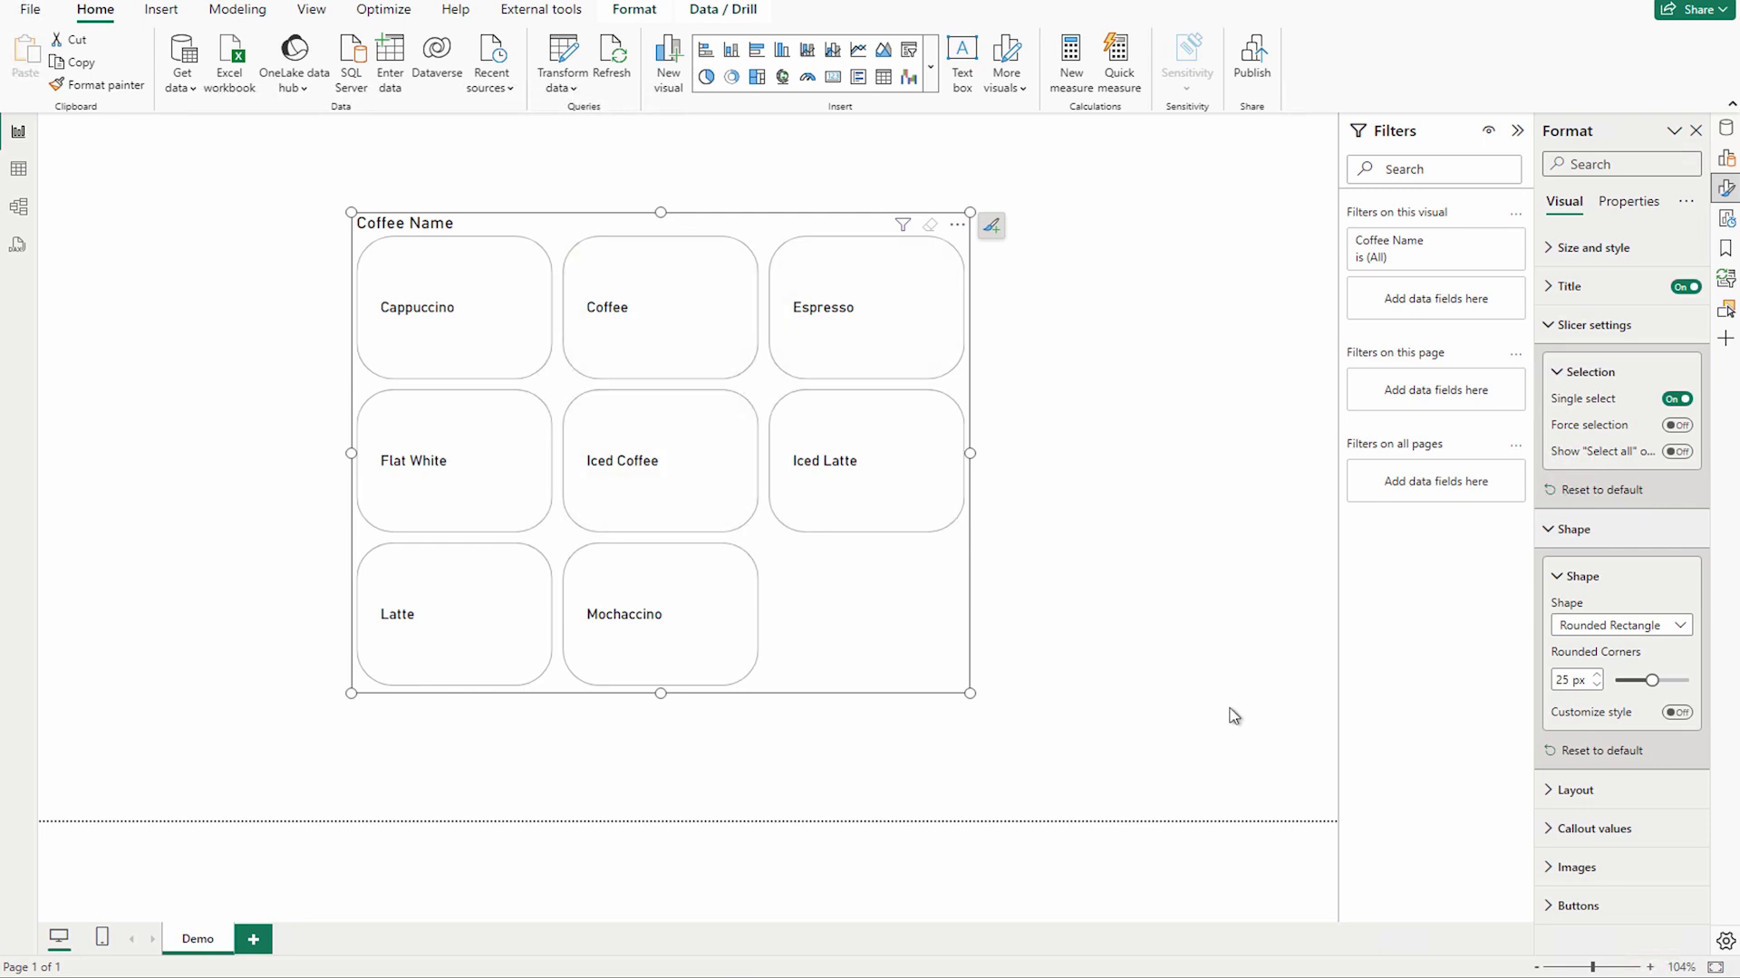
pyautogui.moveTo(1589, 679)
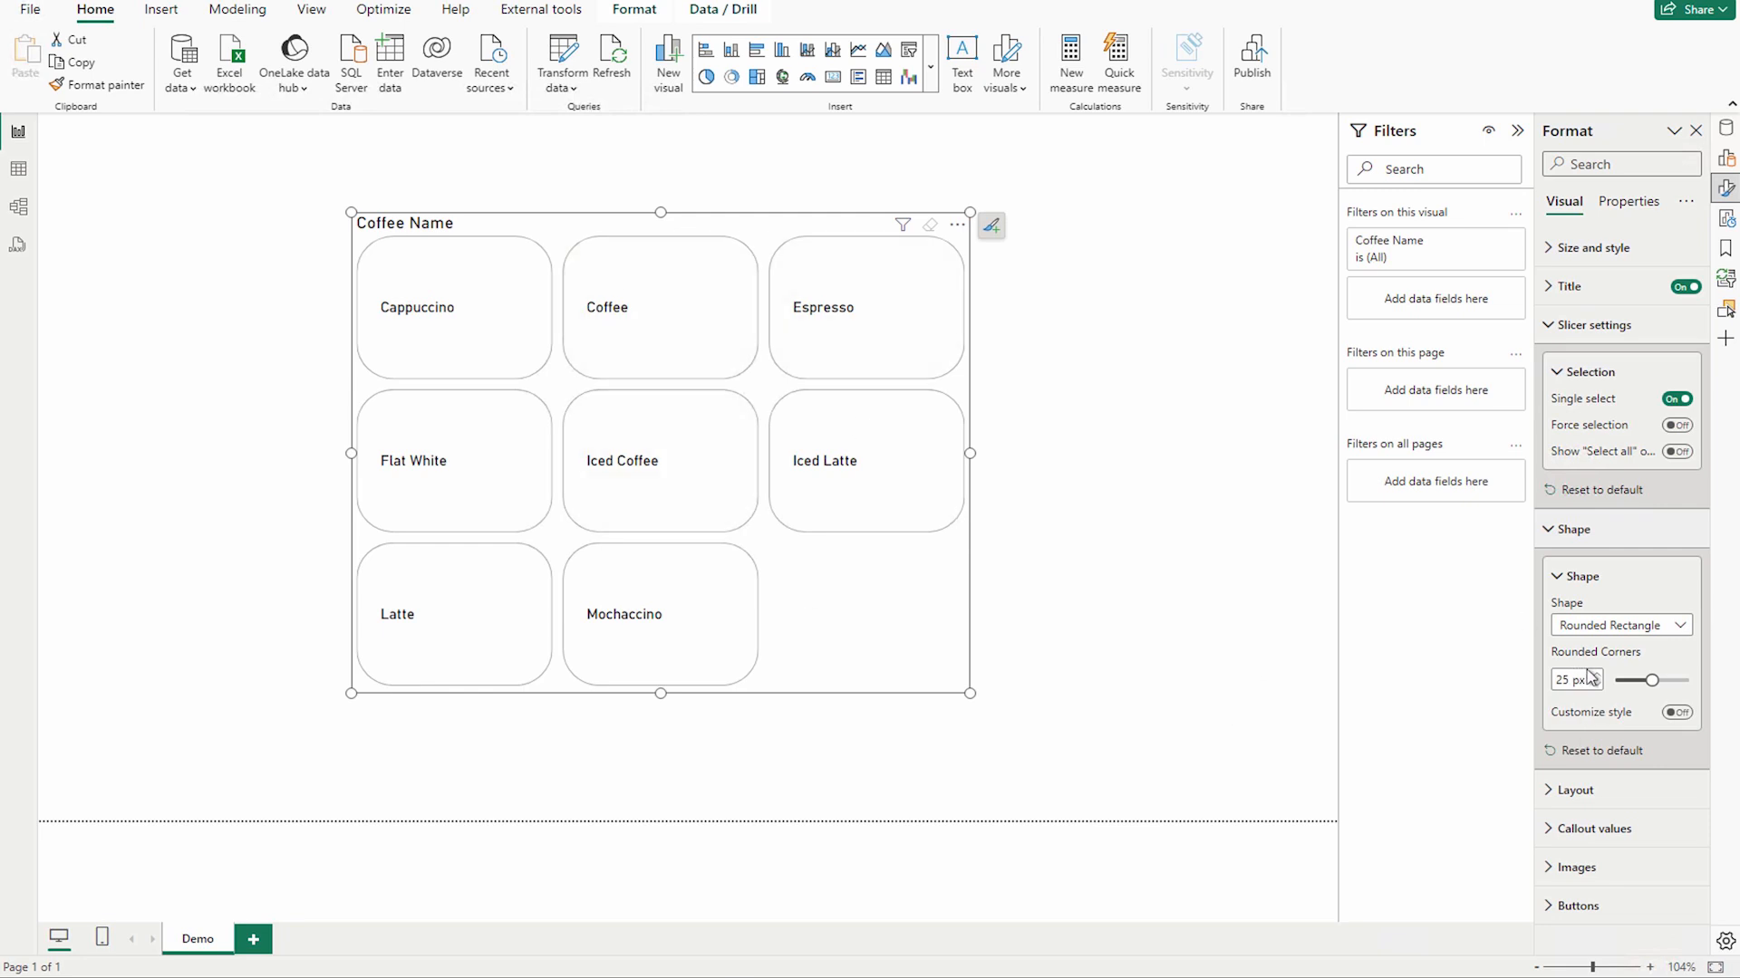
pyautogui.moveTo(1555, 670)
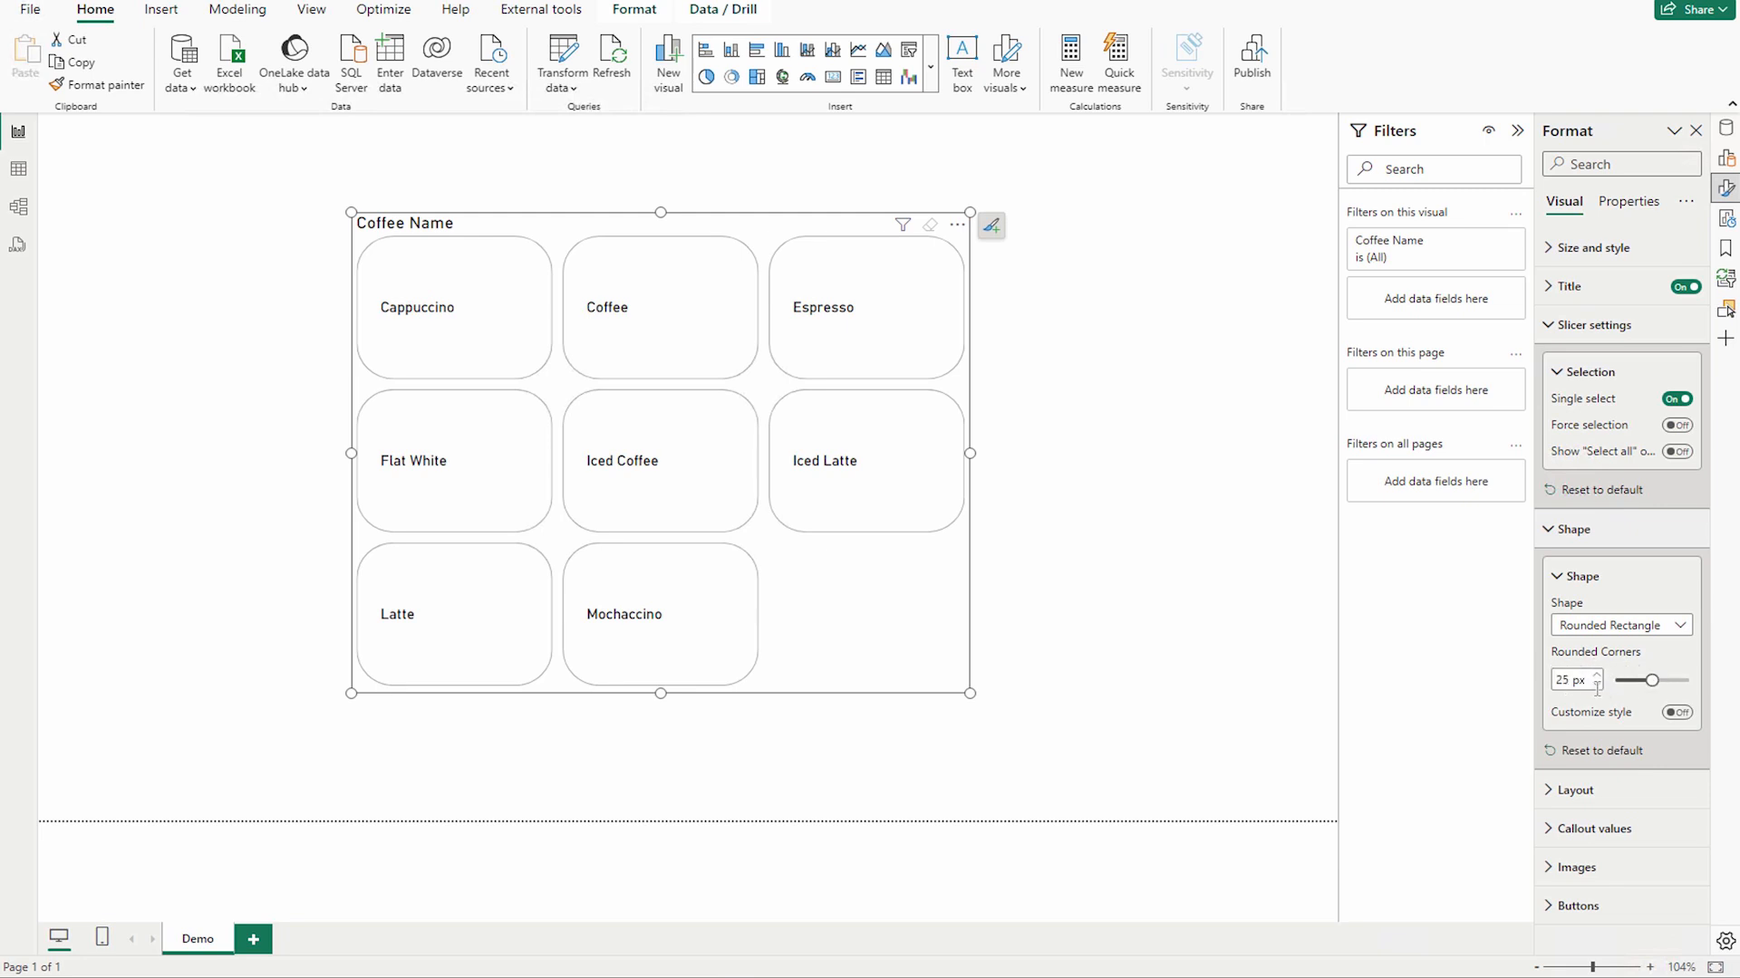
pyautogui.moveTo(1559, 560)
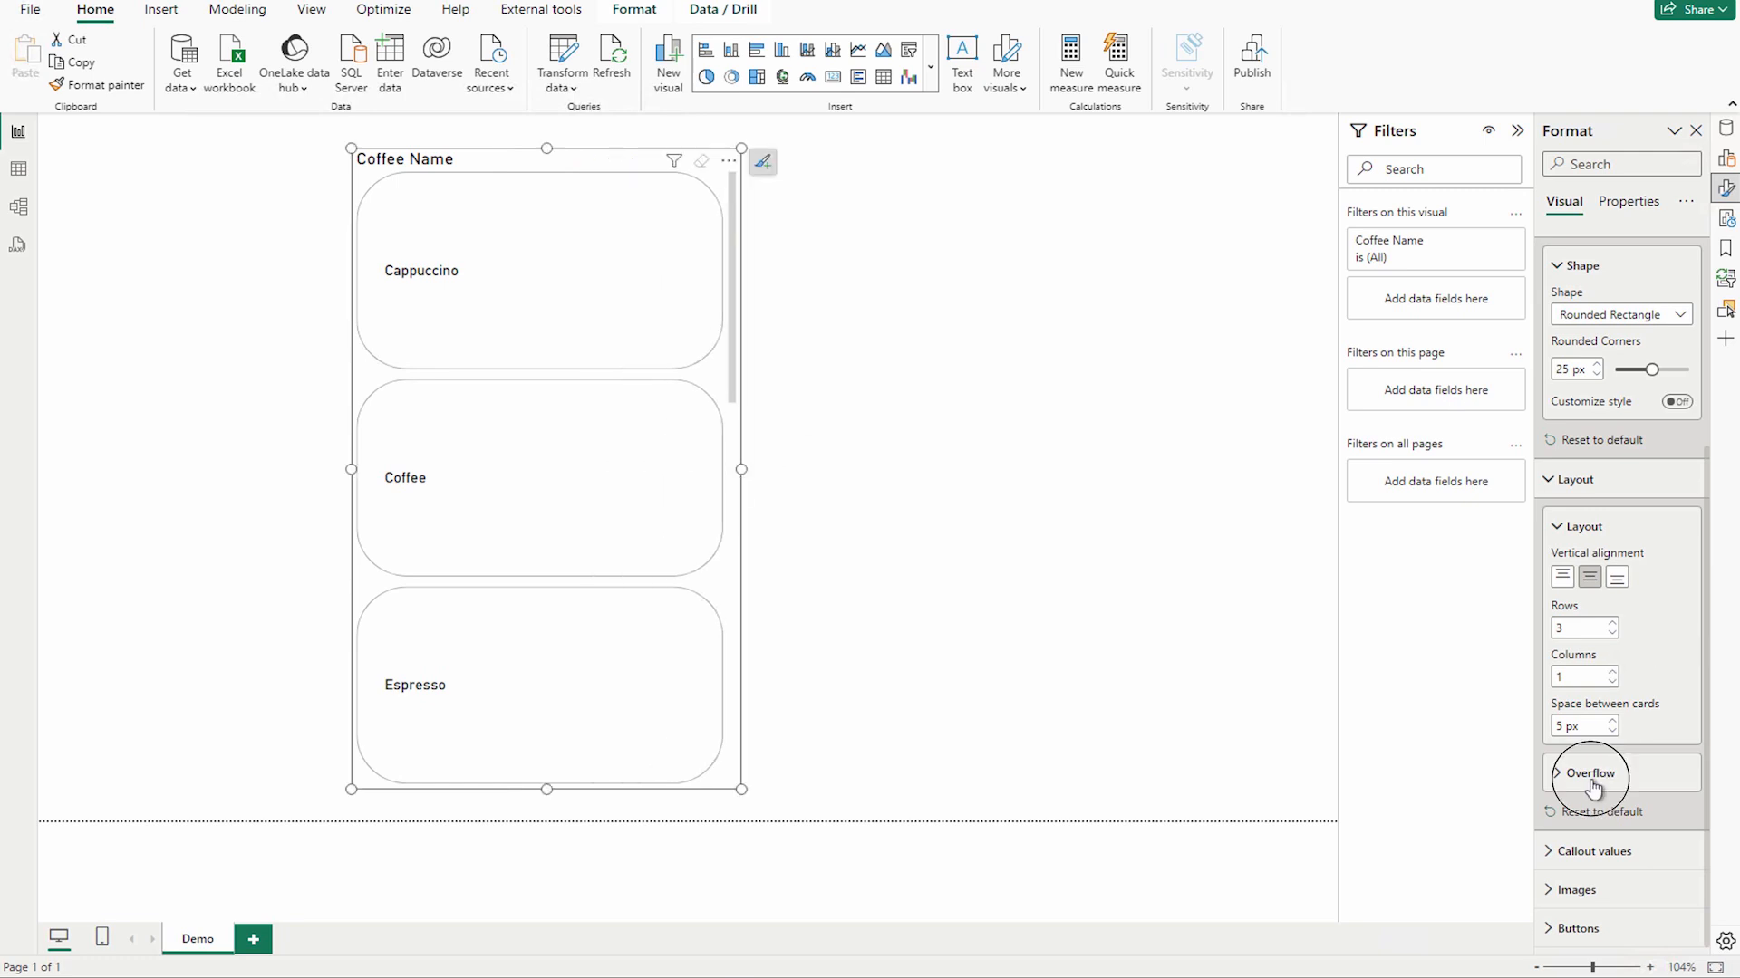
# Step: Set card overflow to continuous scroll, trying horizontal then settling on vertical direction
pyautogui.click(1589, 773)
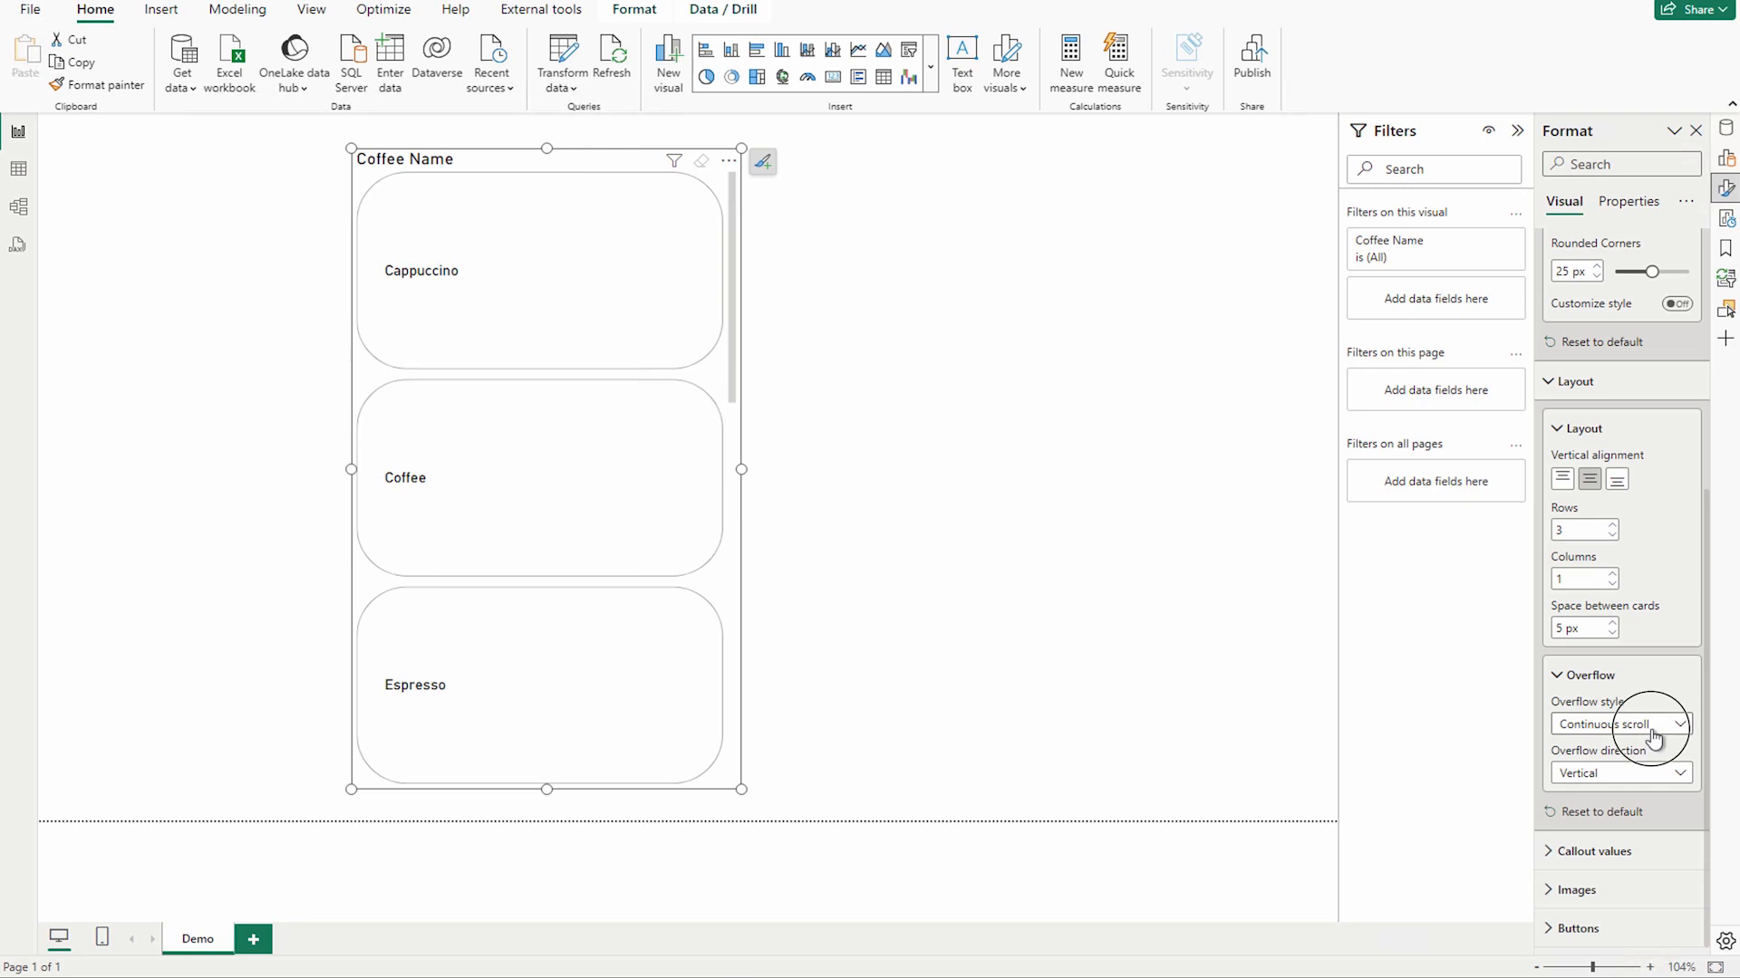
pyautogui.click(1620, 723)
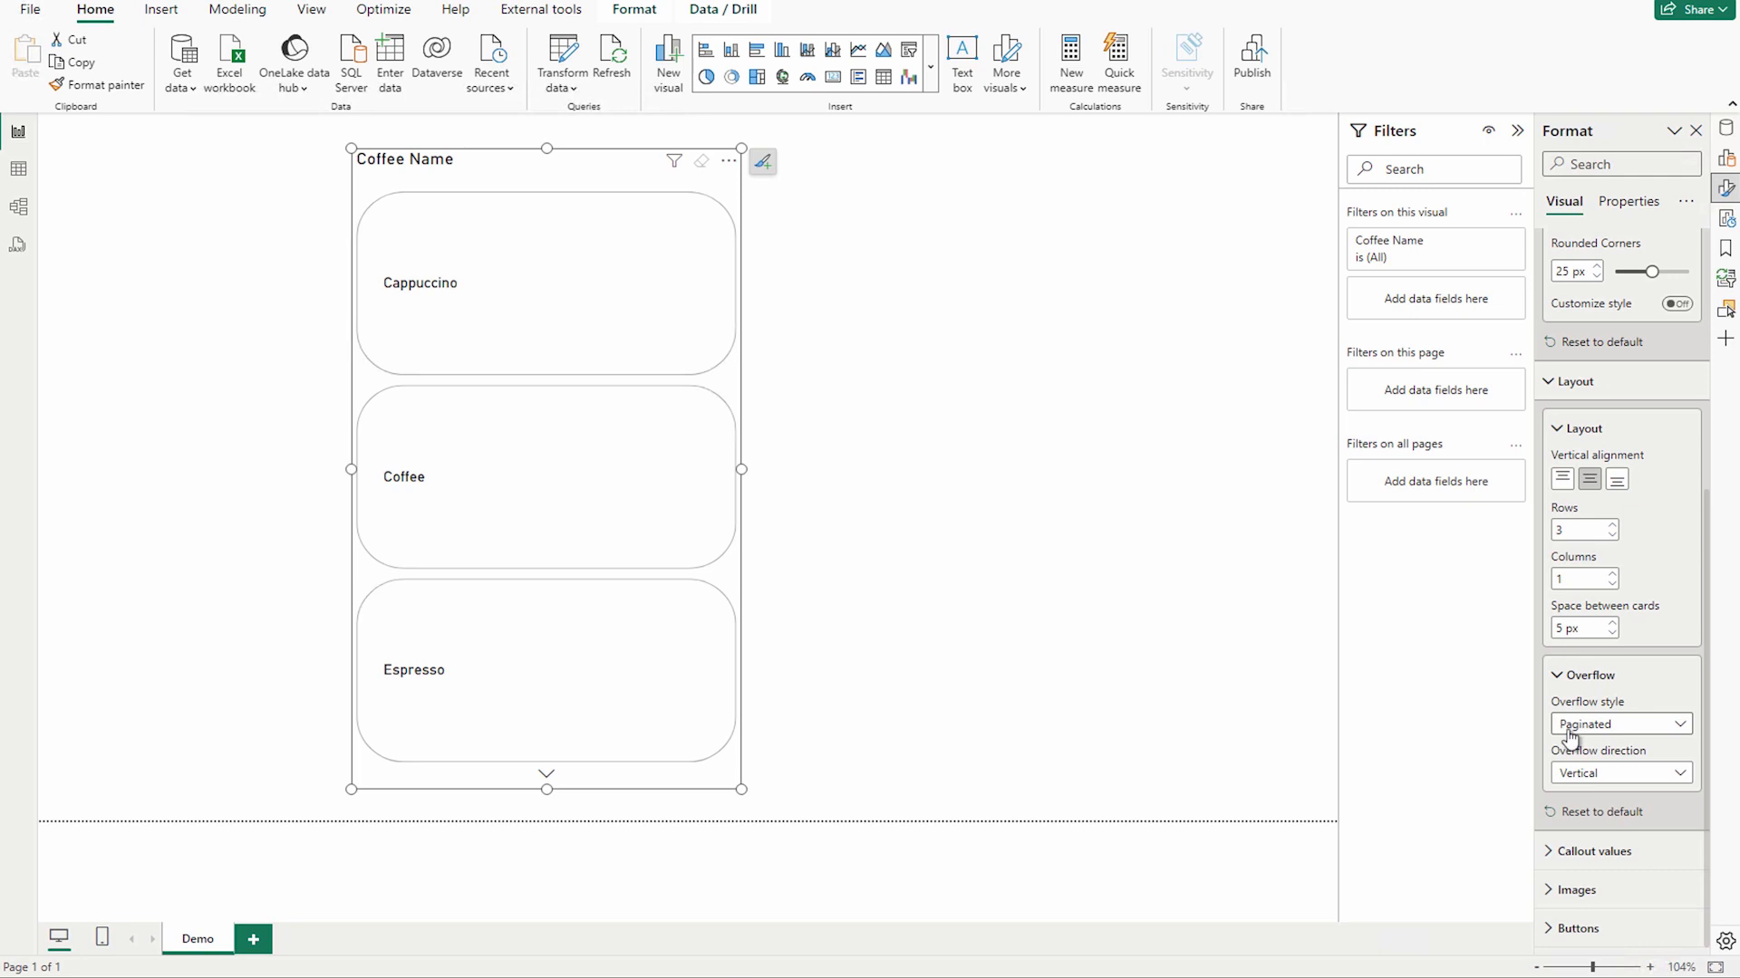
pyautogui.click(1616, 723)
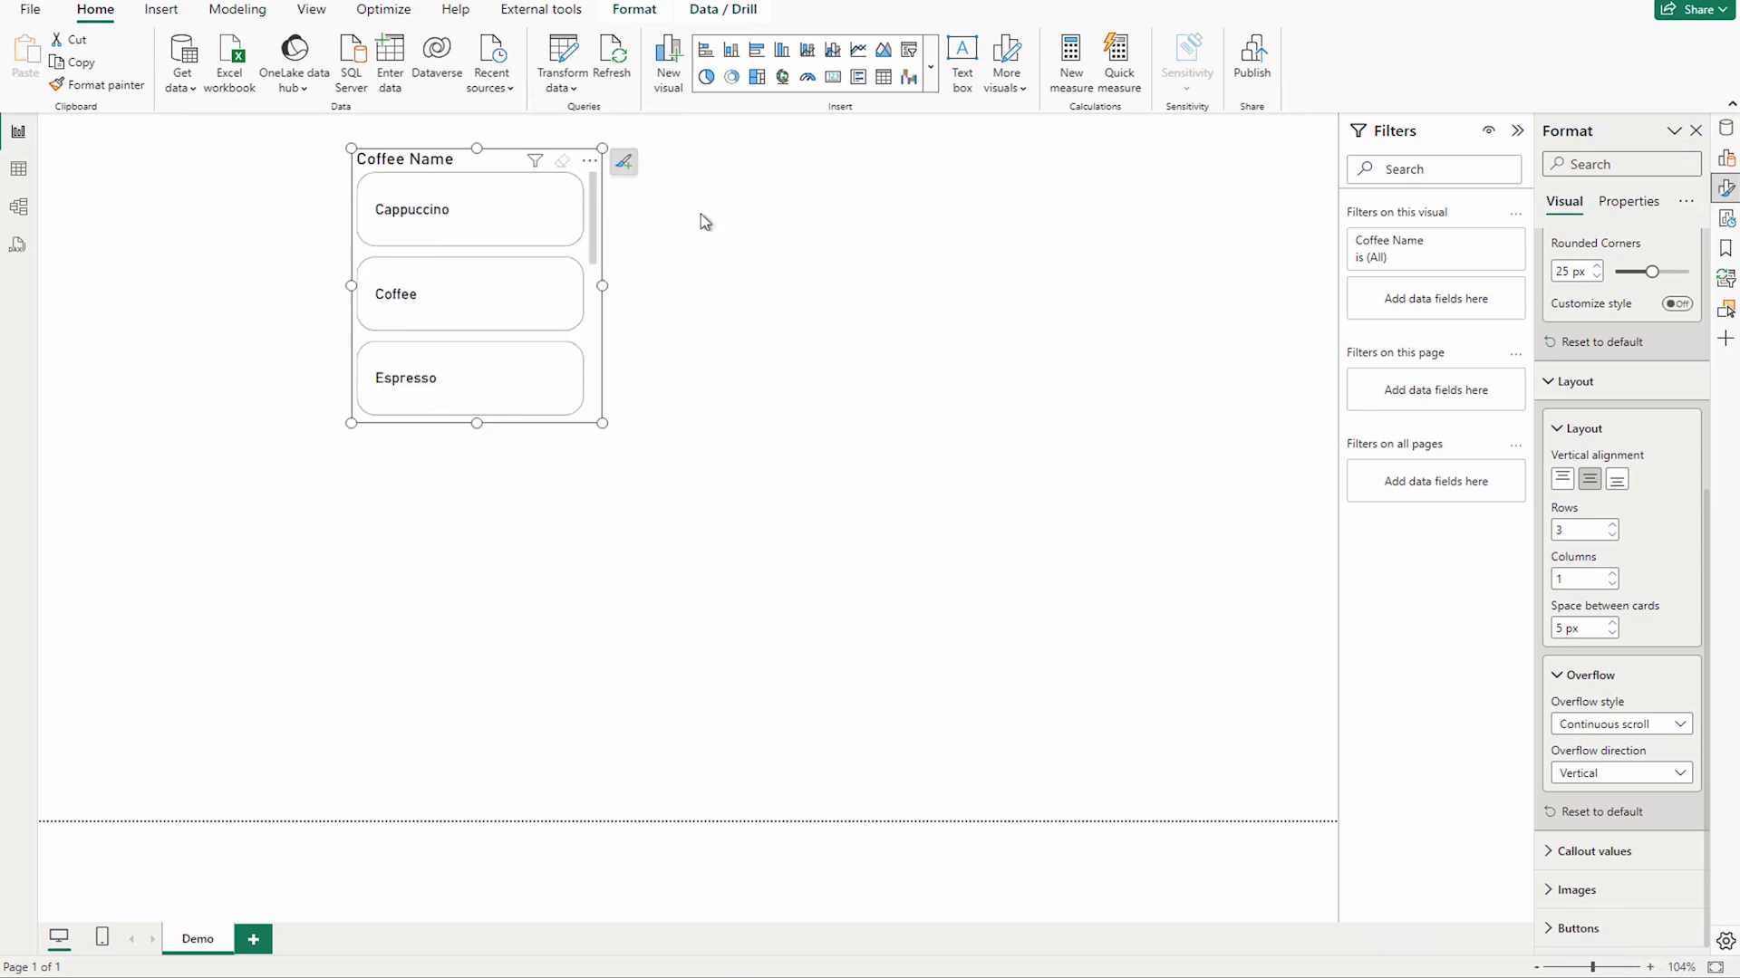
pyautogui.click(1618, 773)
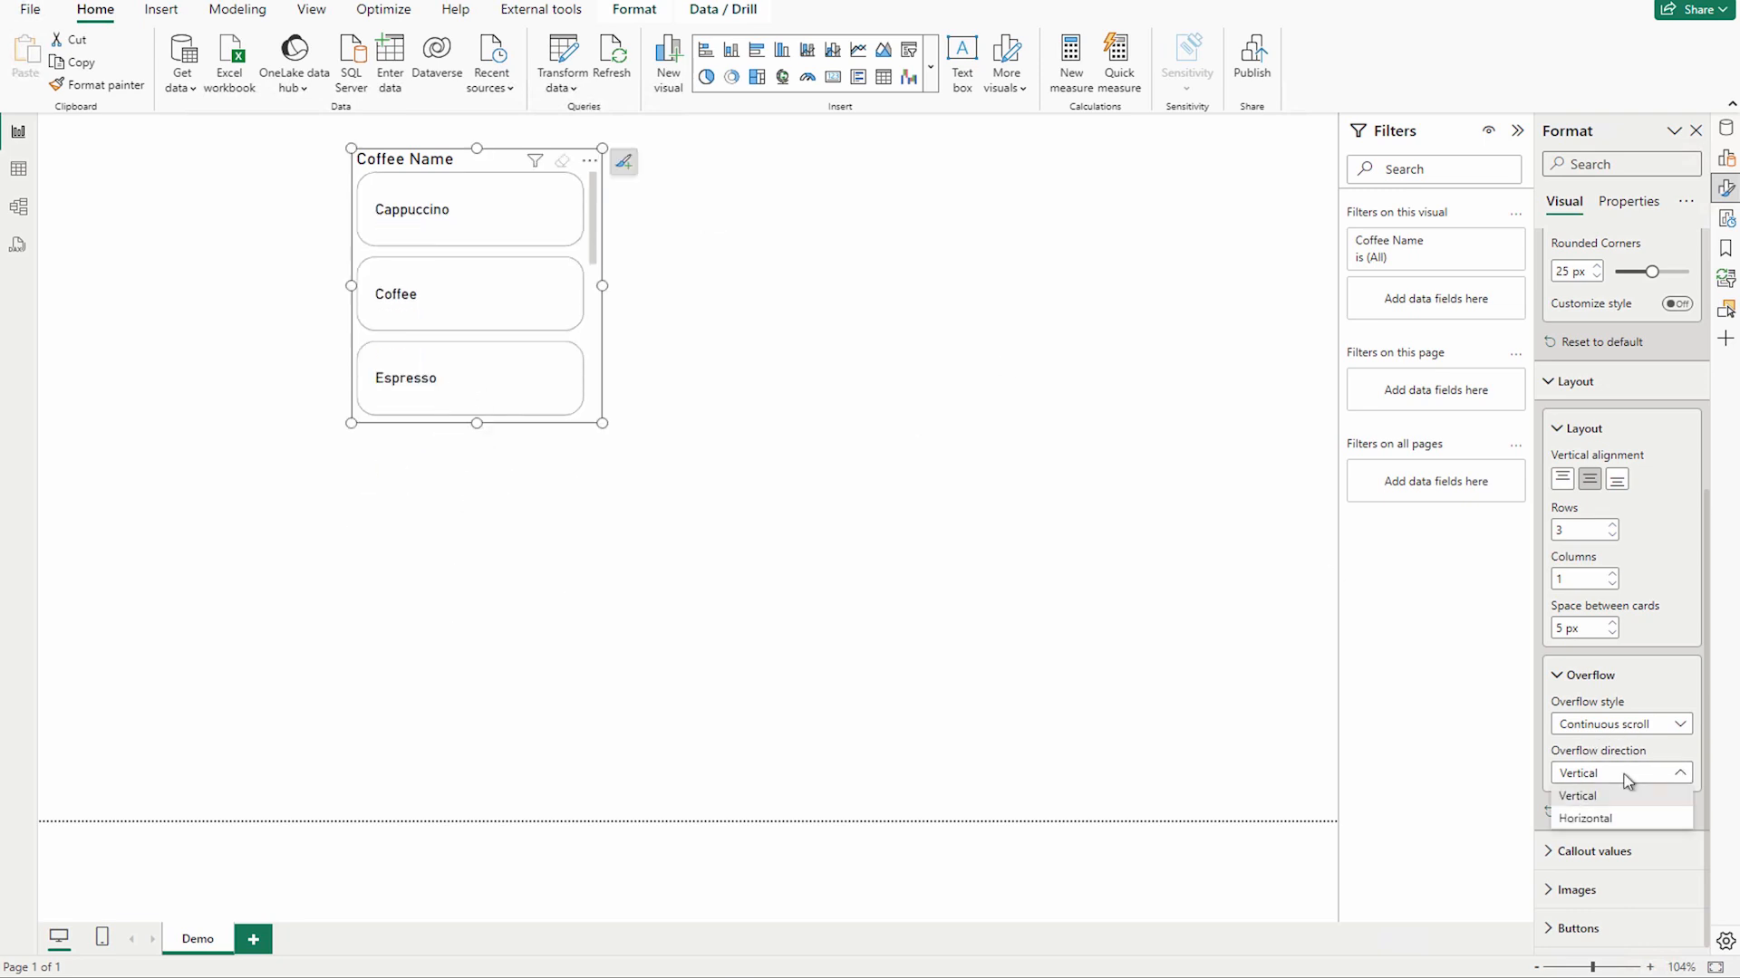
pyautogui.click(1587, 822)
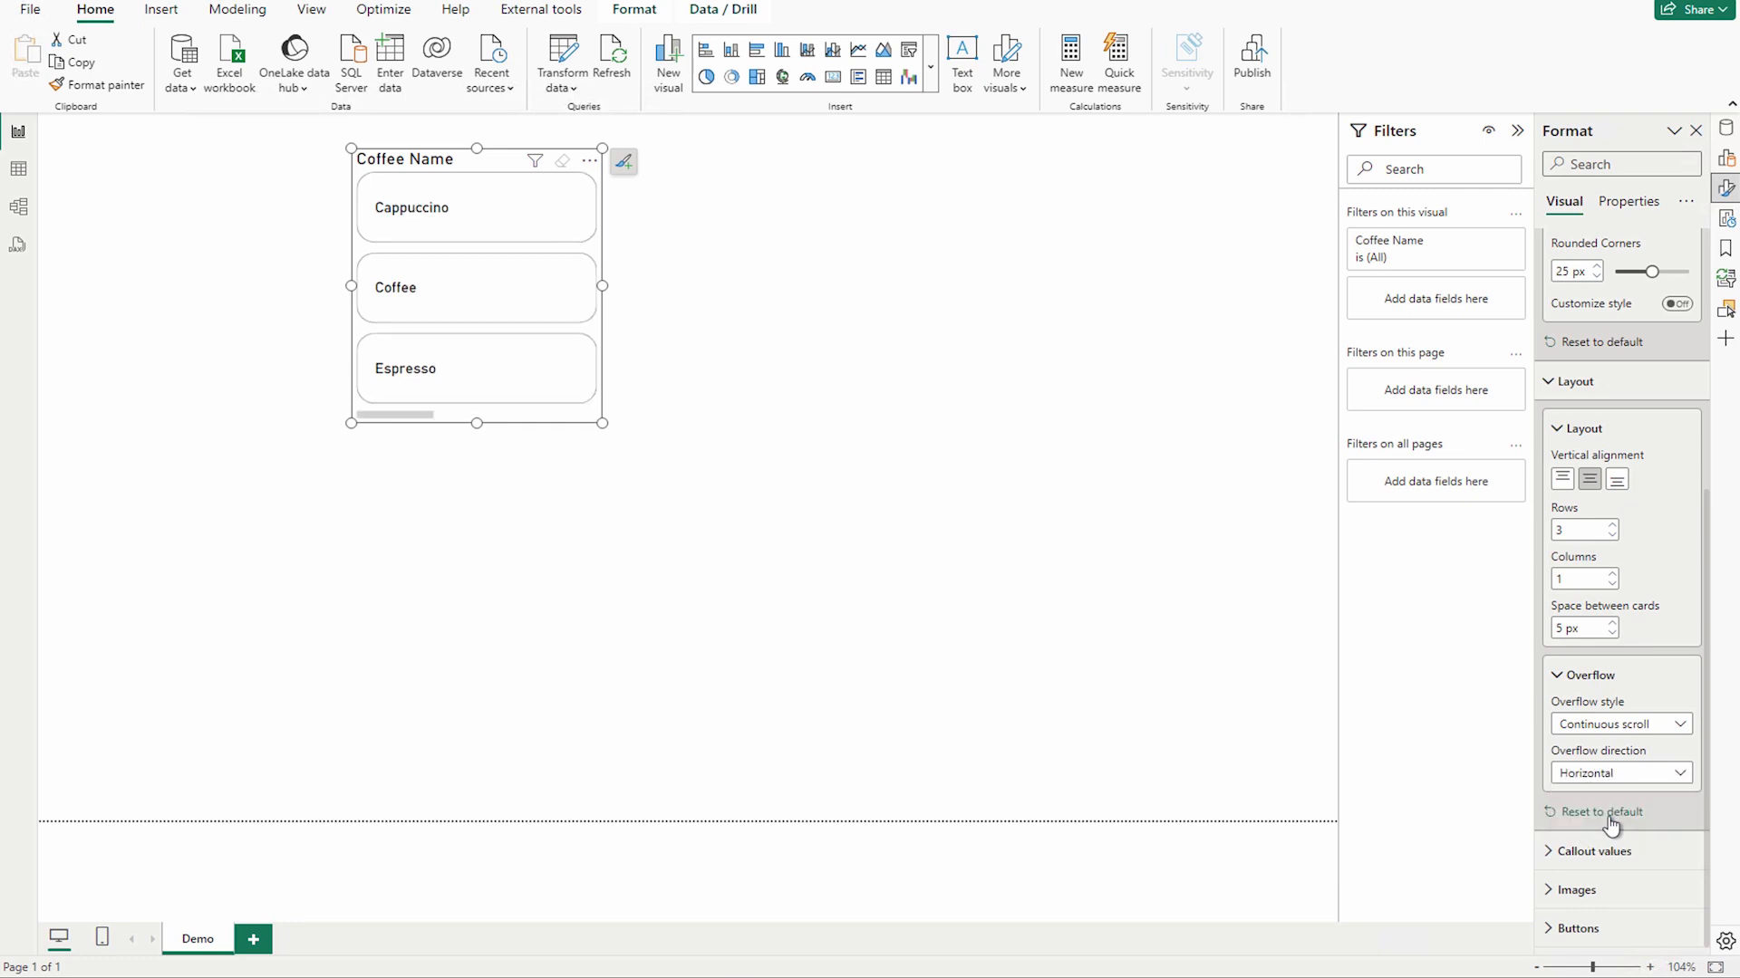
pyautogui.click(1618, 772)
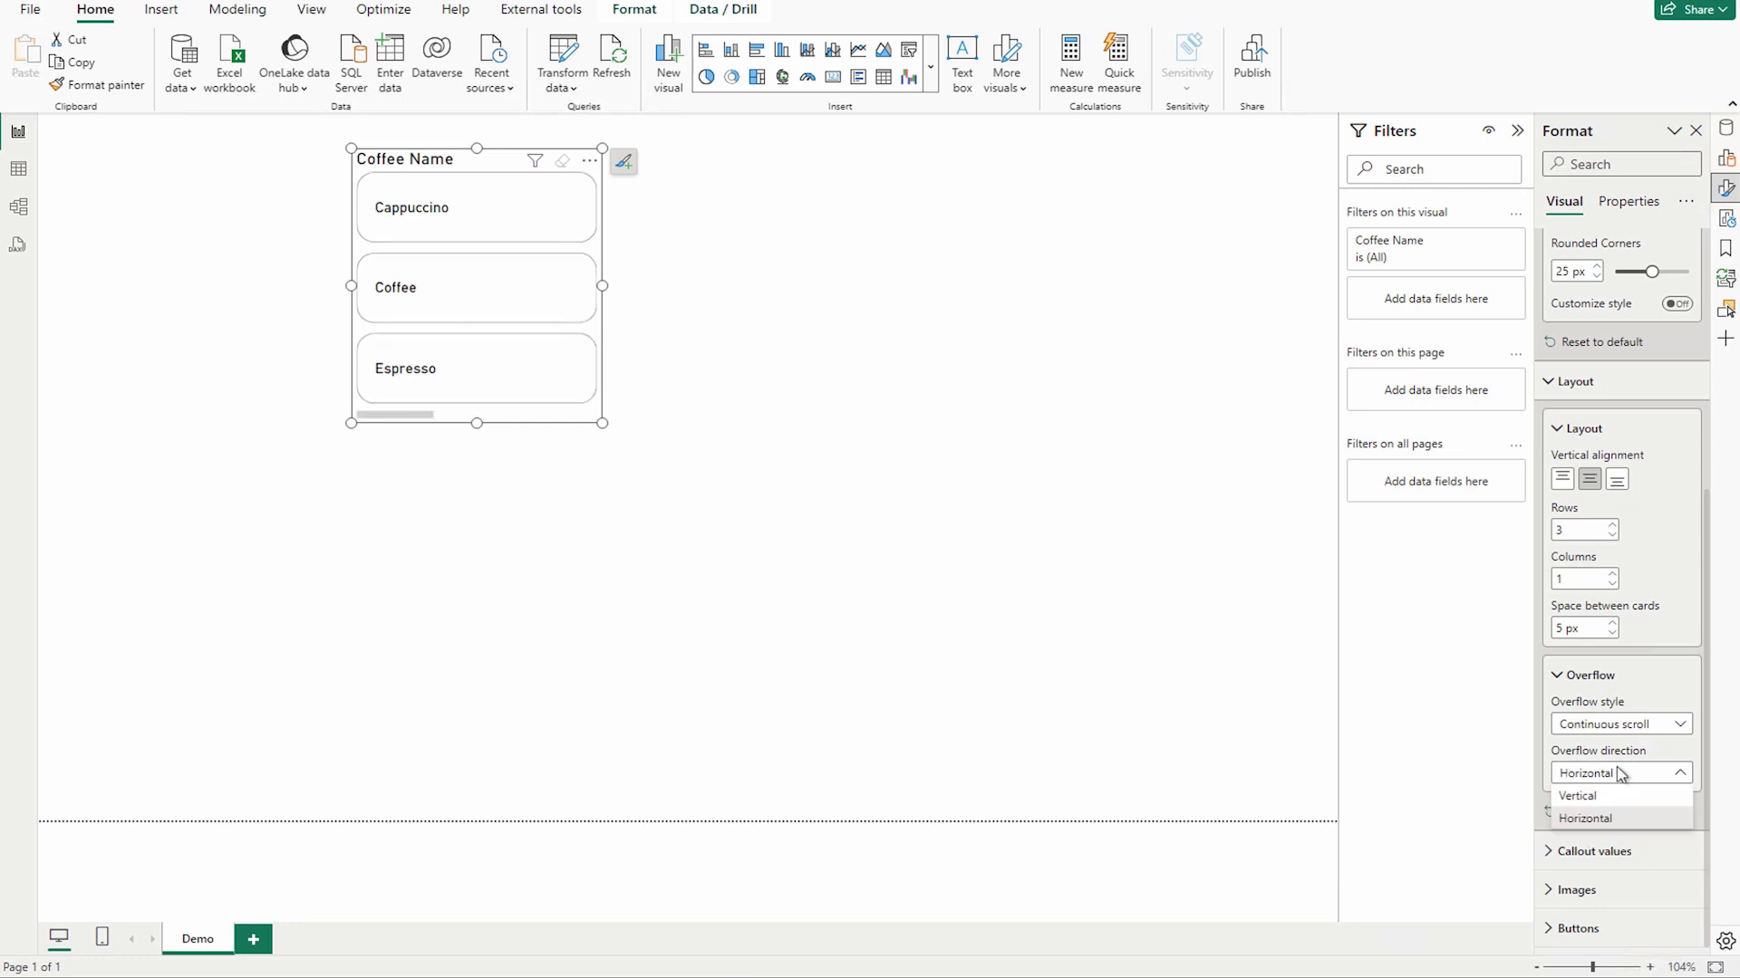
pyautogui.click(1574, 796)
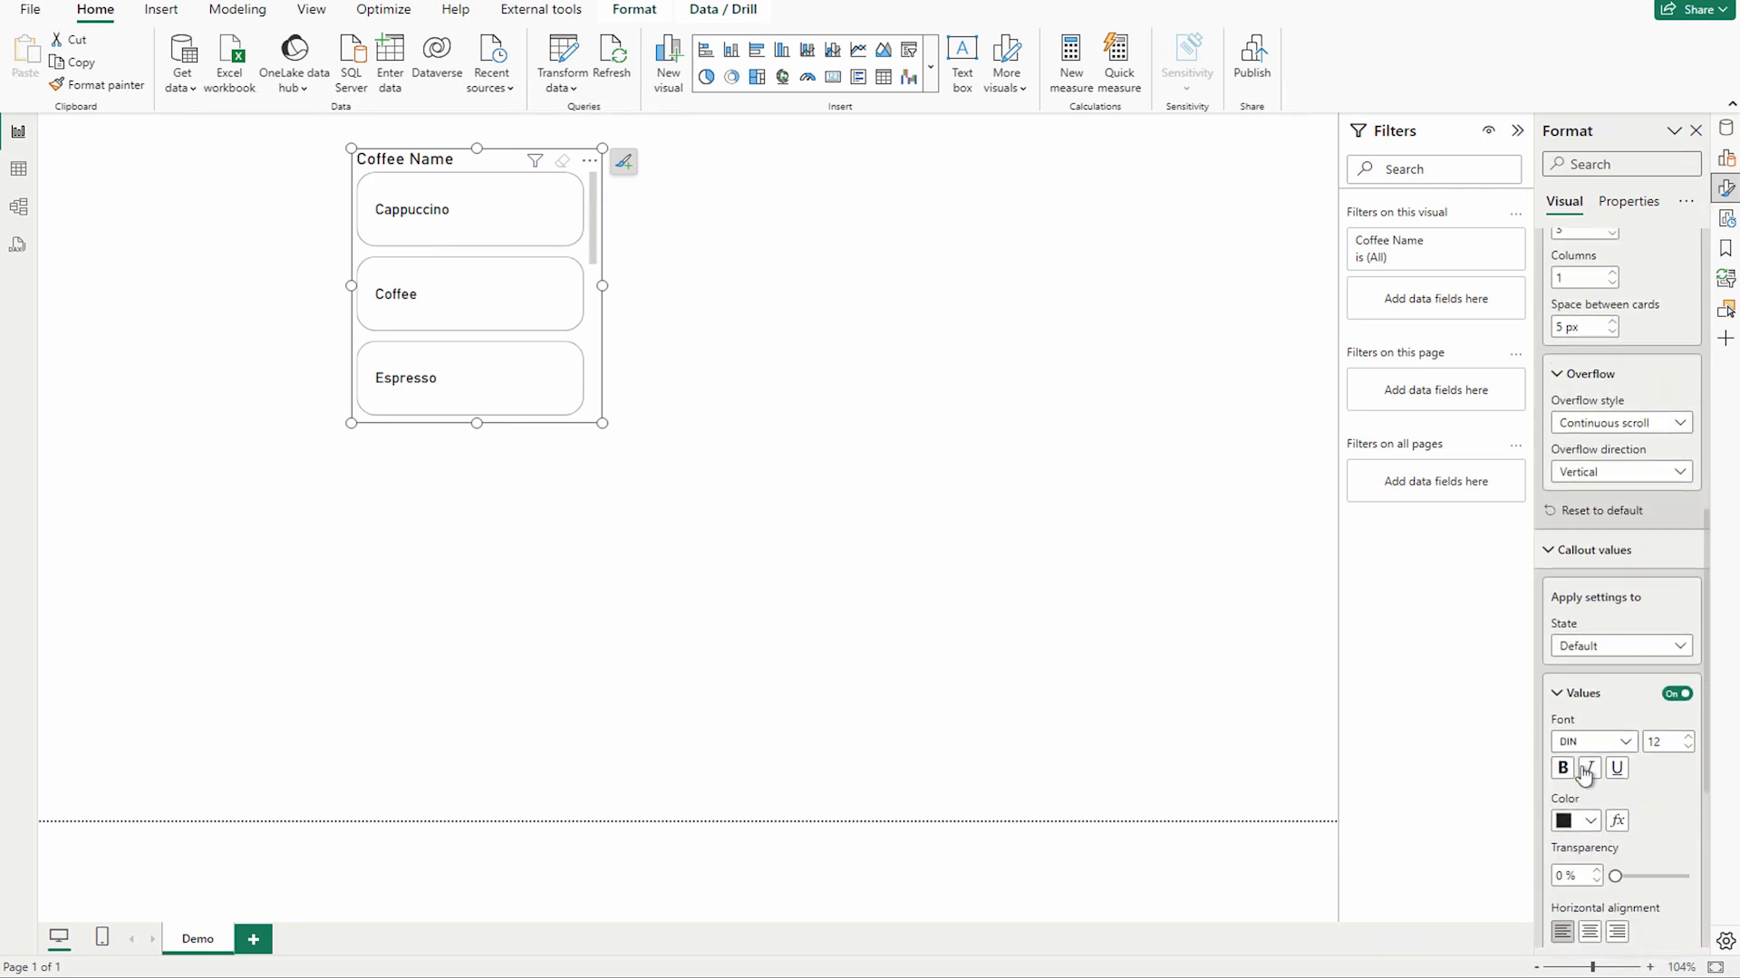
pyautogui.scroll(-3)
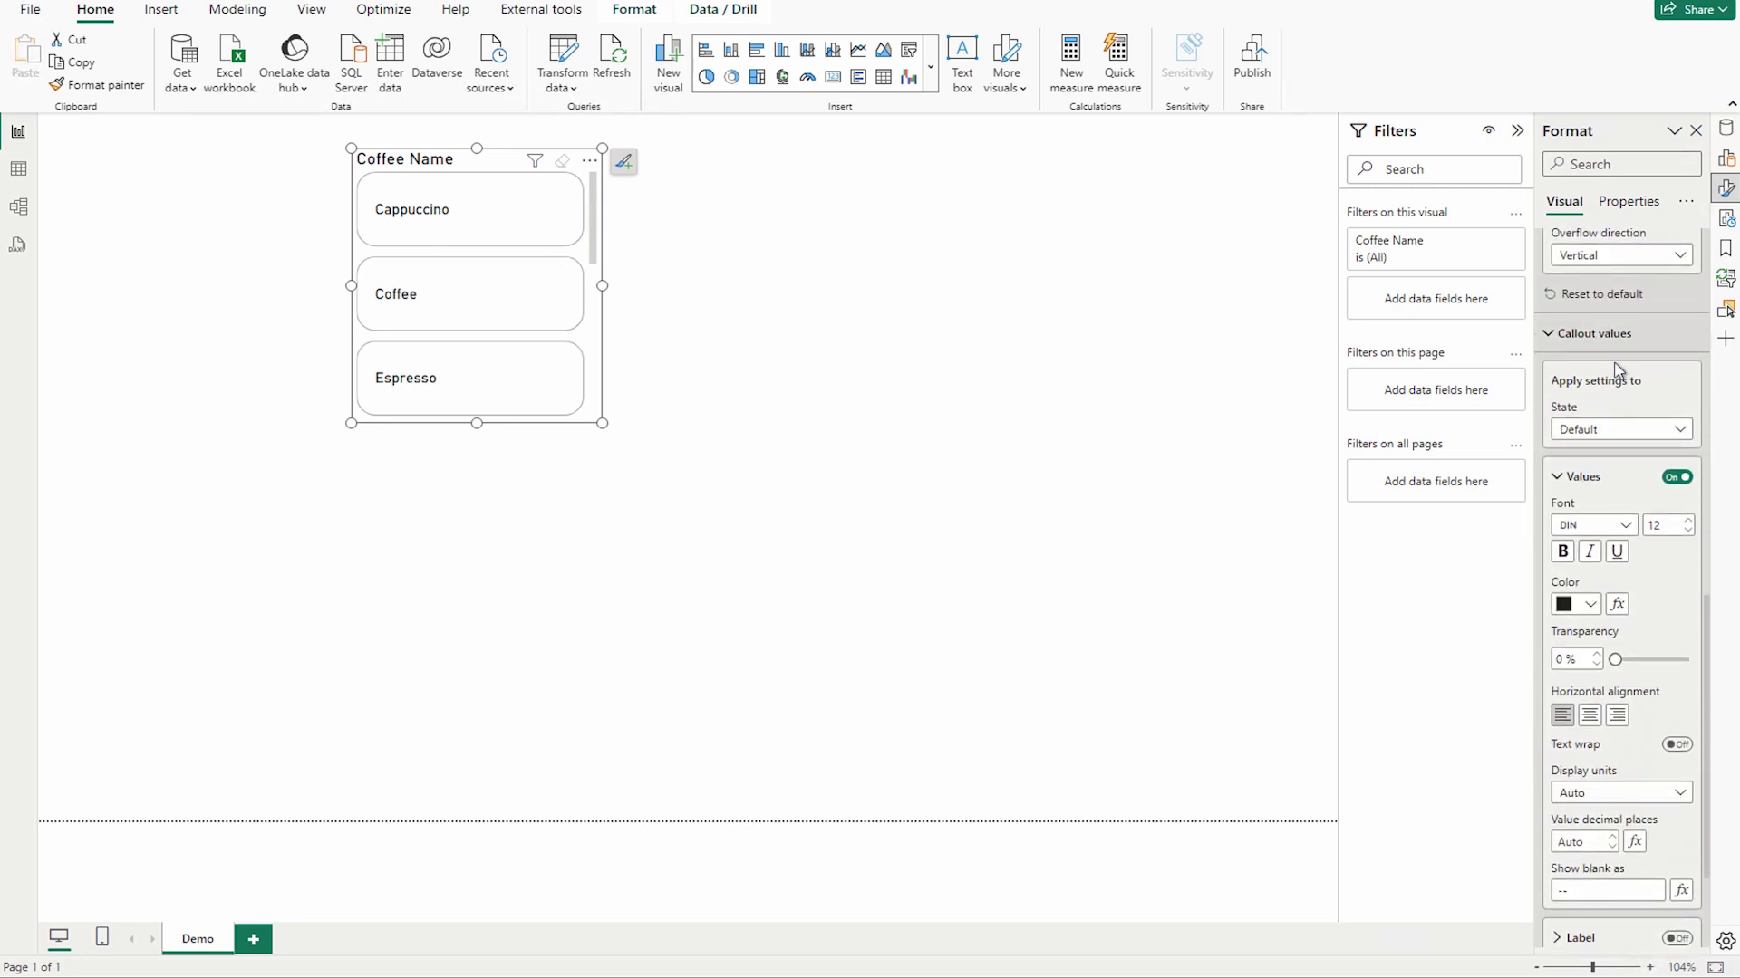
pyautogui.moveTo(1651, 685)
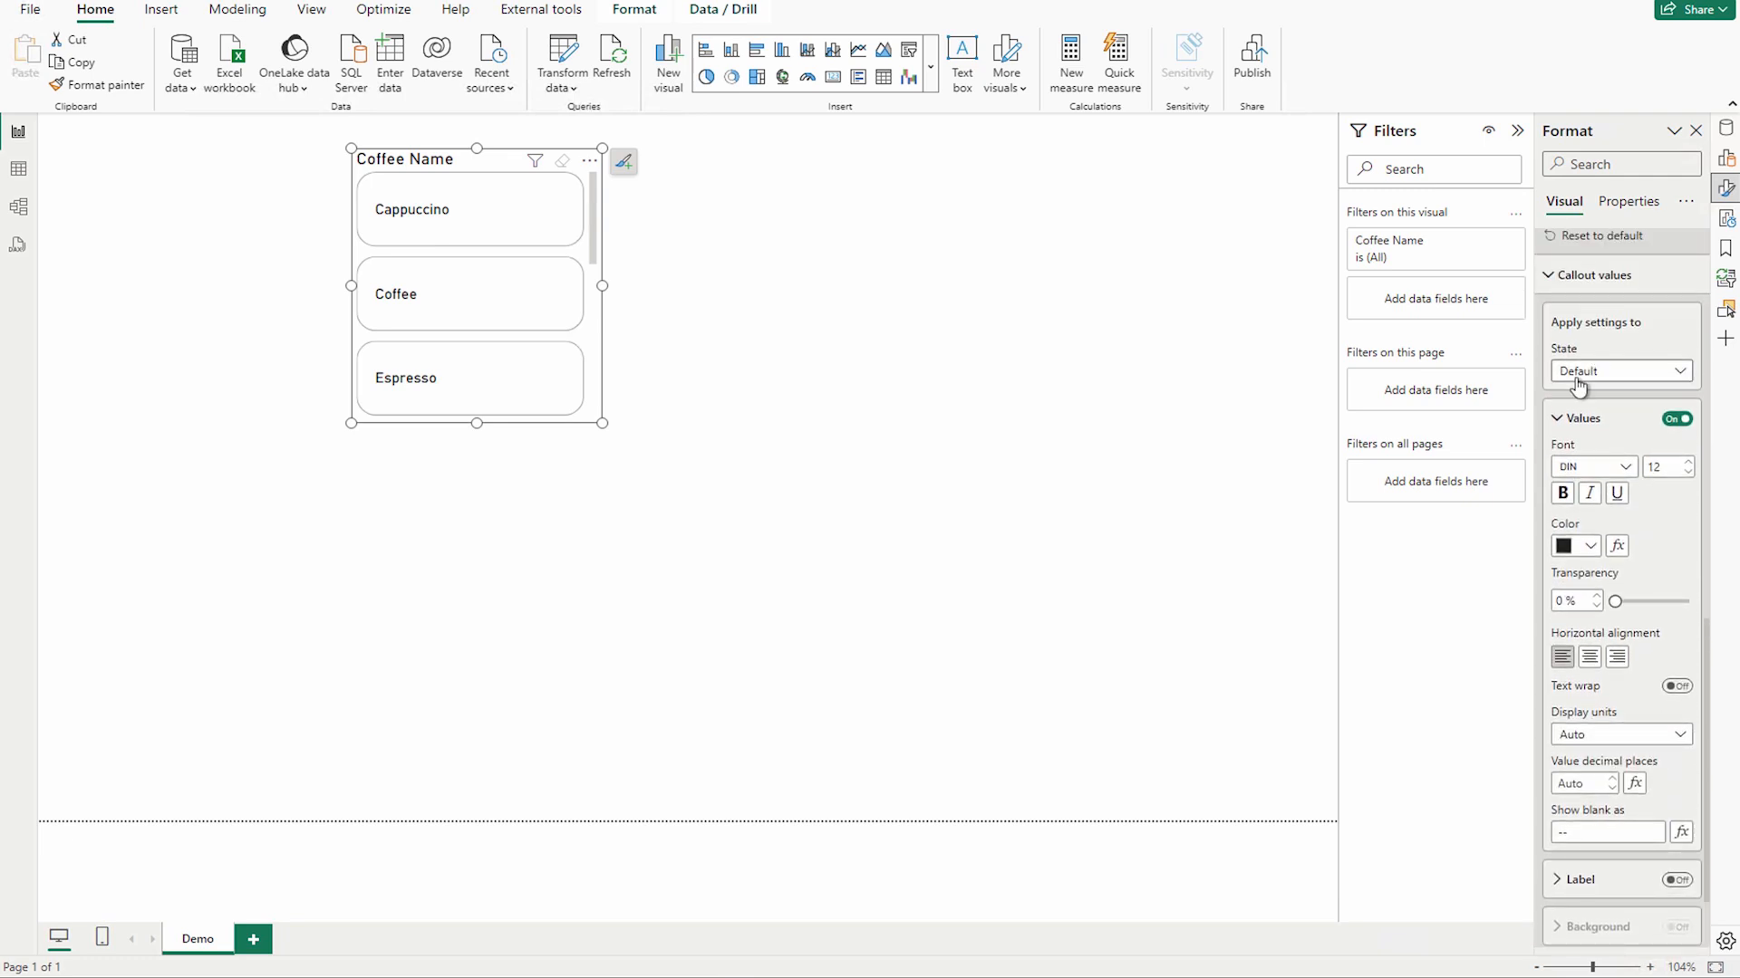
# Step: Keep callout values on the Default state and leave the card label turned off
pyautogui.click(1618, 370)
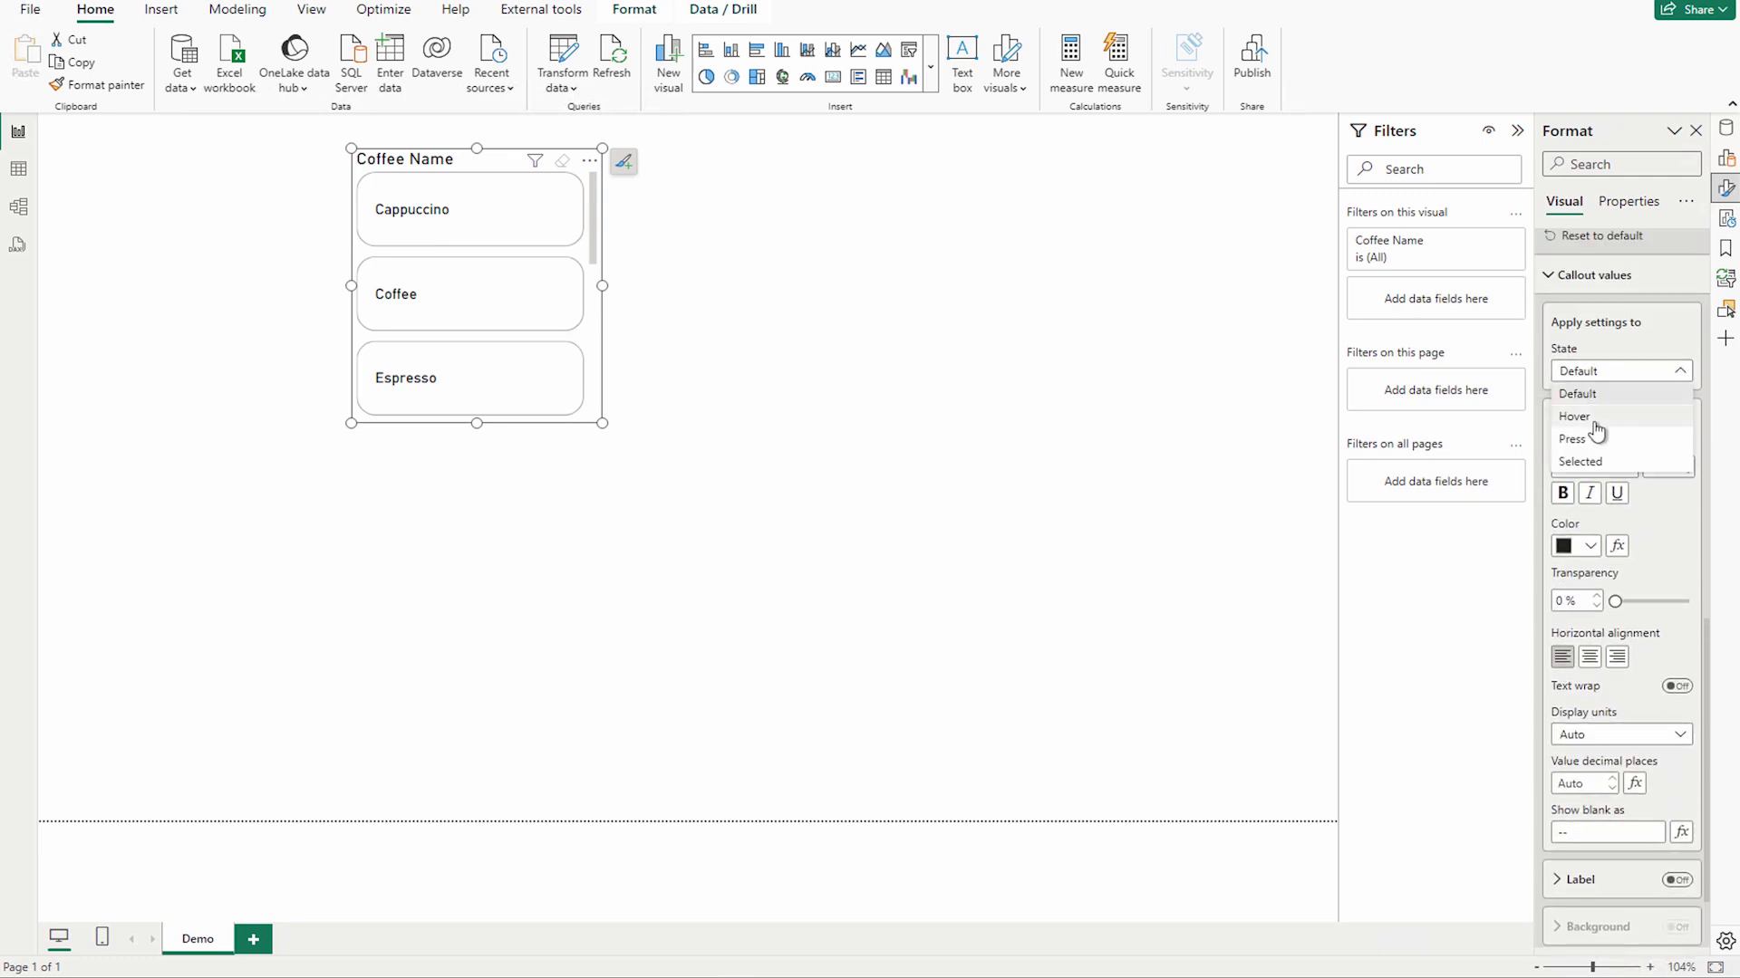
pyautogui.click(1574, 393)
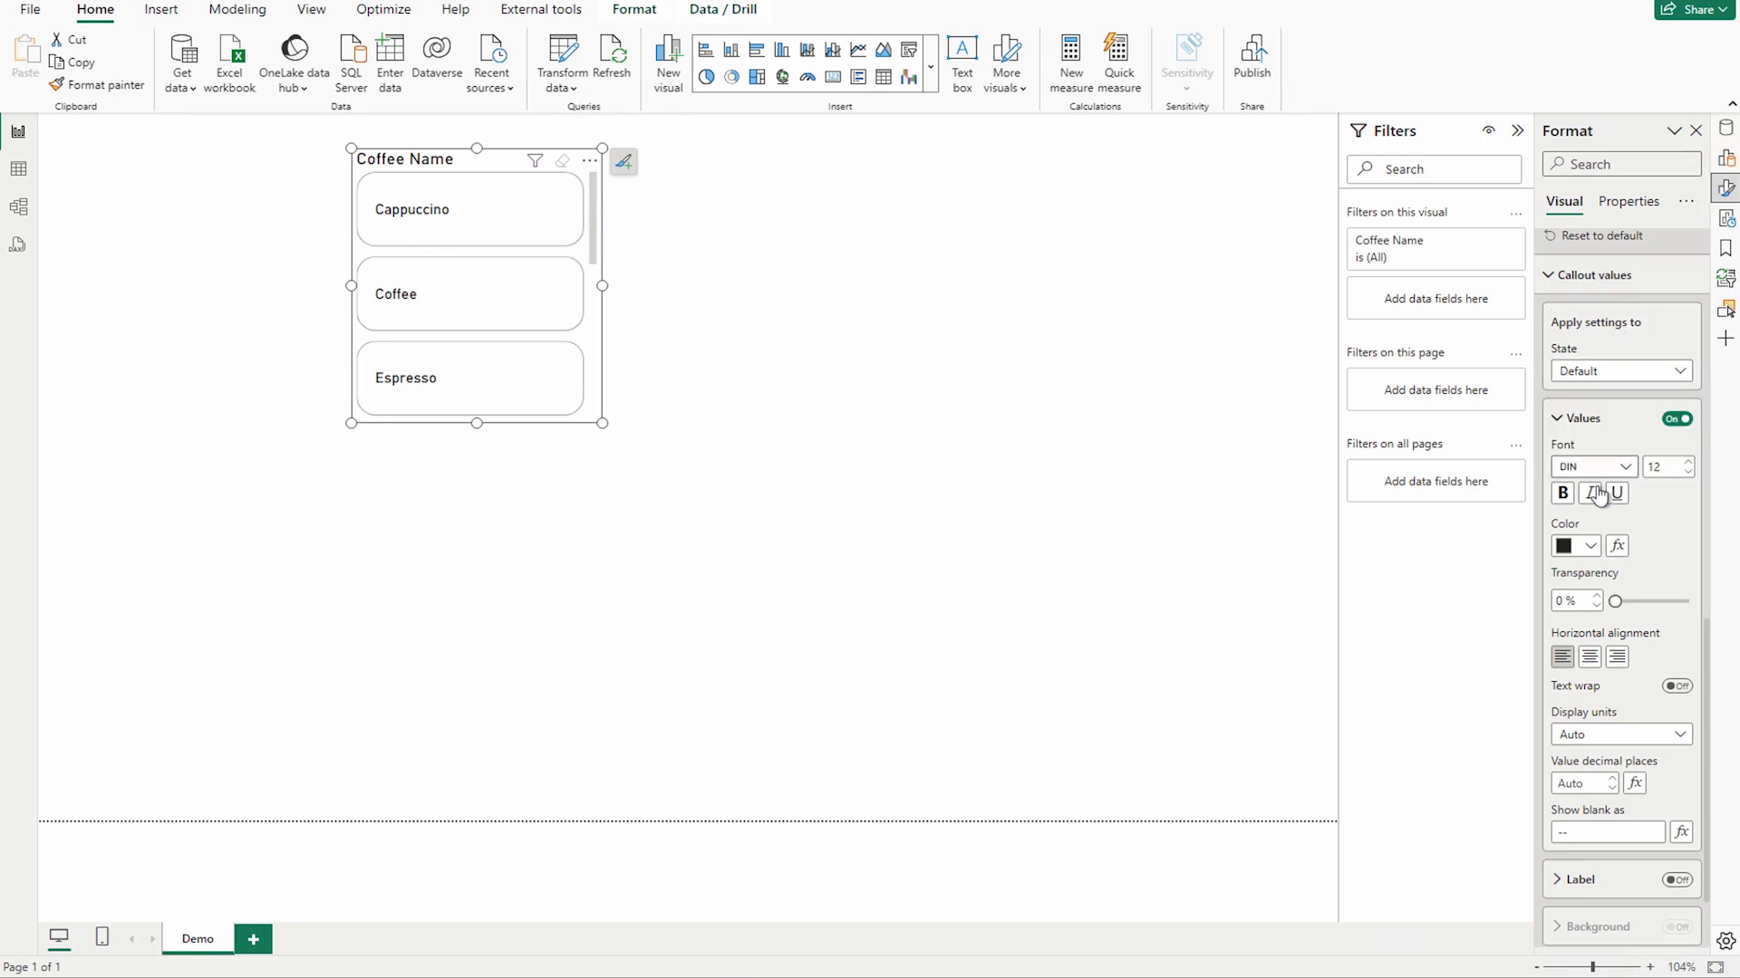
pyautogui.scroll(-3)
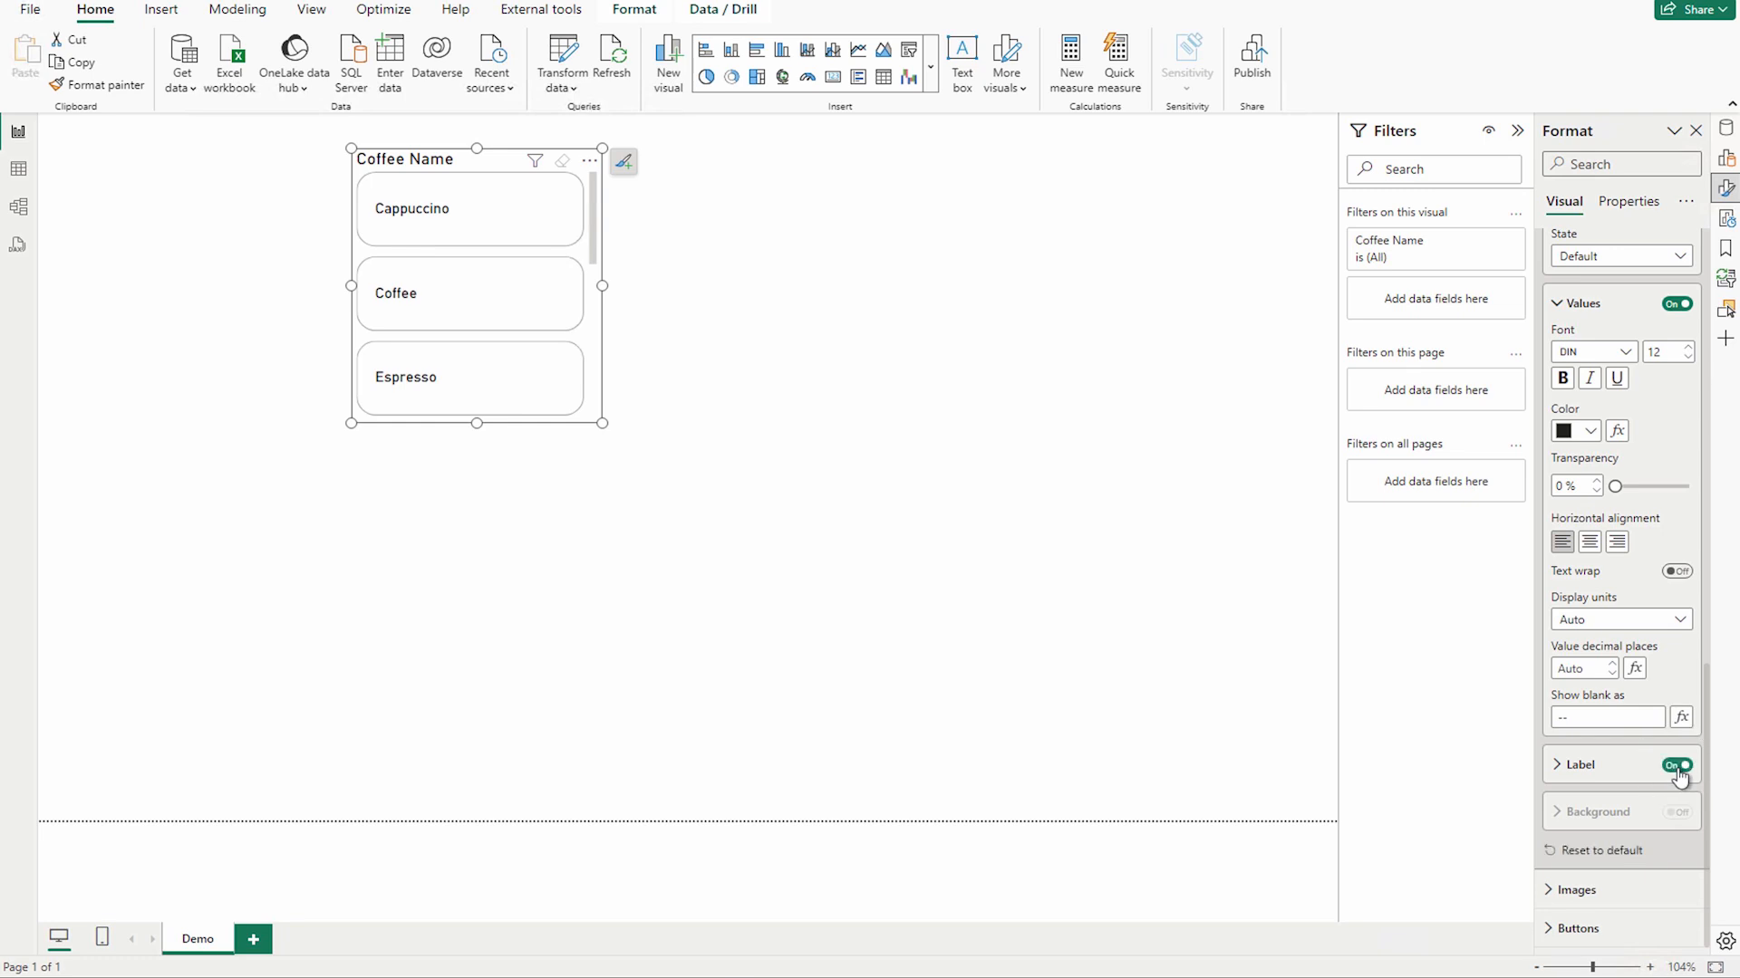
pyautogui.click(1676, 765)
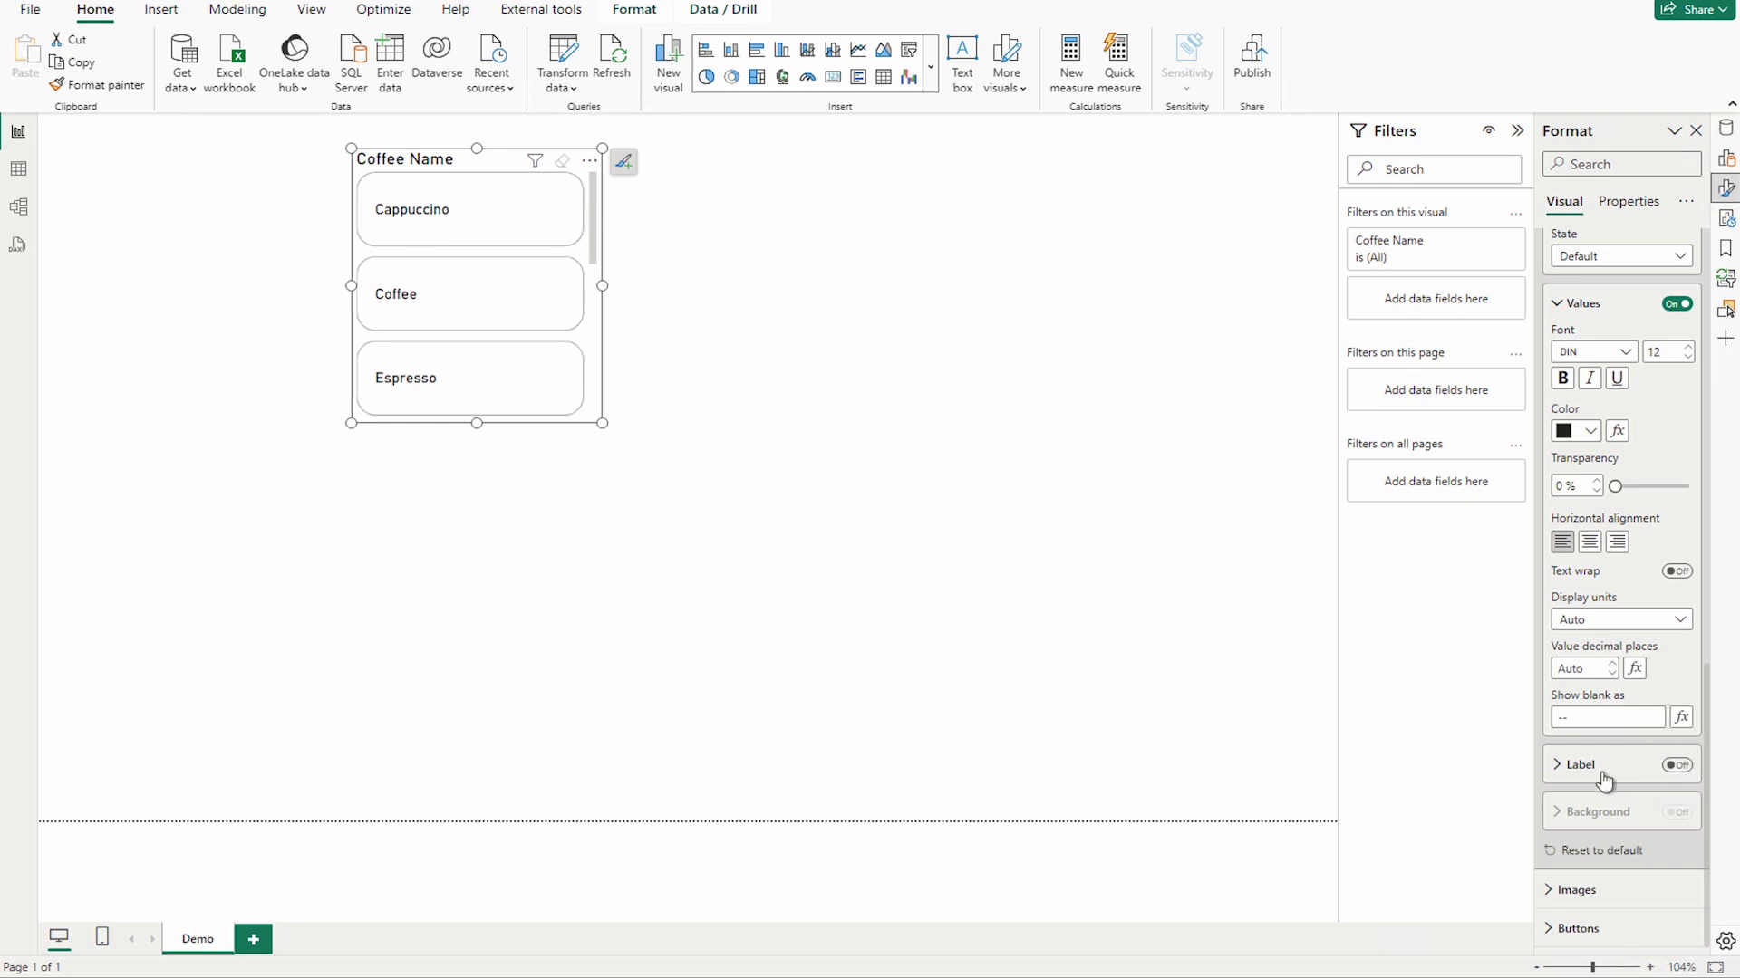
pyautogui.scroll(3)
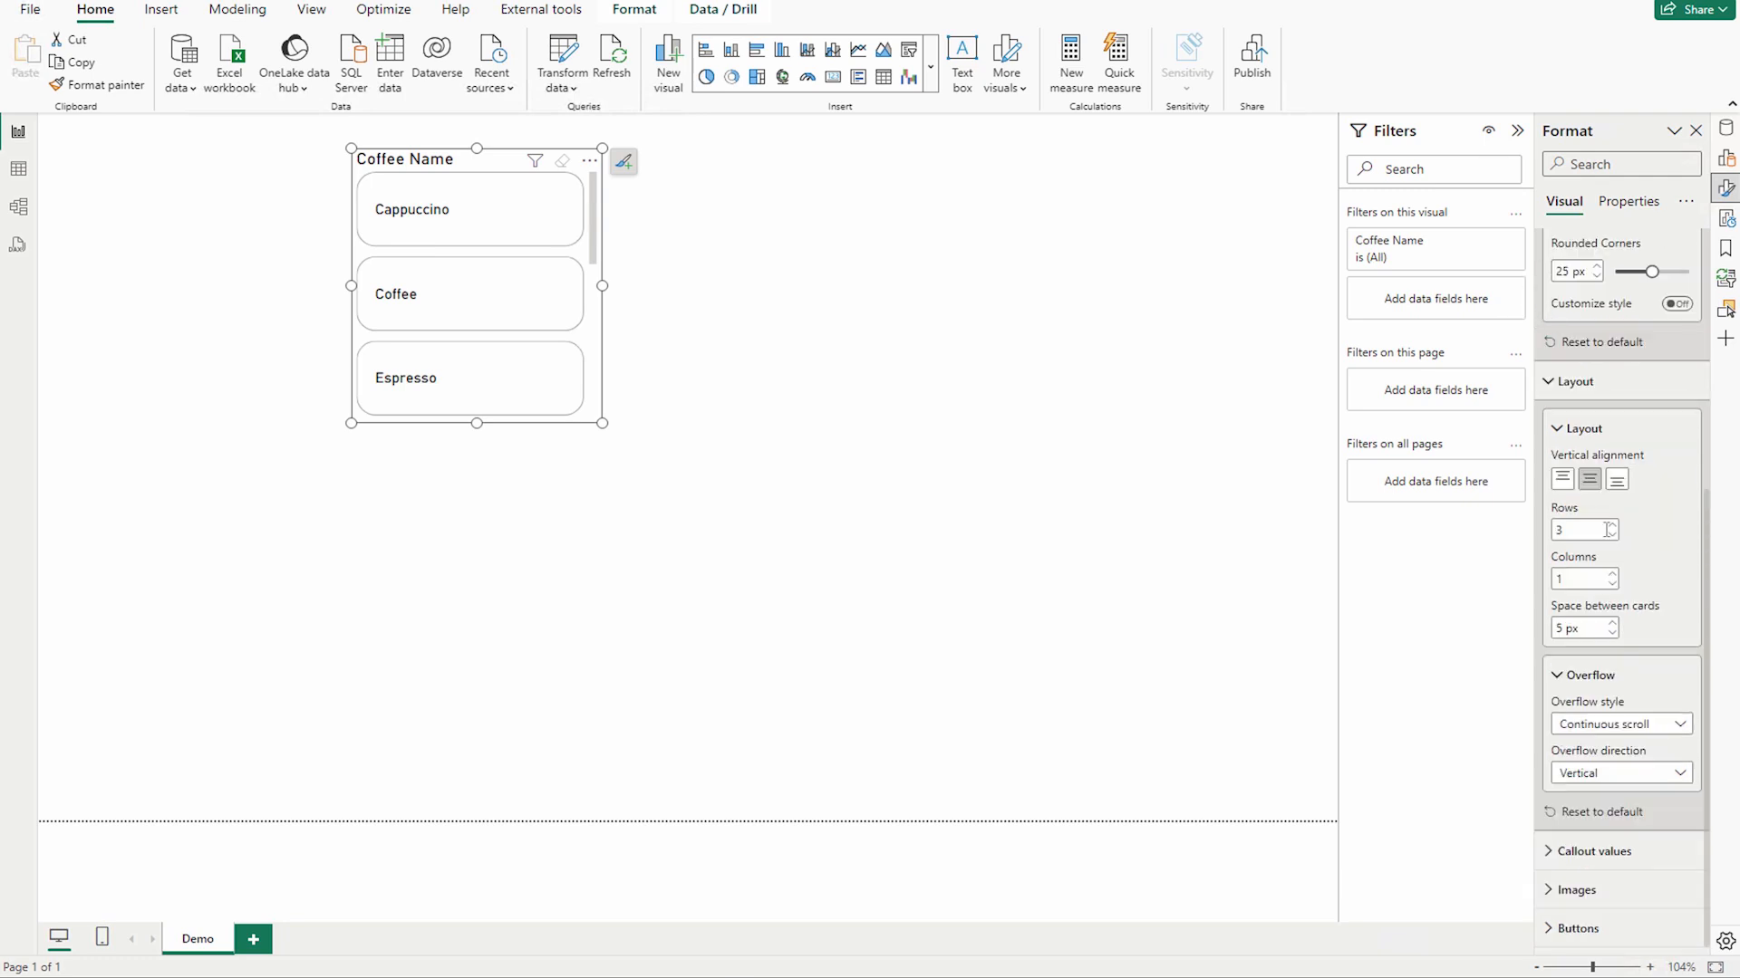
pyautogui.moveTo(1574, 894)
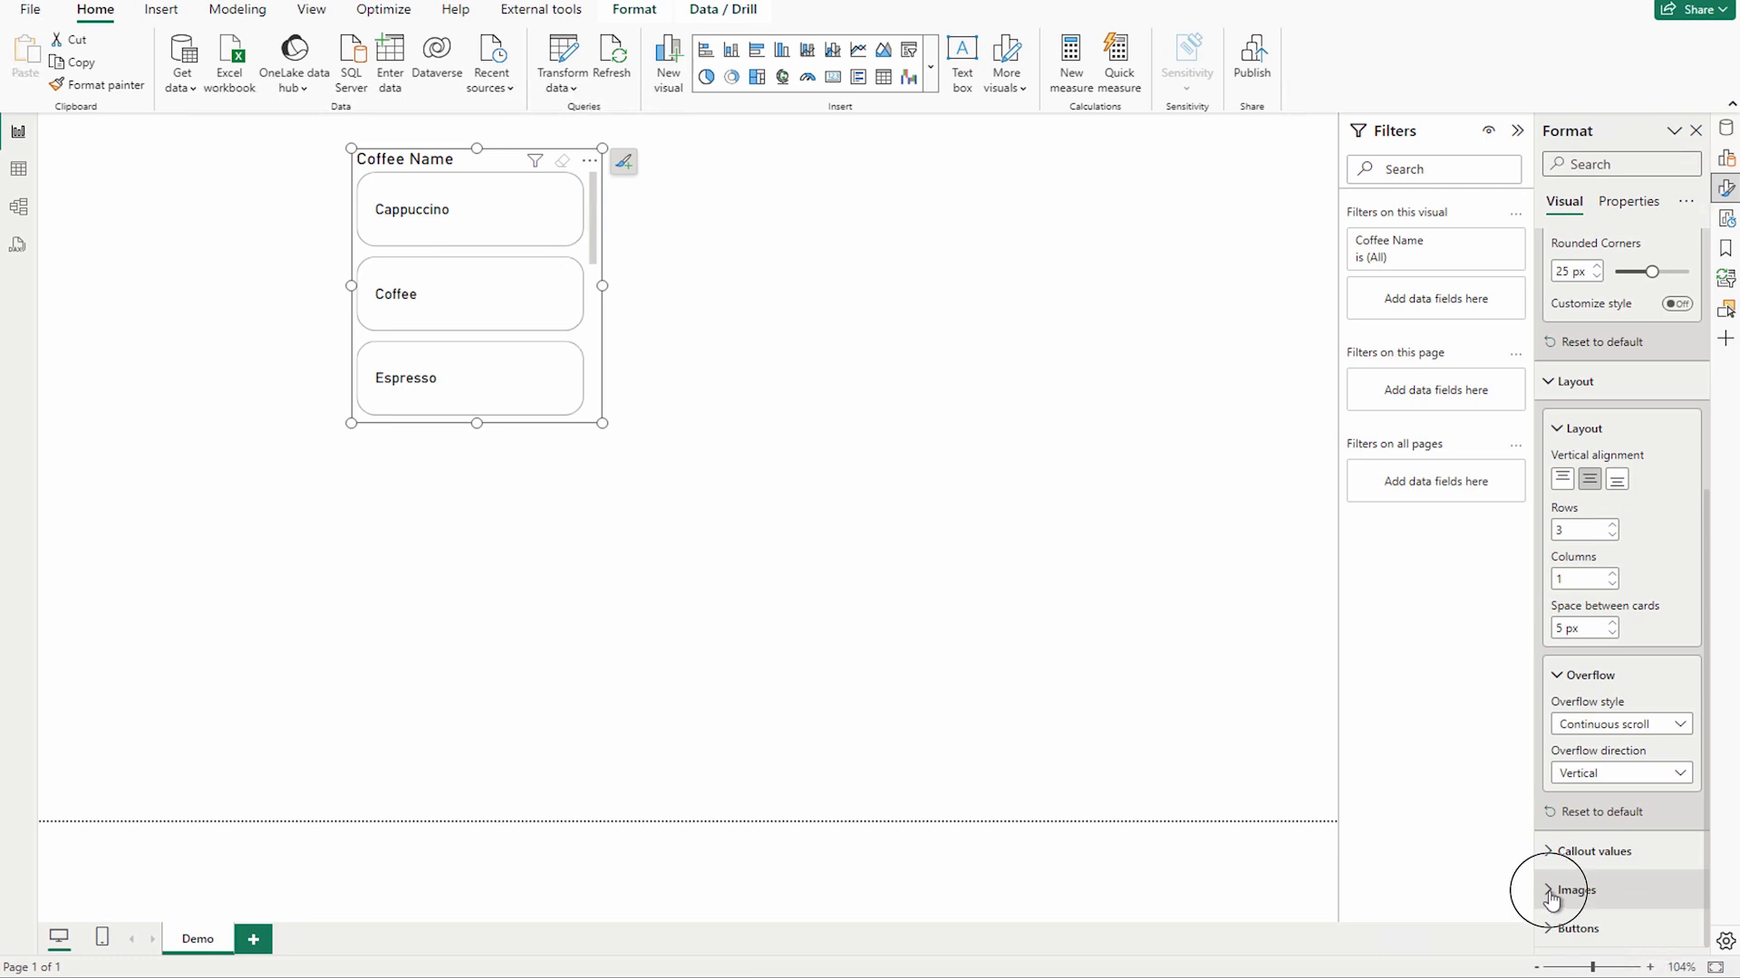
# Step: Show Image URL photos on each card with image fit set to Fit, on an enlarged slicer
pyautogui.click(1571, 888)
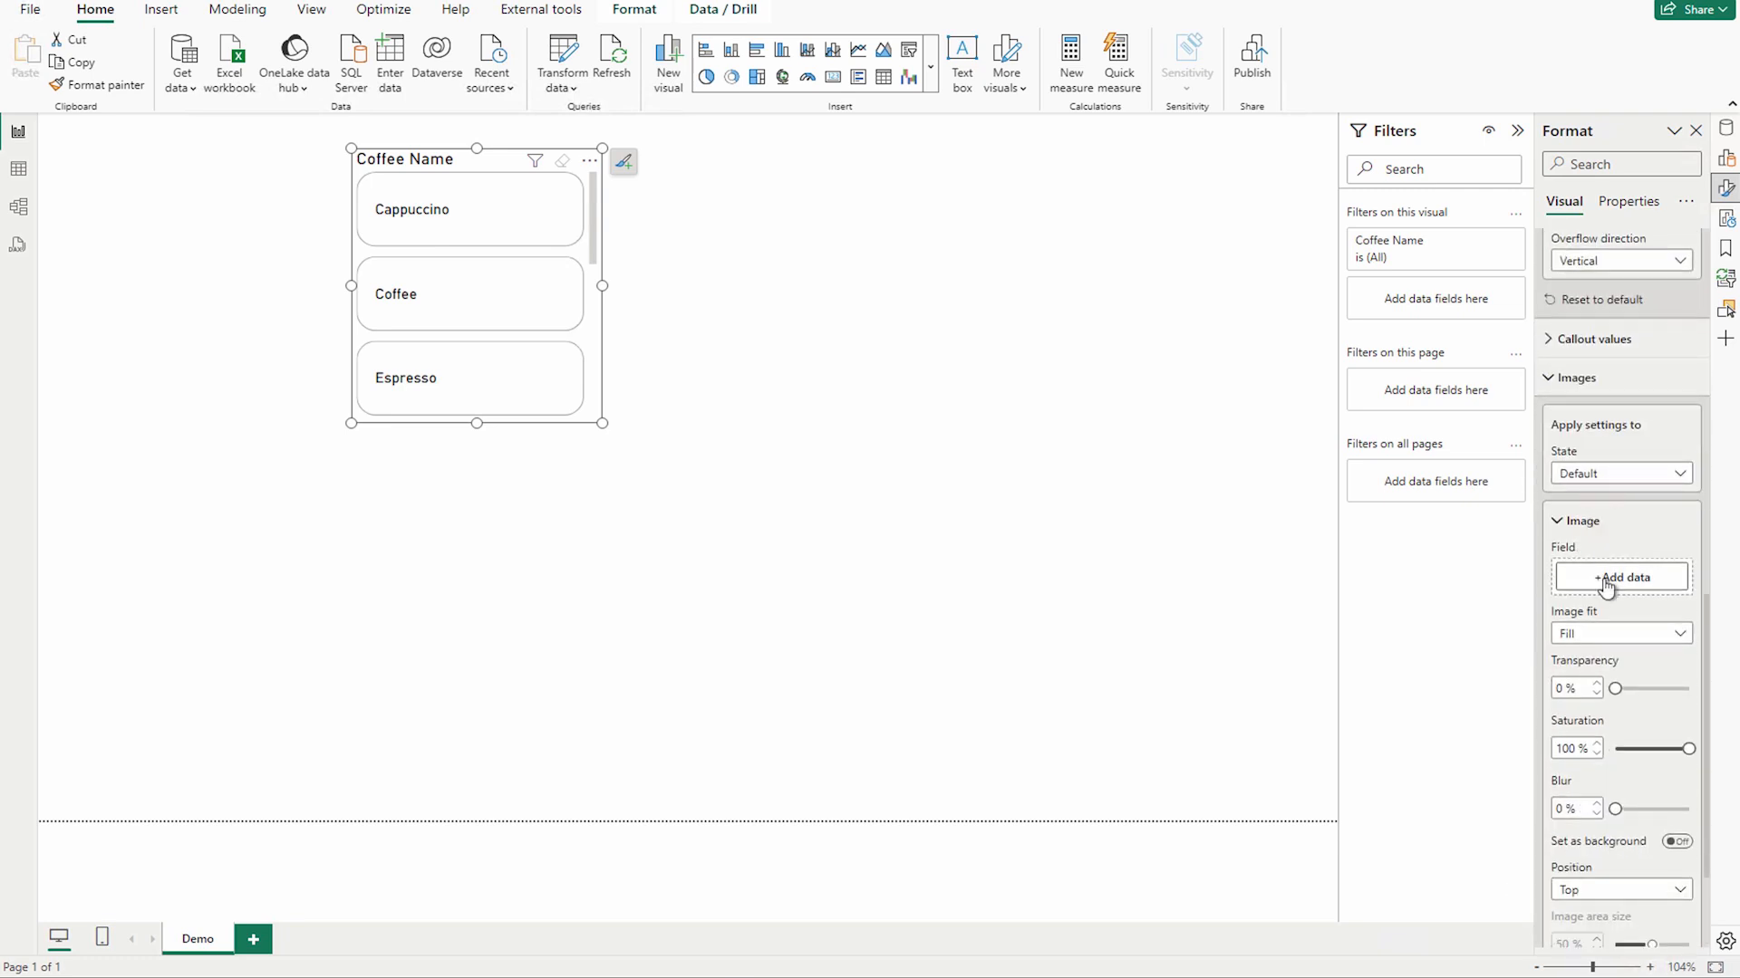
pyautogui.click(1618, 576)
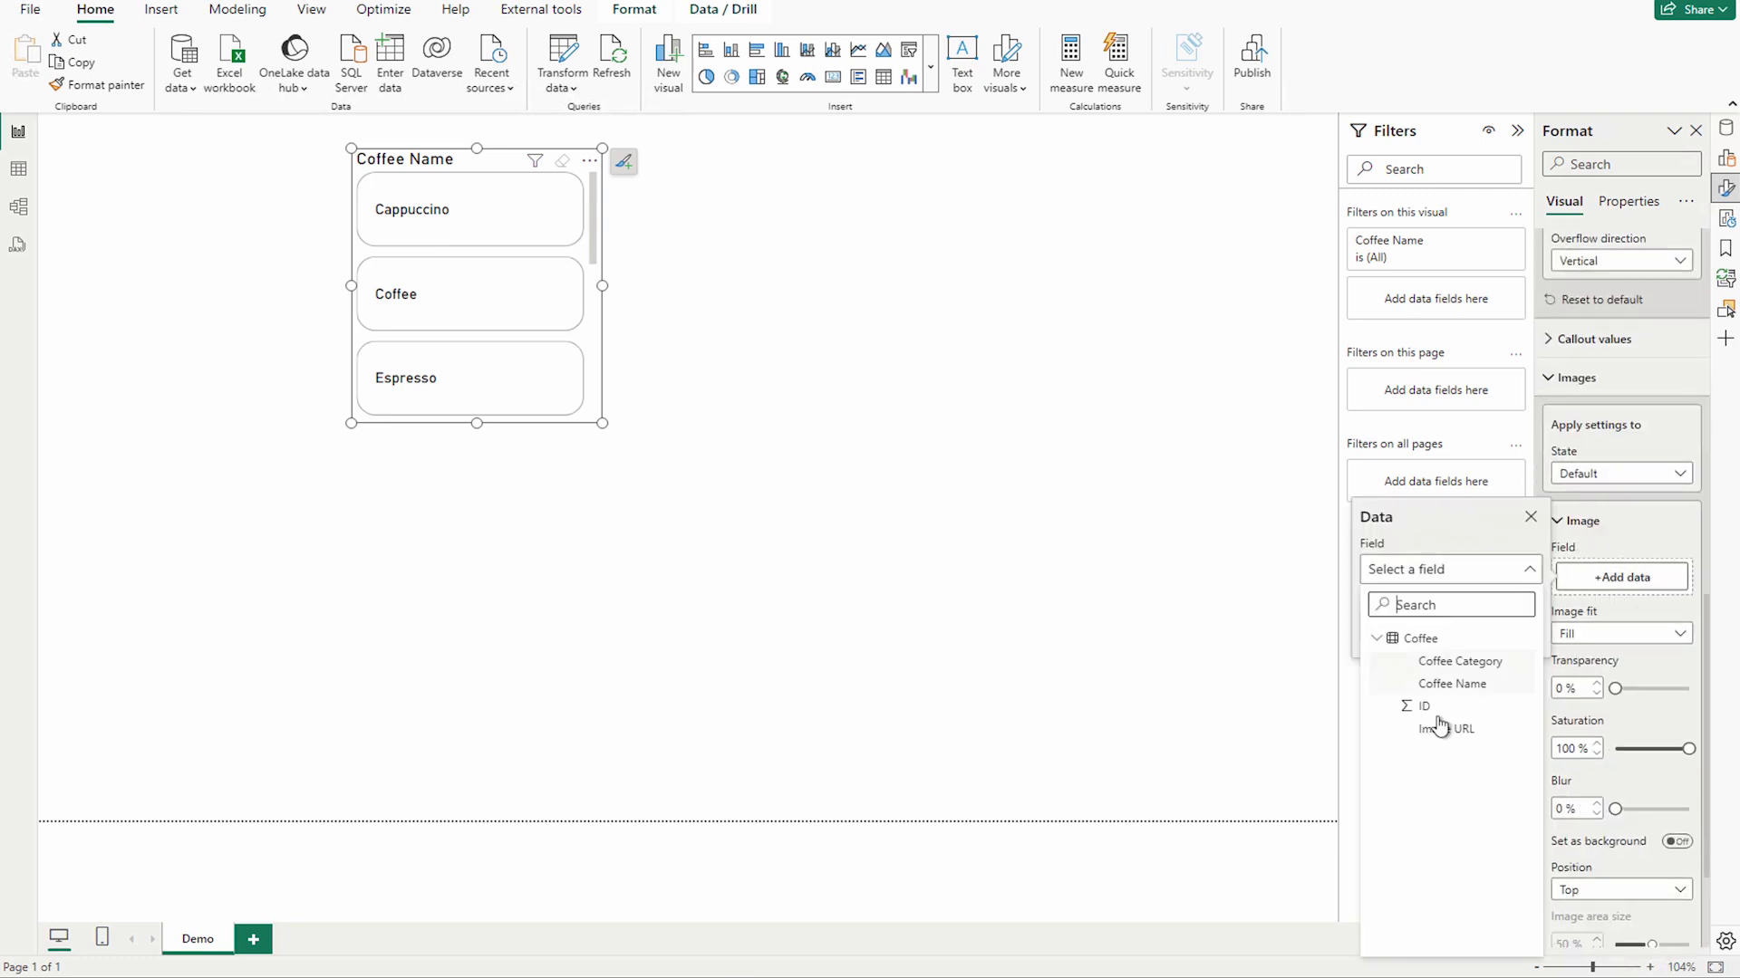
pyautogui.click(1448, 728)
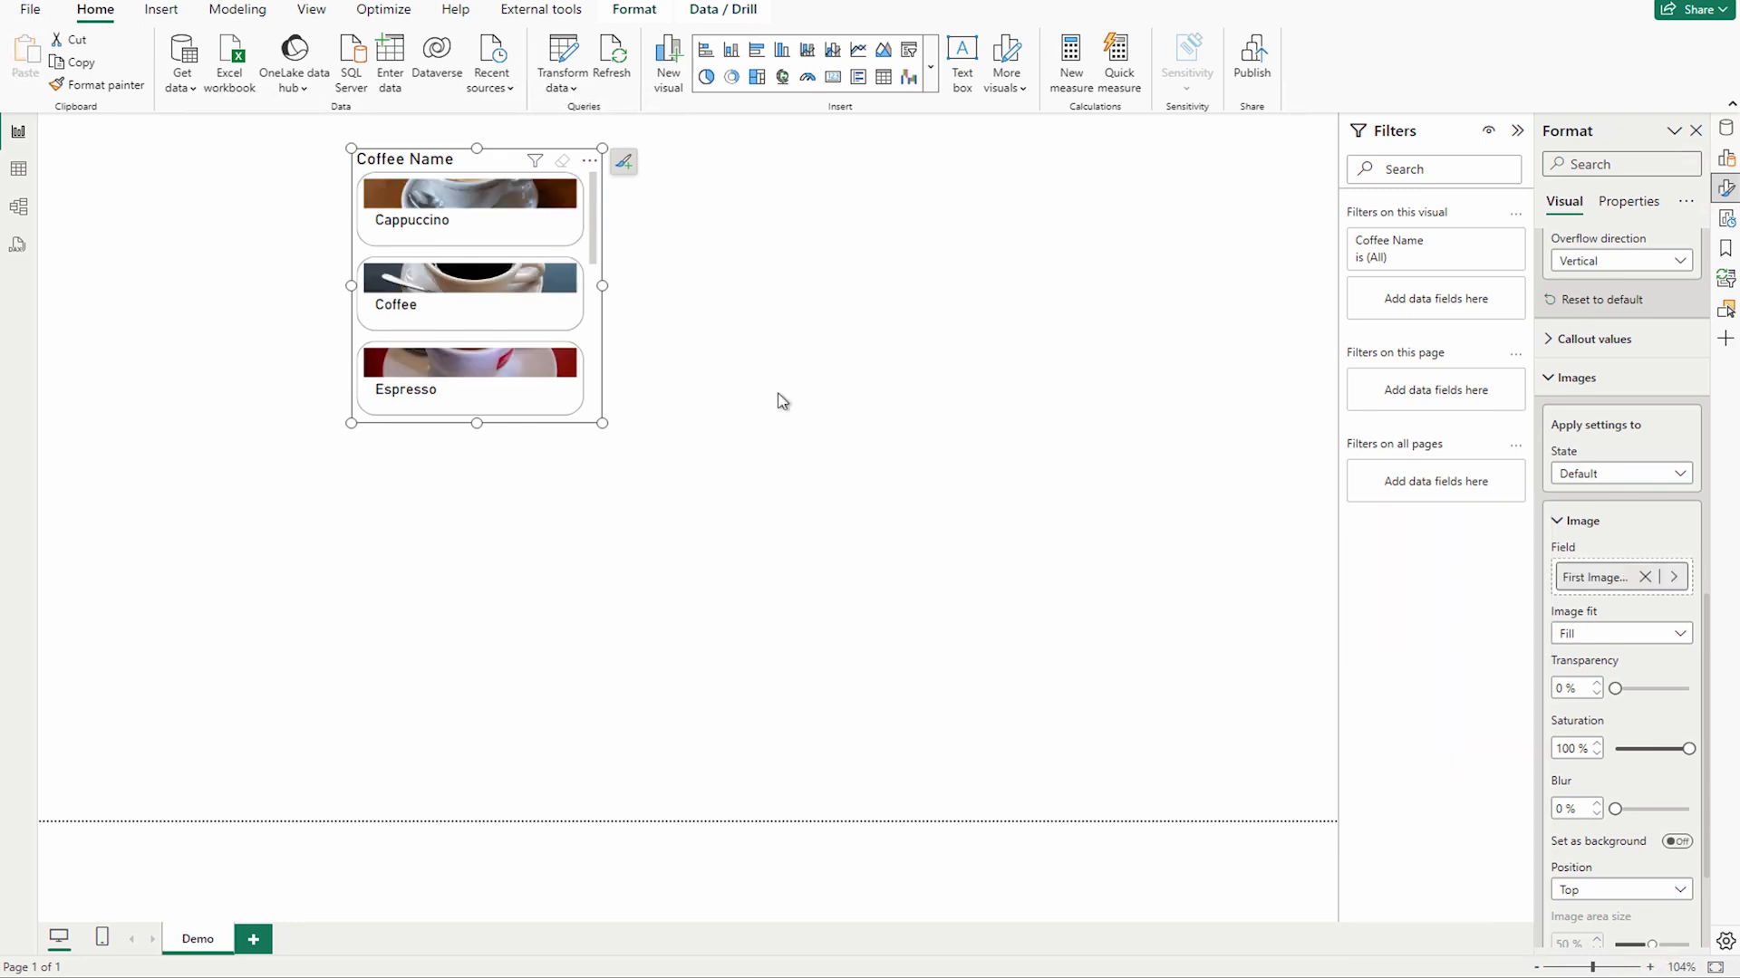
pyautogui.moveTo(471, 432)
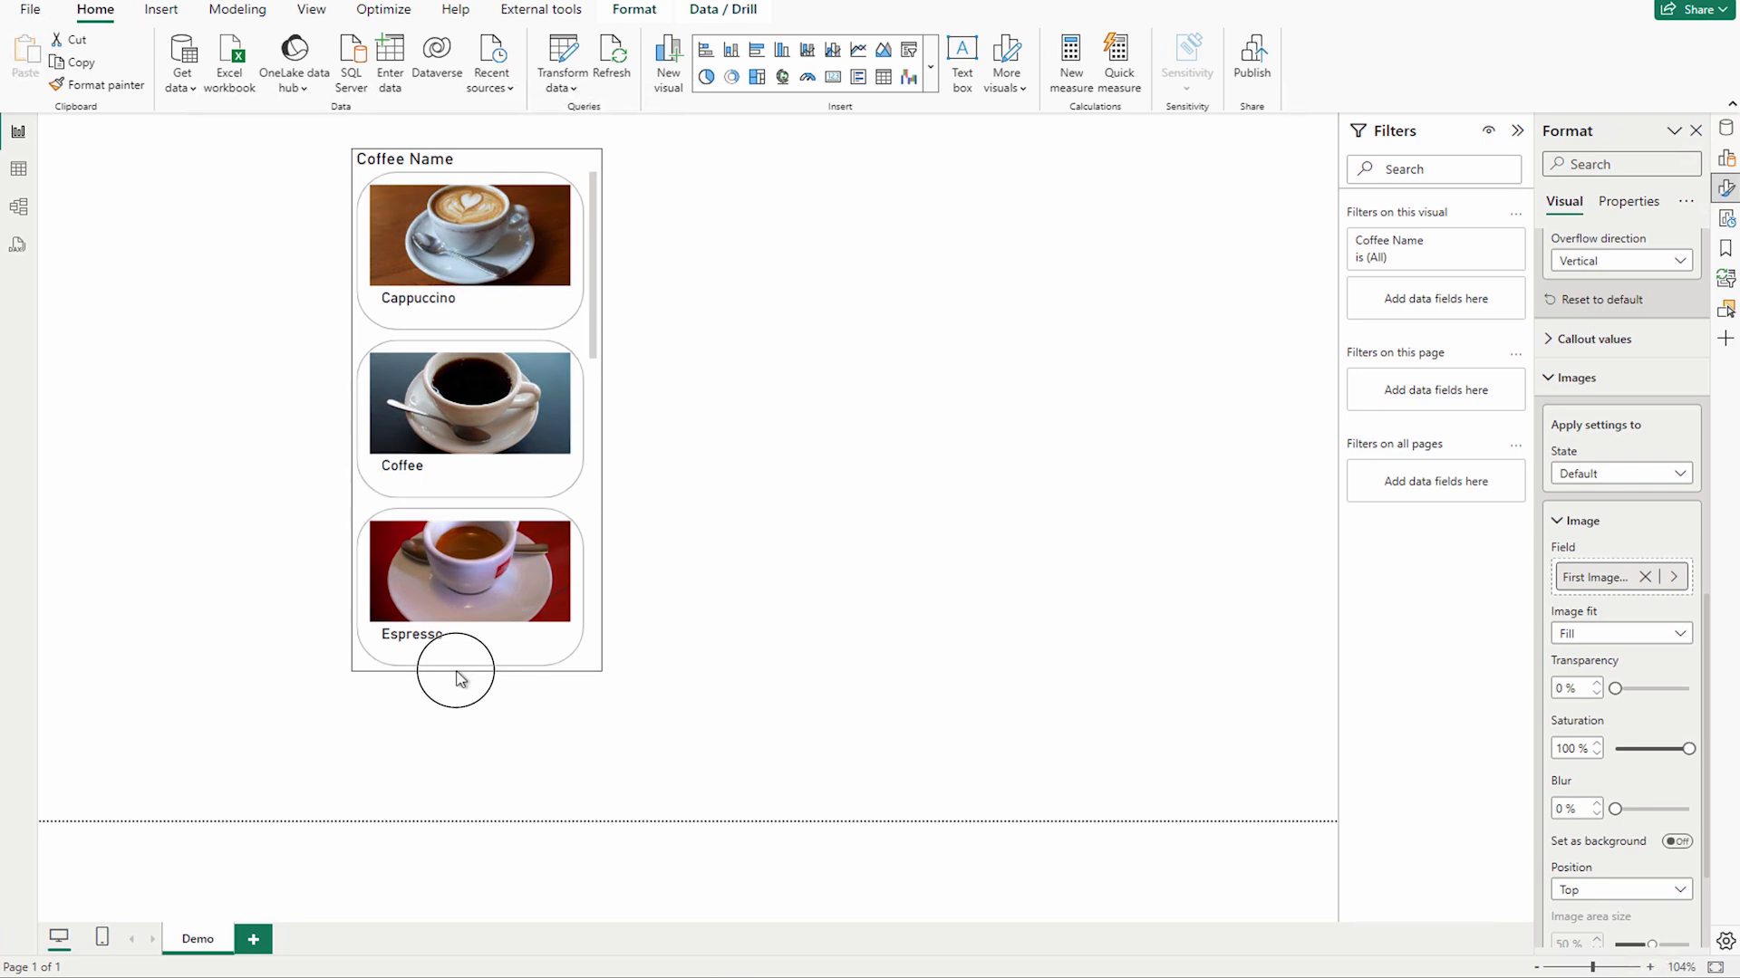
pyautogui.click(458, 665)
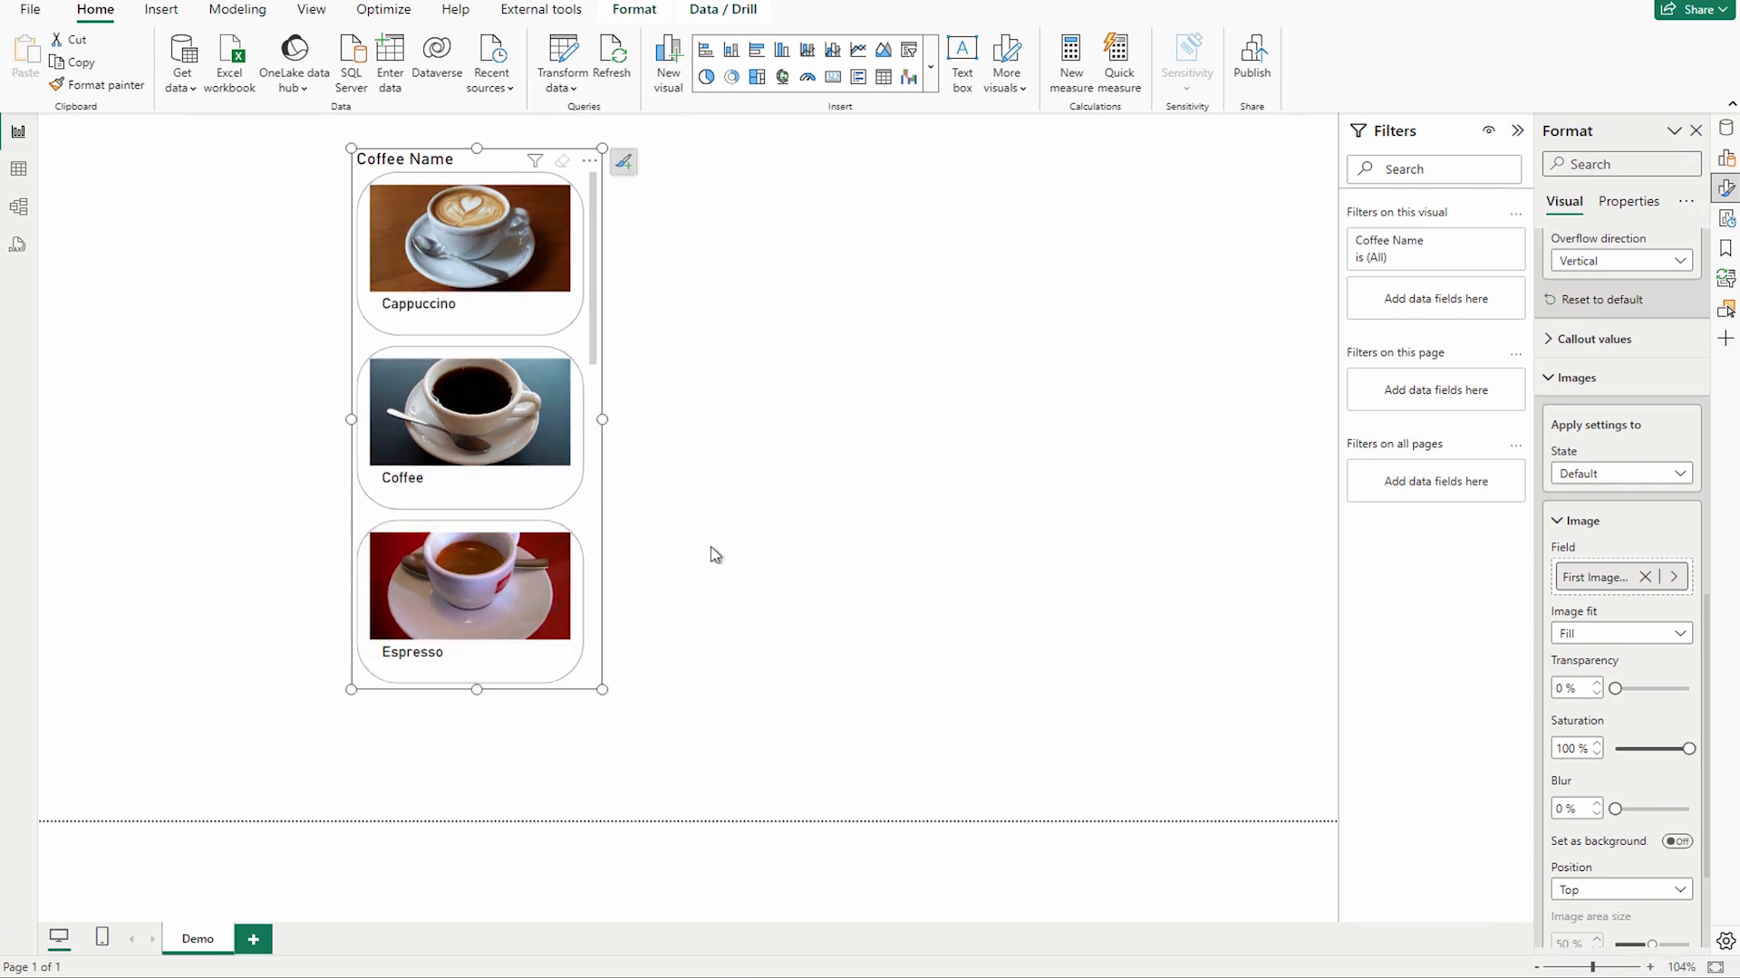
pyautogui.moveTo(1647, 644)
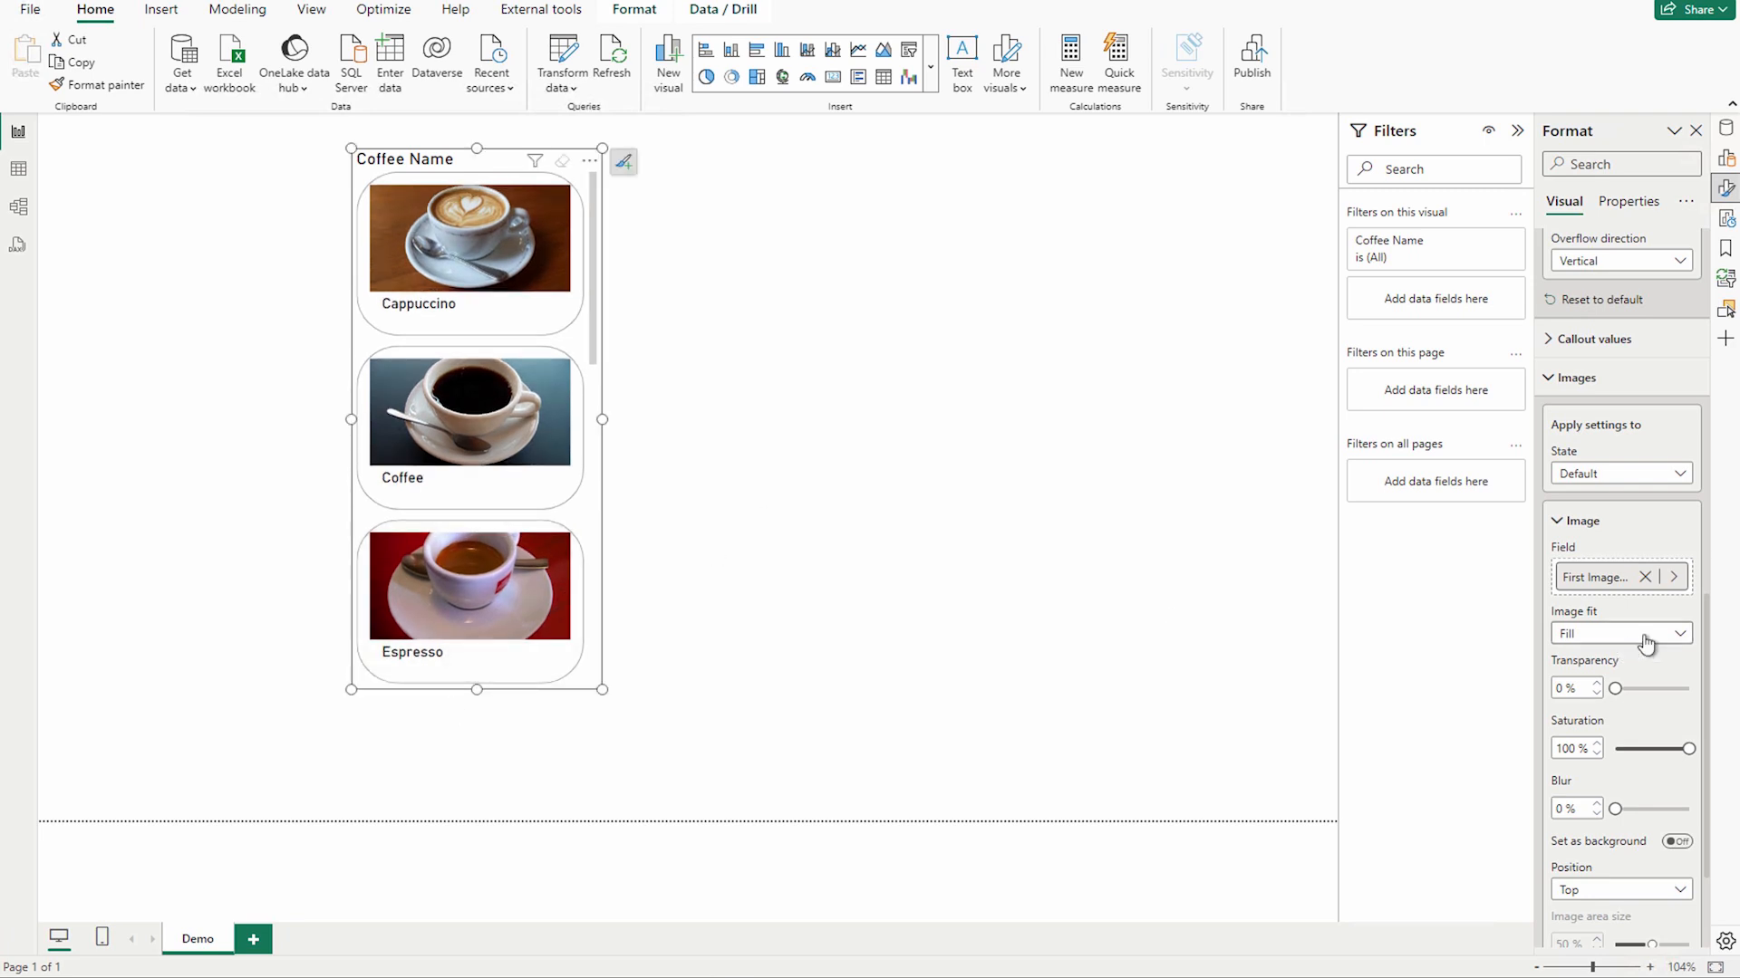
pyautogui.click(1618, 634)
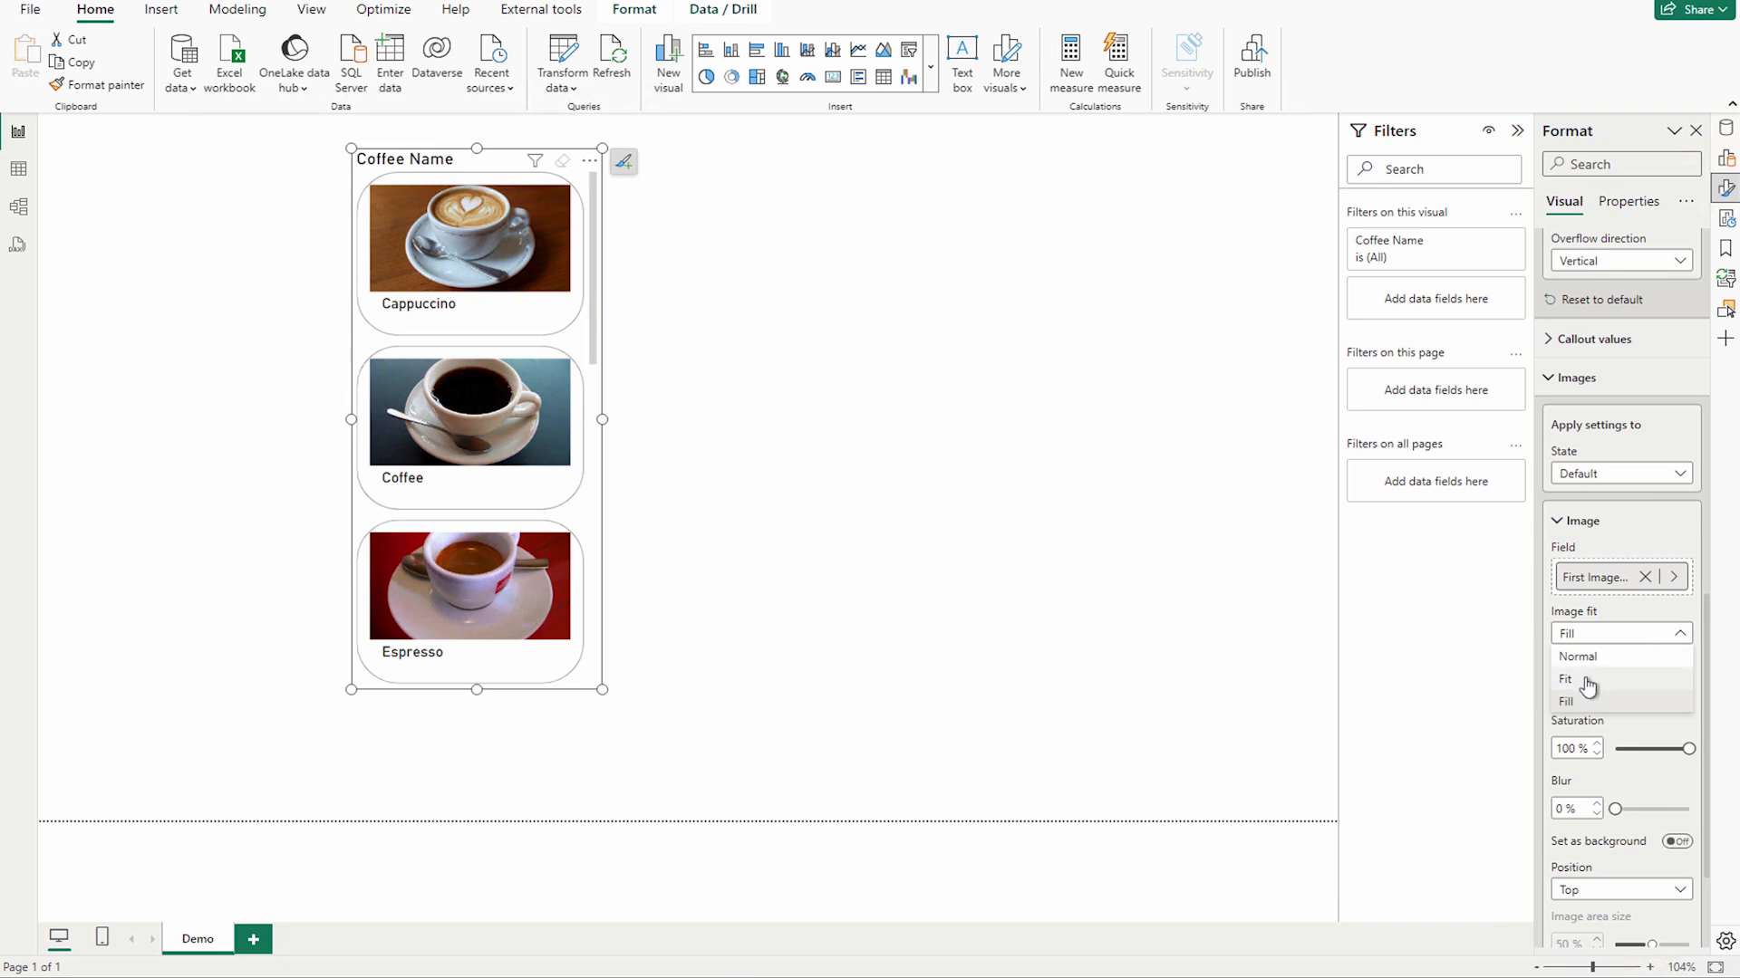
pyautogui.click(1566, 677)
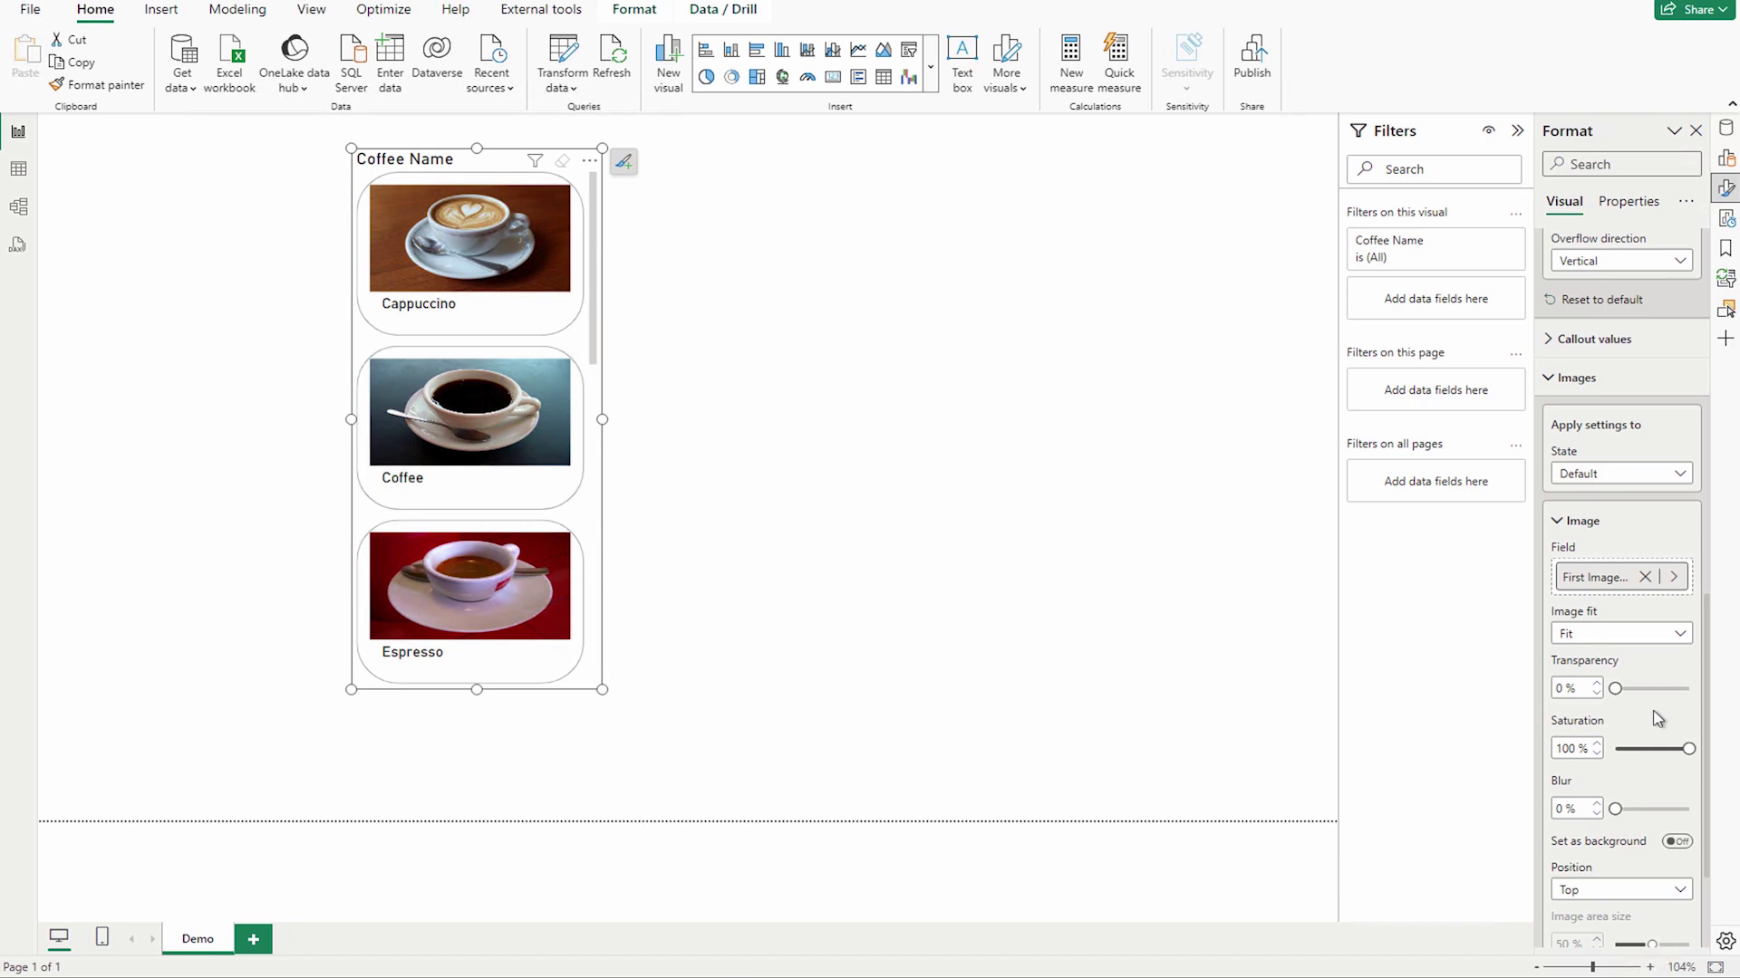
pyautogui.moveTo(1623, 634)
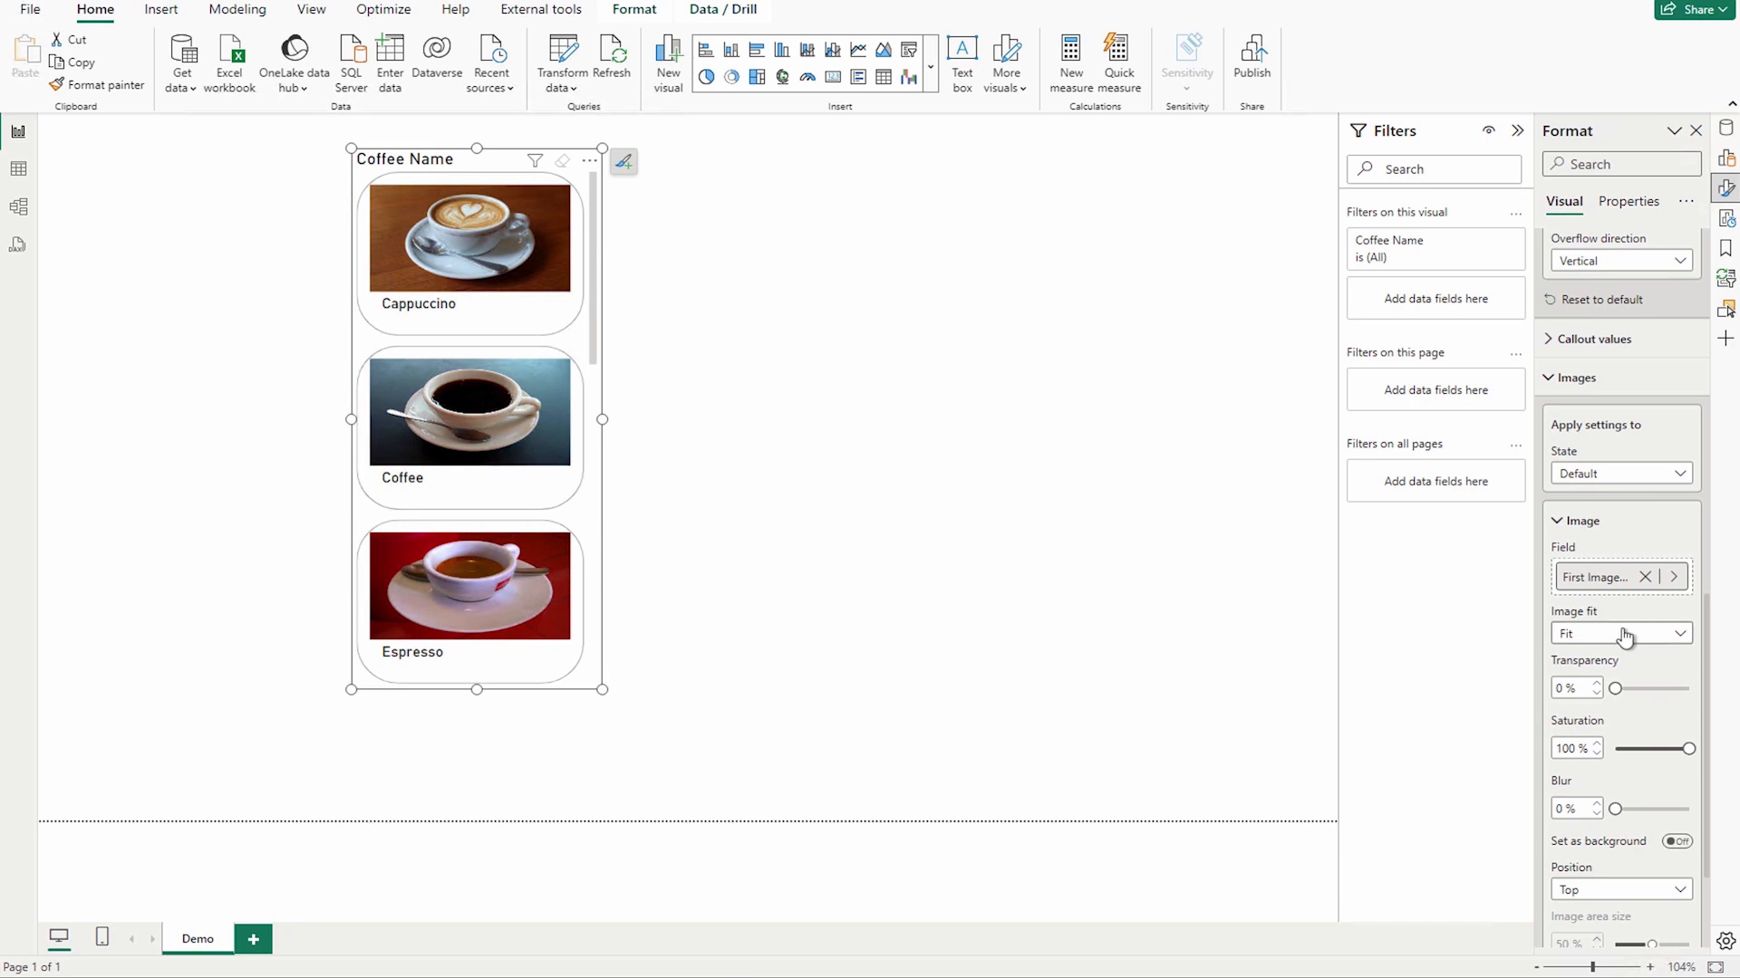
pyautogui.moveTo(507, 226)
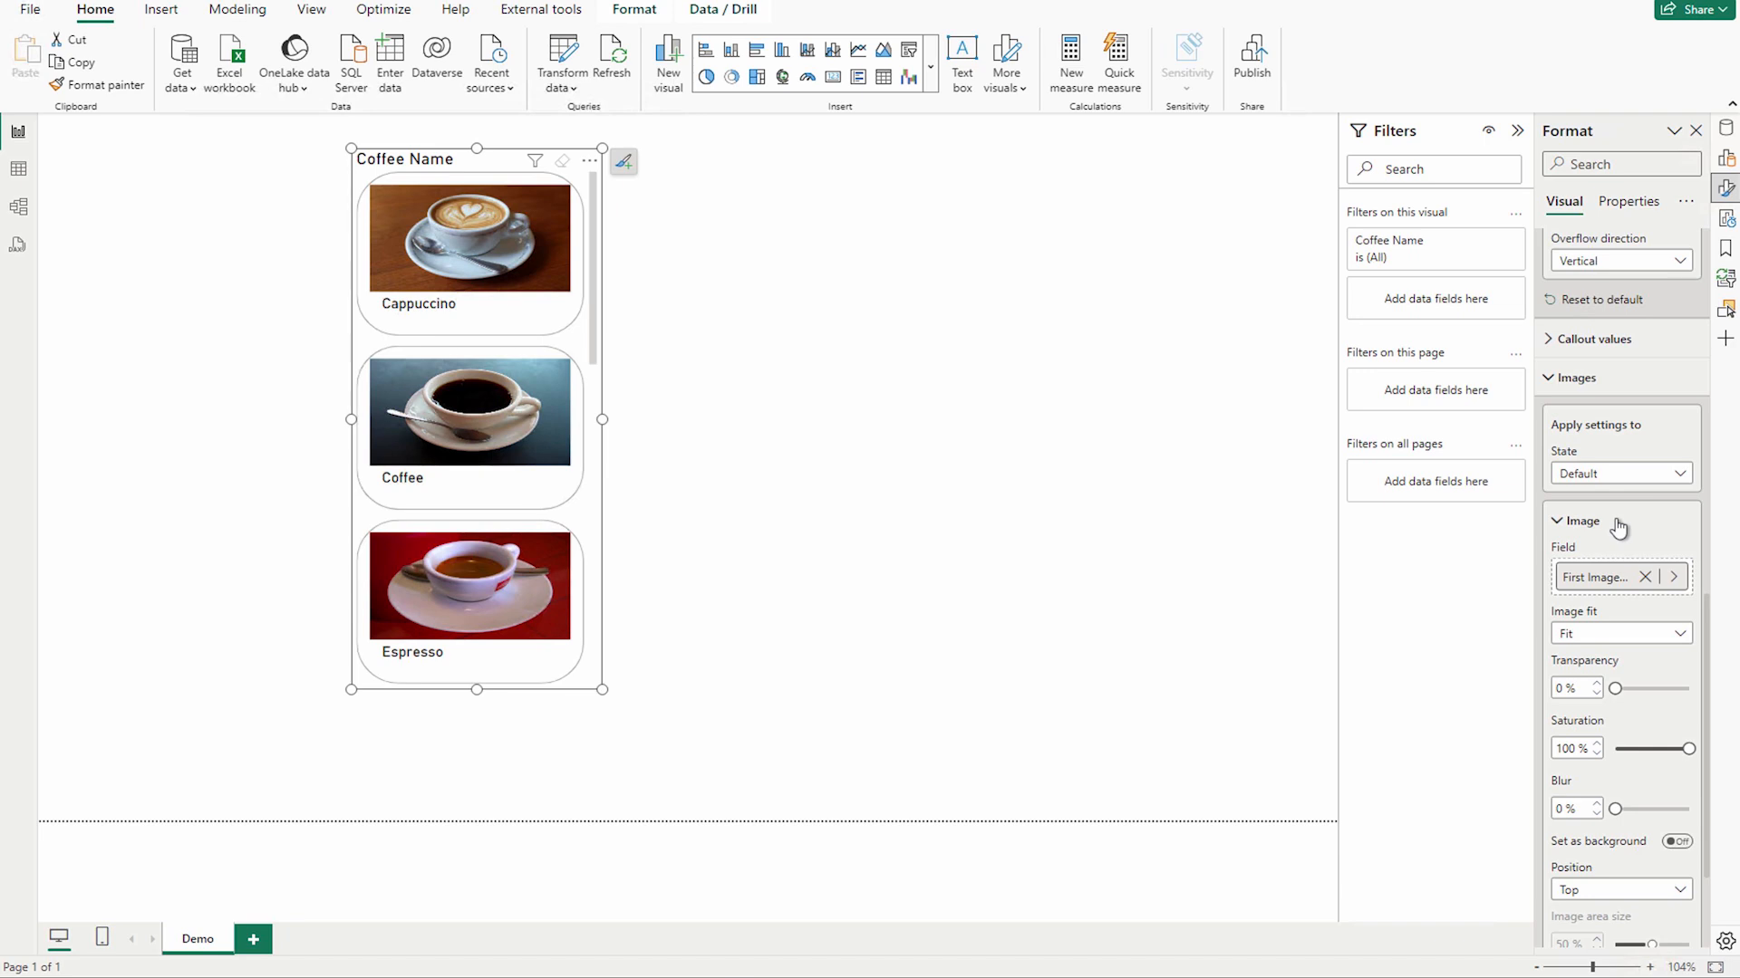
# Step: Change the card shape to Rectangle and lay the cards out in 2 columns
pyautogui.scroll(3)
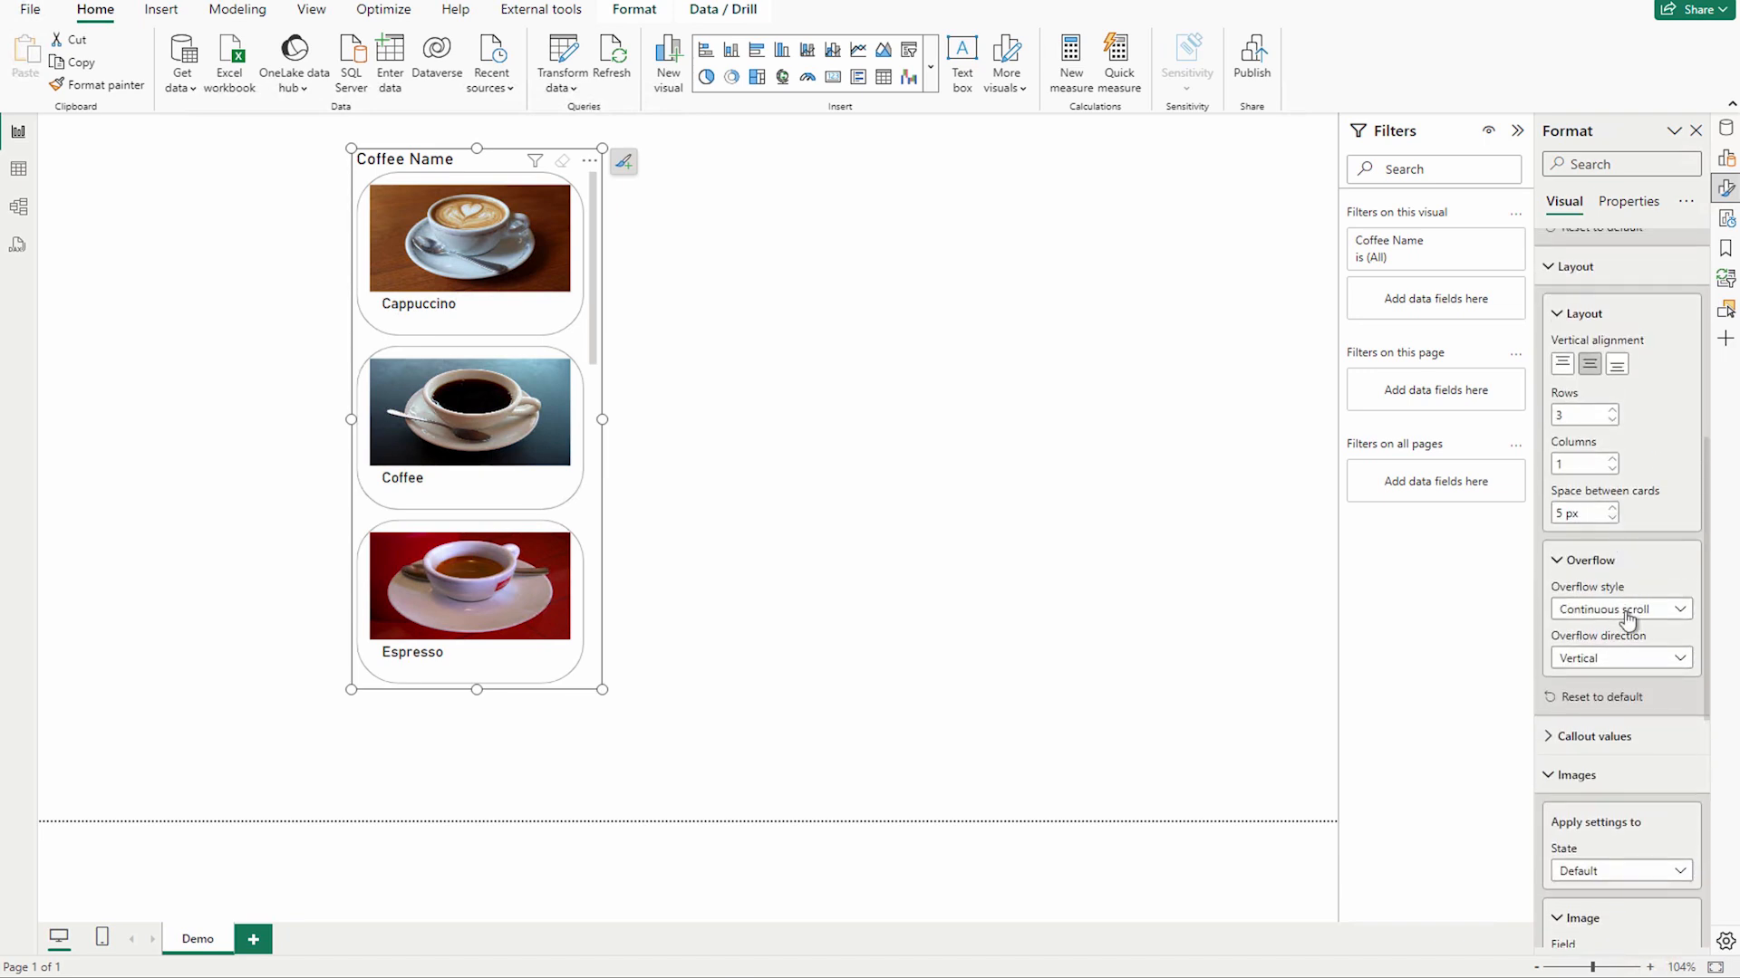
pyautogui.scroll(3)
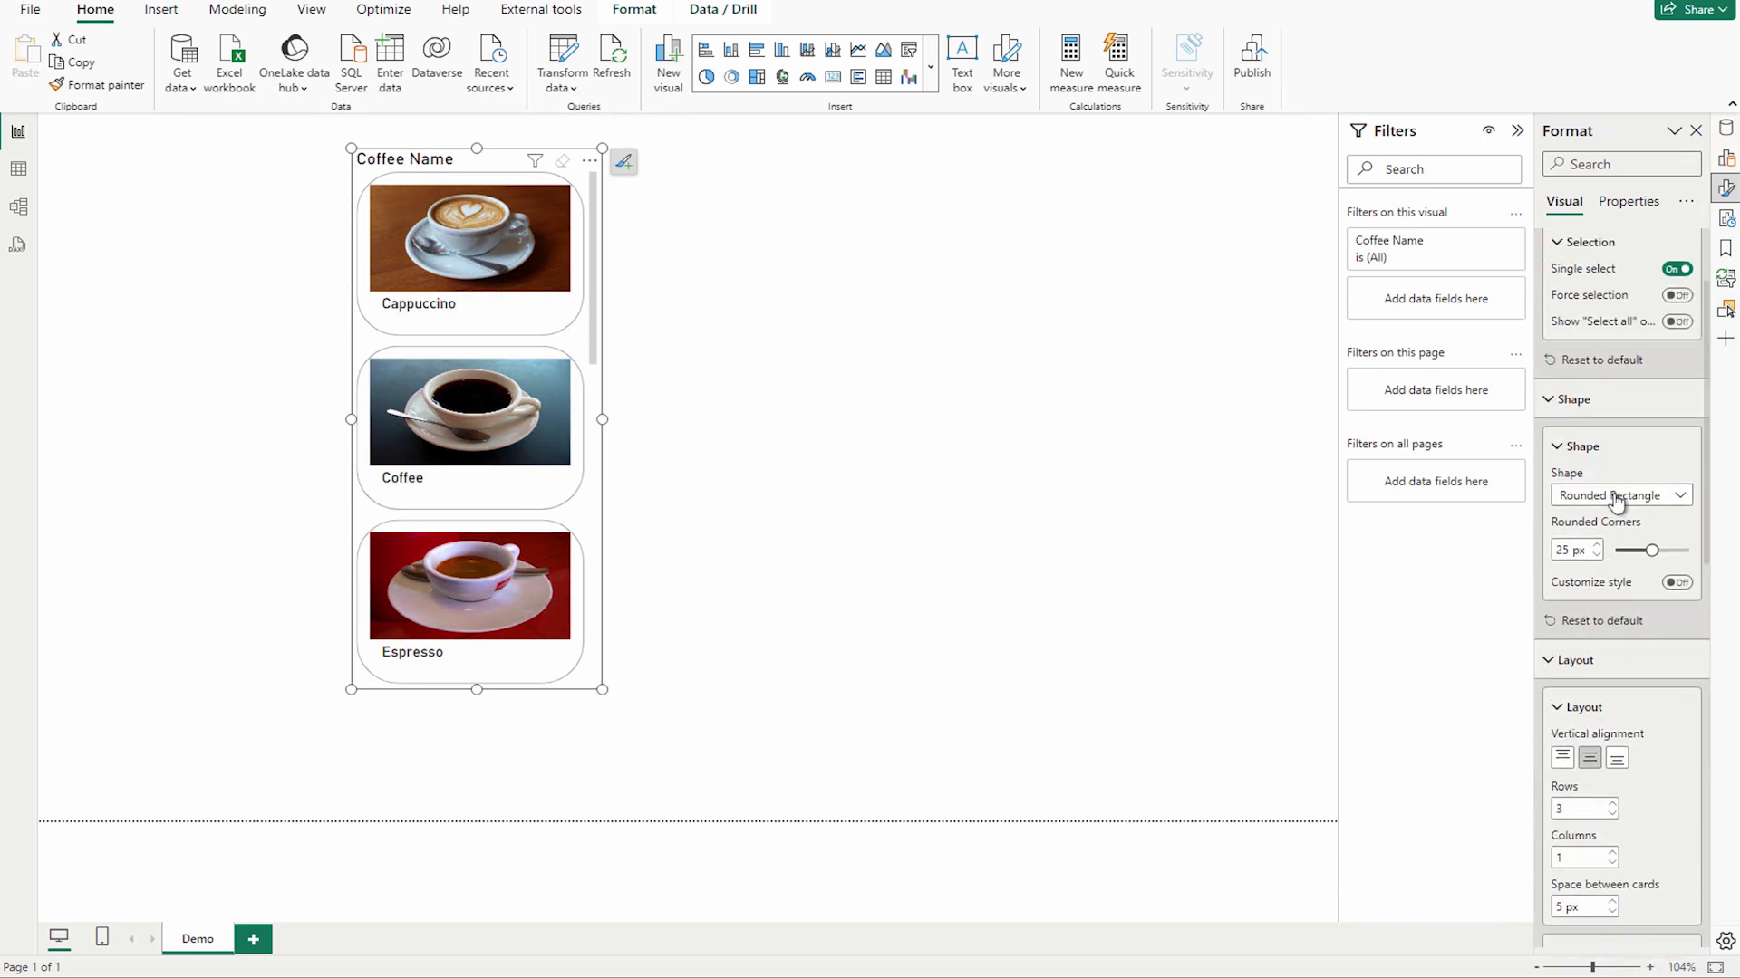
pyautogui.click(1618, 495)
pyautogui.write('2')
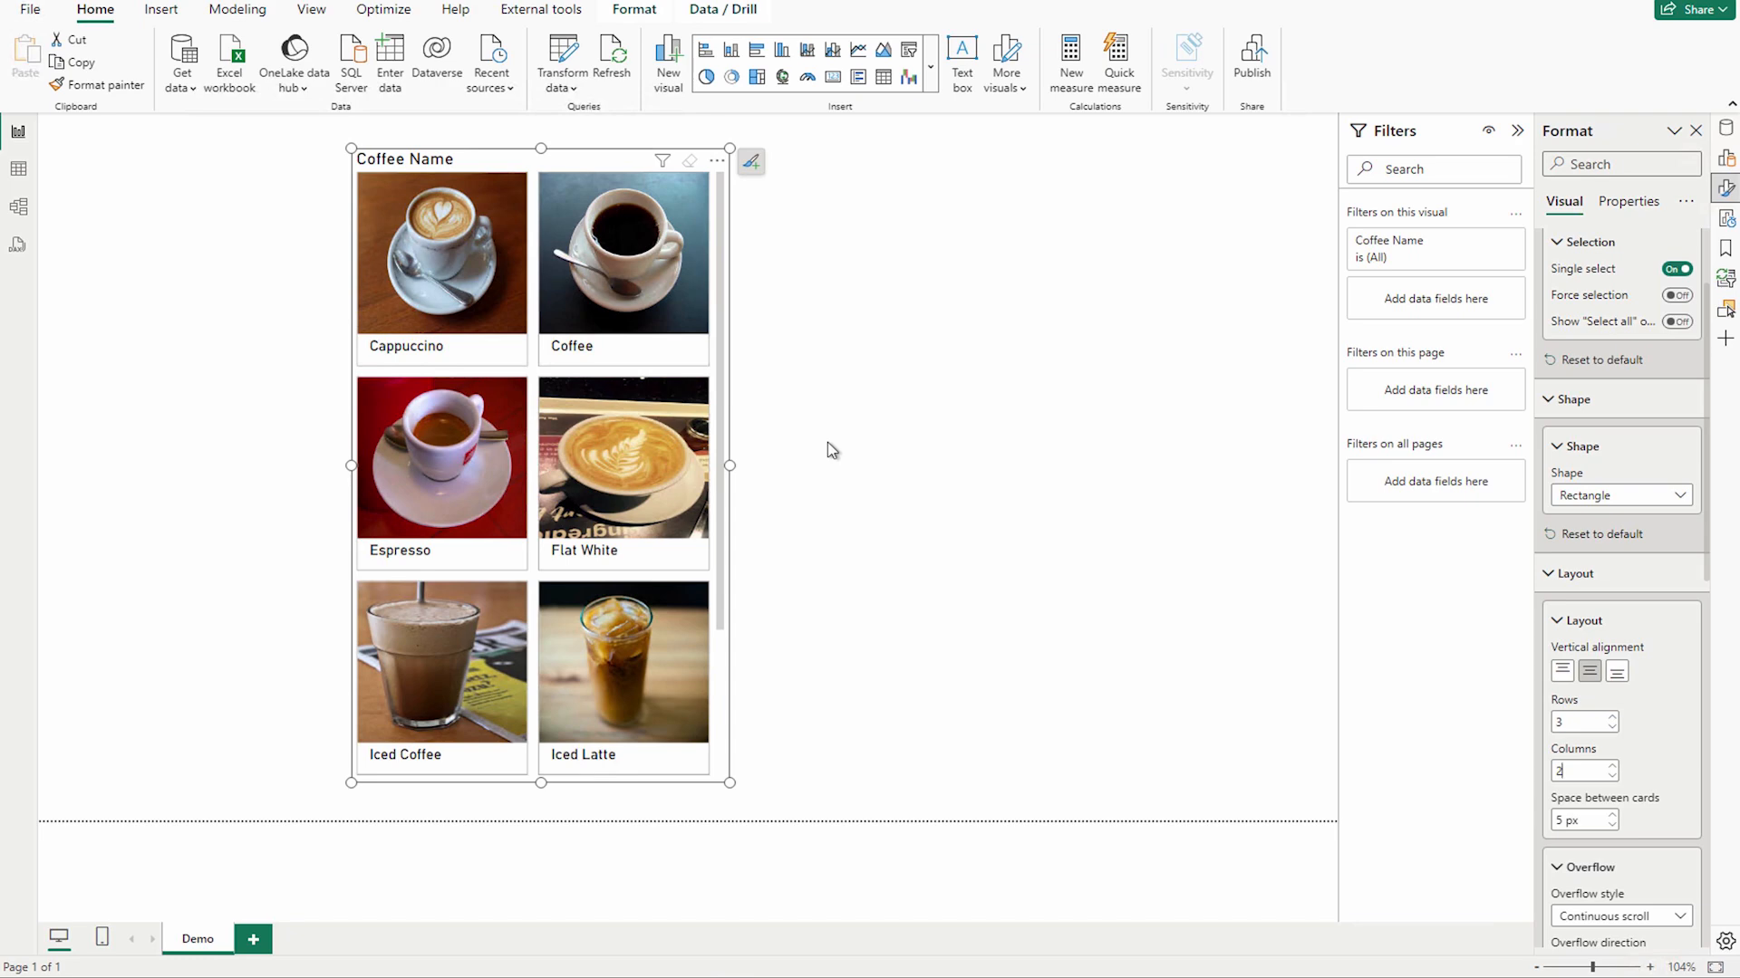
pyautogui.scroll(-3)
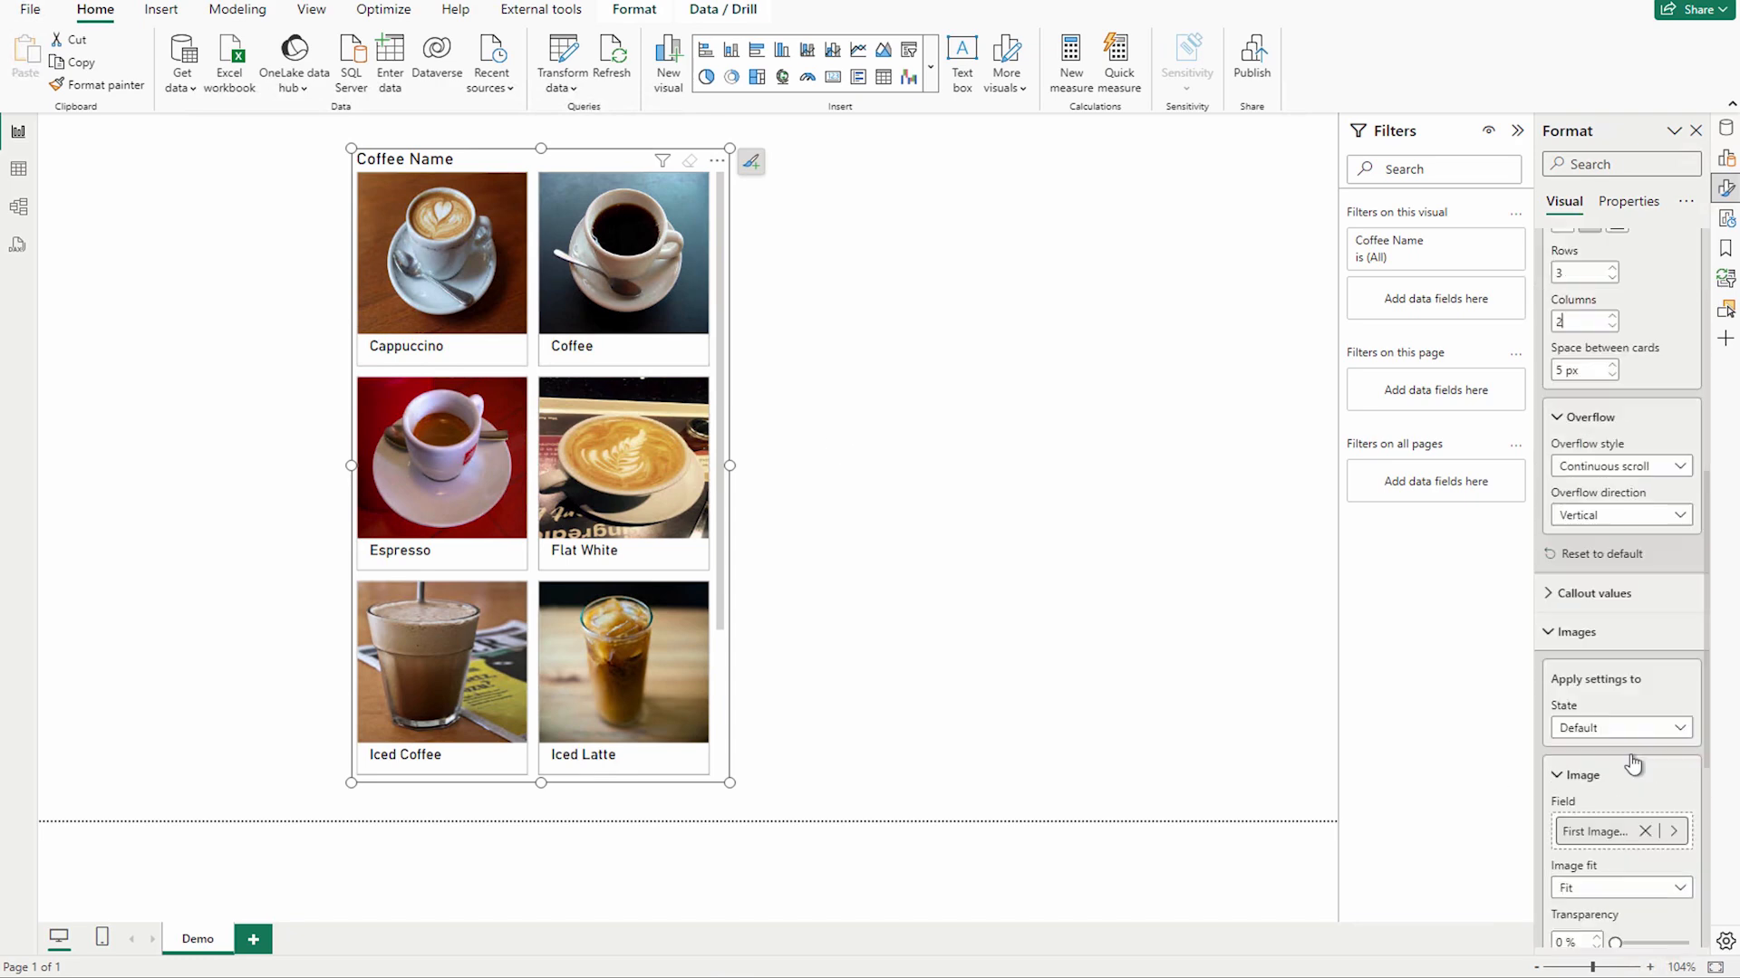
pyautogui.scroll(-3)
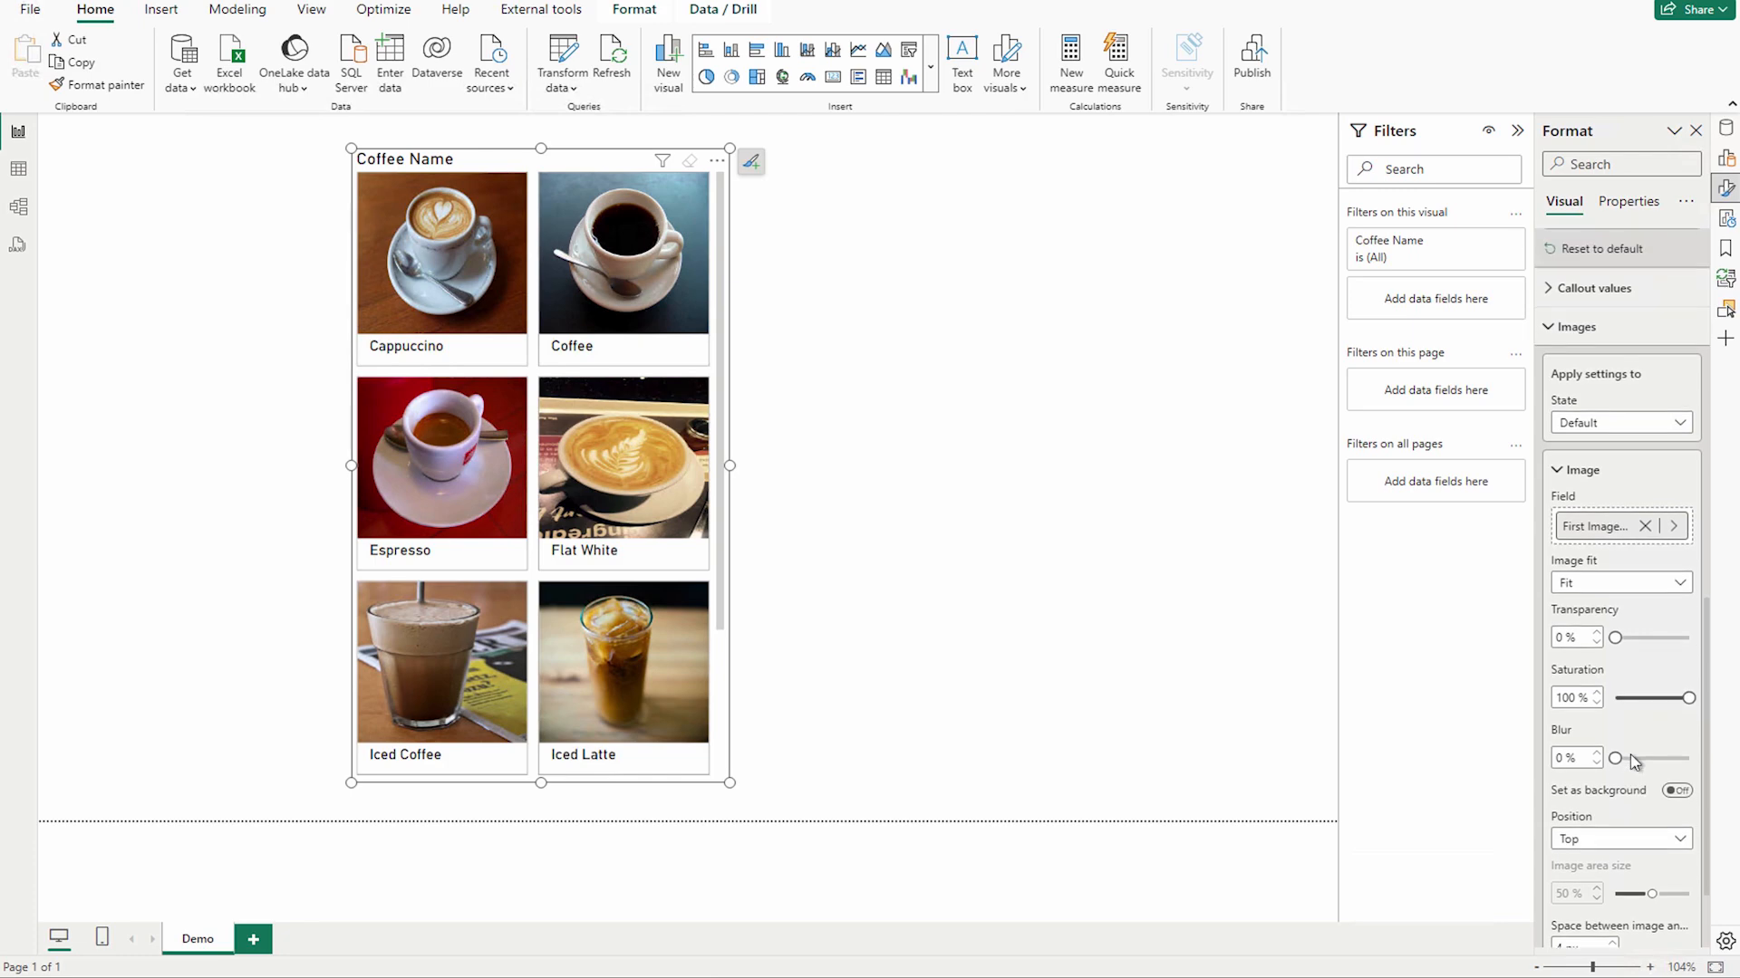
pyautogui.scroll(-3)
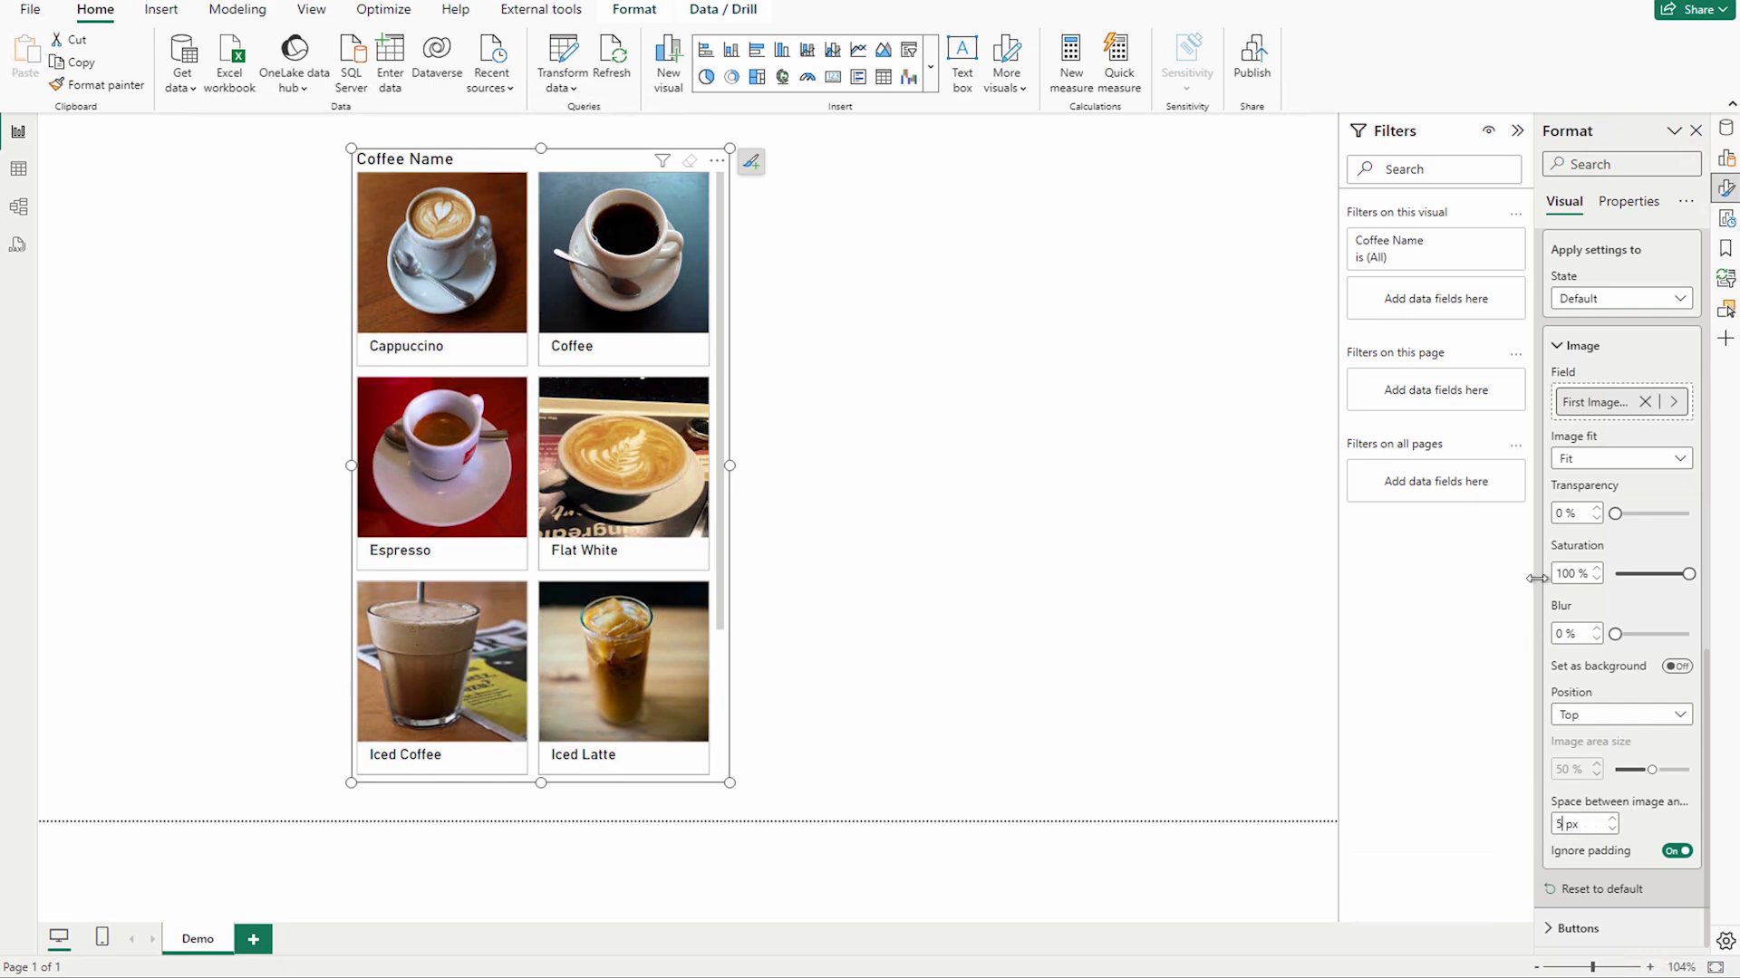
pyautogui.scroll(-3)
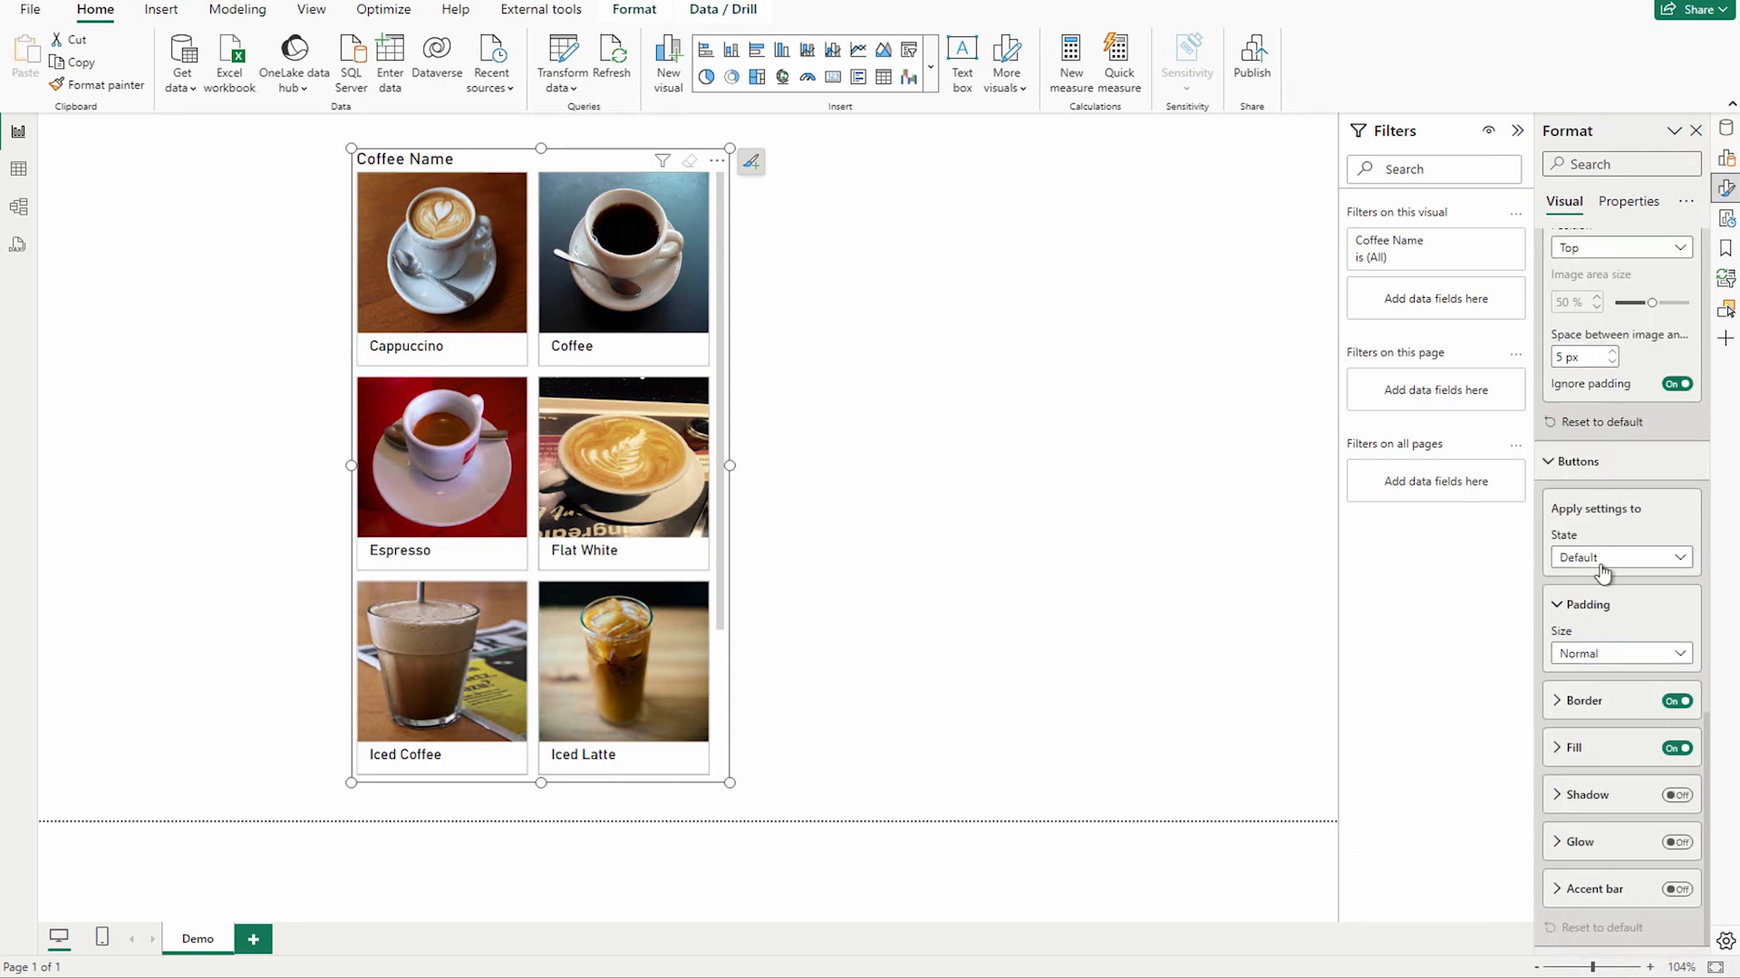
pyautogui.moveTo(1587, 711)
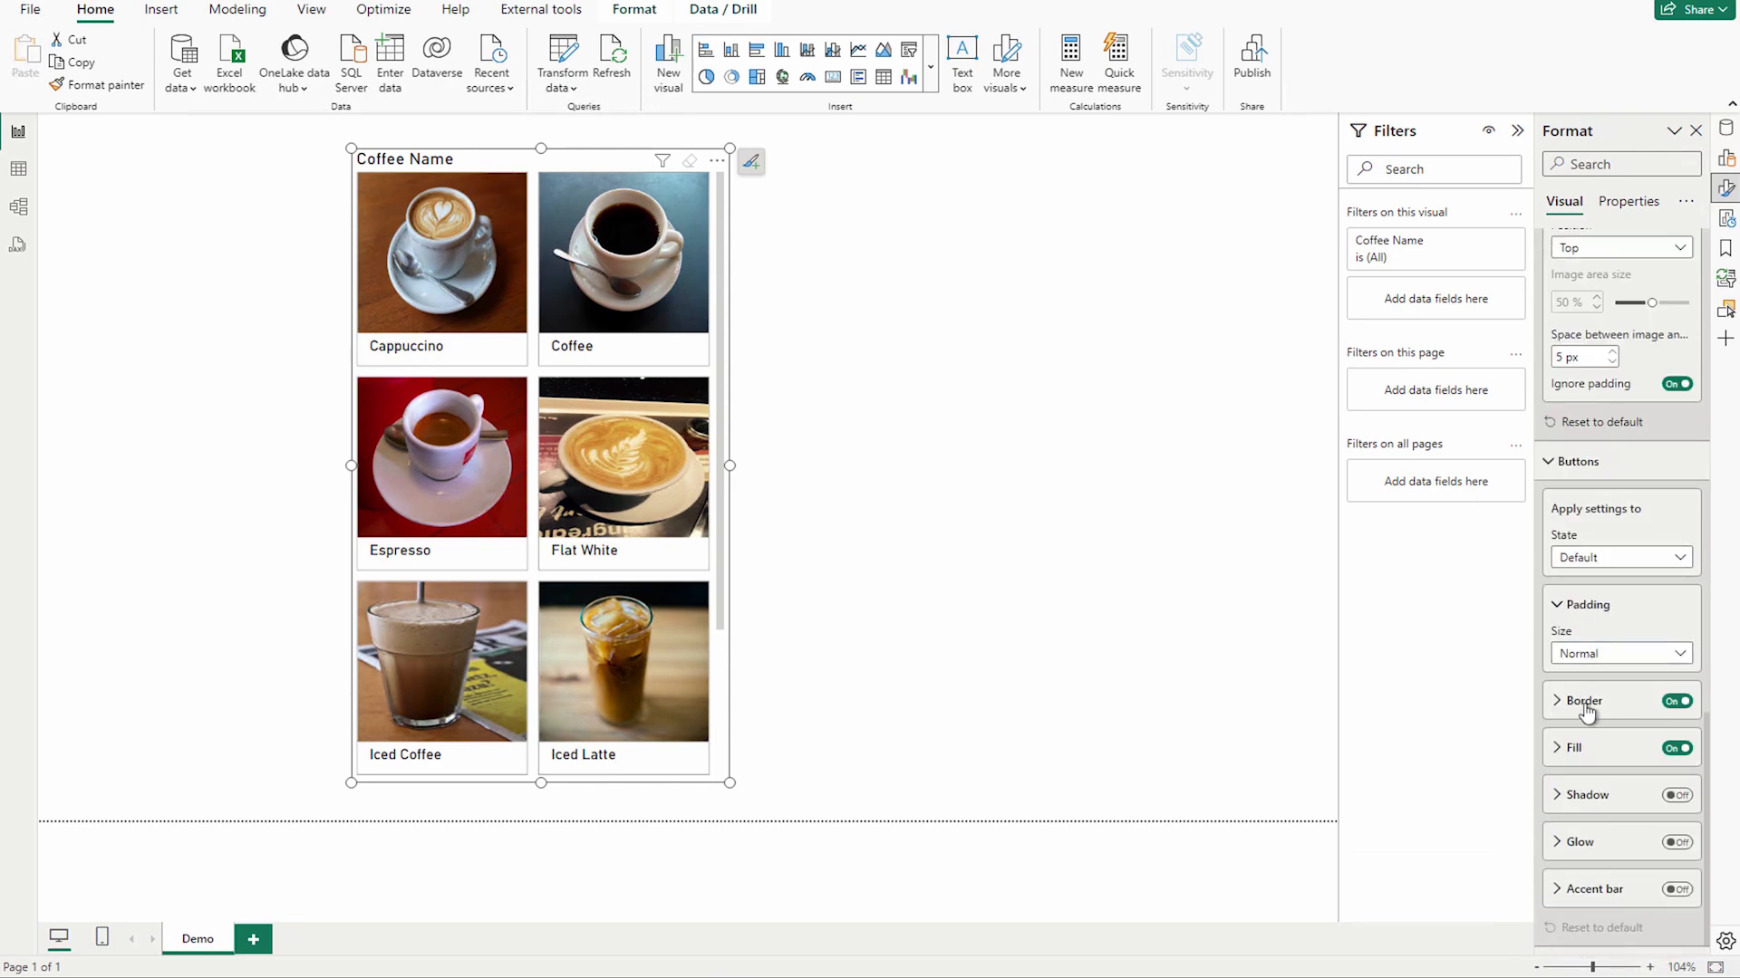
# Step: Turn the button border off, shadow and glow on, and set the accent bar width to 10 px
pyautogui.click(1676, 699)
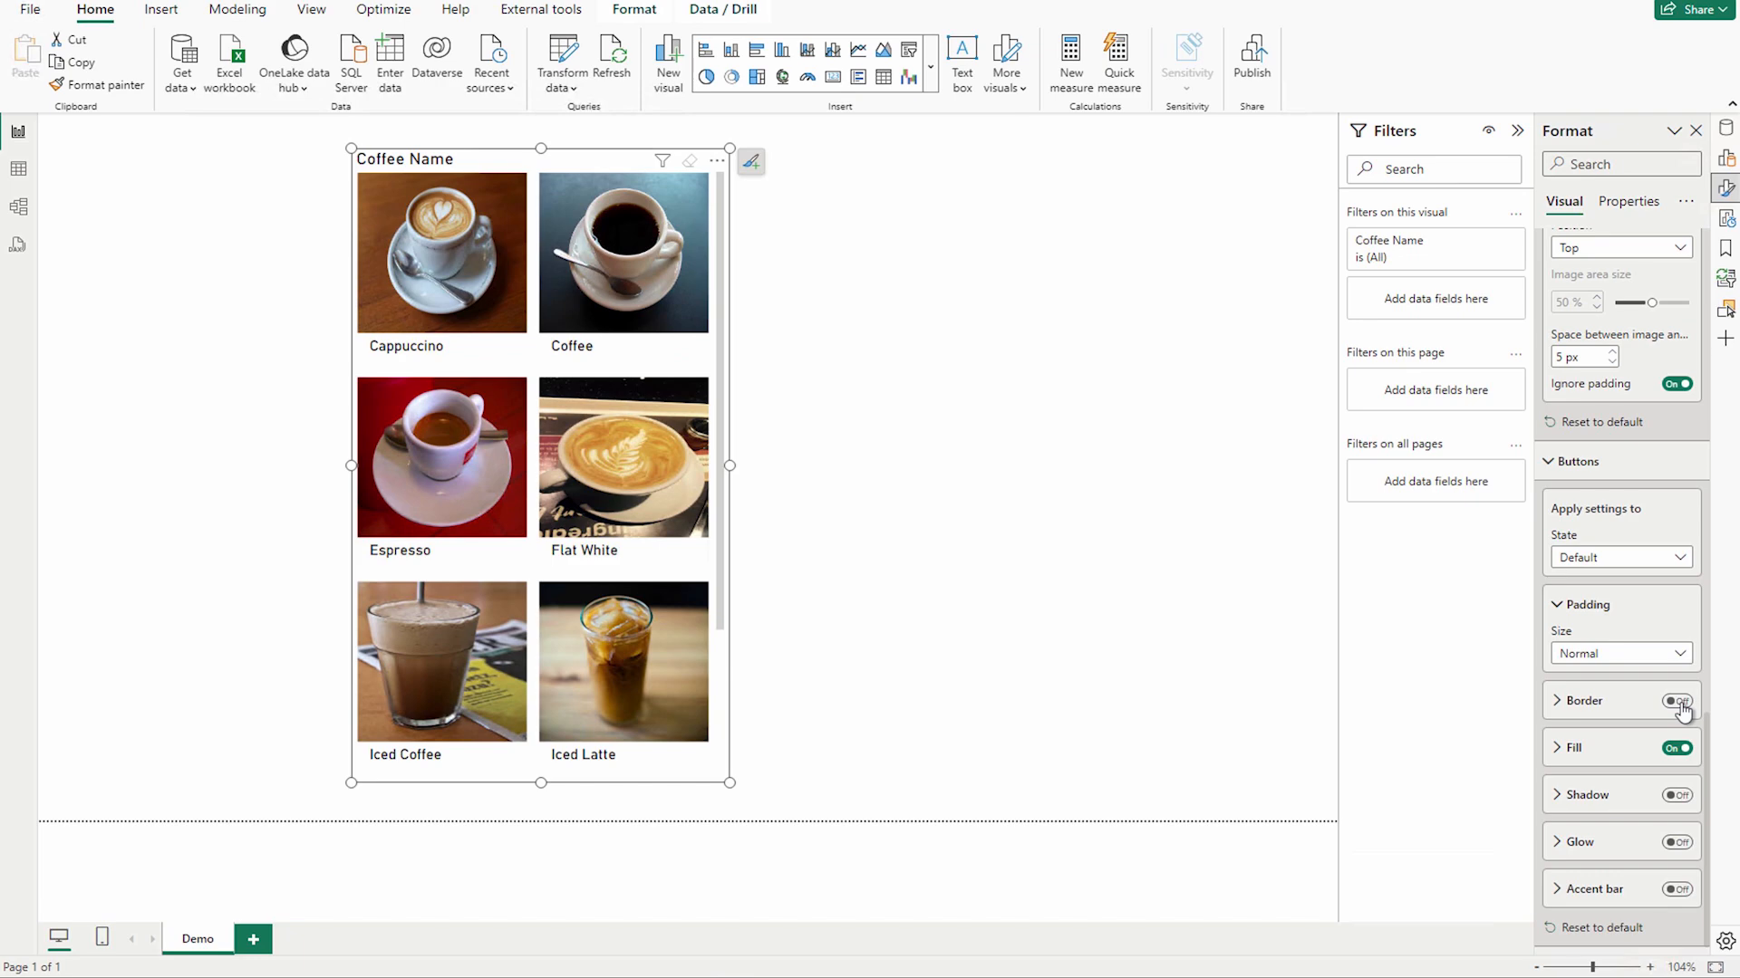
pyautogui.moveTo(1654, 749)
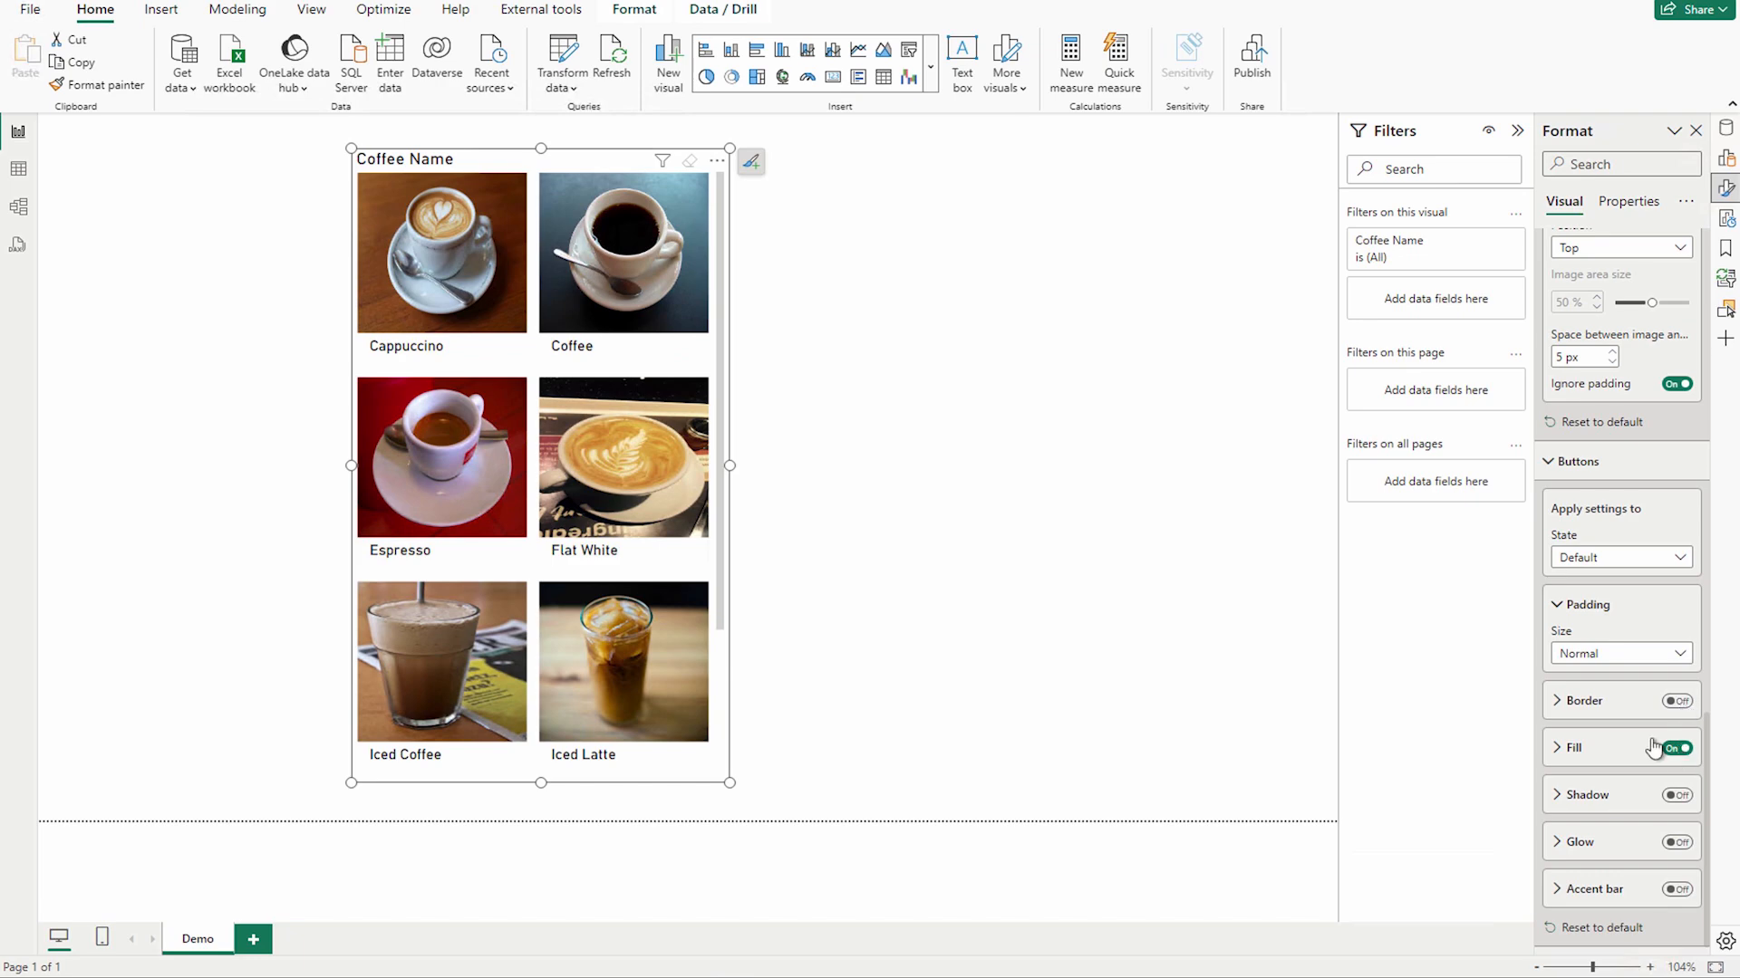
pyautogui.click(1678, 796)
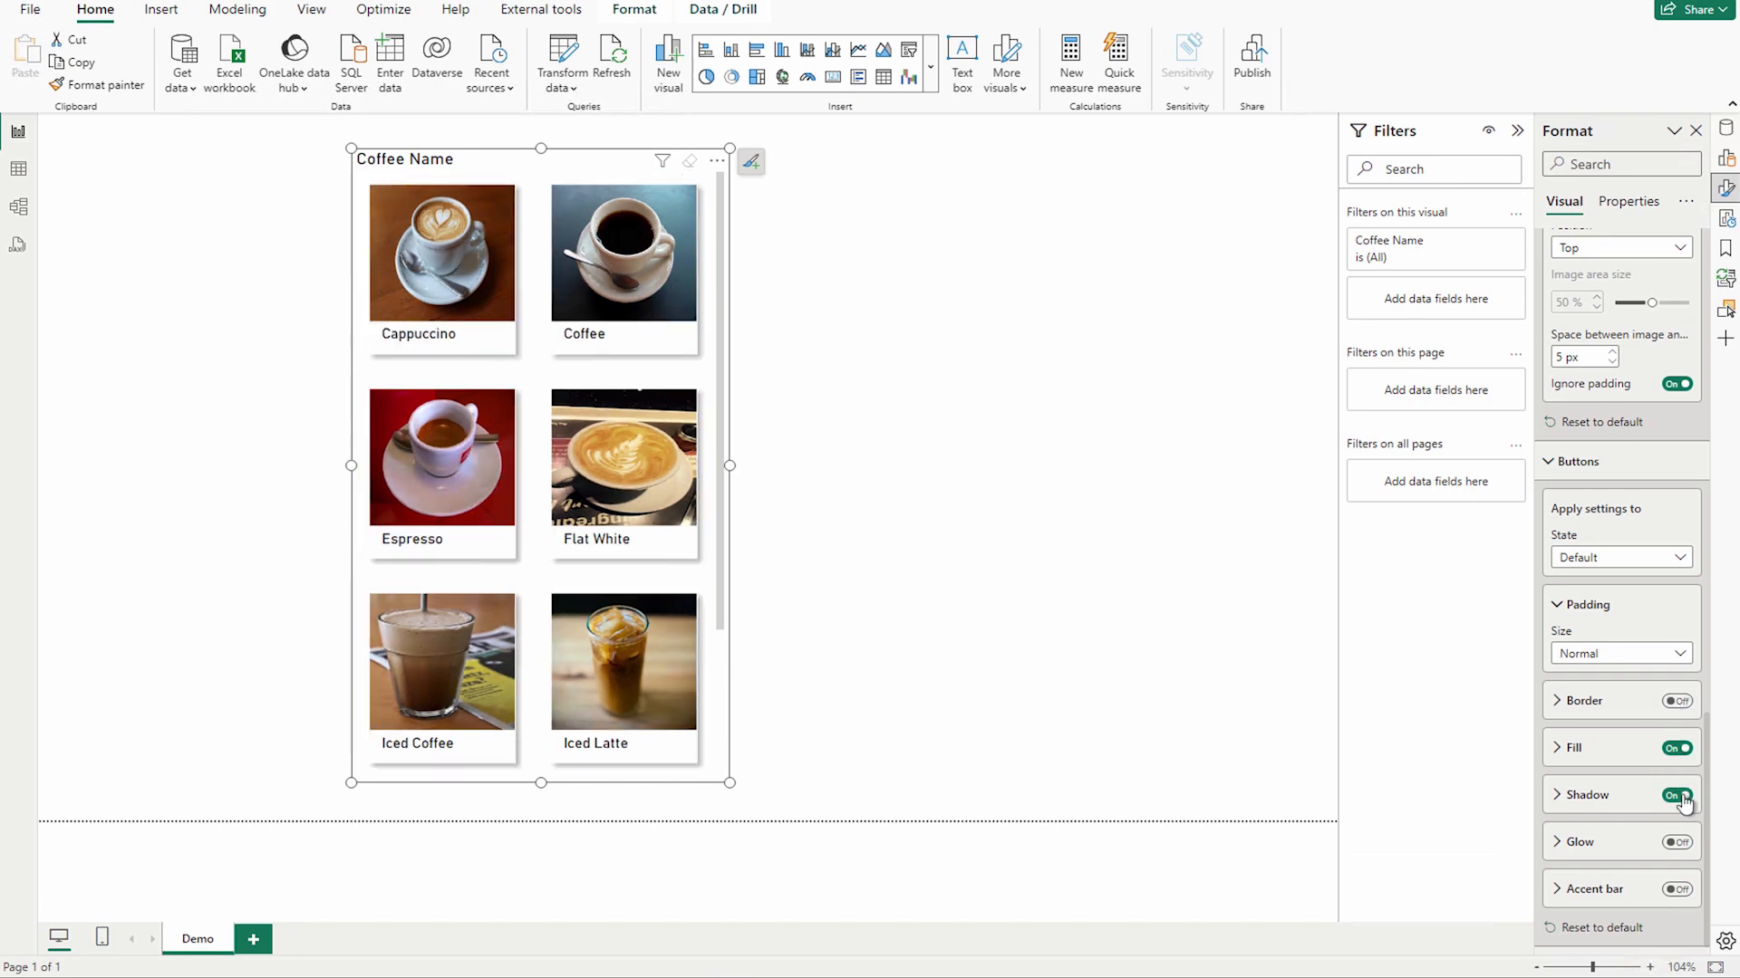
pyautogui.click(1678, 843)
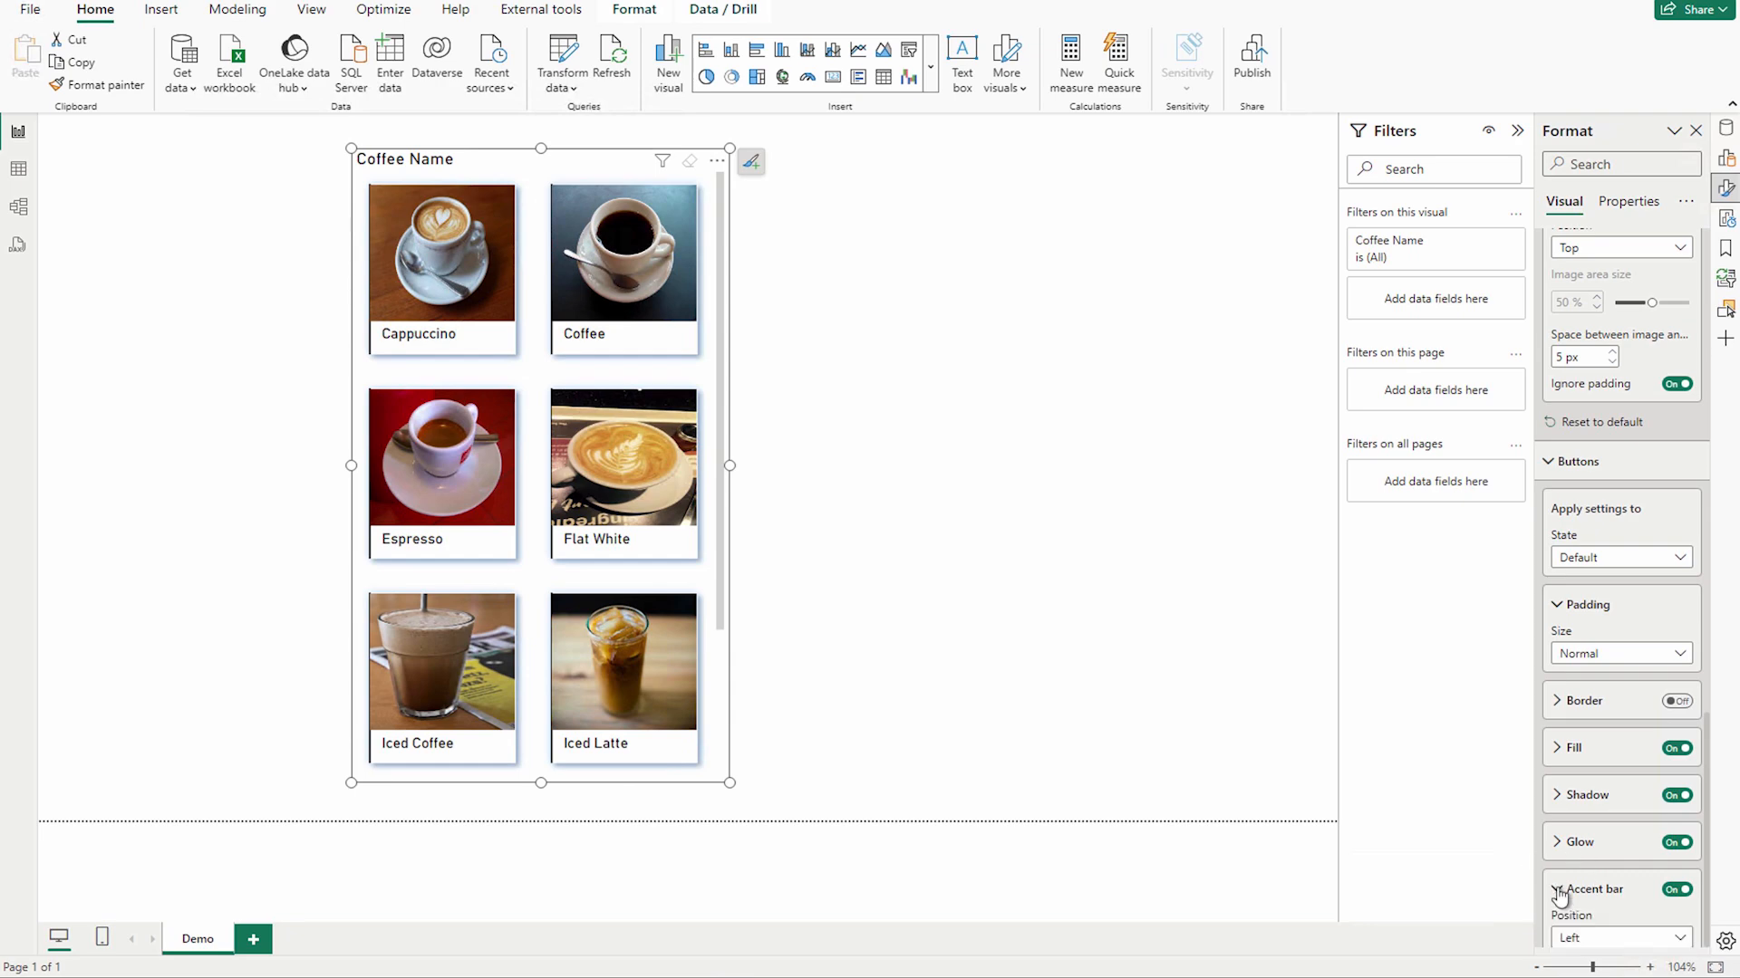
pyautogui.click(1595, 890)
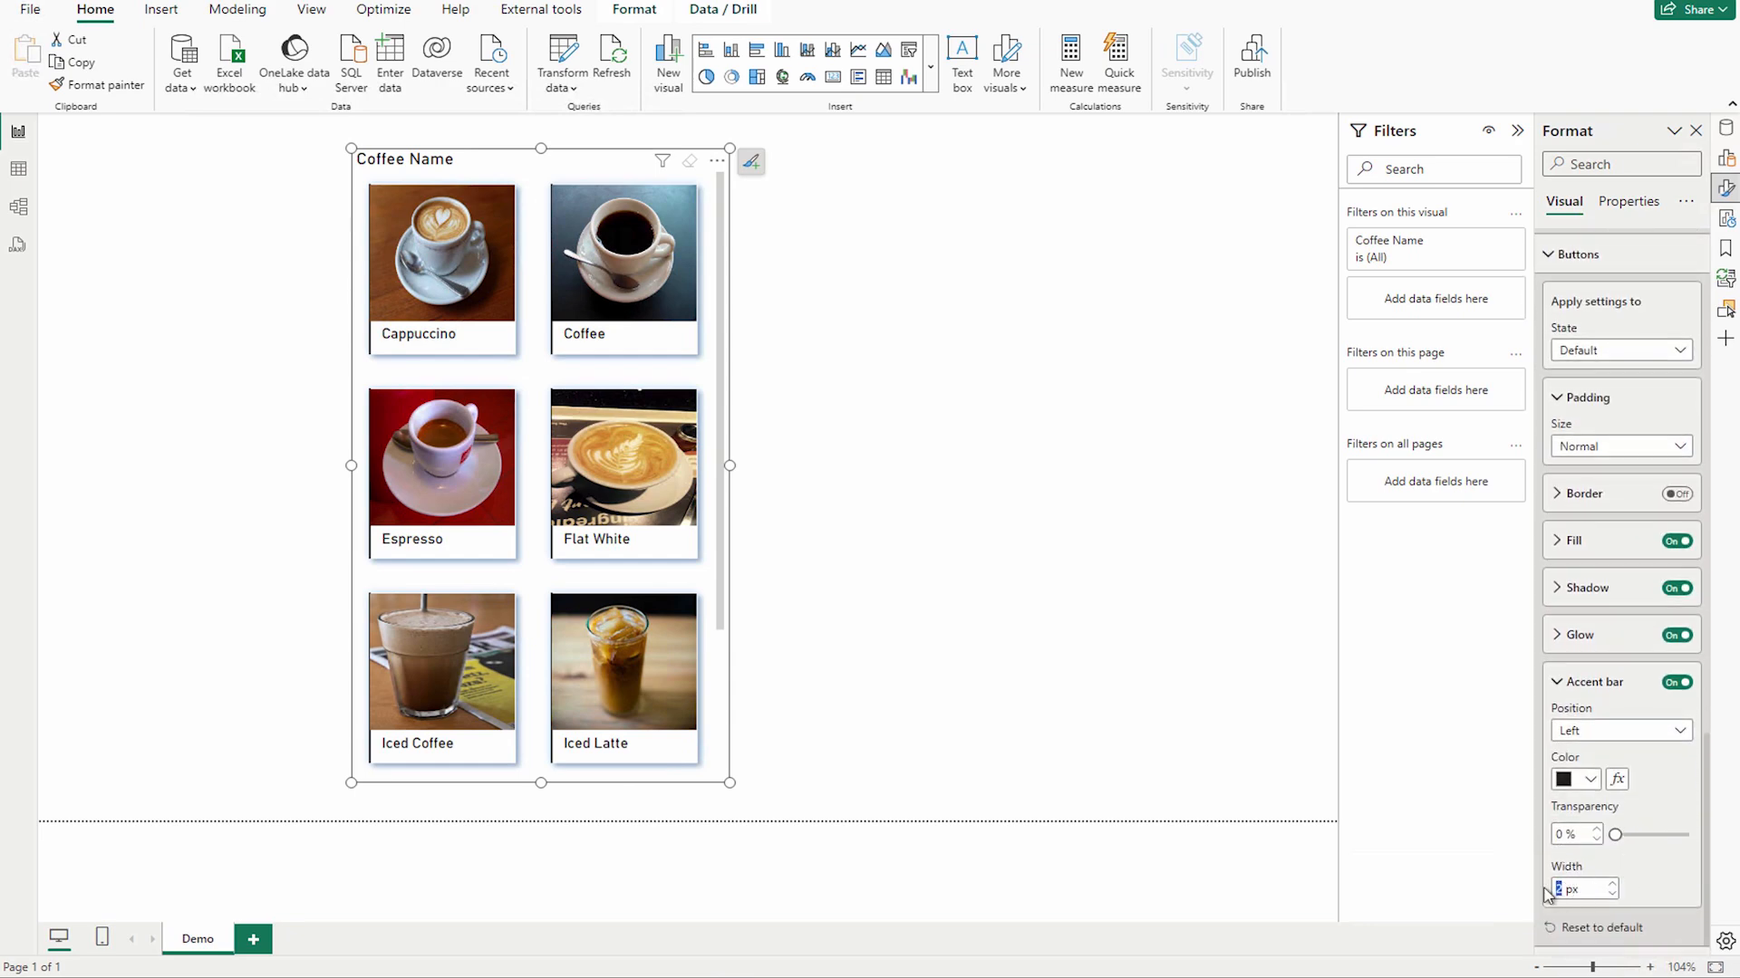
pyautogui.write('10')
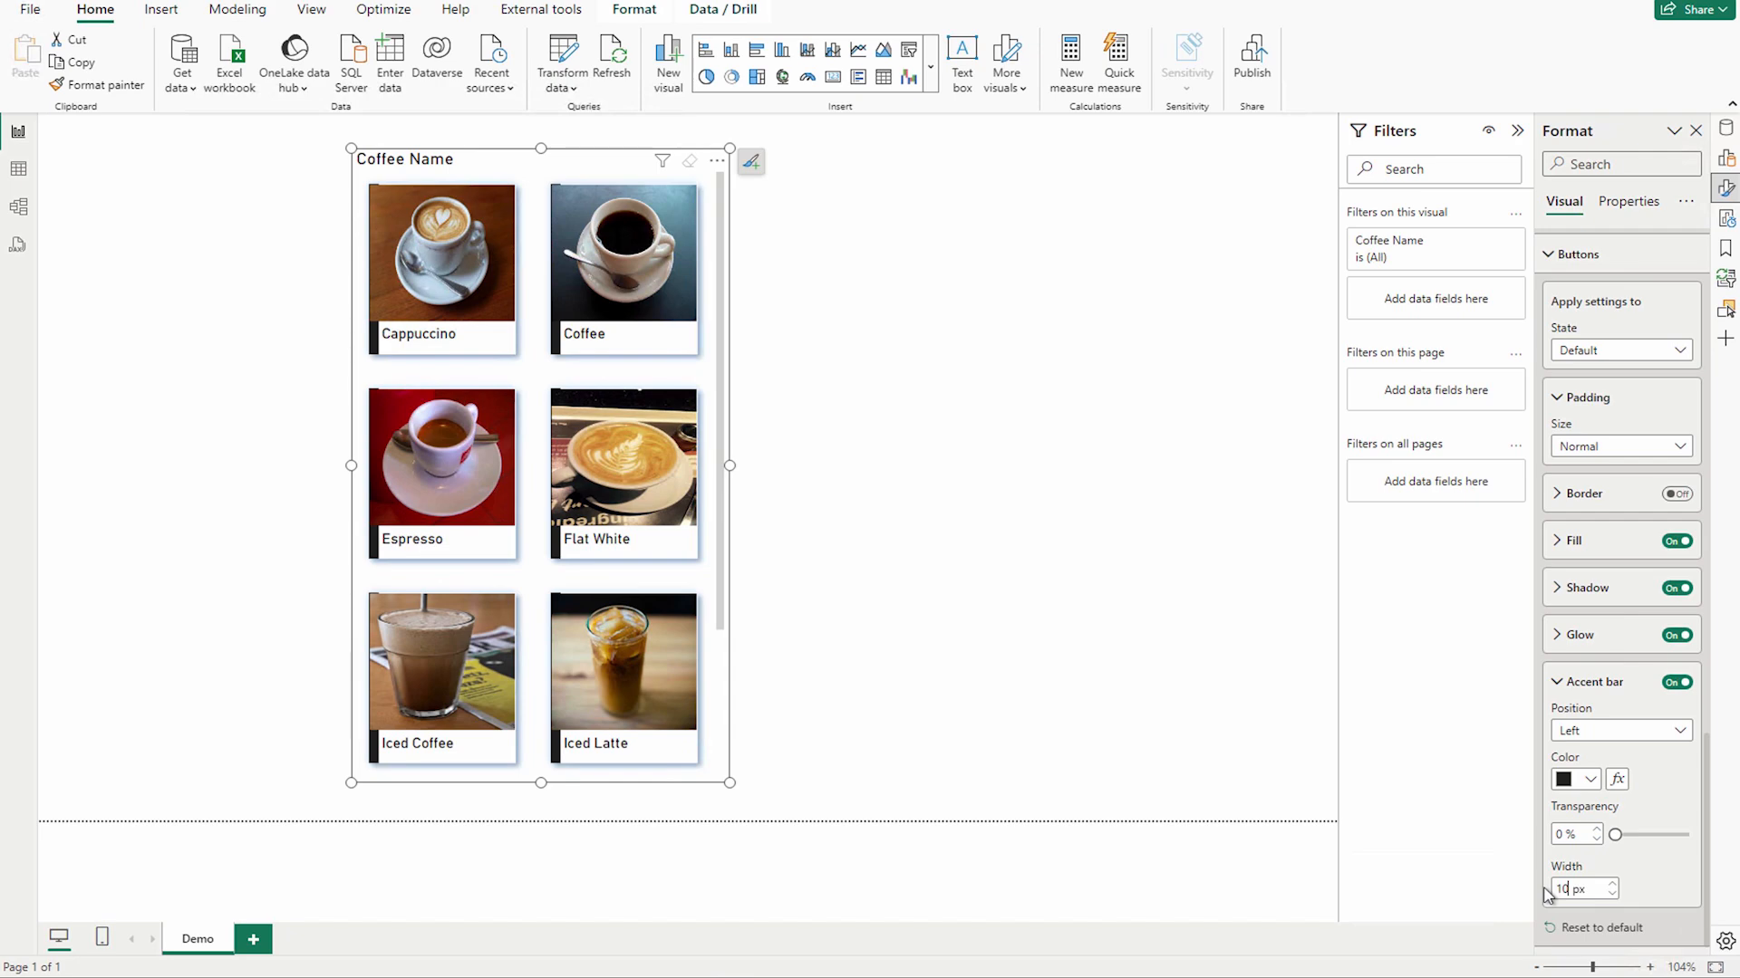